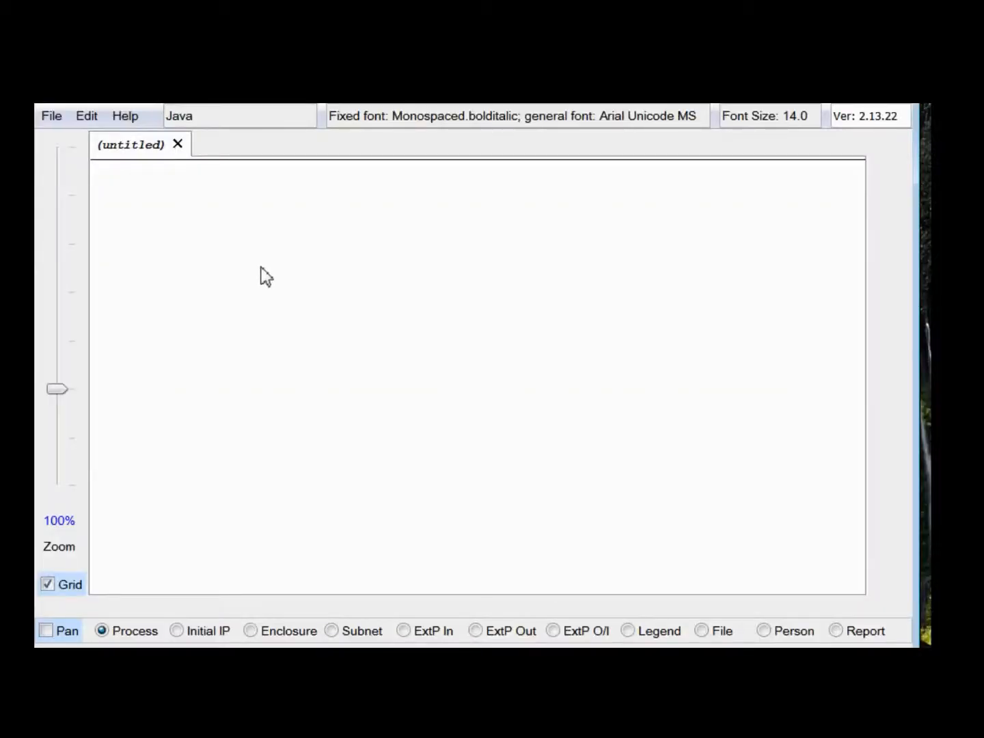
pyautogui.moveTo(272, 272)
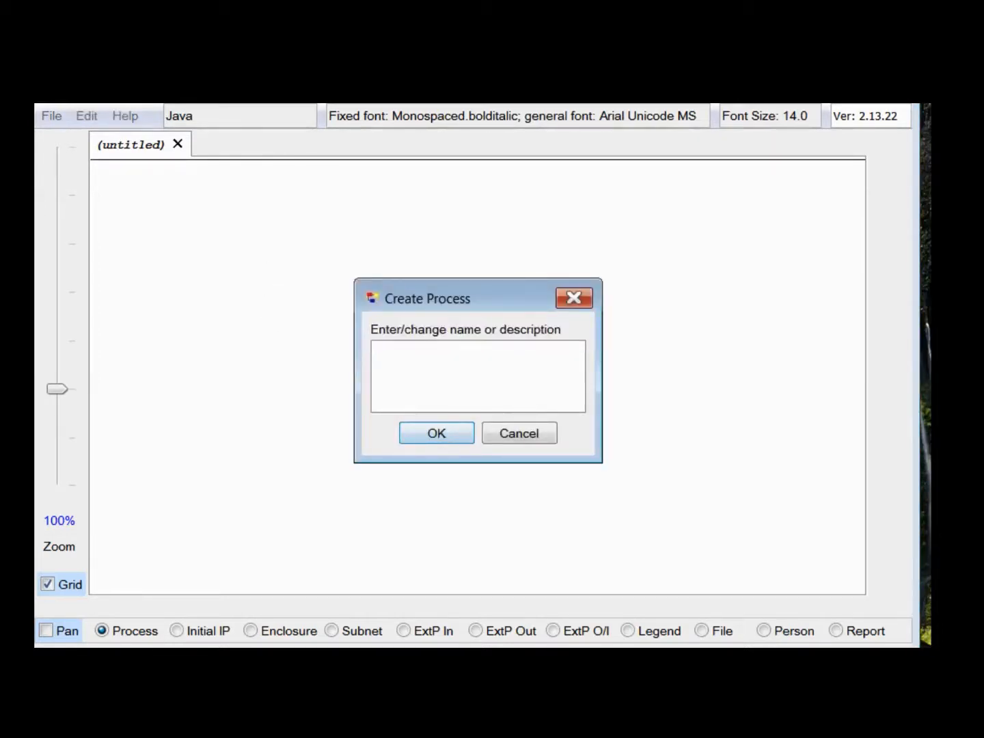
# Create process blocks named Interact w. human, Handle action, Process and Respond on the canvas
pyautogui.click(477, 375)
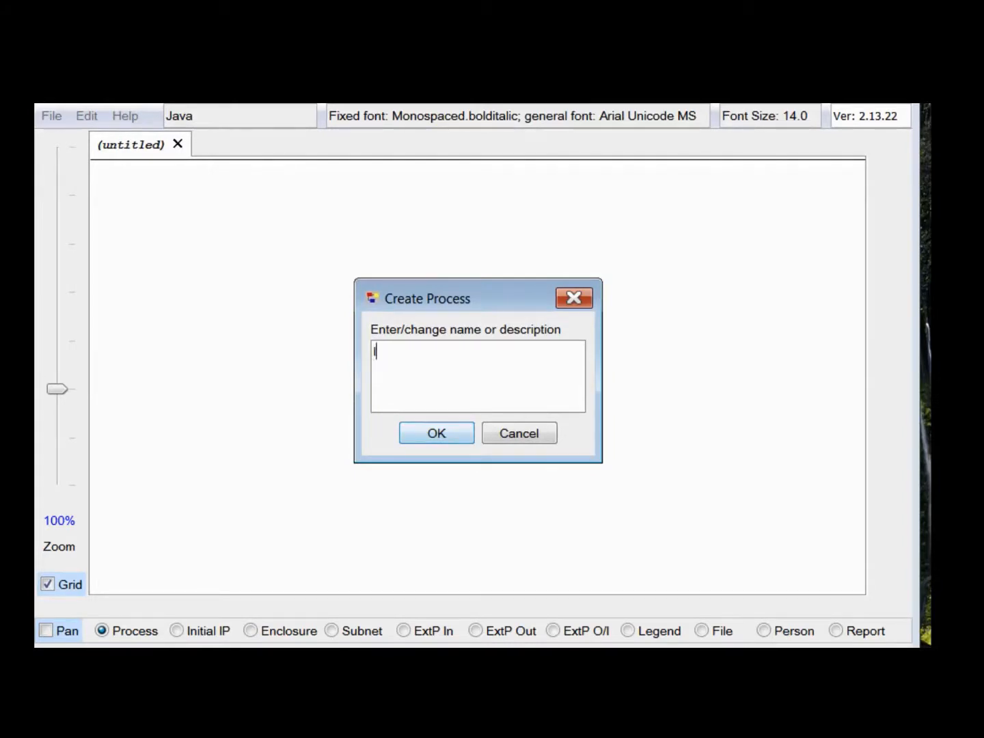
pyautogui.click(436, 433)
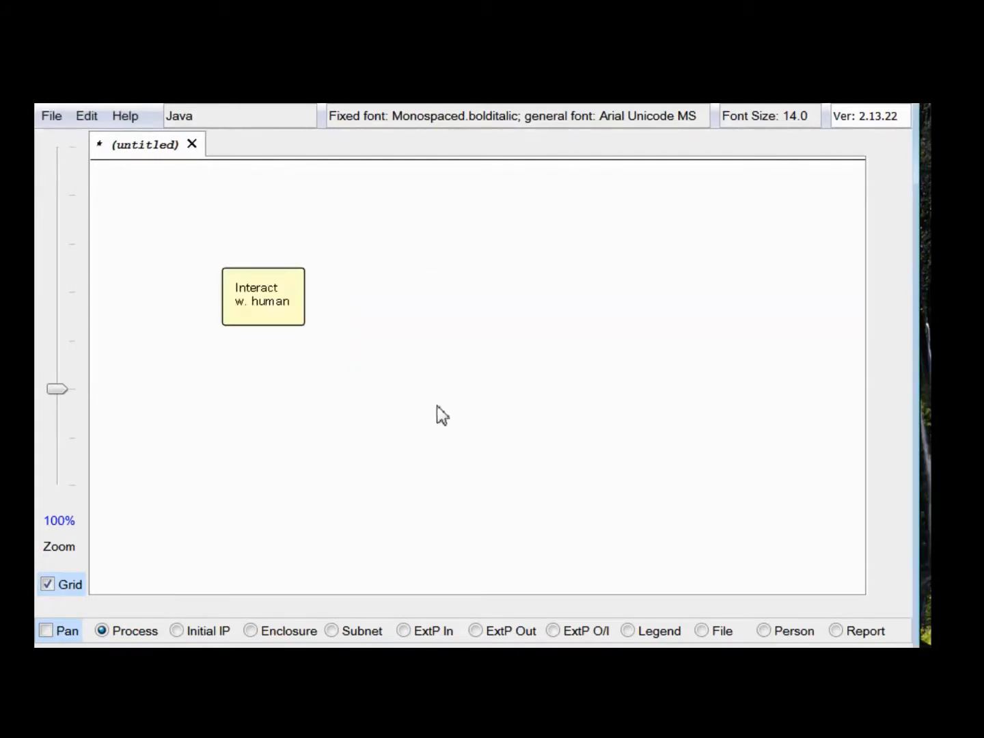
pyautogui.moveTo(332, 302)
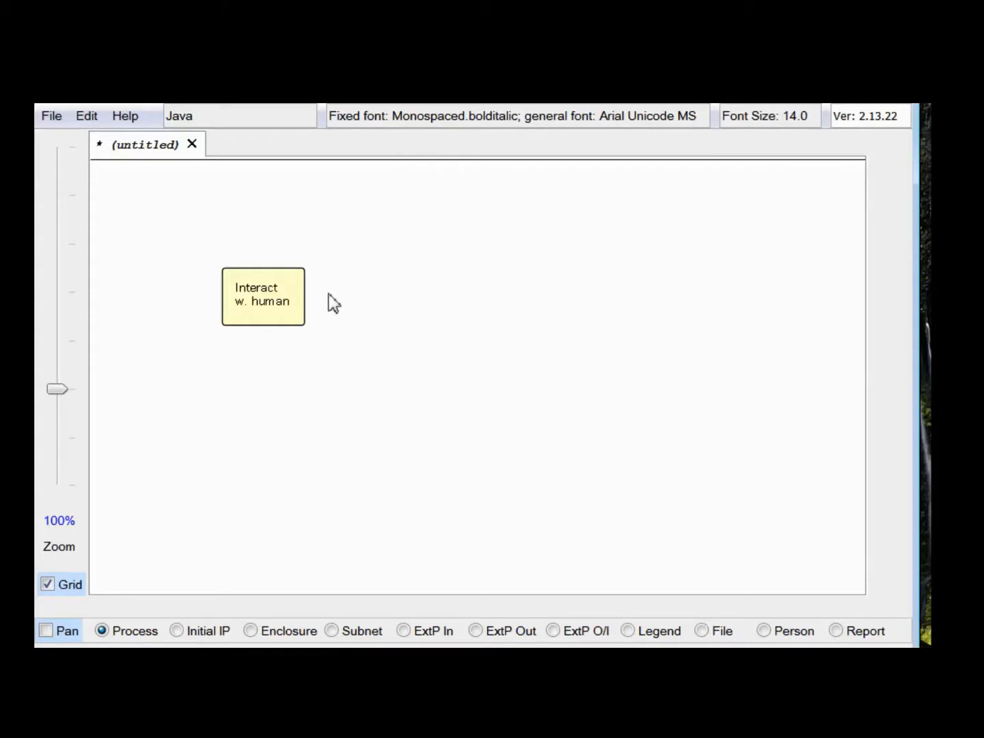
pyautogui.moveTo(430, 250)
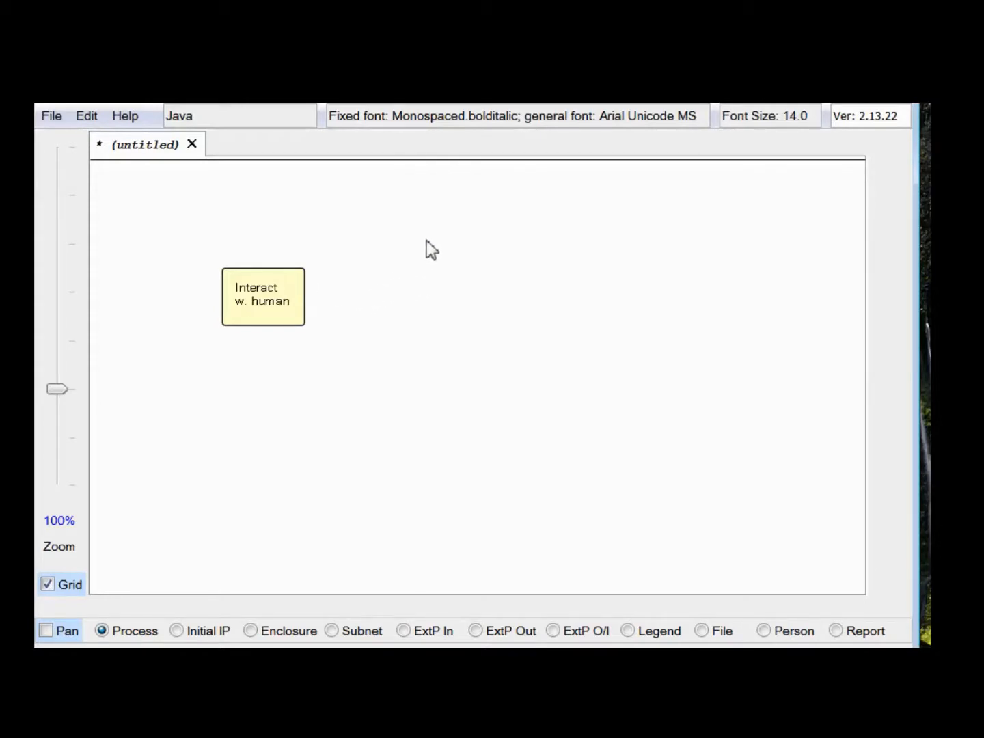
pyautogui.click(431, 231)
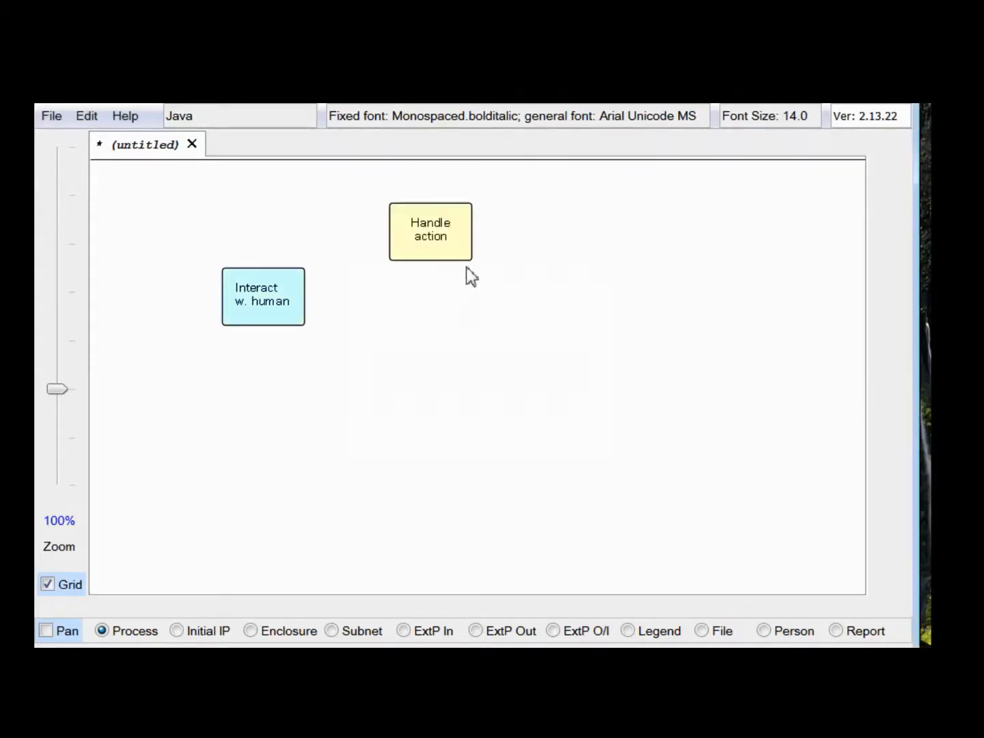
pyautogui.moveTo(596, 304)
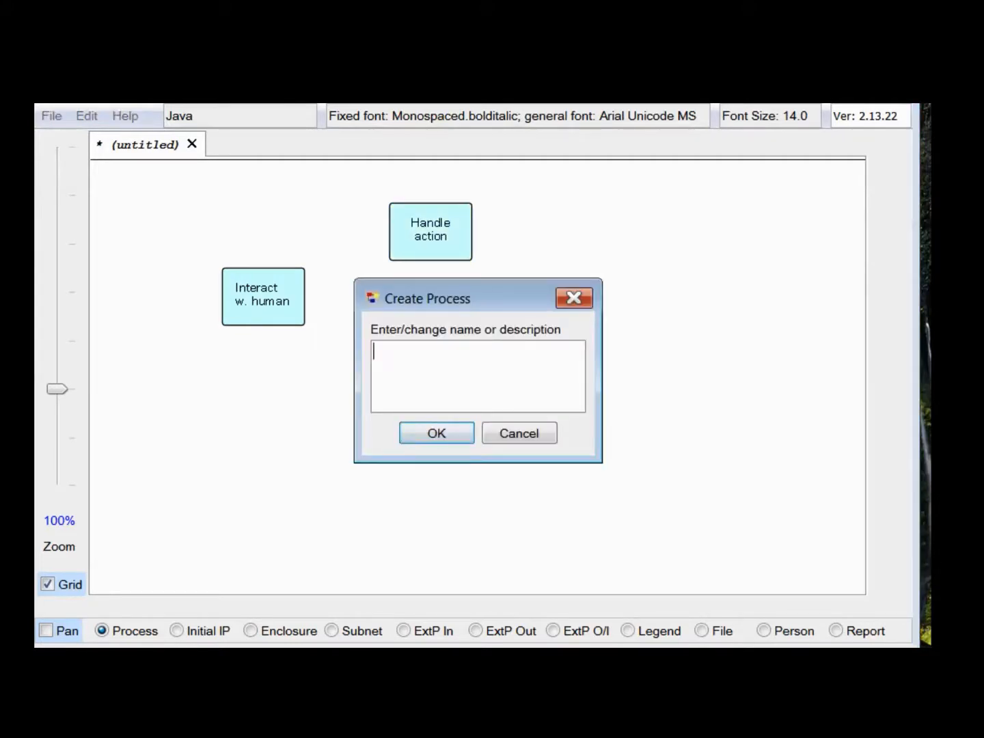
pyautogui.click(436, 433)
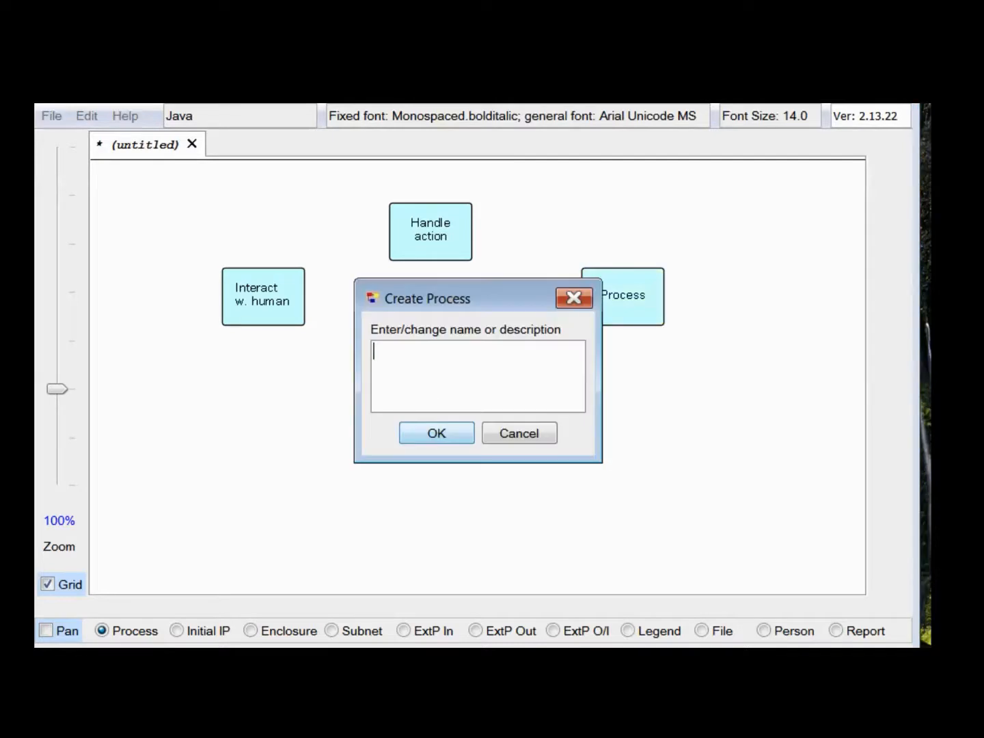
pyautogui.write('Respond')
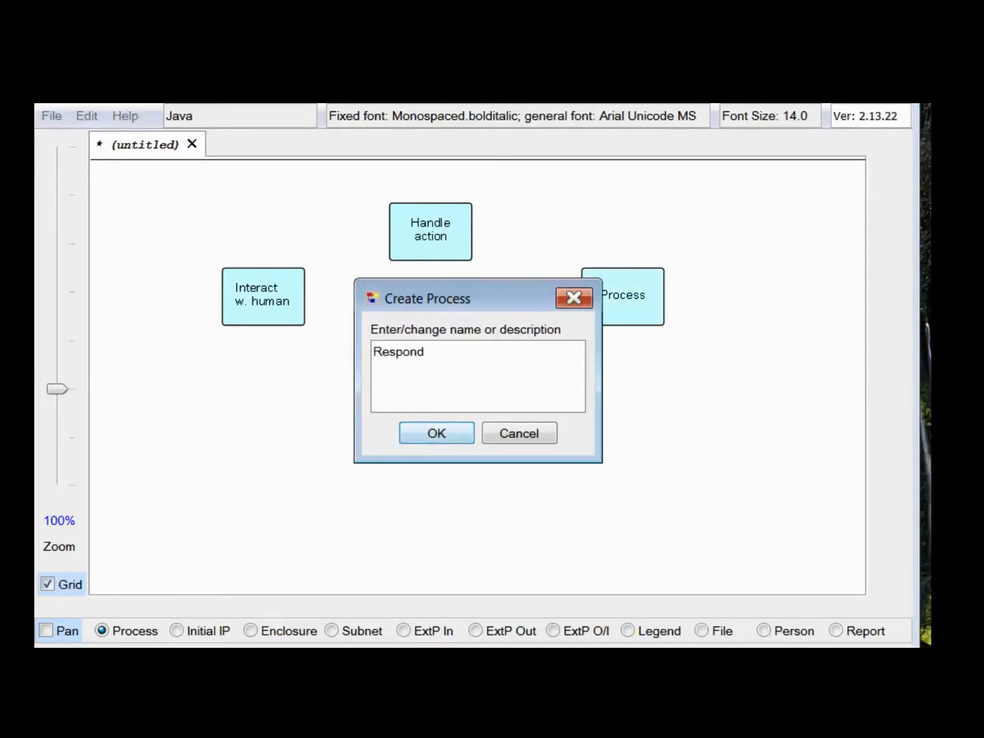
pyautogui.click(436, 433)
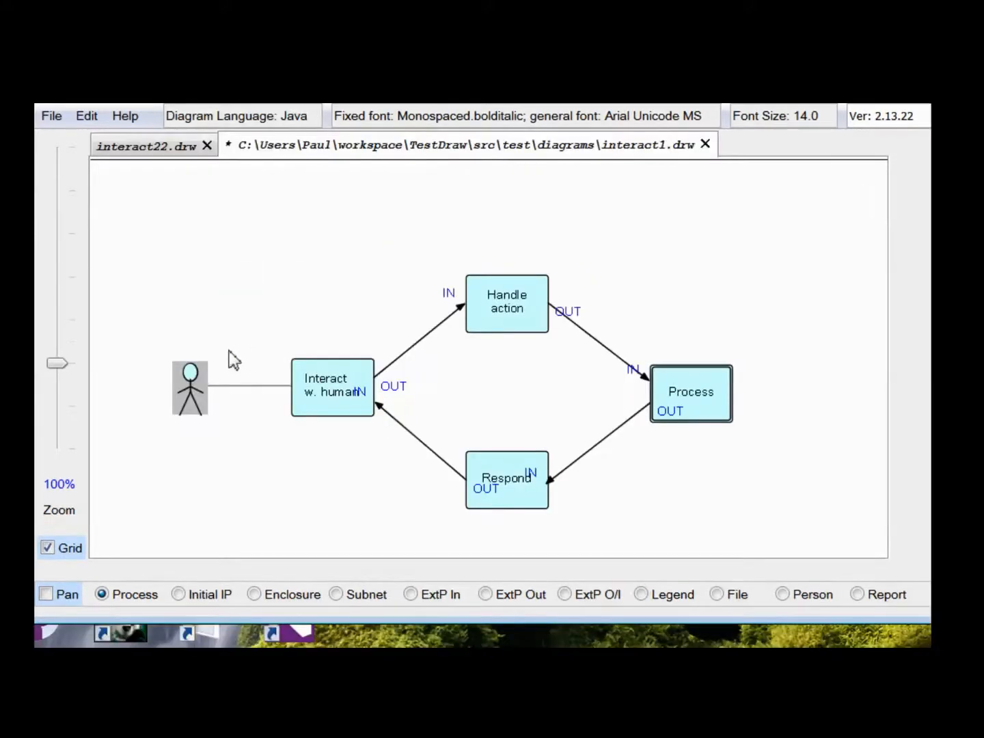
pyautogui.moveTo(224, 416)
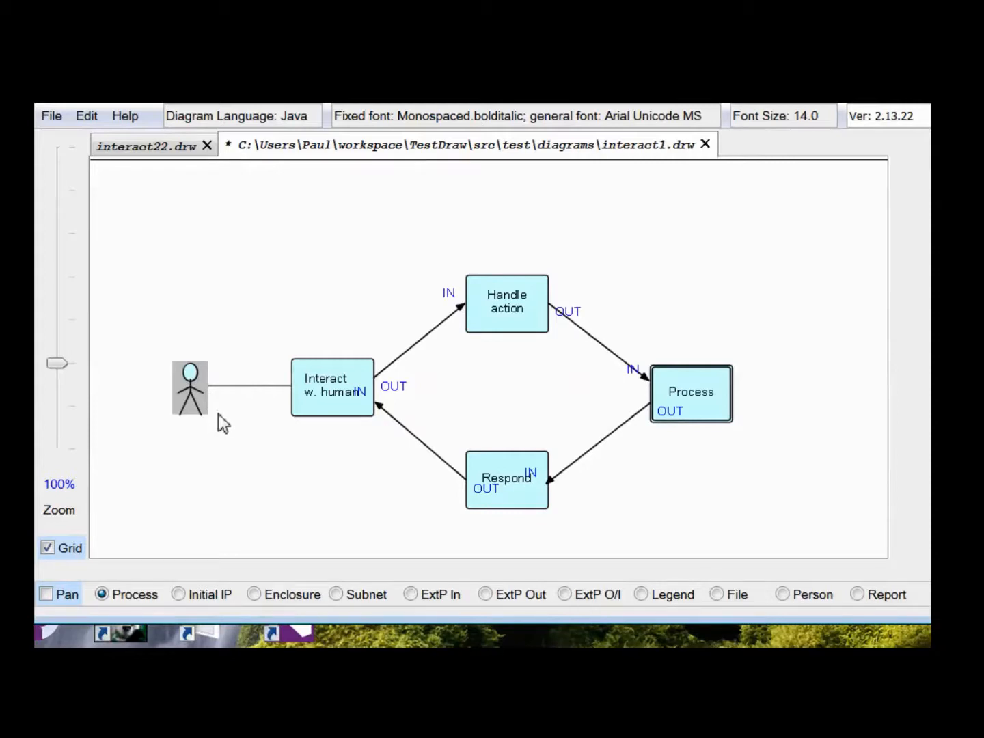
pyautogui.moveTo(329, 405)
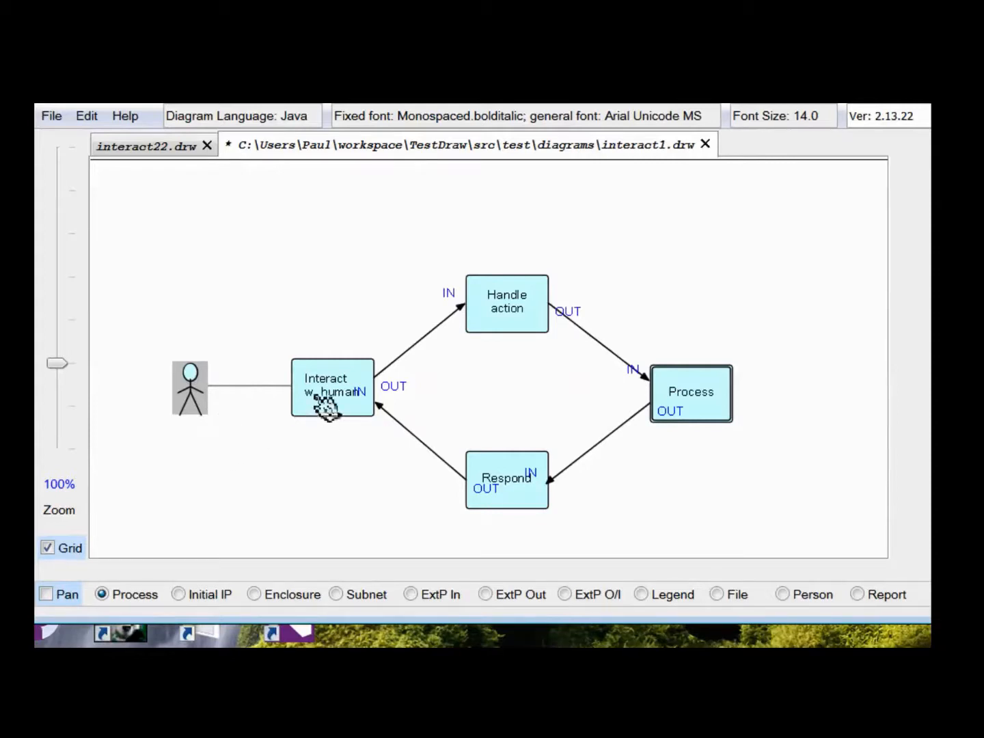
pyautogui.moveTo(227, 457)
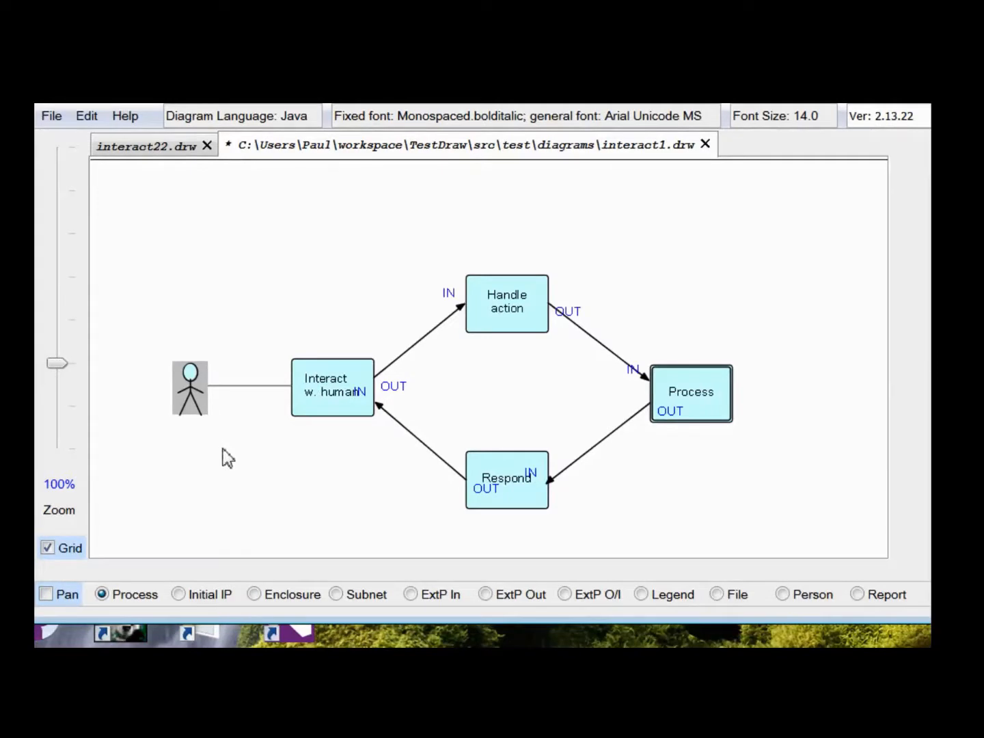
pyautogui.moveTo(198, 407)
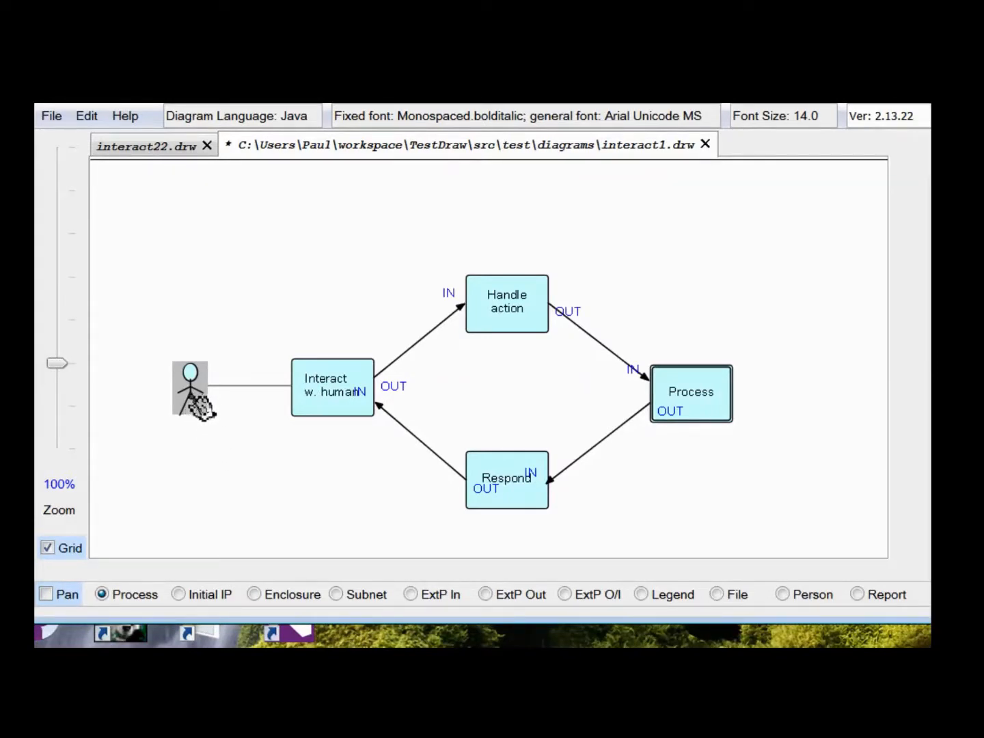
pyautogui.moveTo(198, 430)
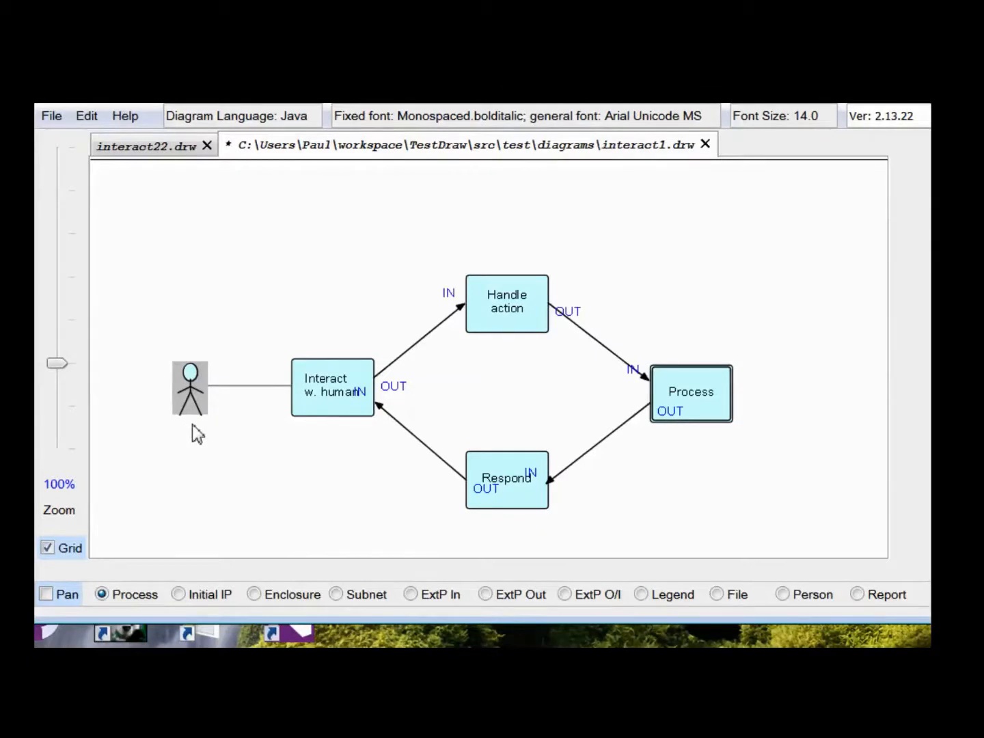
pyautogui.moveTo(219, 444)
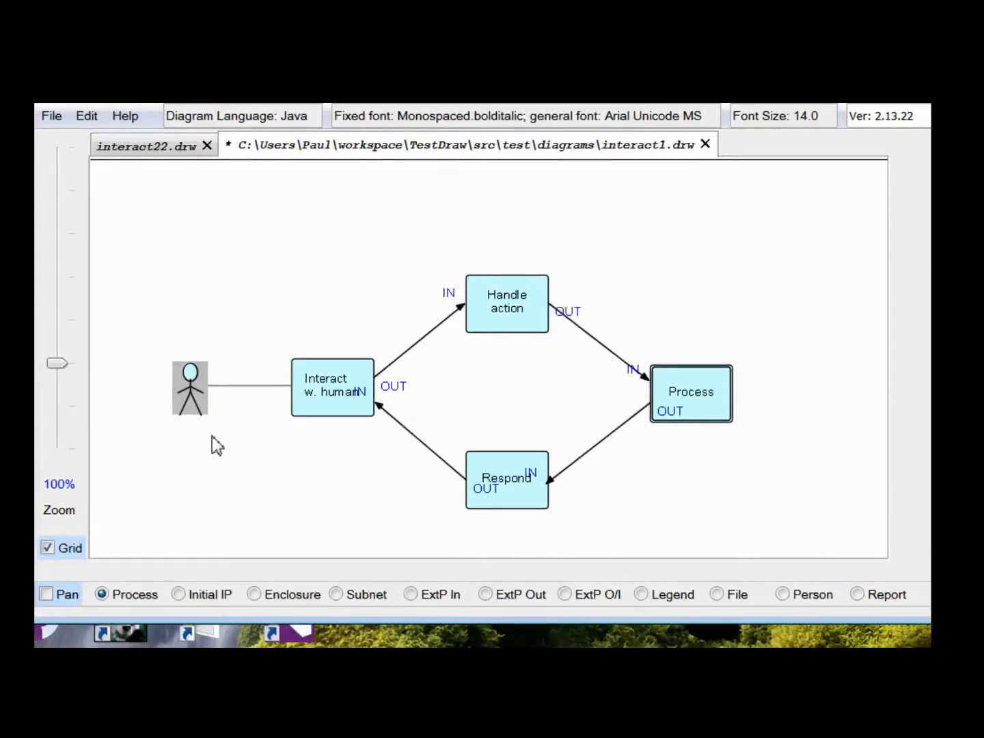
pyautogui.moveTo(258, 459)
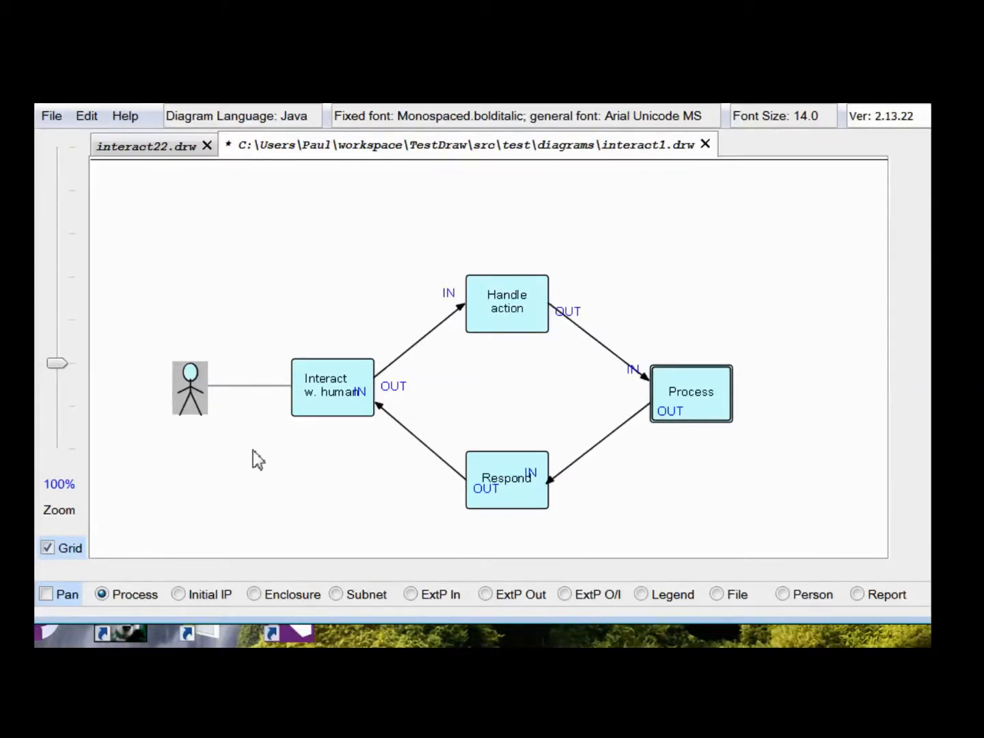
pyautogui.moveTo(685, 504)
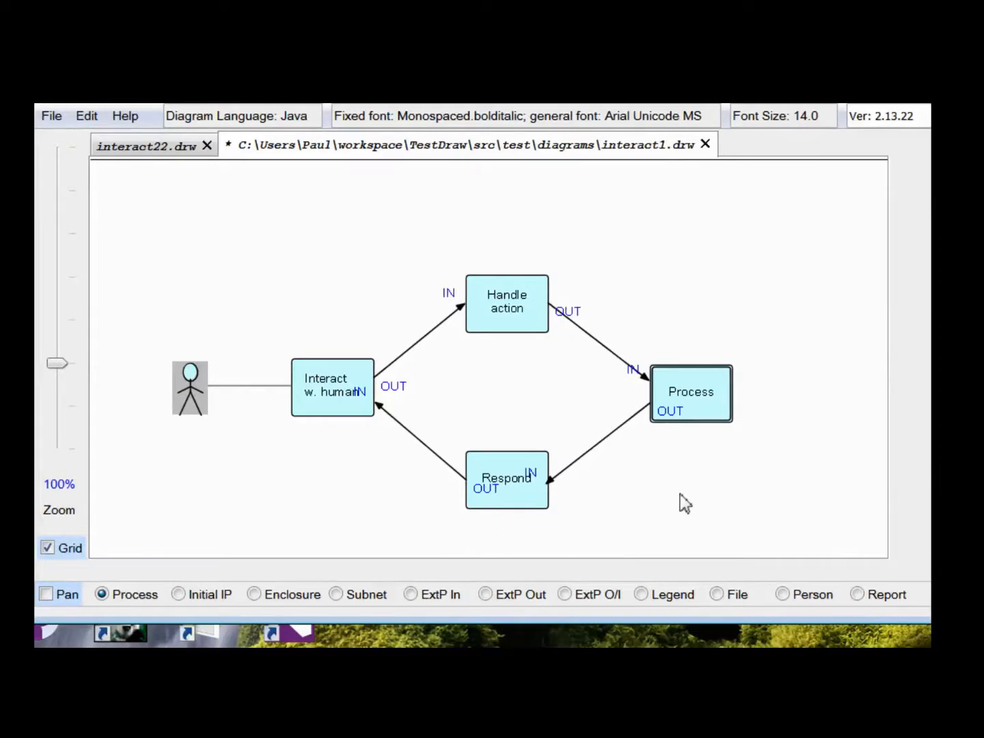
pyautogui.moveTo(646, 608)
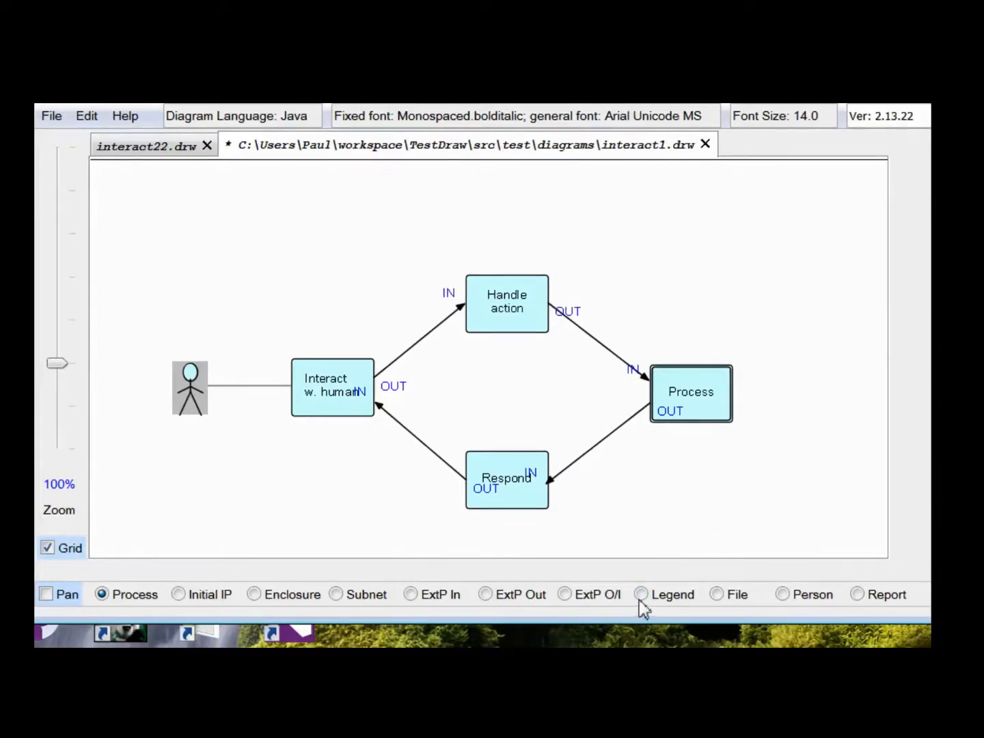
pyautogui.click(716, 594)
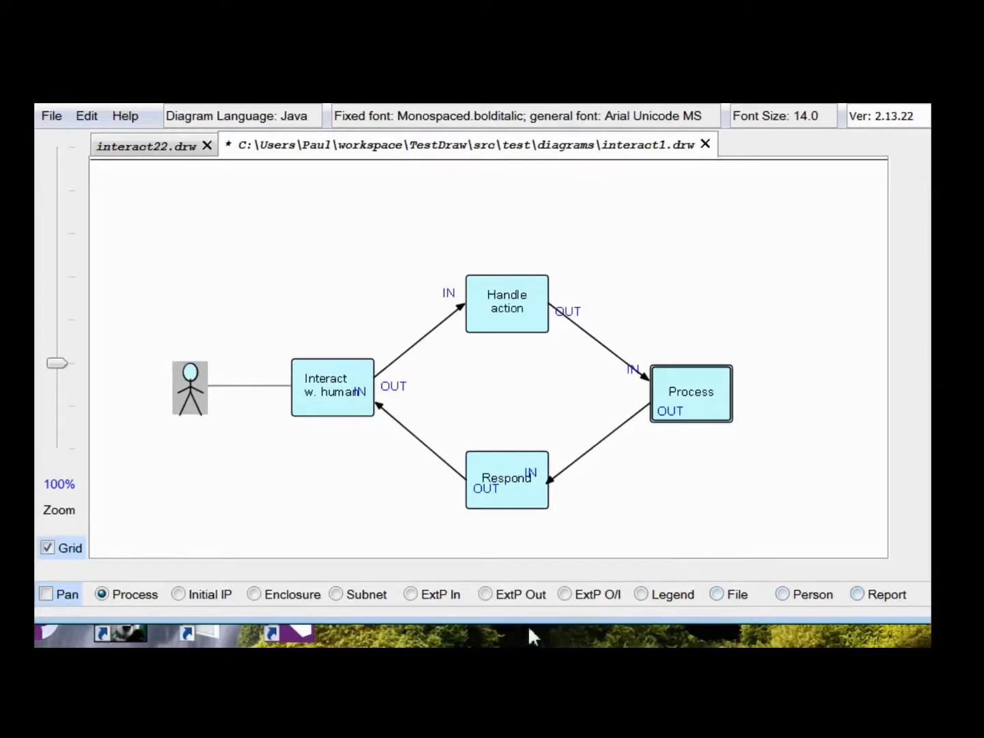
pyautogui.moveTo(254, 594)
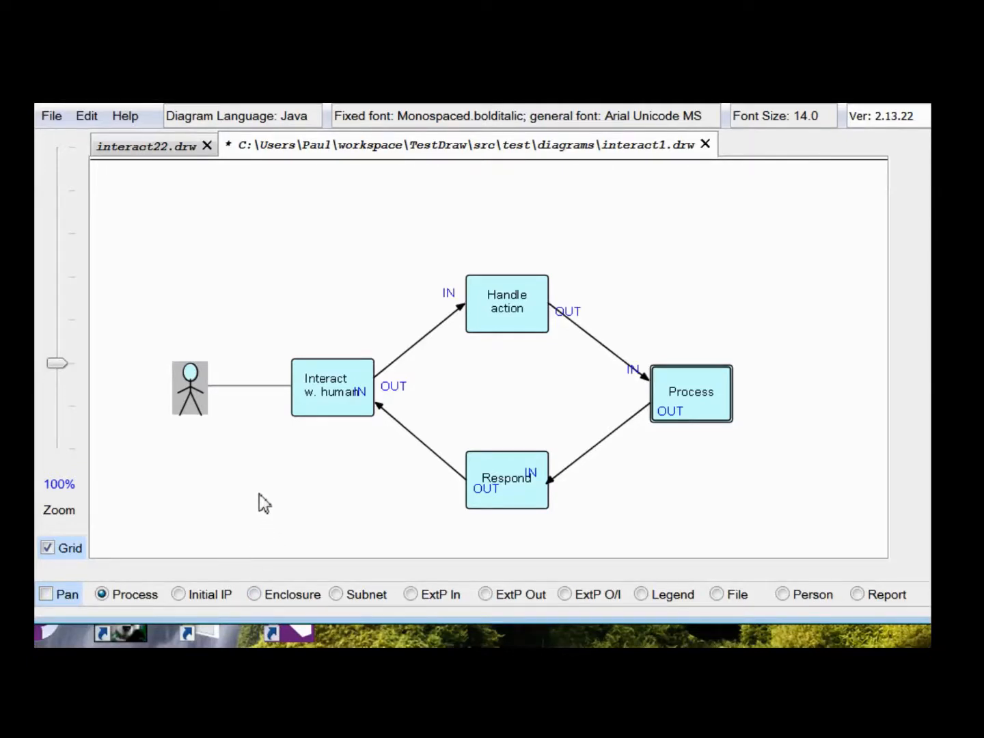
pyautogui.click(207, 146)
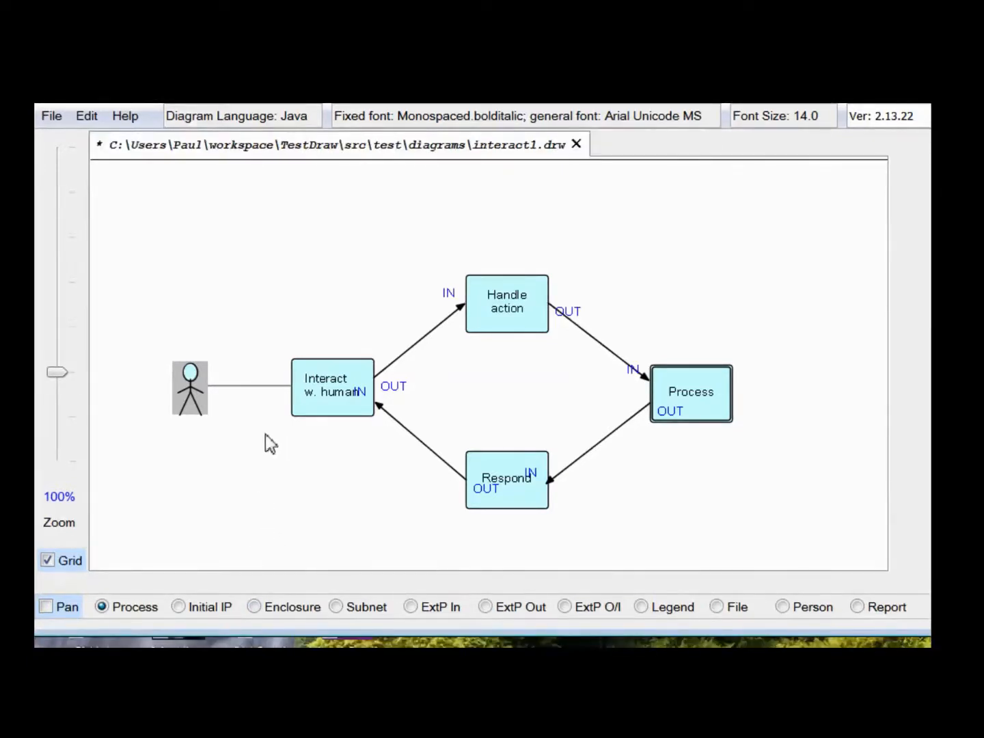
pyautogui.moveTo(266, 492)
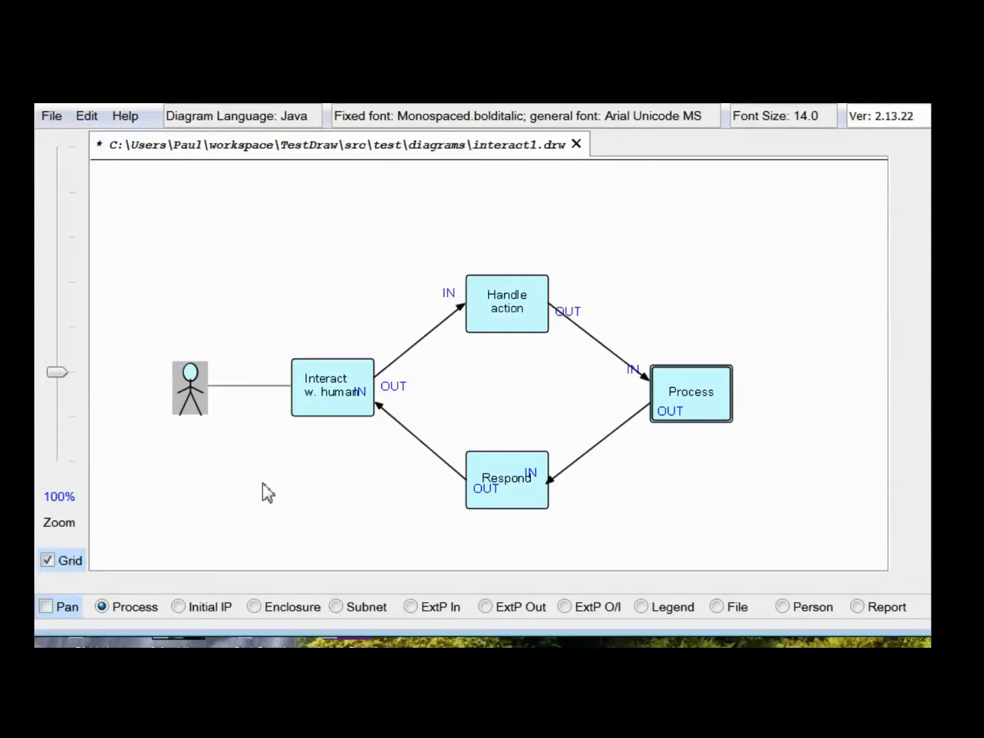
pyautogui.moveTo(289, 466)
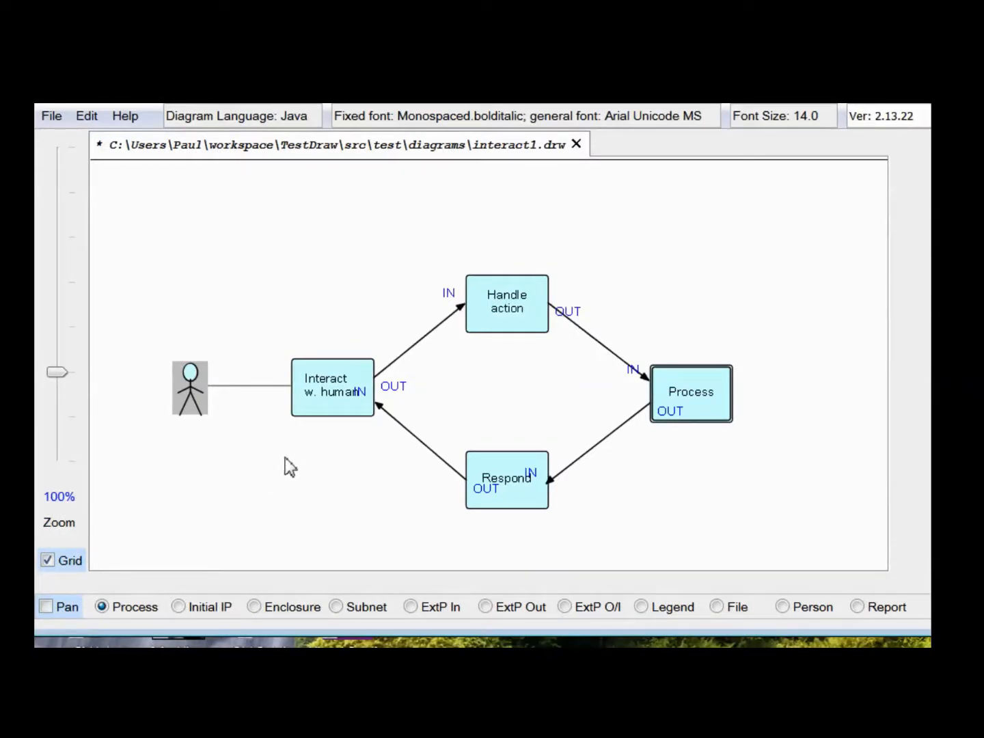
pyautogui.moveTo(264, 468)
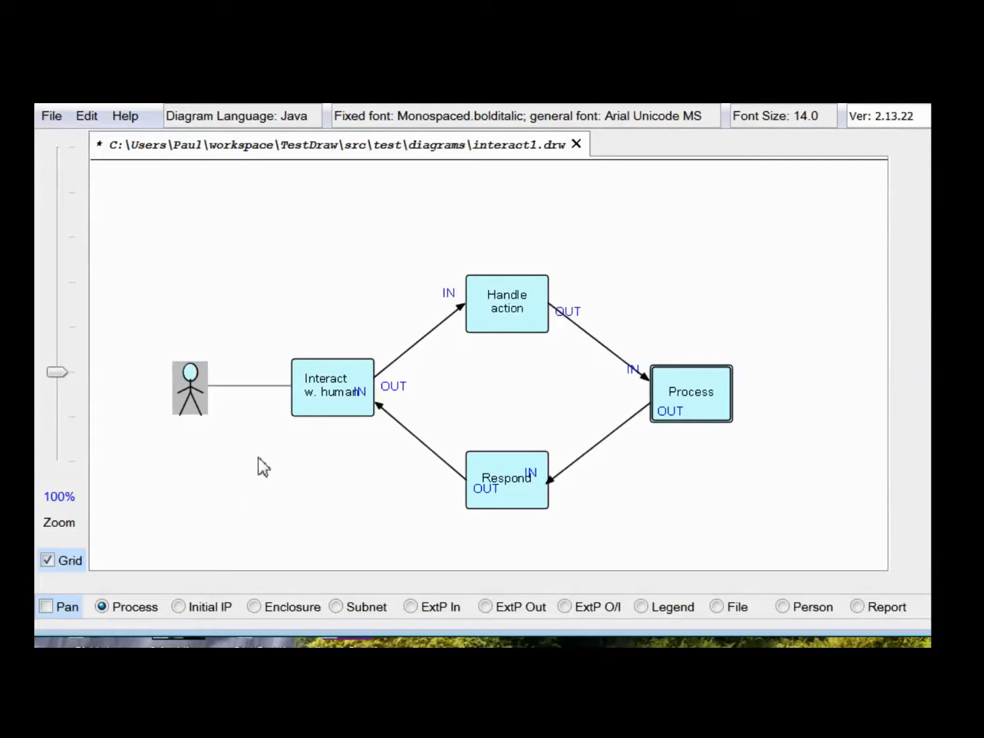
pyautogui.moveTo(304, 280)
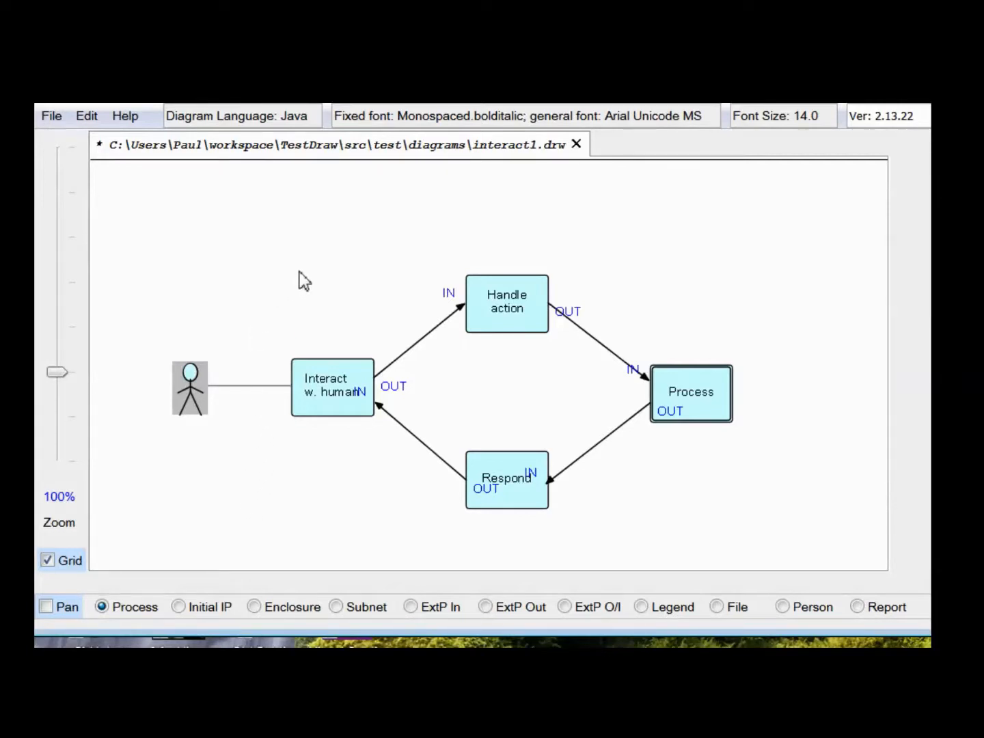
pyautogui.moveTo(341, 455)
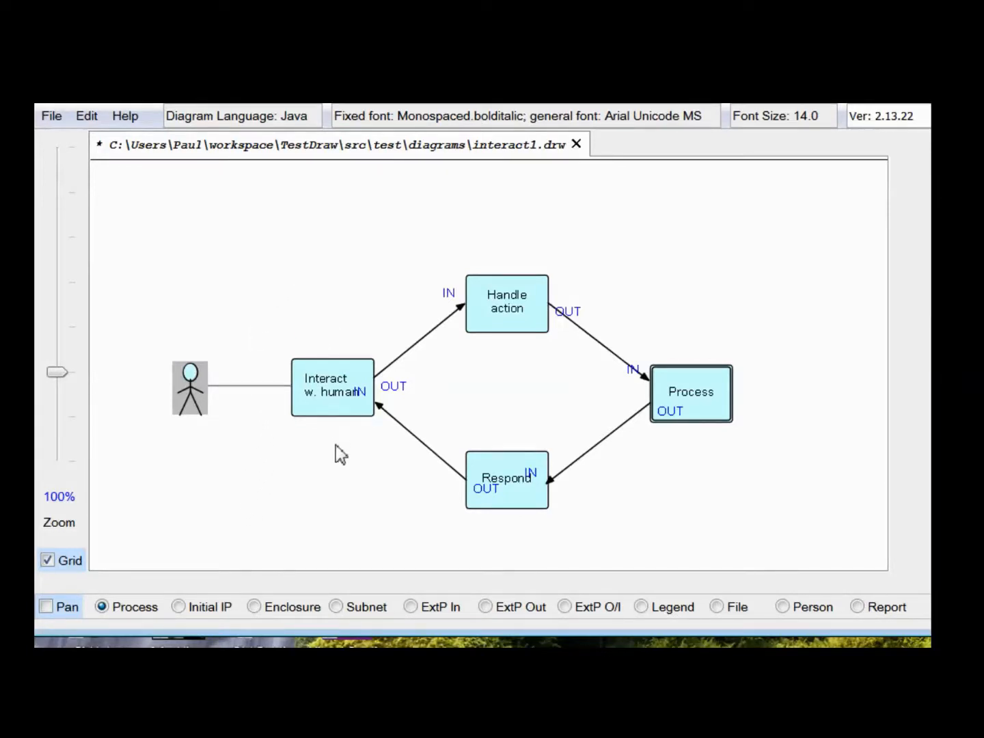
pyautogui.moveTo(330, 325)
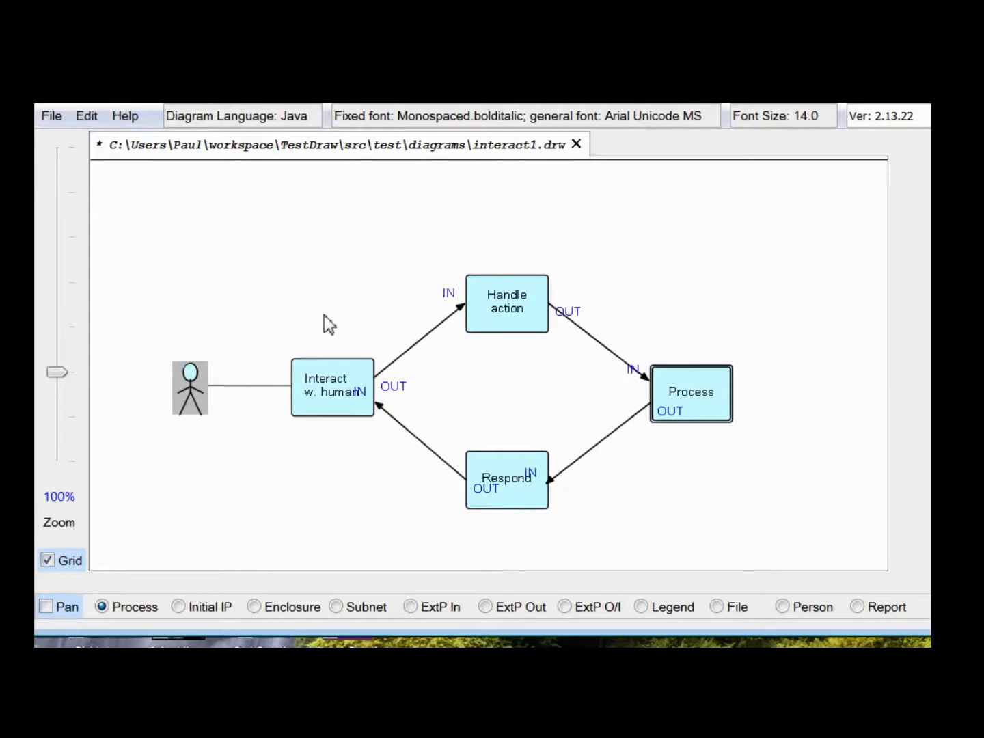
pyautogui.moveTo(324, 316)
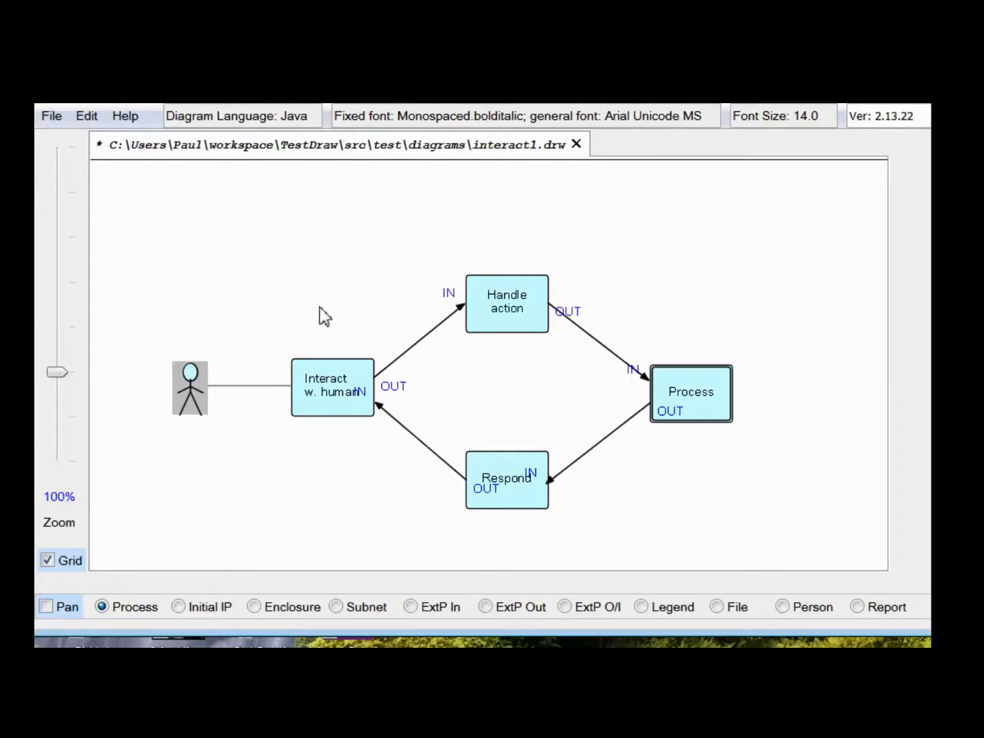
pyautogui.moveTo(345, 331)
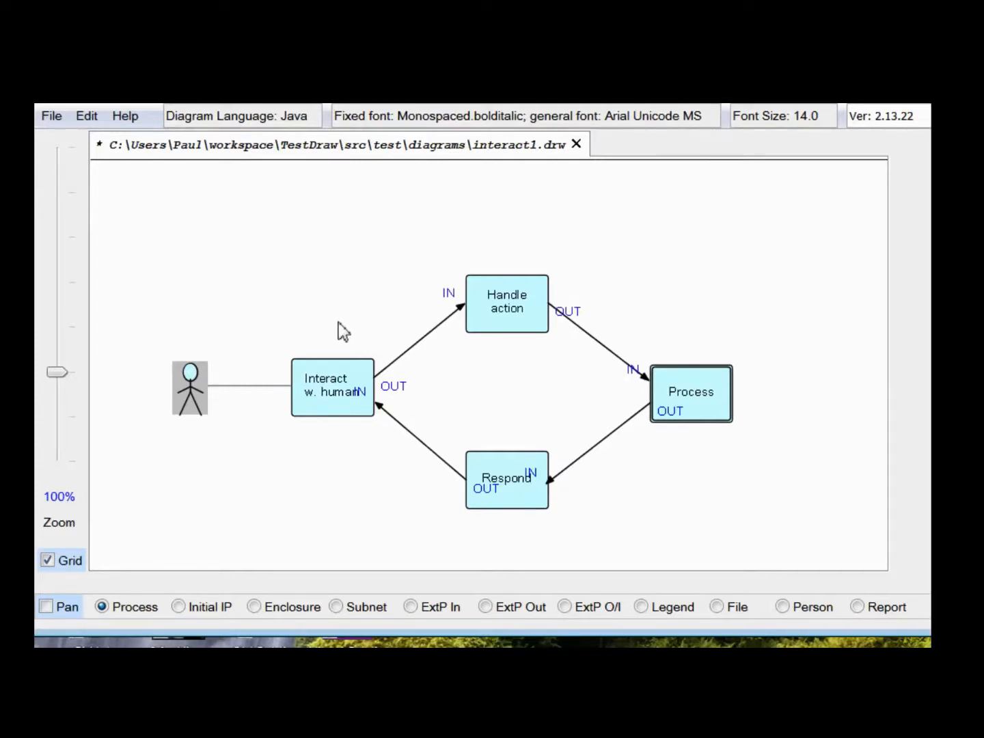
pyautogui.moveTo(573, 484)
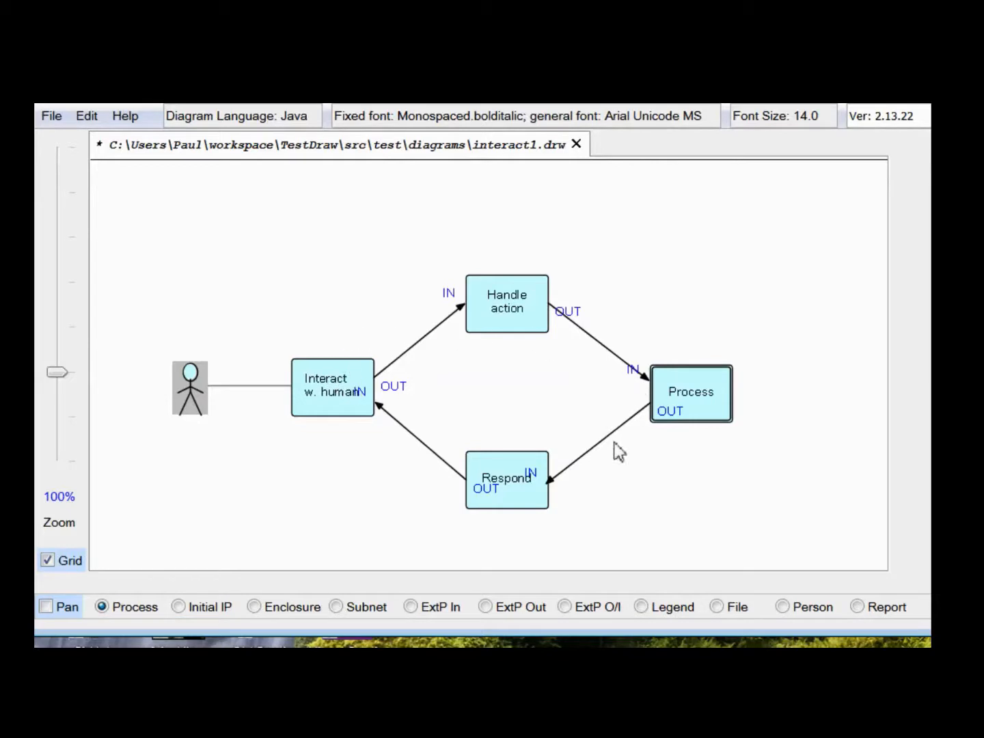
pyautogui.moveTo(304, 228)
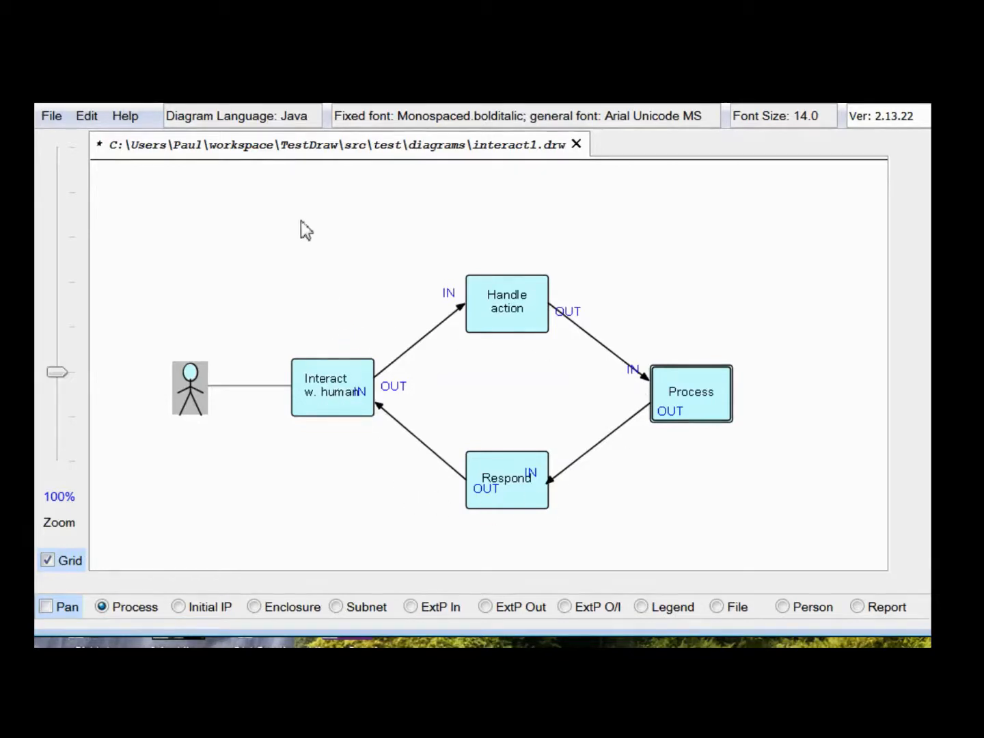
pyautogui.moveTo(332, 250)
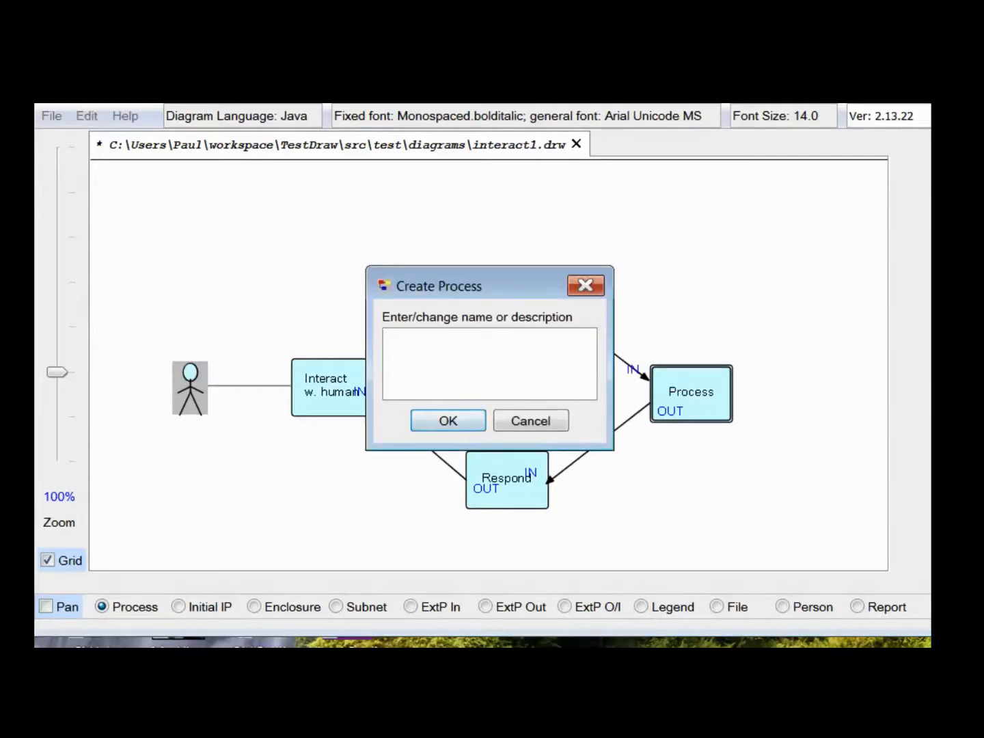
# Add a process named Kicker above Interact w. human
pyautogui.write('Kick')
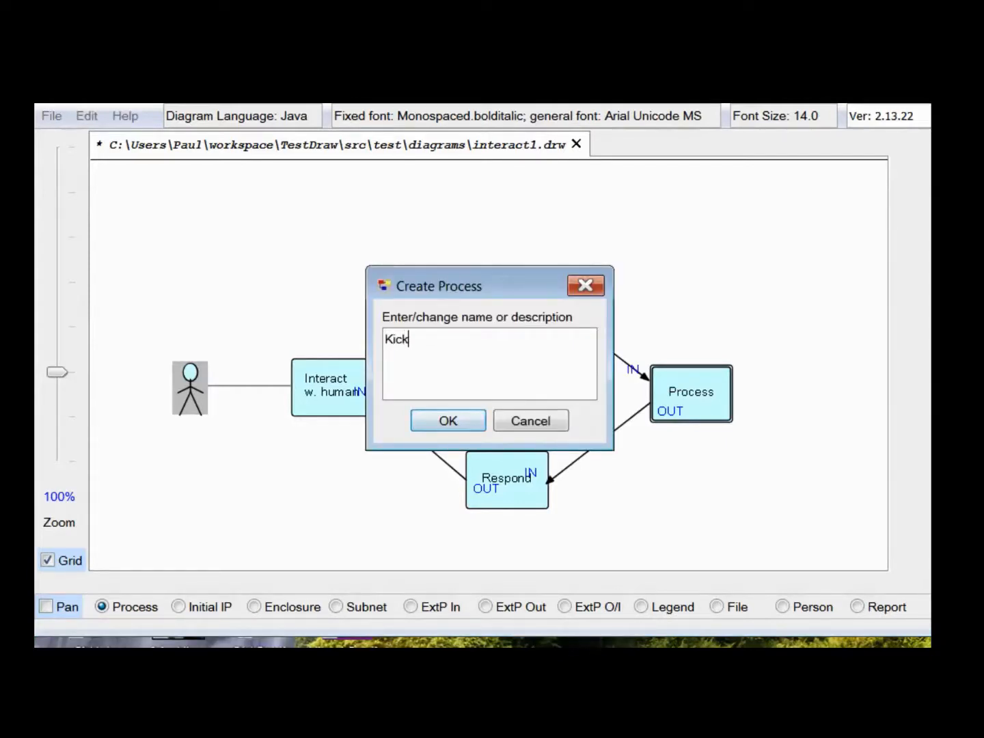
pyautogui.write('er')
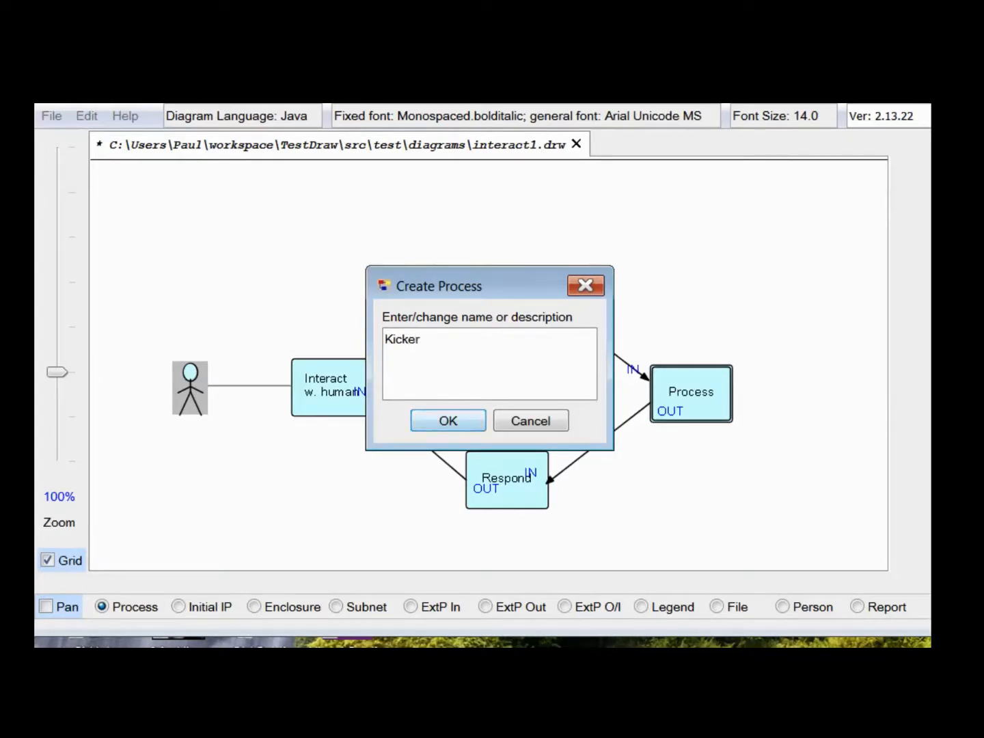
pyautogui.click(447, 420)
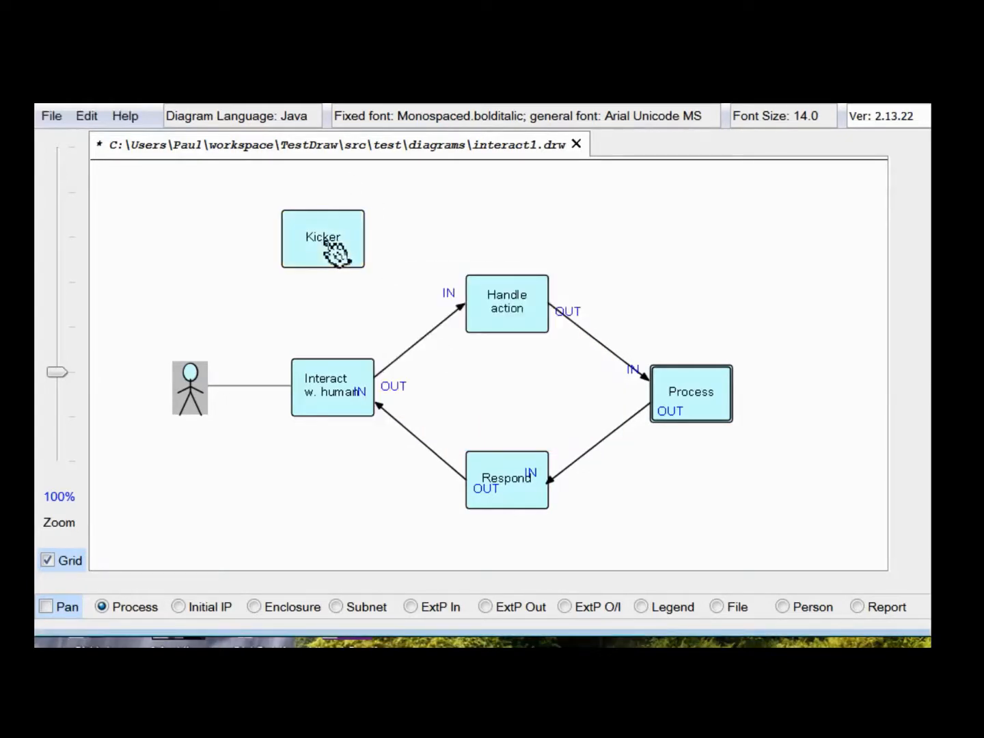
pyautogui.click(331, 246)
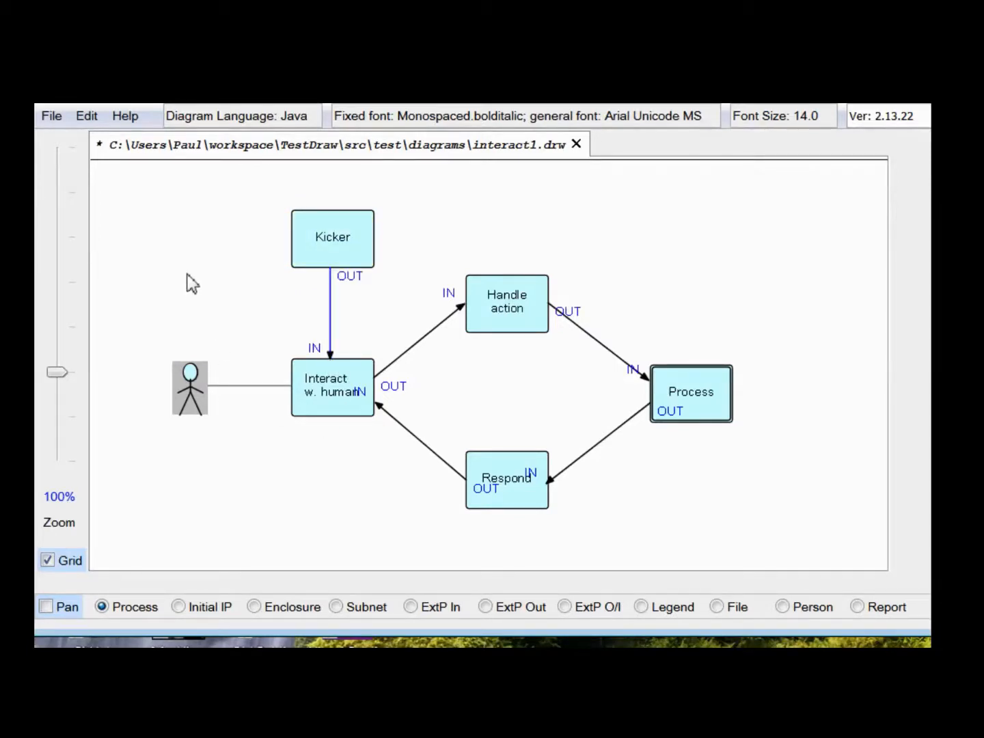
pyautogui.moveTo(424, 240)
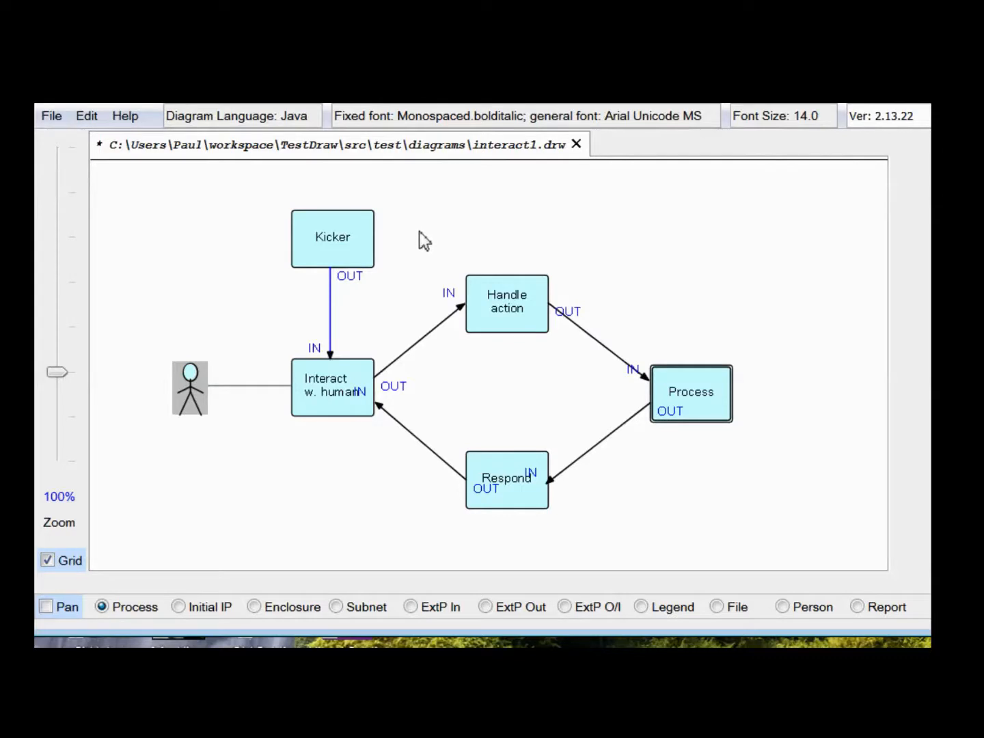
pyautogui.moveTo(782, 277)
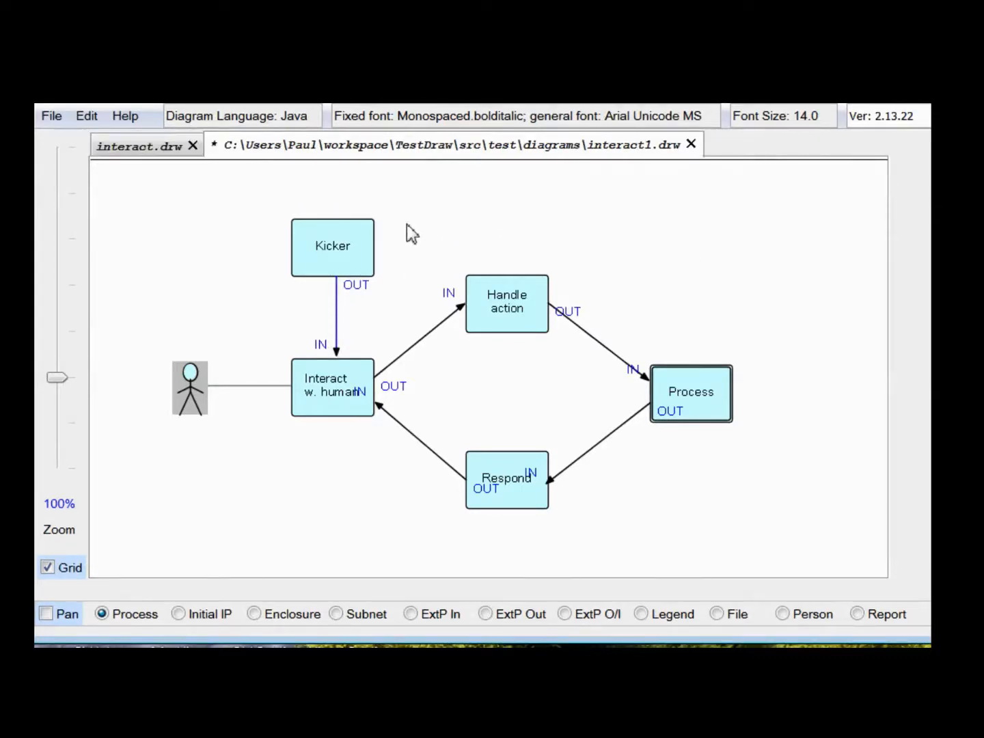
pyautogui.moveTo(277, 267)
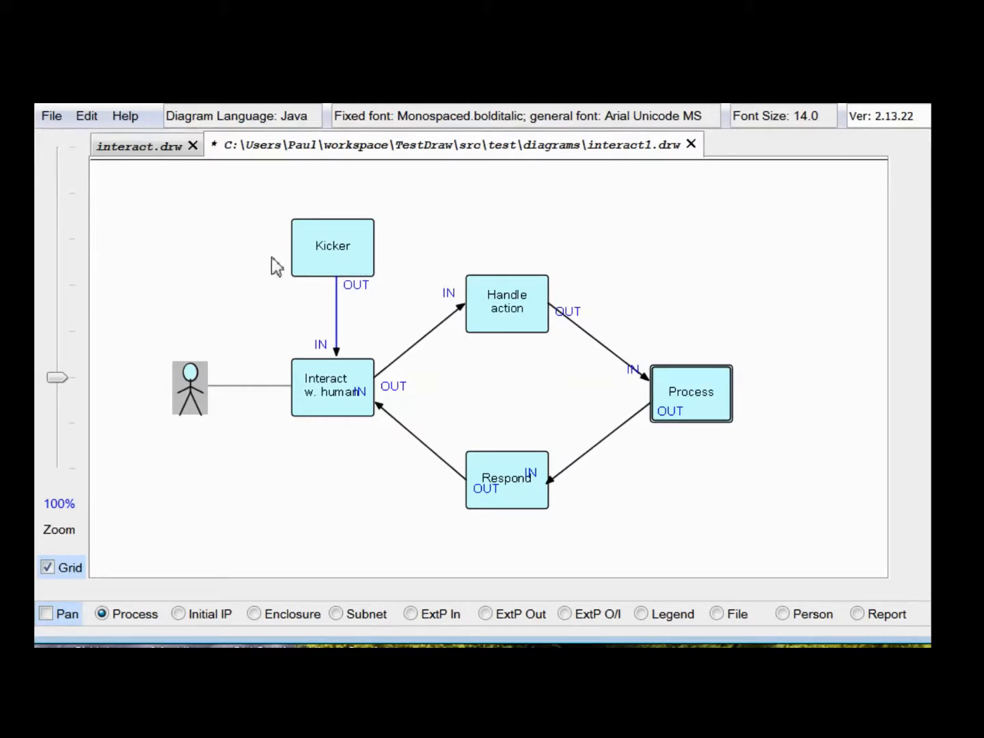
# Delete the Kicker block and confirm its removal
pyautogui.rightClick(333, 246)
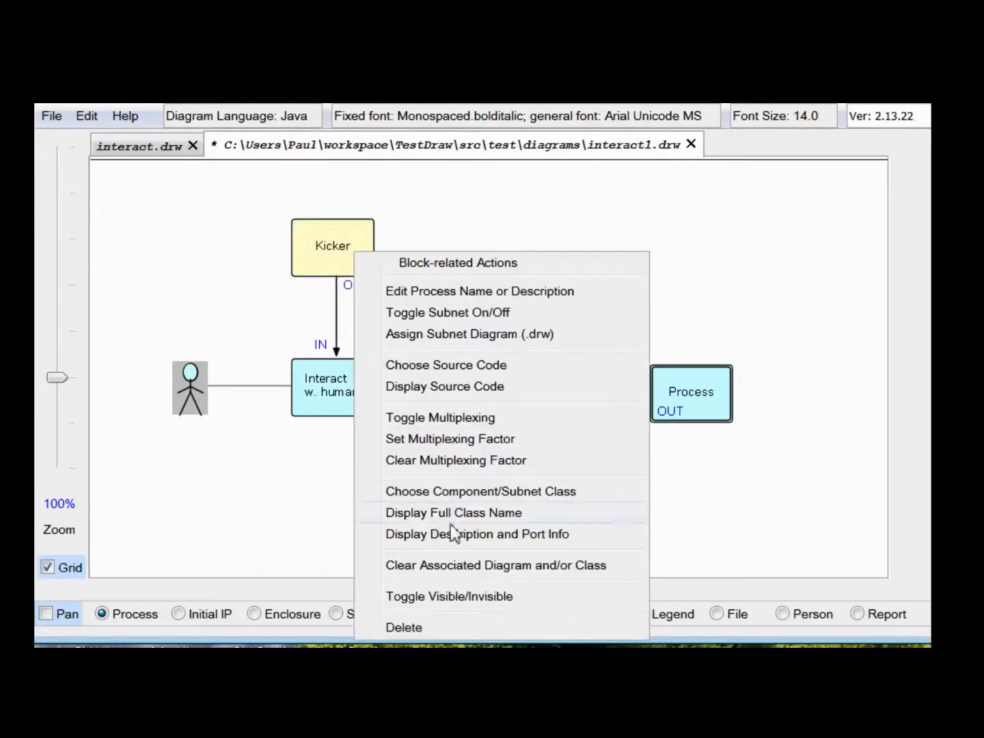
pyautogui.click(403, 628)
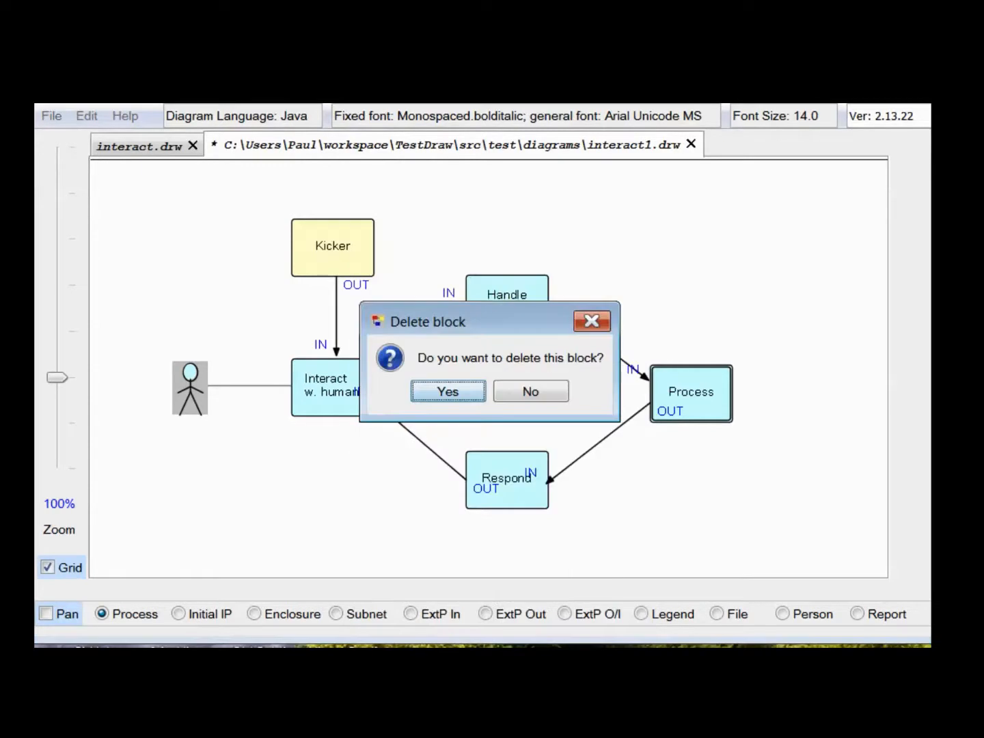
pyautogui.click(447, 391)
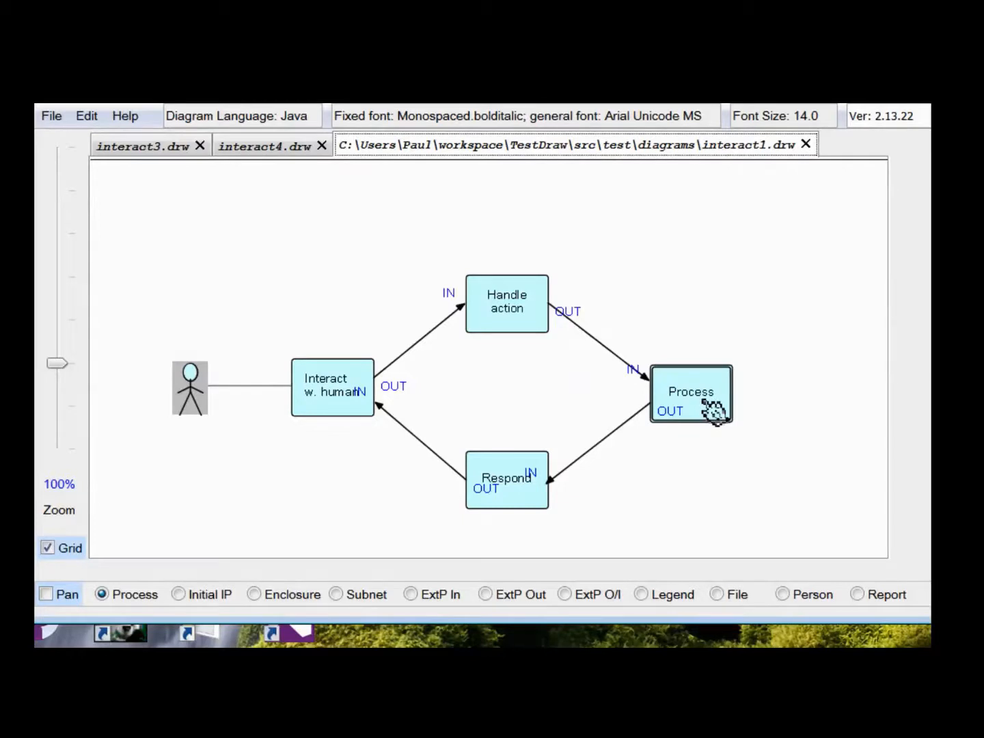
pyautogui.moveTo(707, 414)
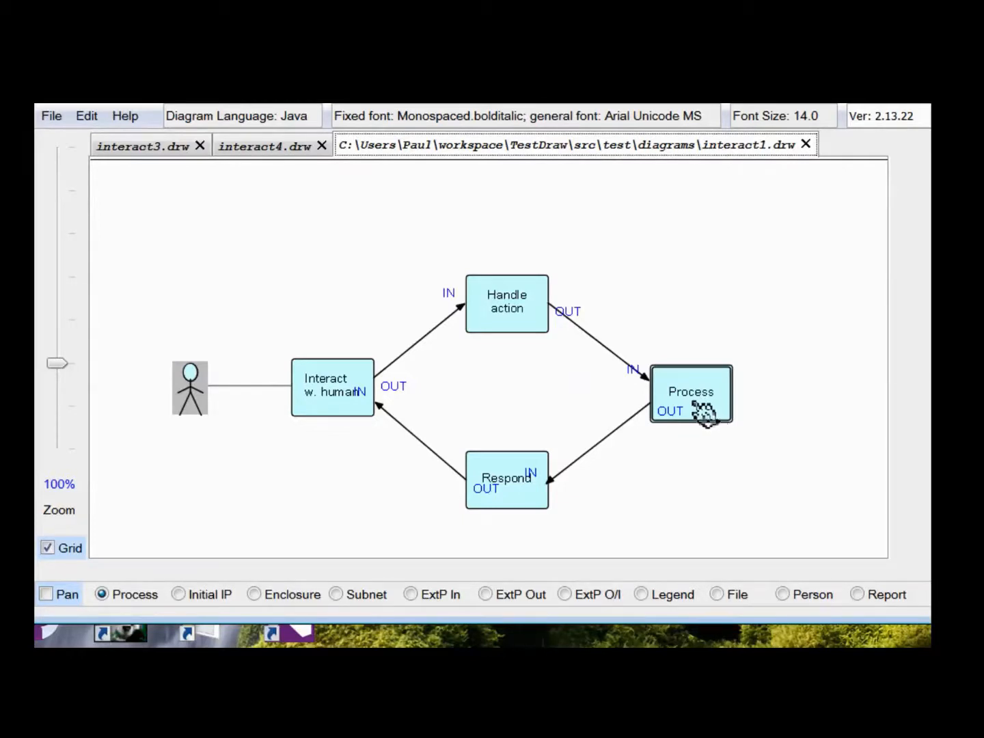
pyautogui.moveTo(676, 407)
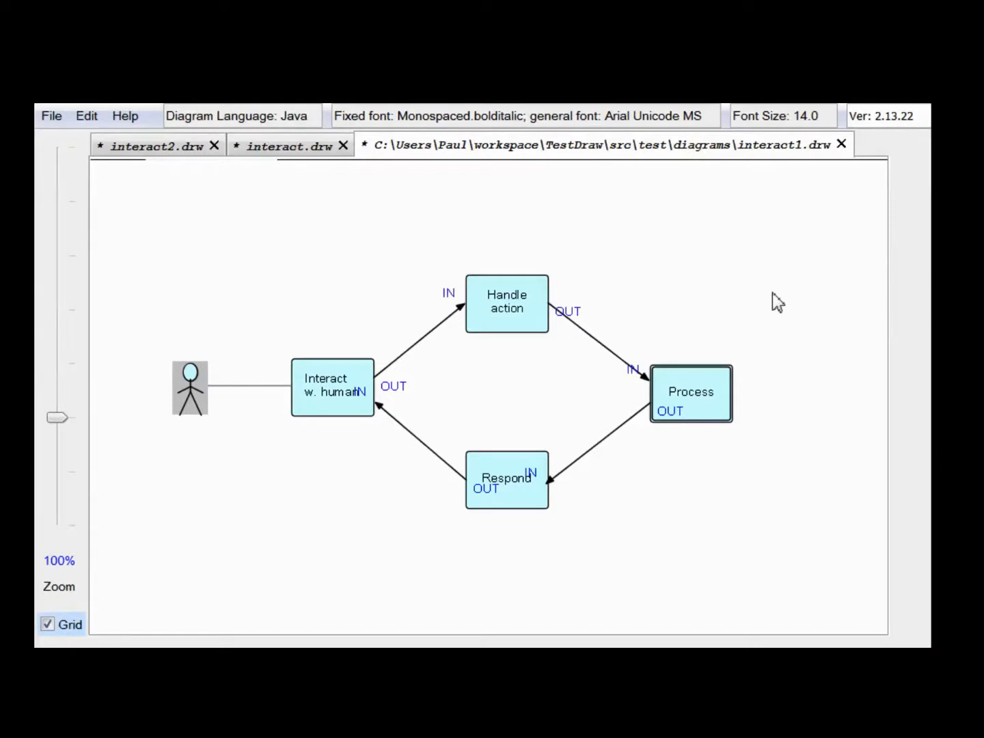
pyautogui.moveTo(772, 295)
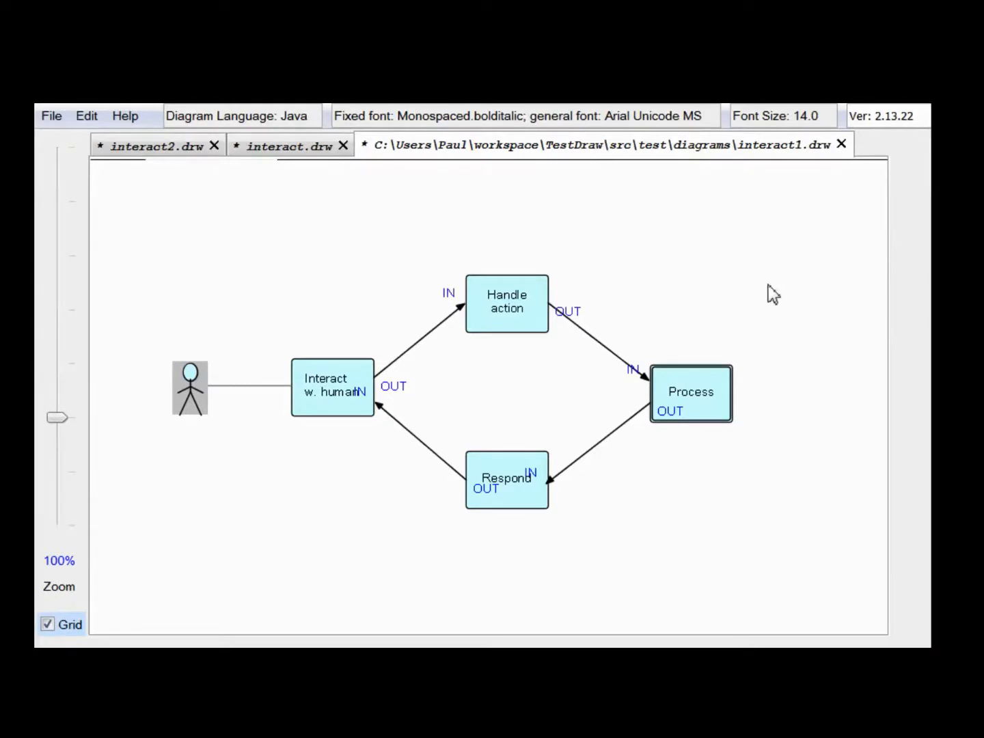
pyautogui.moveTo(719, 268)
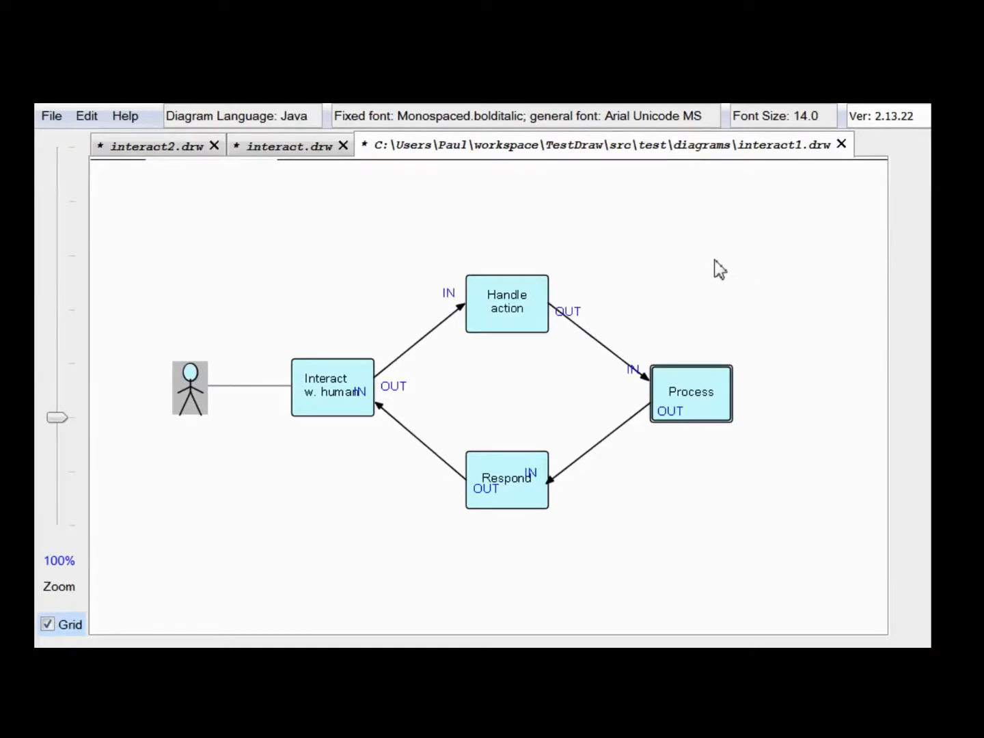
pyautogui.moveTo(184, 403)
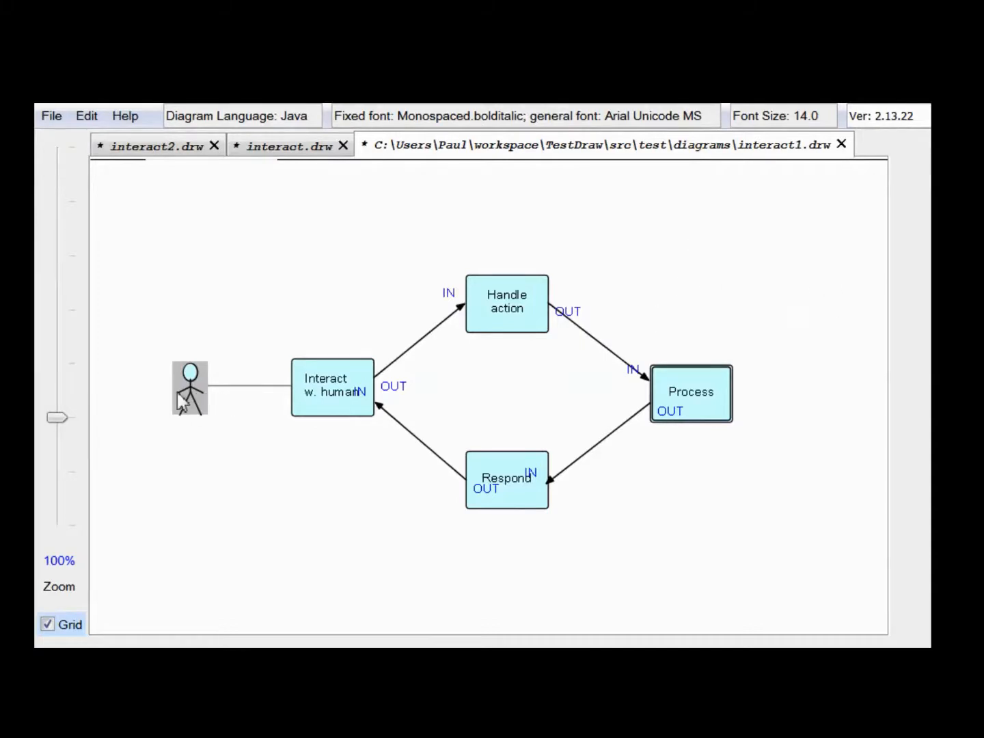
pyautogui.moveTo(328, 403)
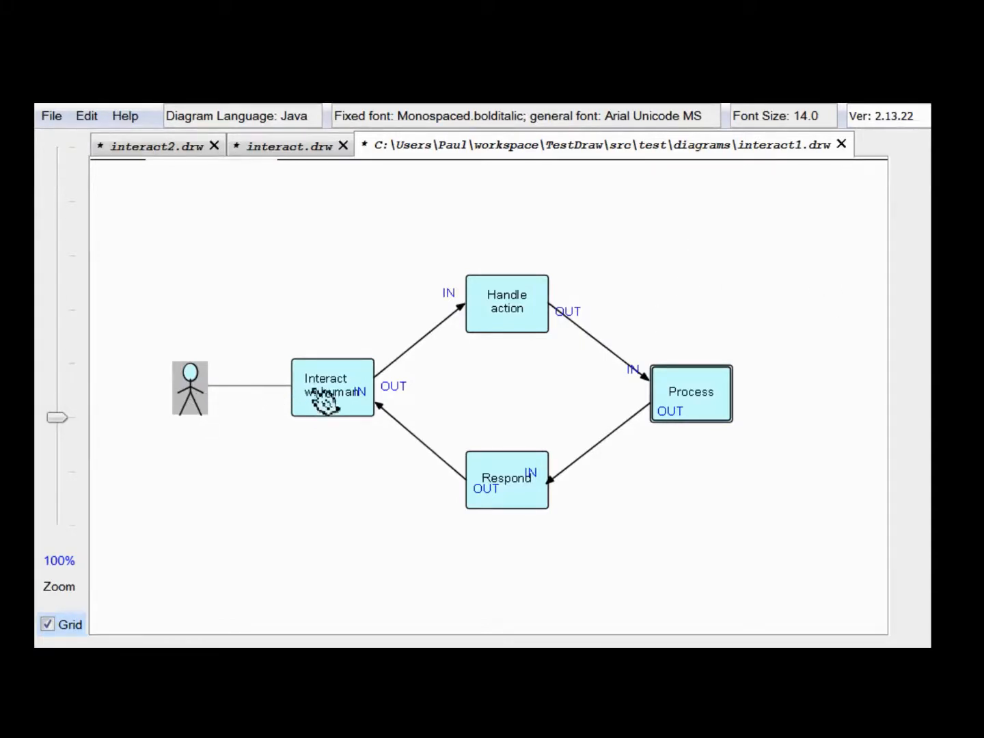
pyautogui.moveTo(603, 486)
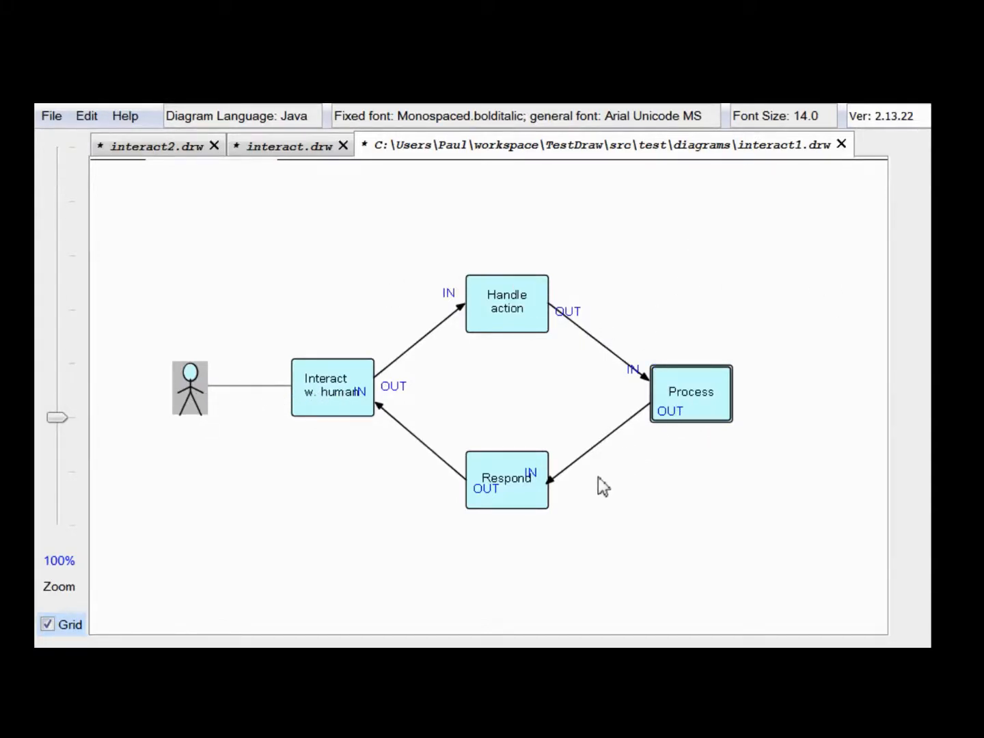
pyautogui.moveTo(335, 397)
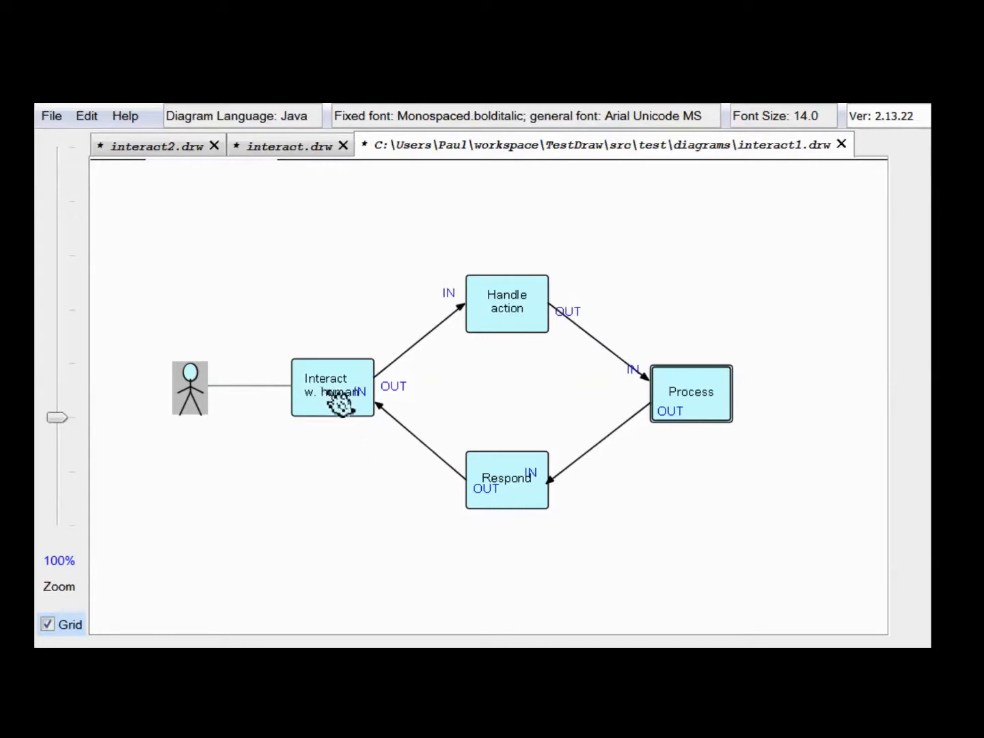
pyautogui.moveTo(323, 497)
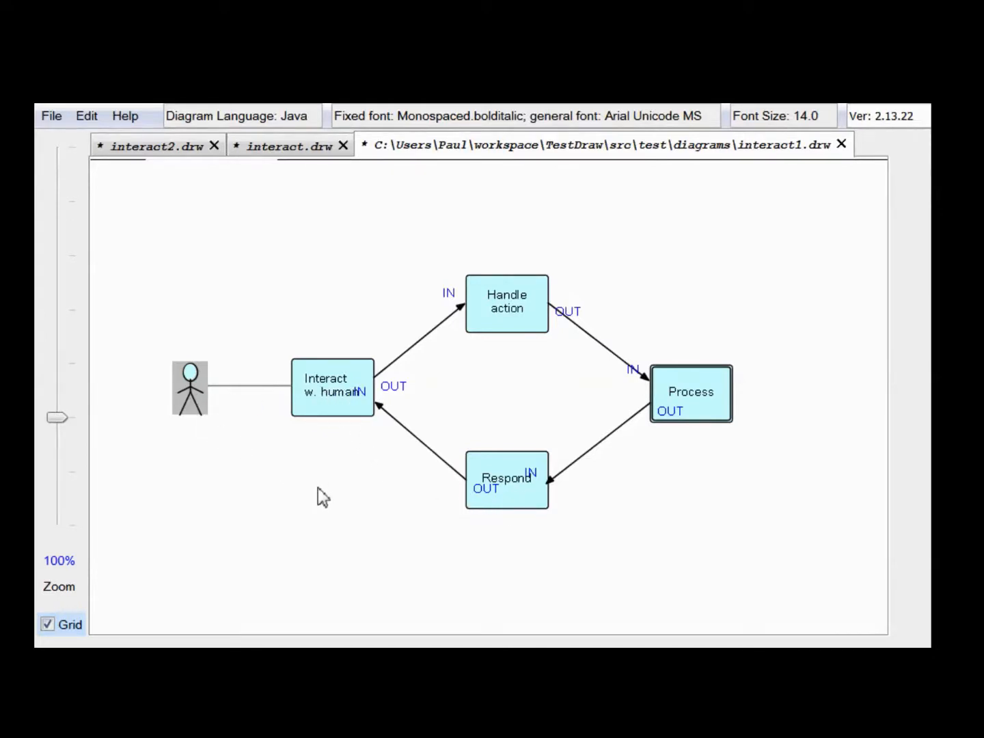
pyautogui.moveTo(326, 451)
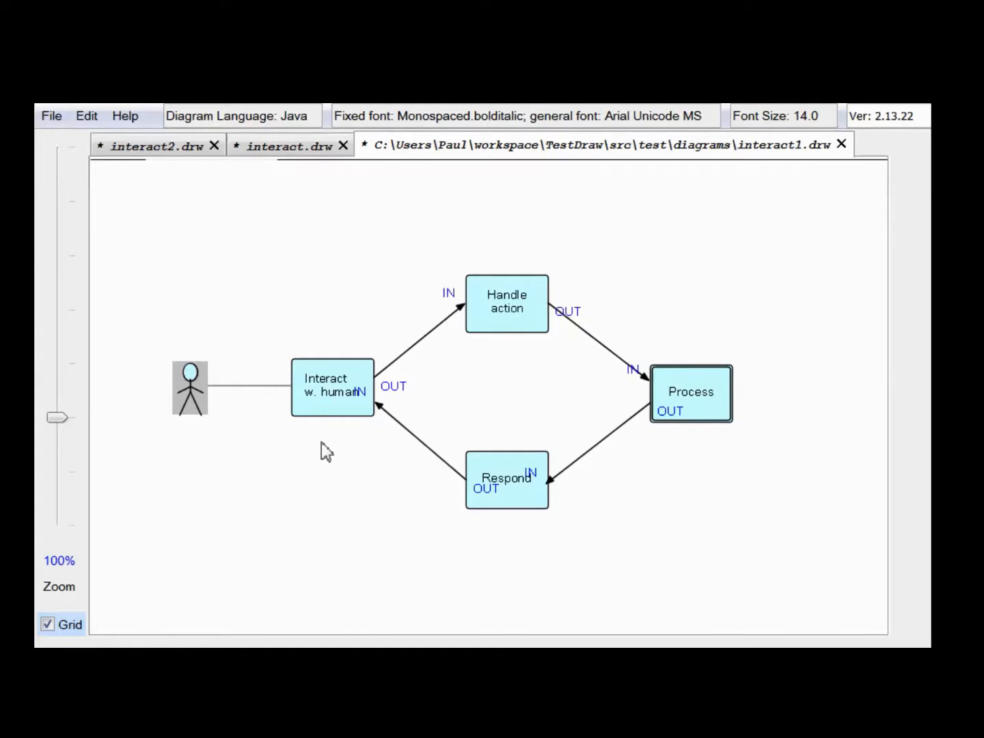
pyautogui.moveTo(348, 410)
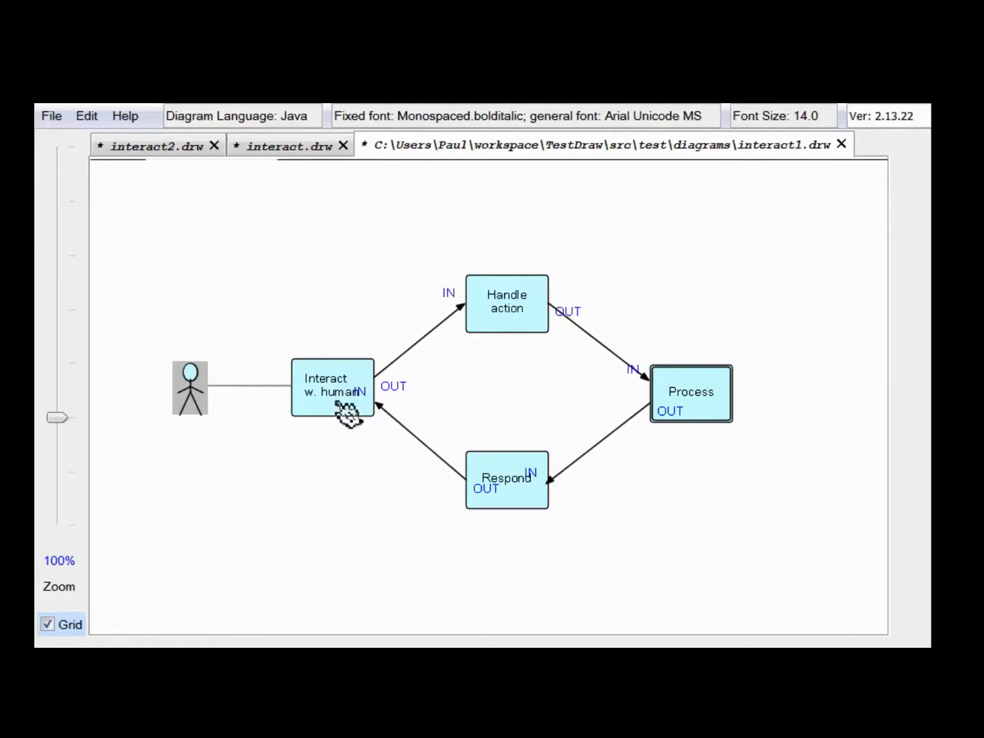
pyautogui.moveTo(340, 397)
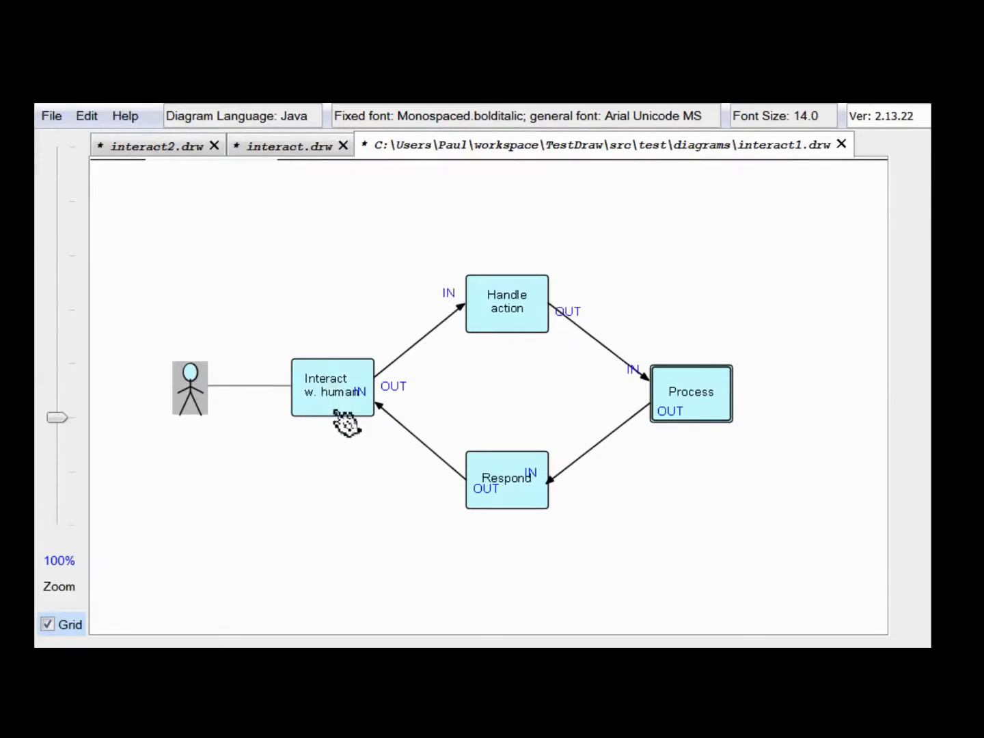
pyautogui.moveTo(553, 485)
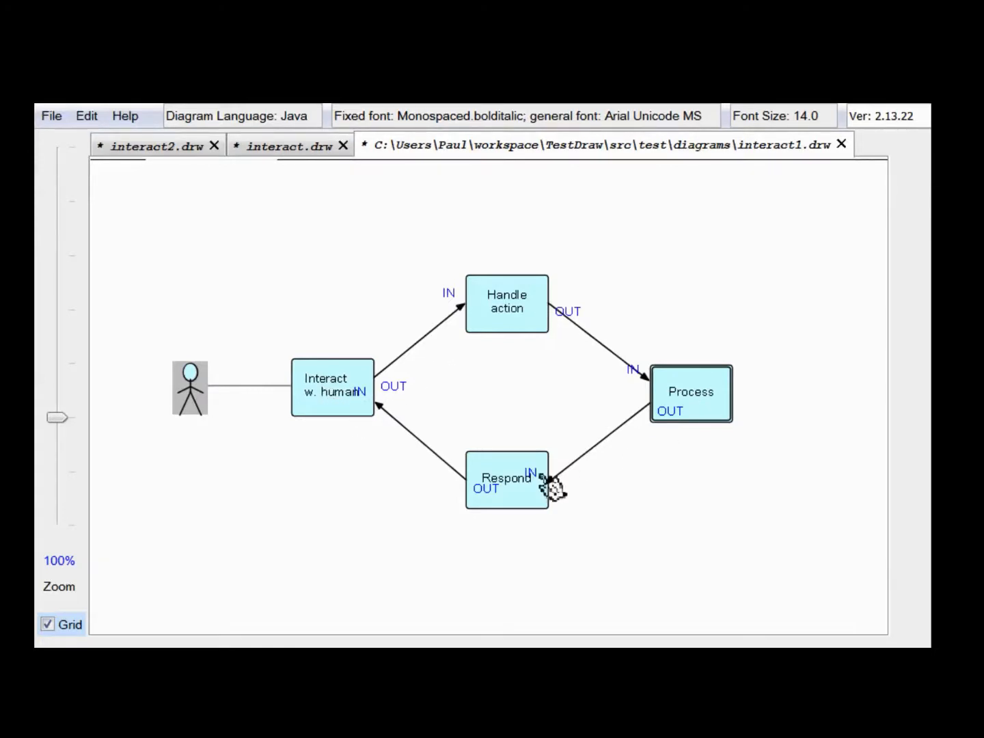
pyautogui.moveTo(642, 372)
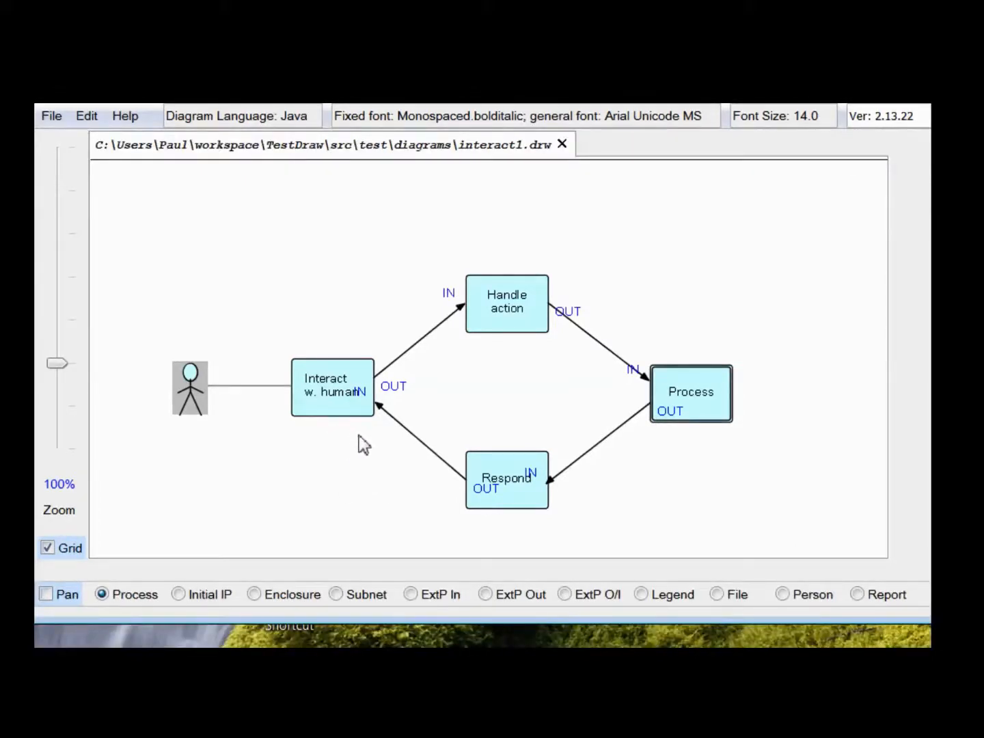
pyautogui.moveTo(340, 417)
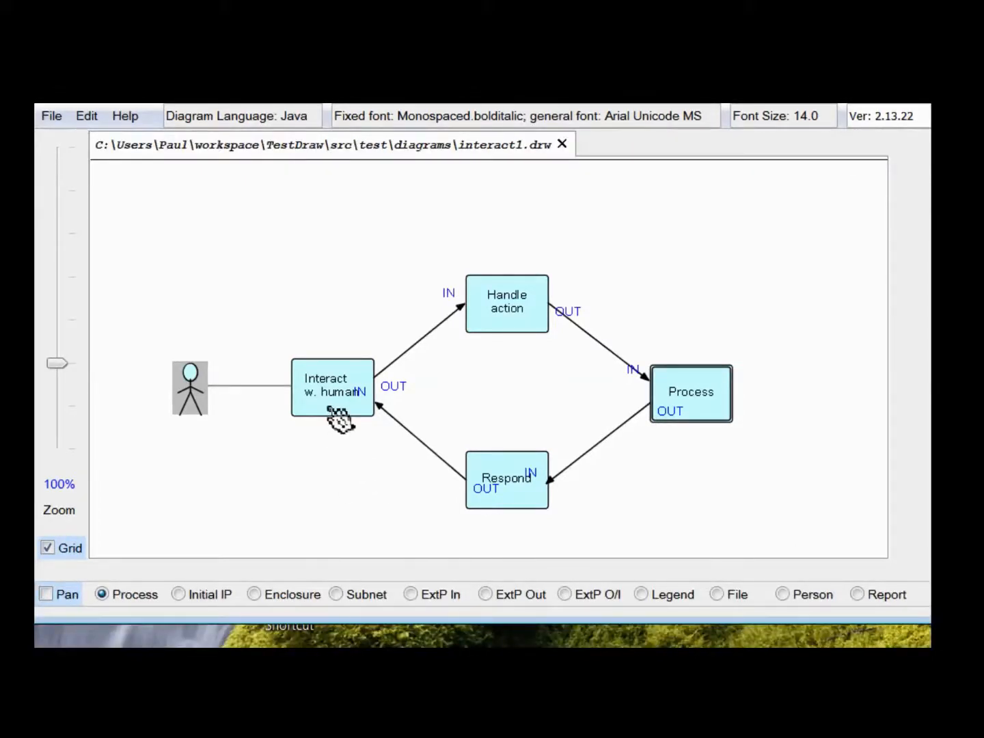
pyautogui.moveTo(451, 304)
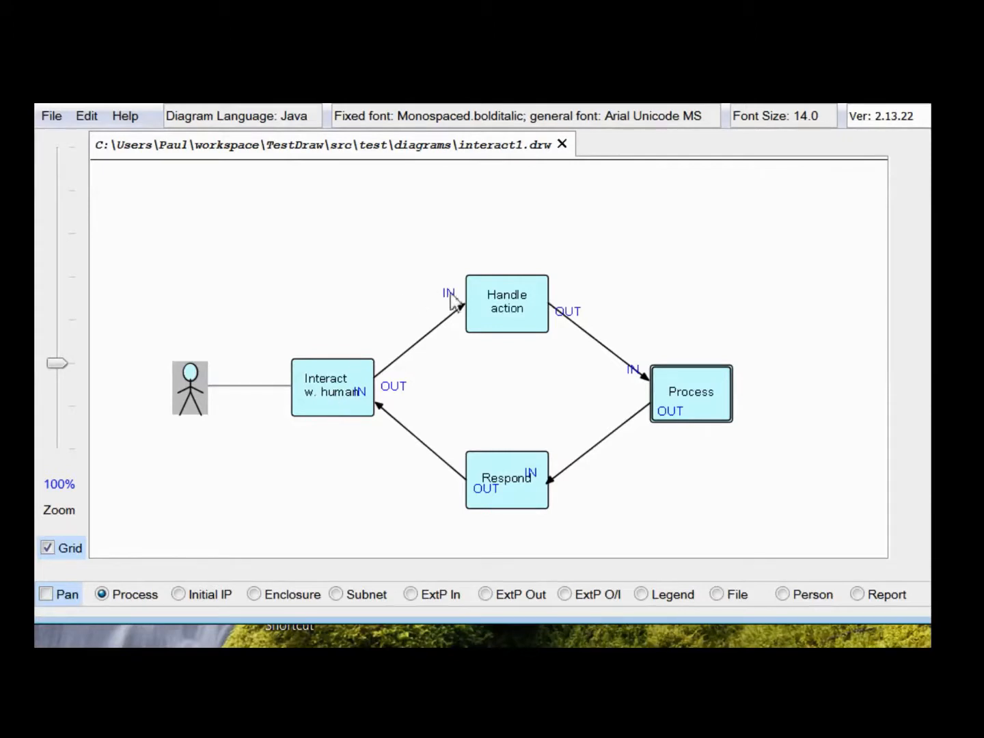
pyautogui.moveTo(507, 311)
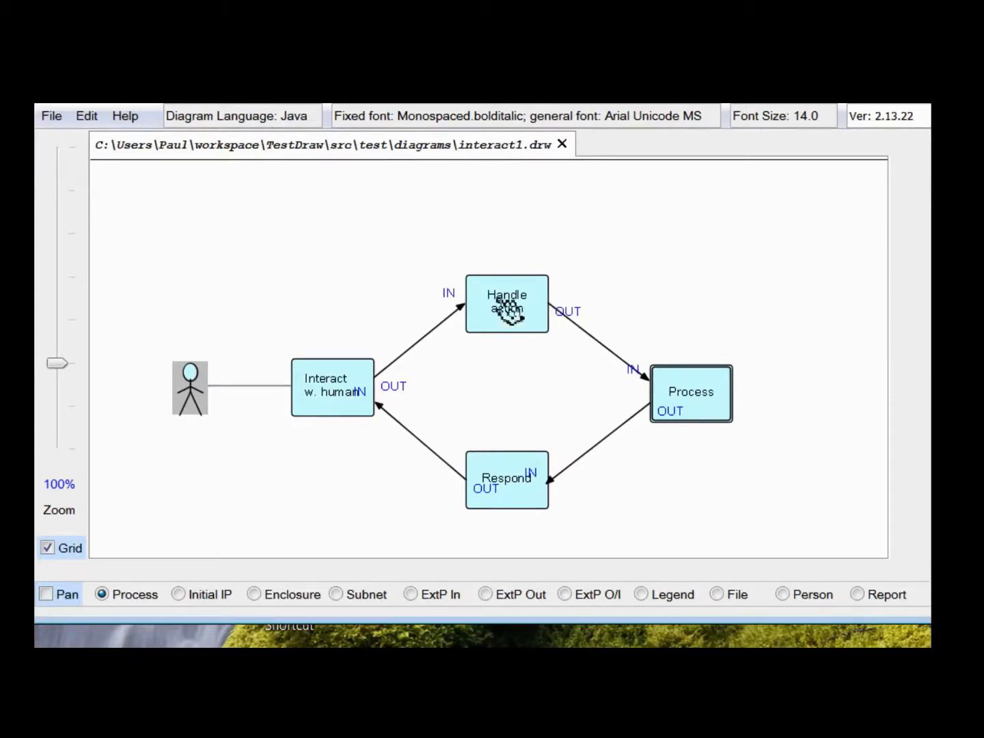
pyautogui.moveTo(718, 420)
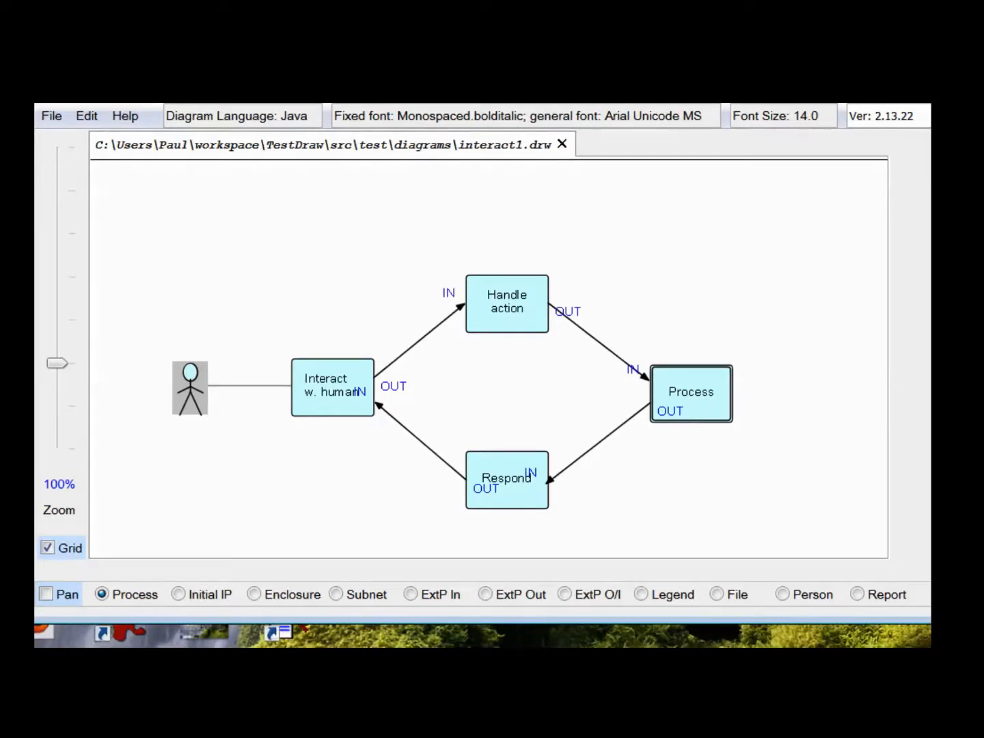
pyautogui.moveTo(287, 400)
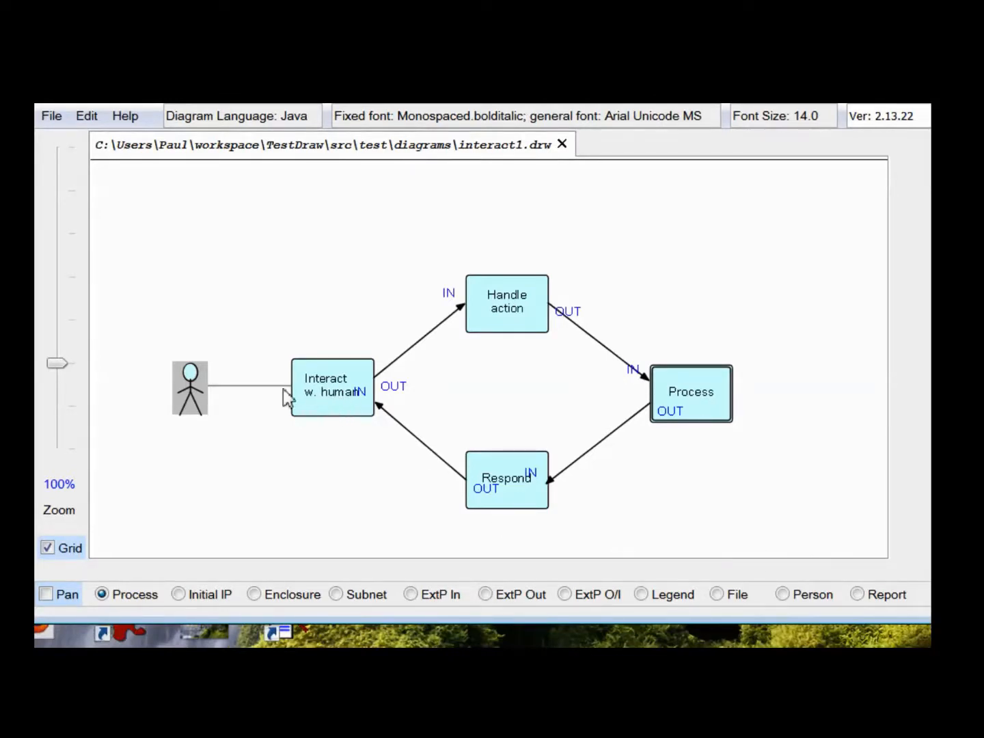
pyautogui.moveTo(369, 397)
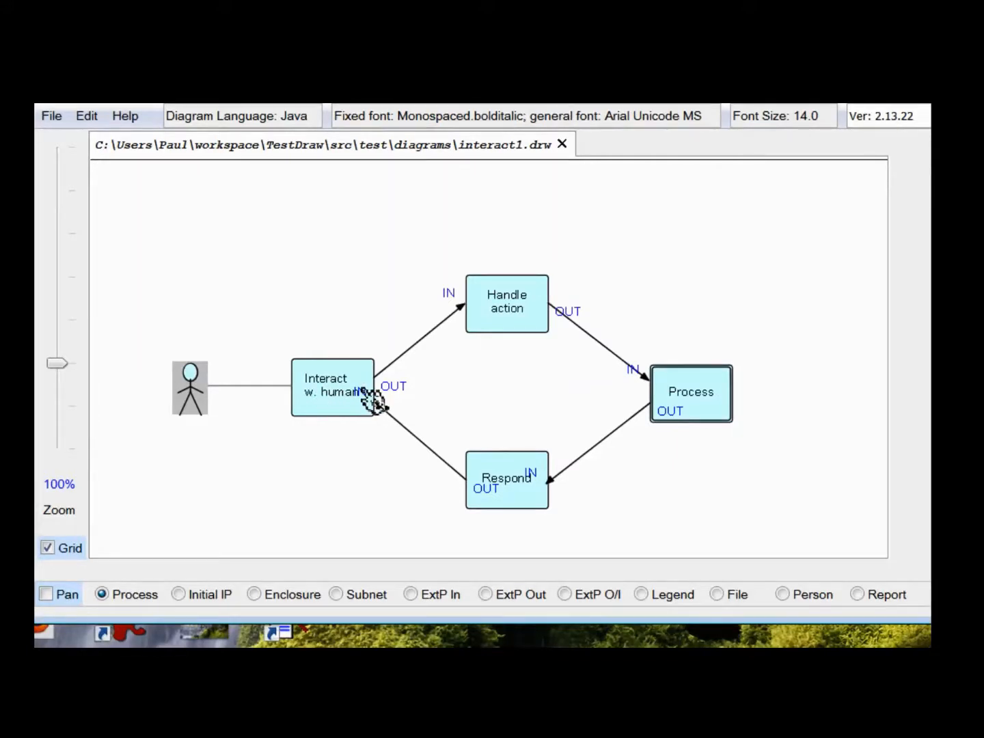
pyautogui.moveTo(263, 383)
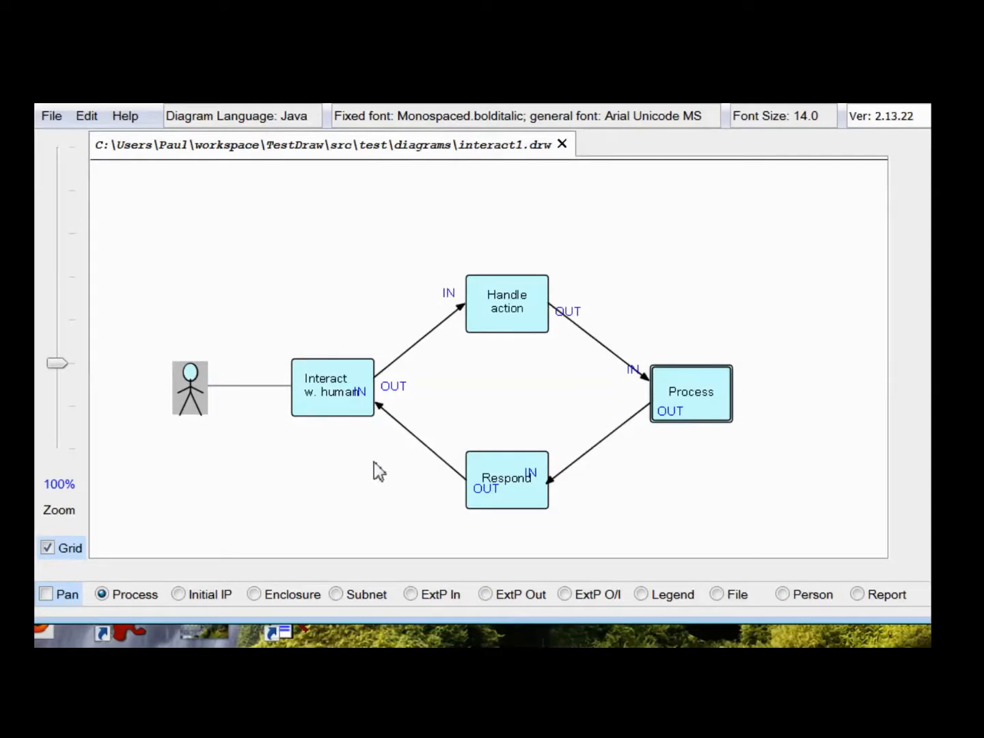
pyautogui.moveTo(374, 439)
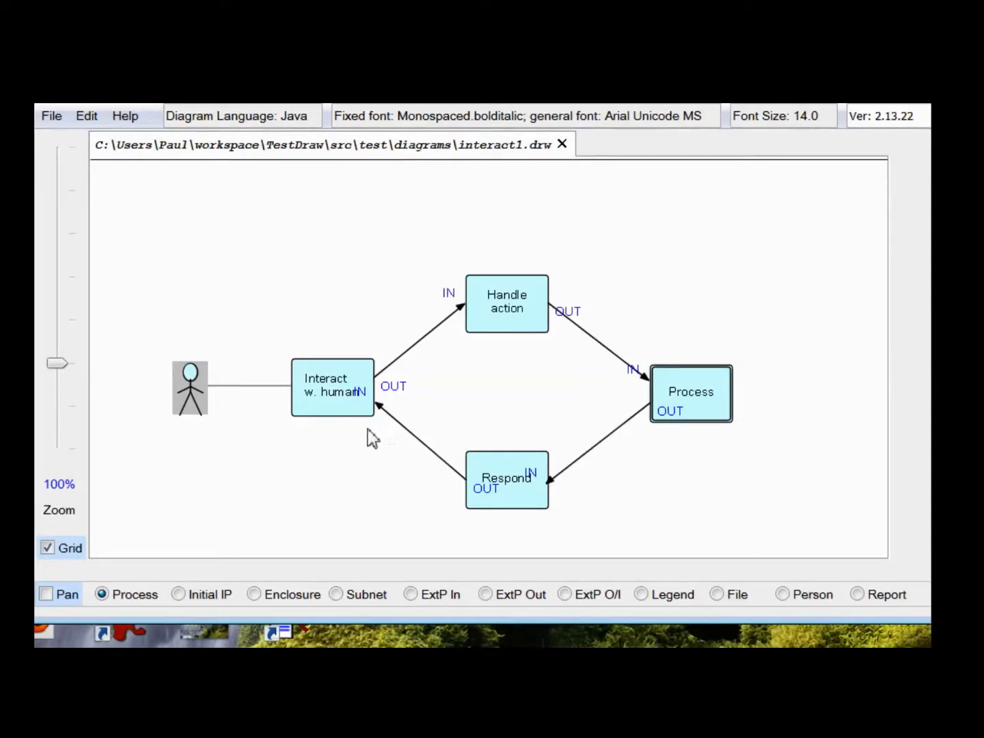
pyautogui.moveTo(244, 421)
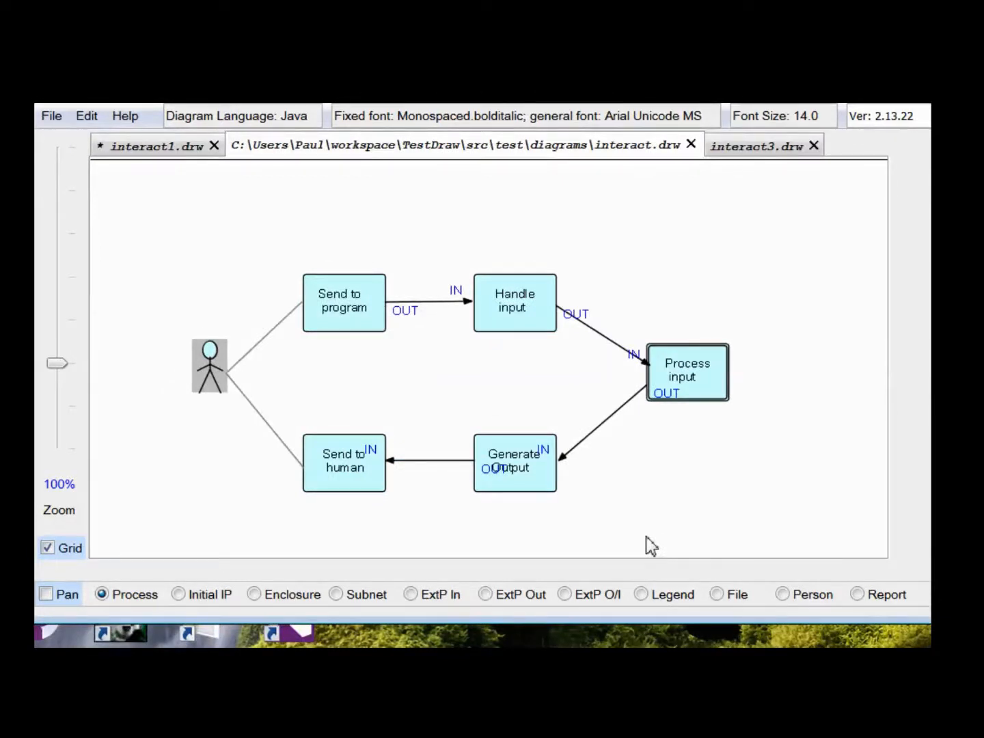
# Close the interact3.drw diagram tab
pyautogui.click(813, 145)
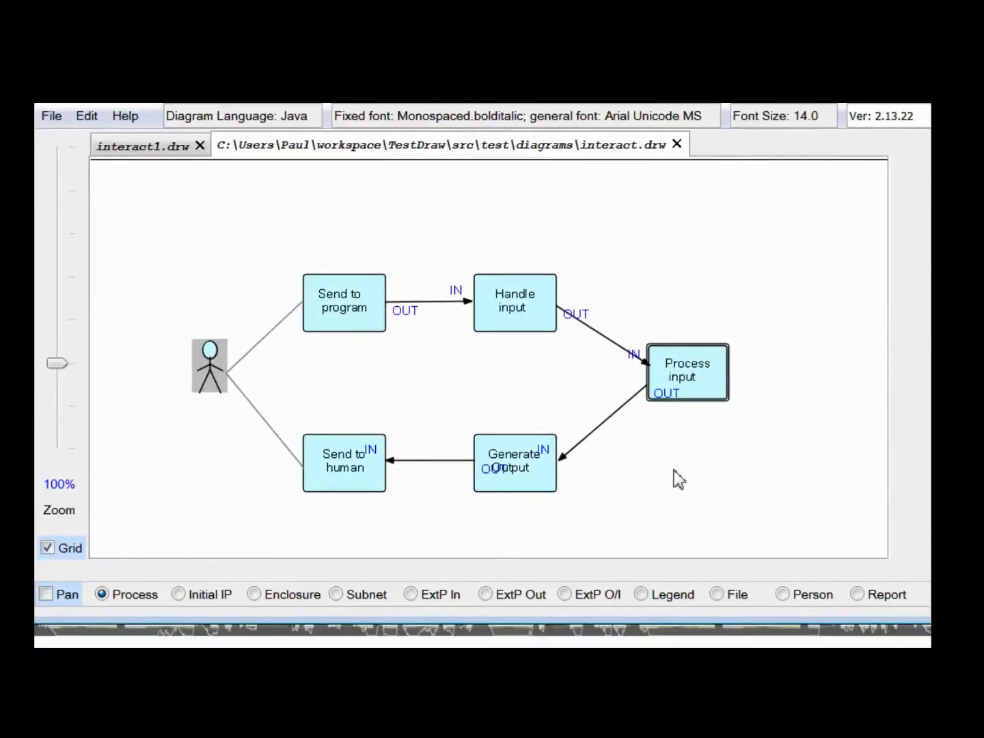
pyautogui.moveTo(441, 388)
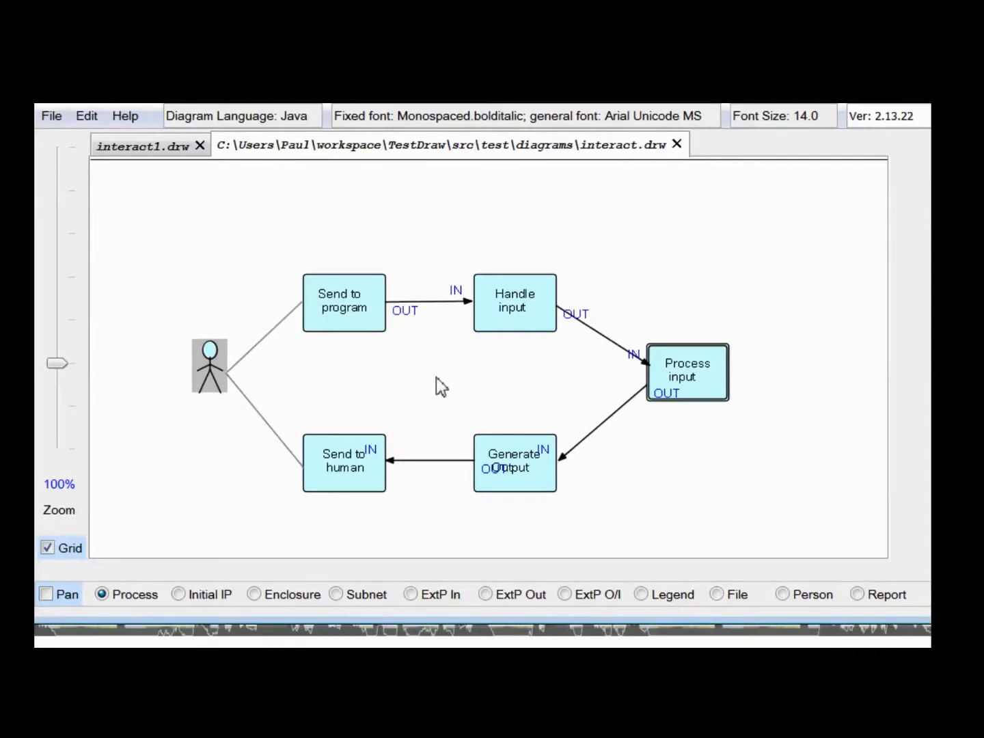
pyautogui.moveTo(342, 408)
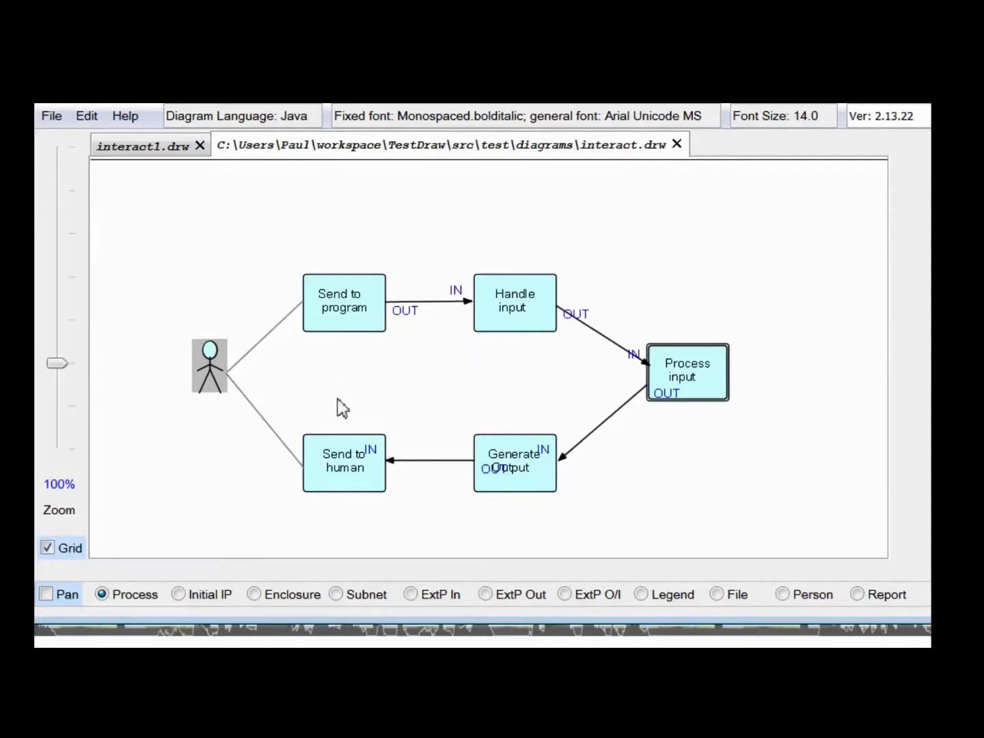
pyautogui.moveTo(310, 383)
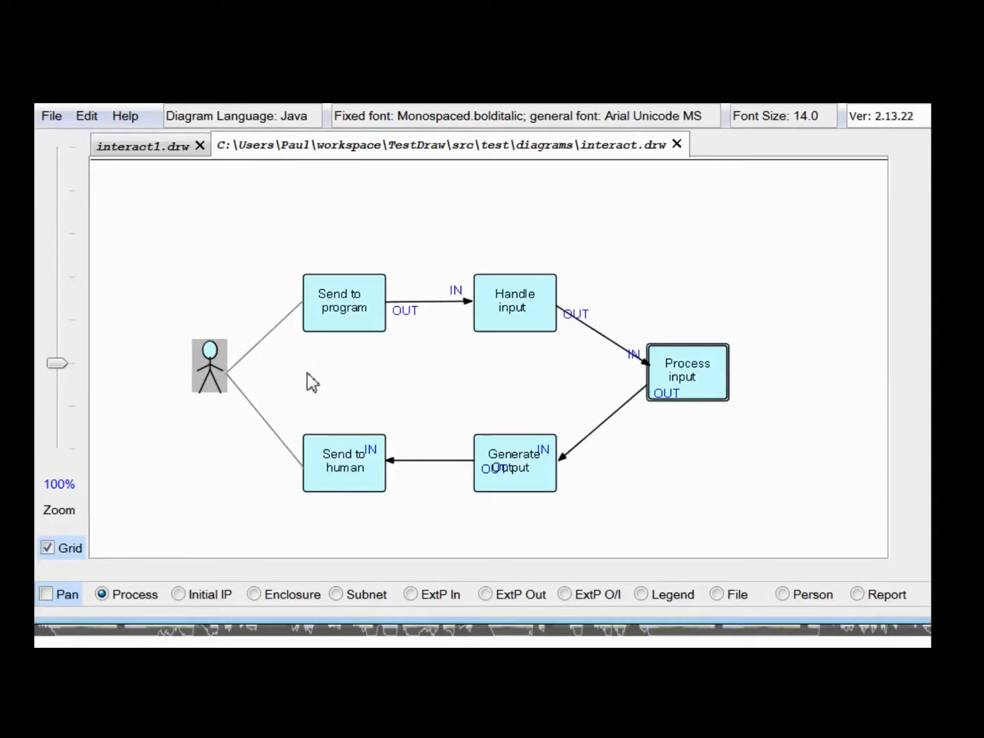
pyautogui.moveTo(311, 414)
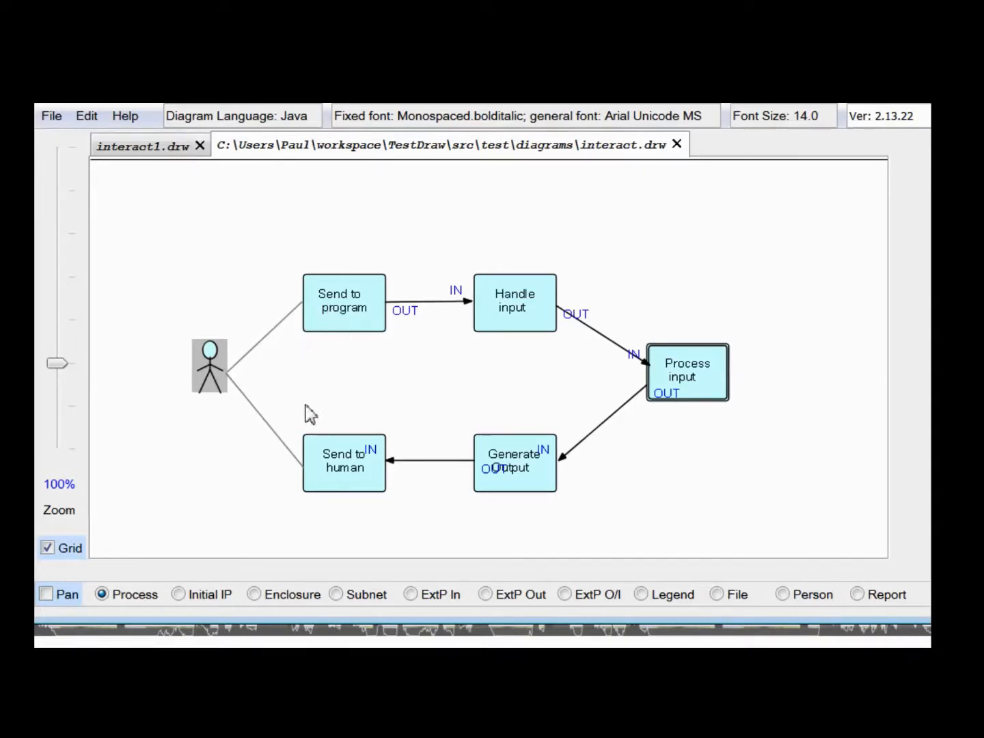
pyautogui.moveTo(340, 496)
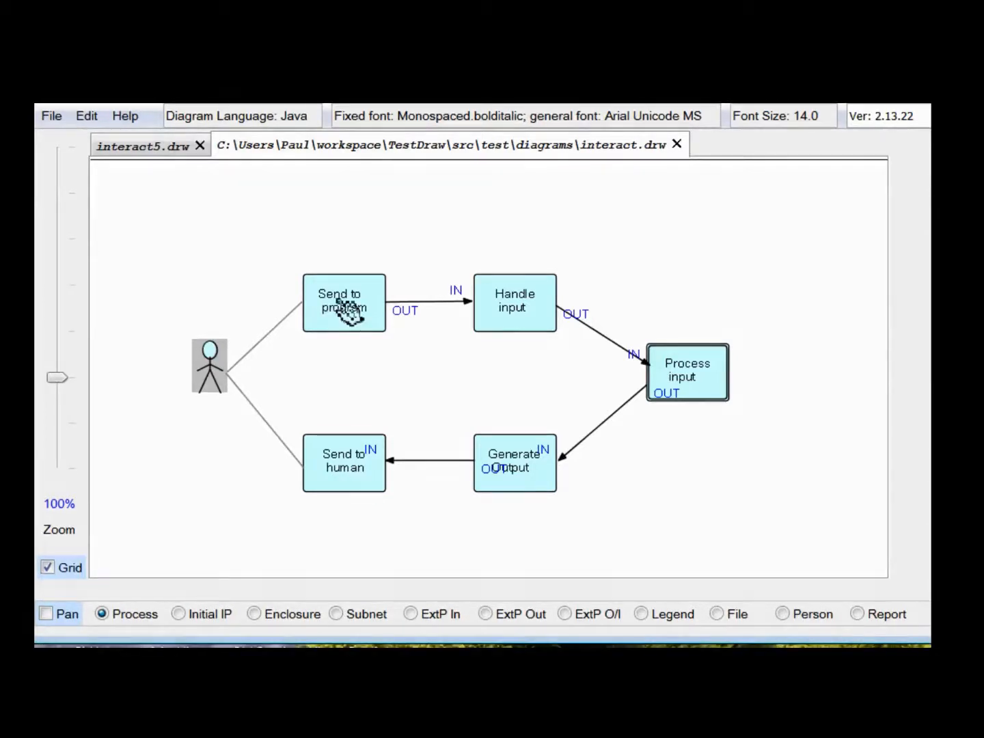
pyautogui.moveTo(352, 318)
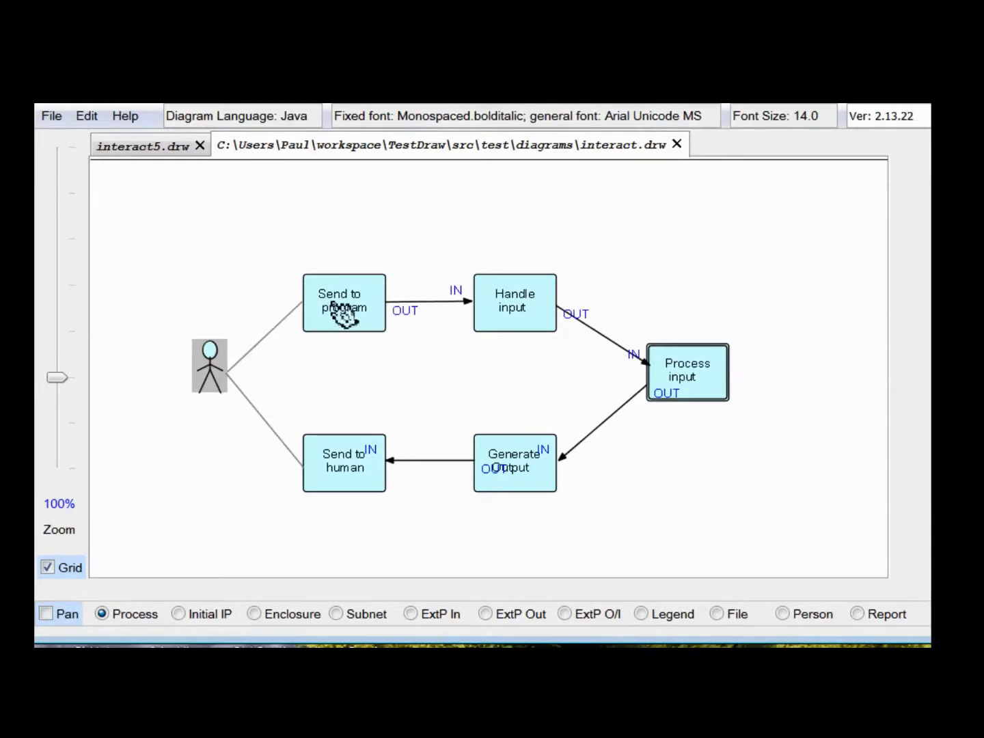
pyautogui.moveTo(410, 315)
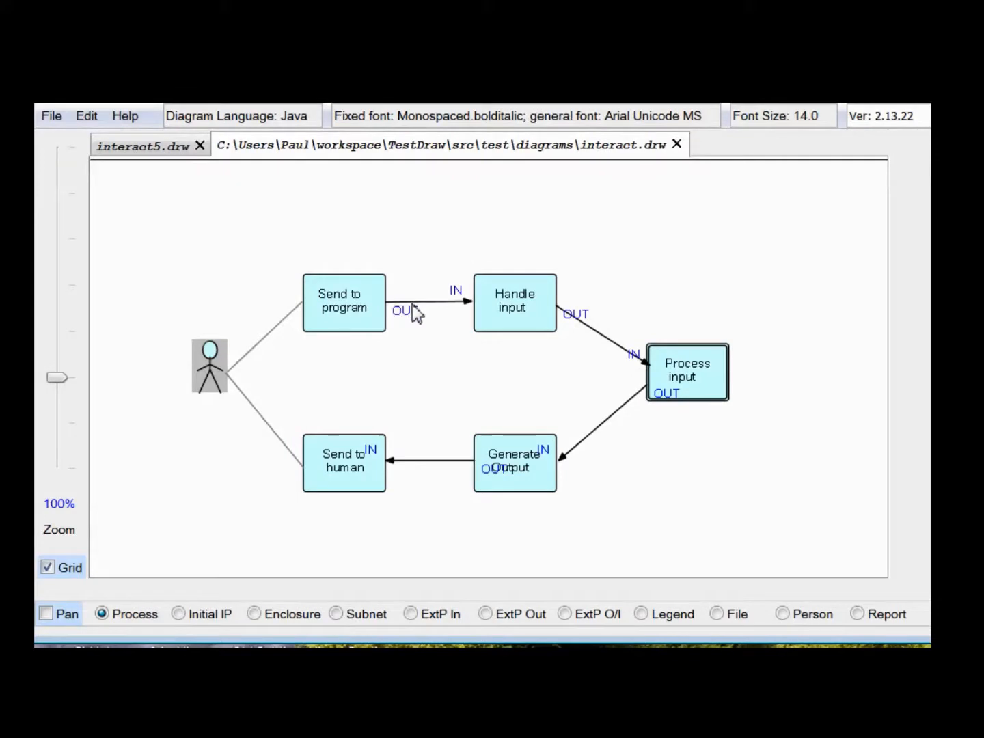
pyautogui.moveTo(358, 324)
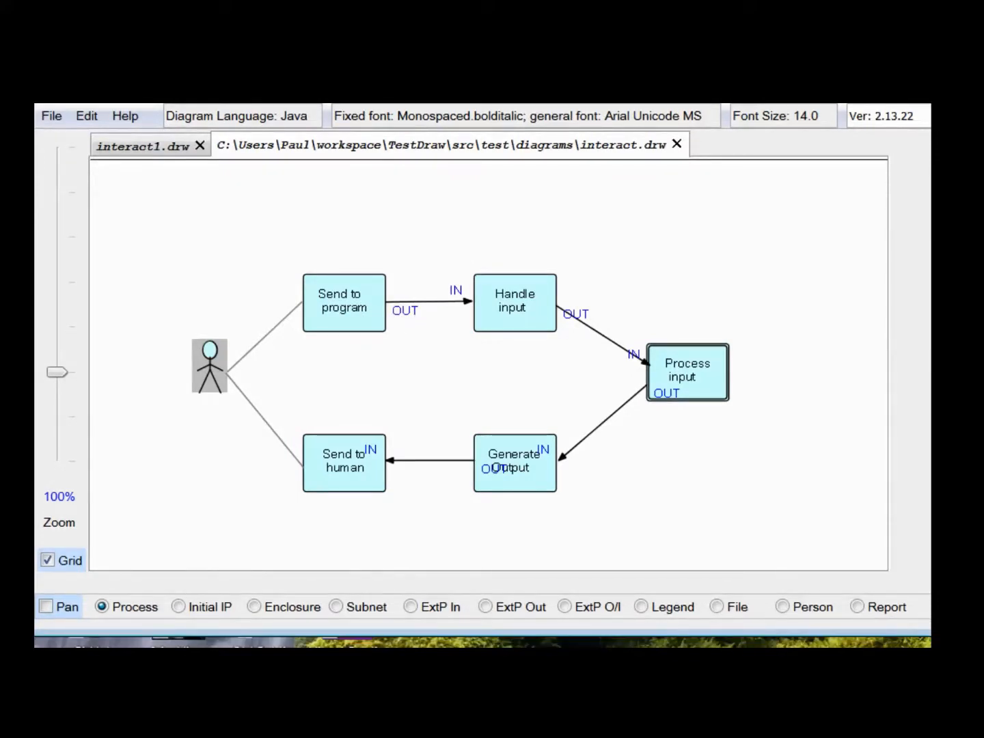
pyautogui.moveTo(560, 423)
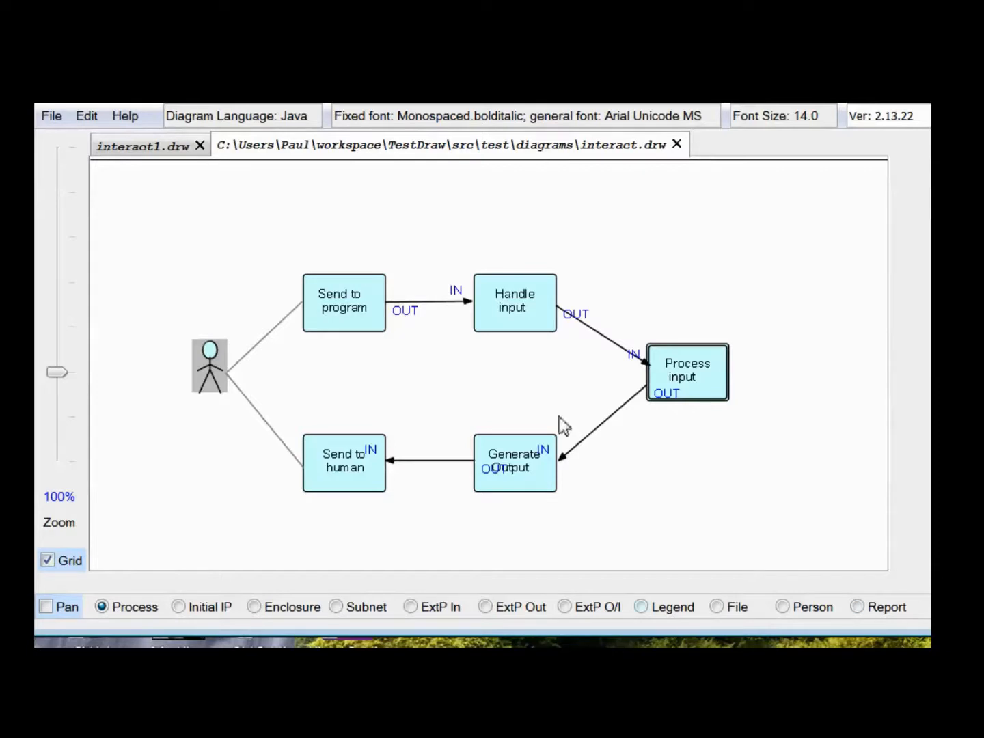
pyautogui.moveTo(690, 393)
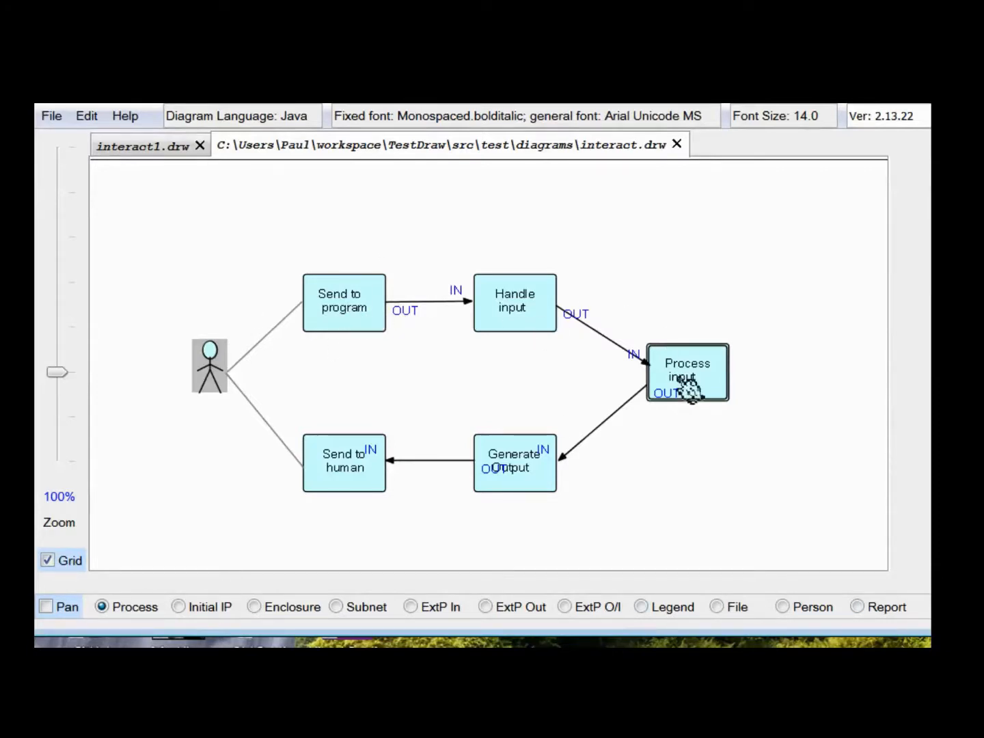
pyautogui.moveTo(369, 486)
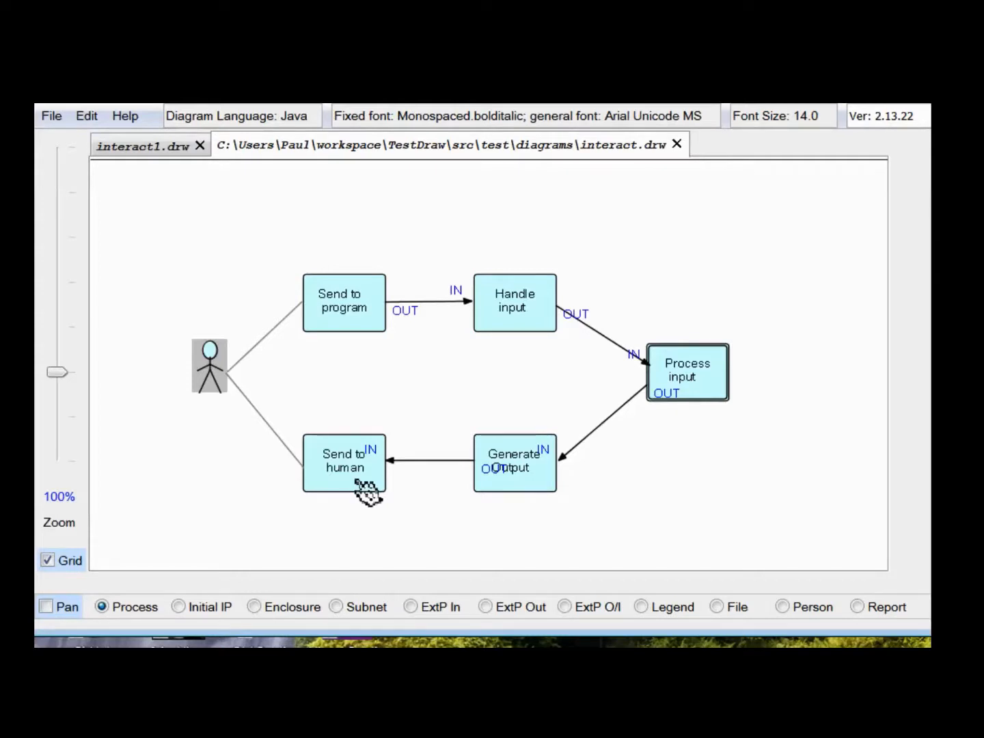
pyautogui.click(199, 146)
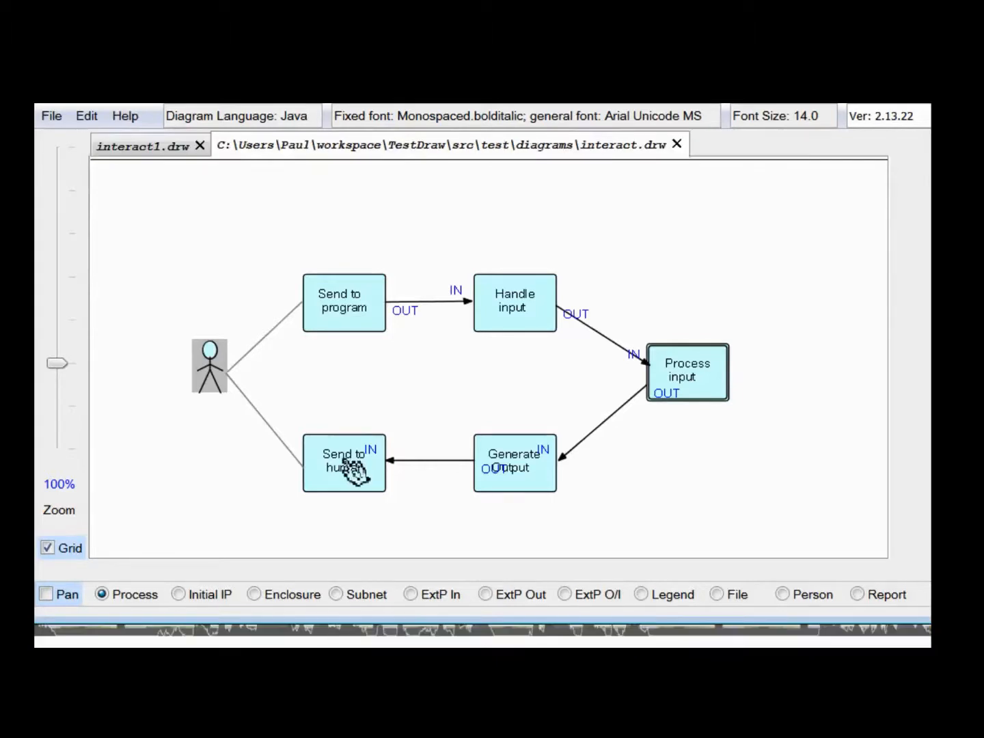
pyautogui.moveTo(343, 311)
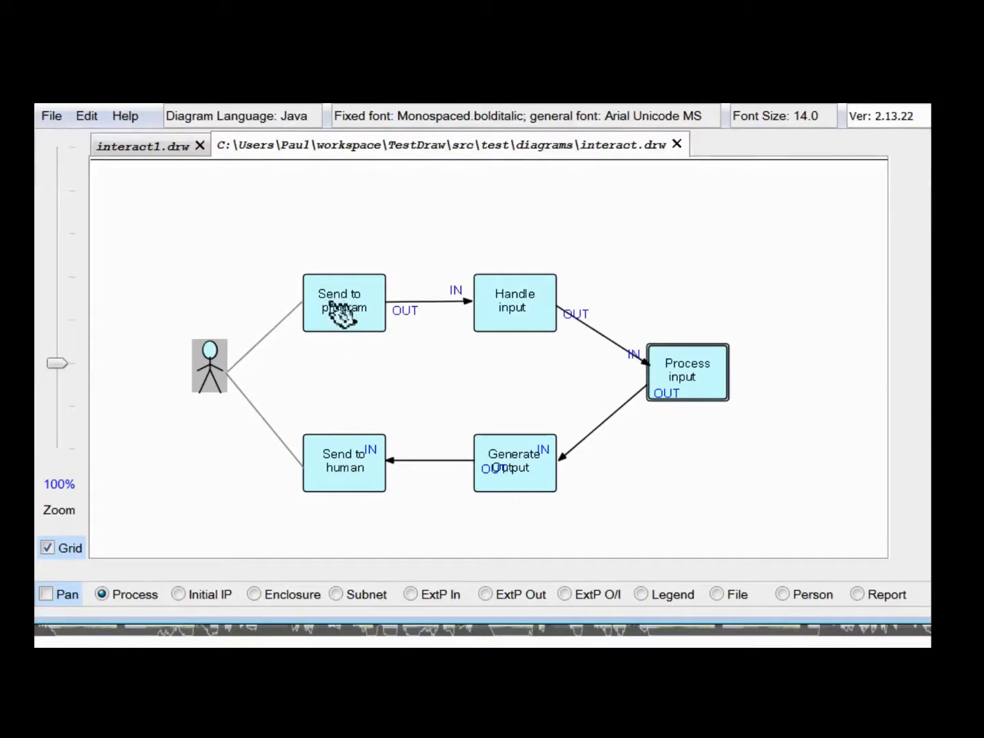
pyautogui.moveTo(355, 328)
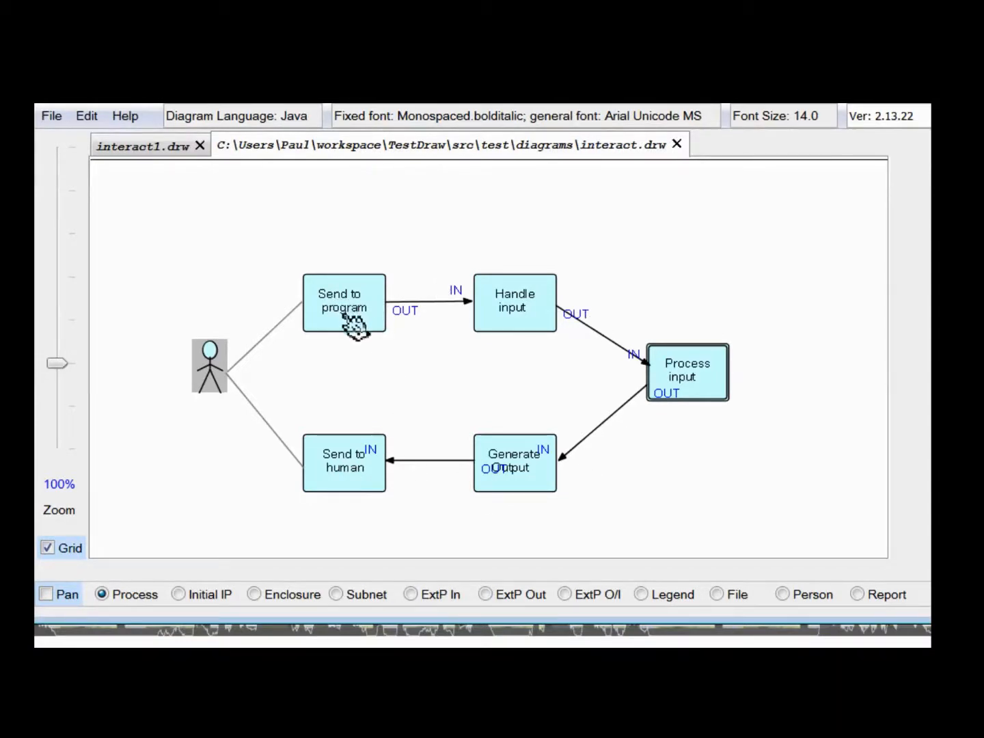
pyautogui.moveTo(368, 321)
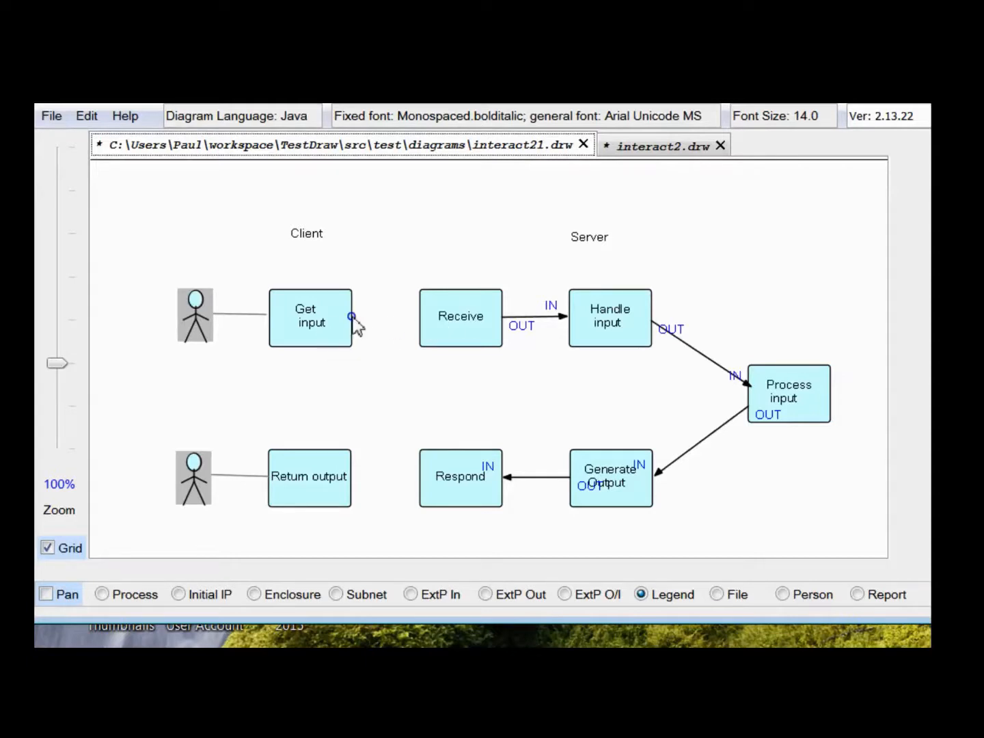
pyautogui.moveTo(378, 362)
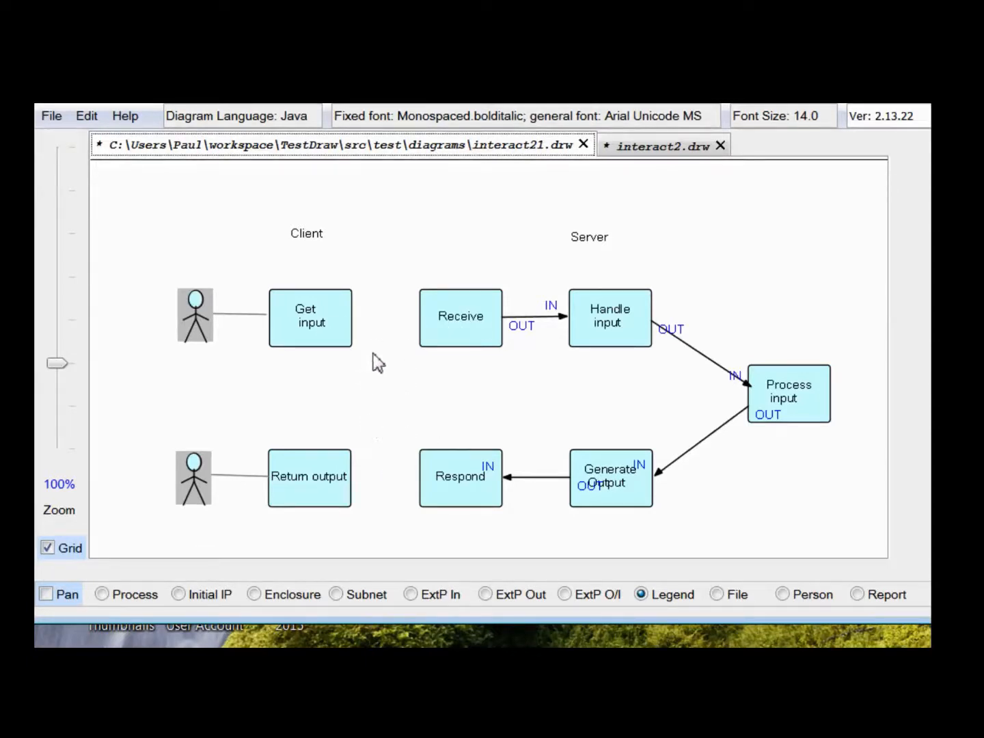
# Switch to the interact2.drw diagram with WS links between client and server
pyautogui.click(659, 146)
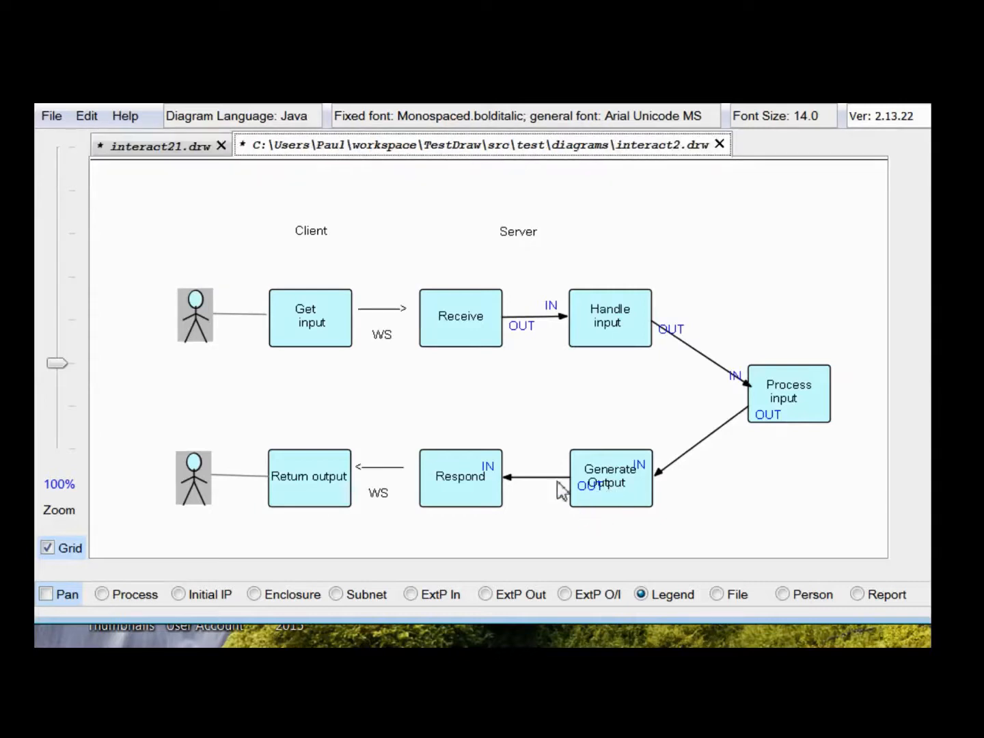
pyautogui.moveTo(458, 437)
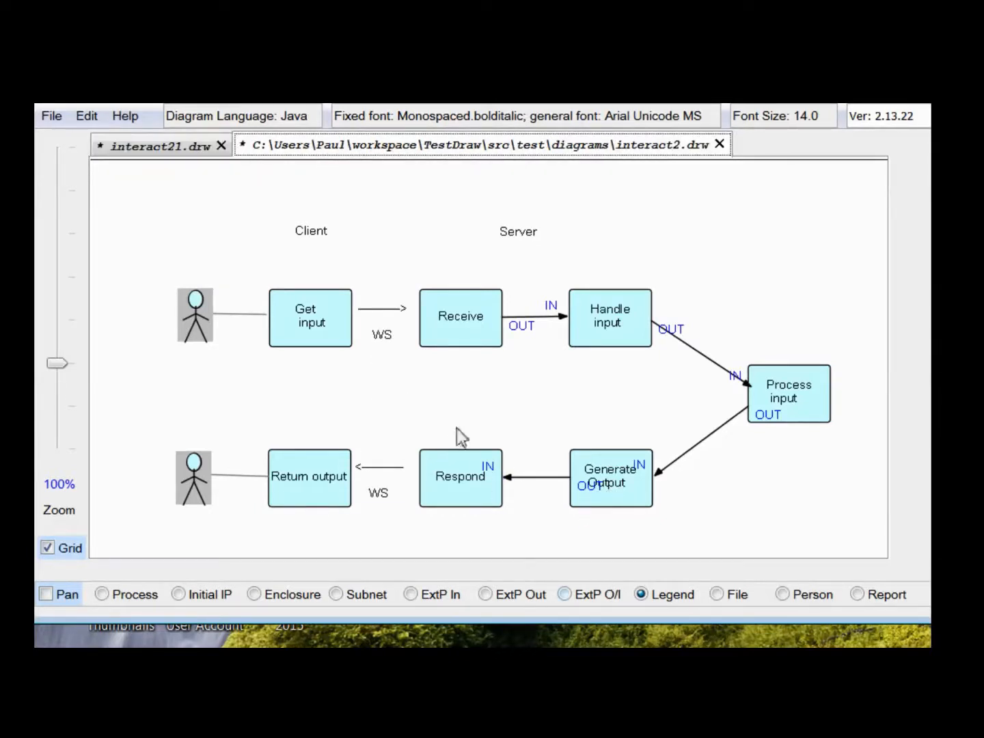
pyautogui.moveTo(382, 352)
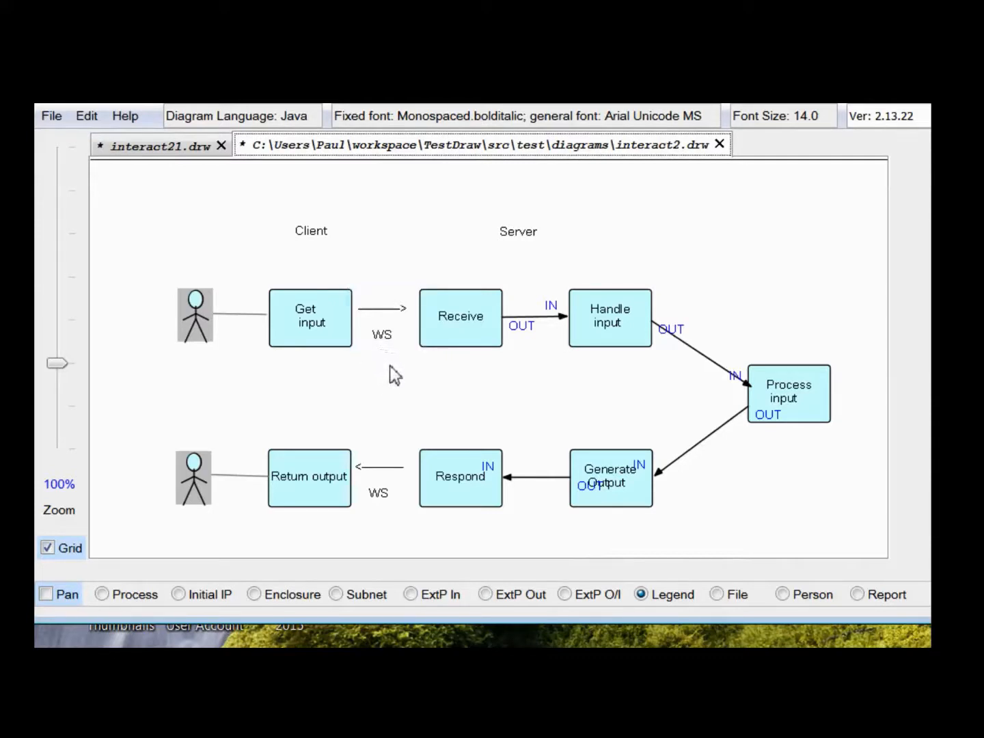
pyautogui.moveTo(398, 371)
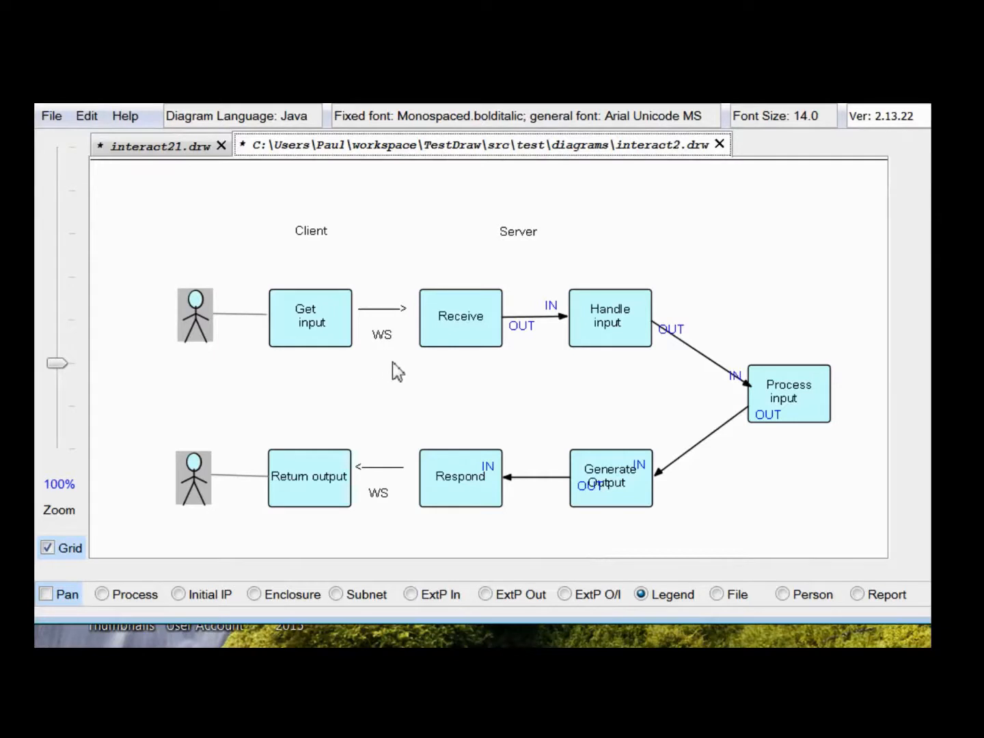
pyautogui.moveTo(384, 377)
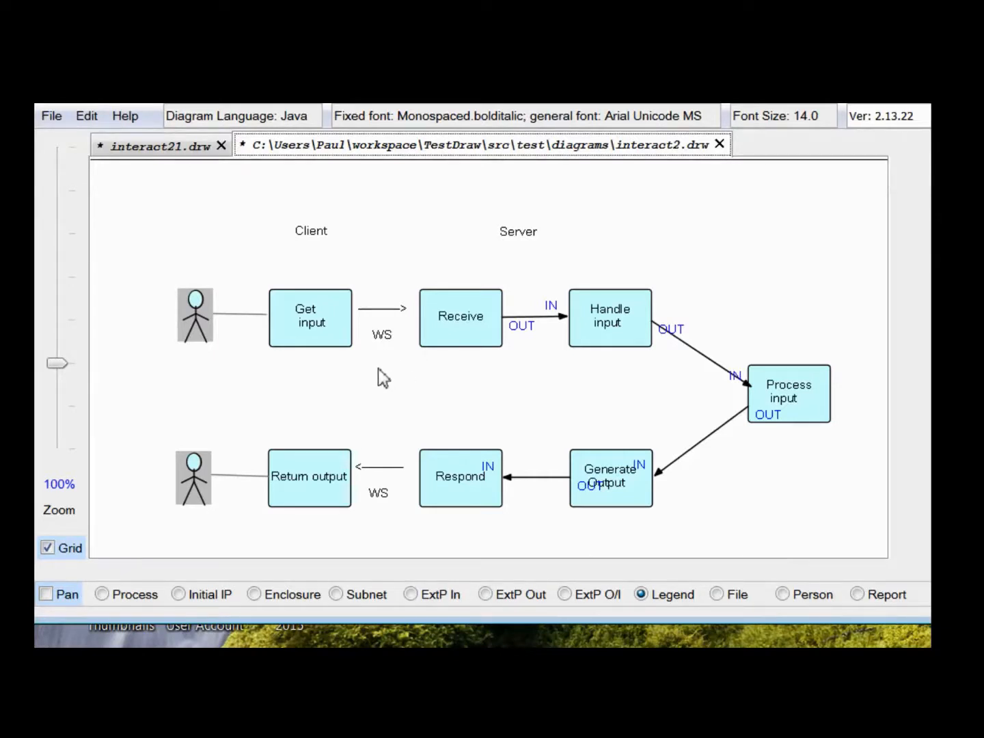
pyautogui.moveTo(409, 376)
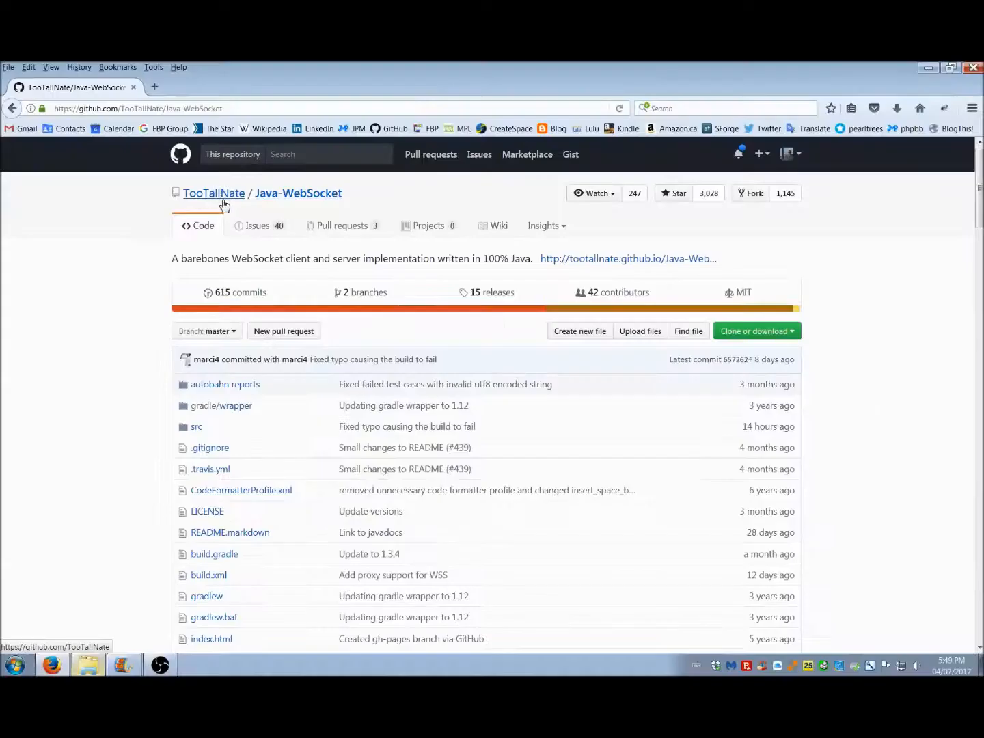
pyautogui.moveTo(319, 198)
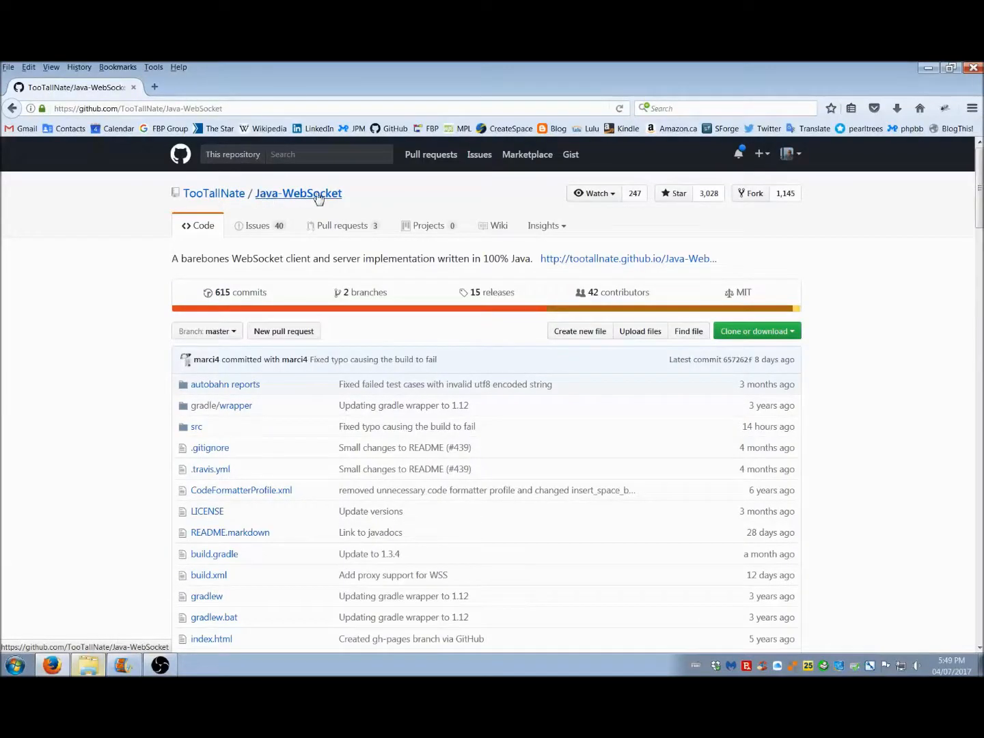
pyautogui.moveTo(214, 193)
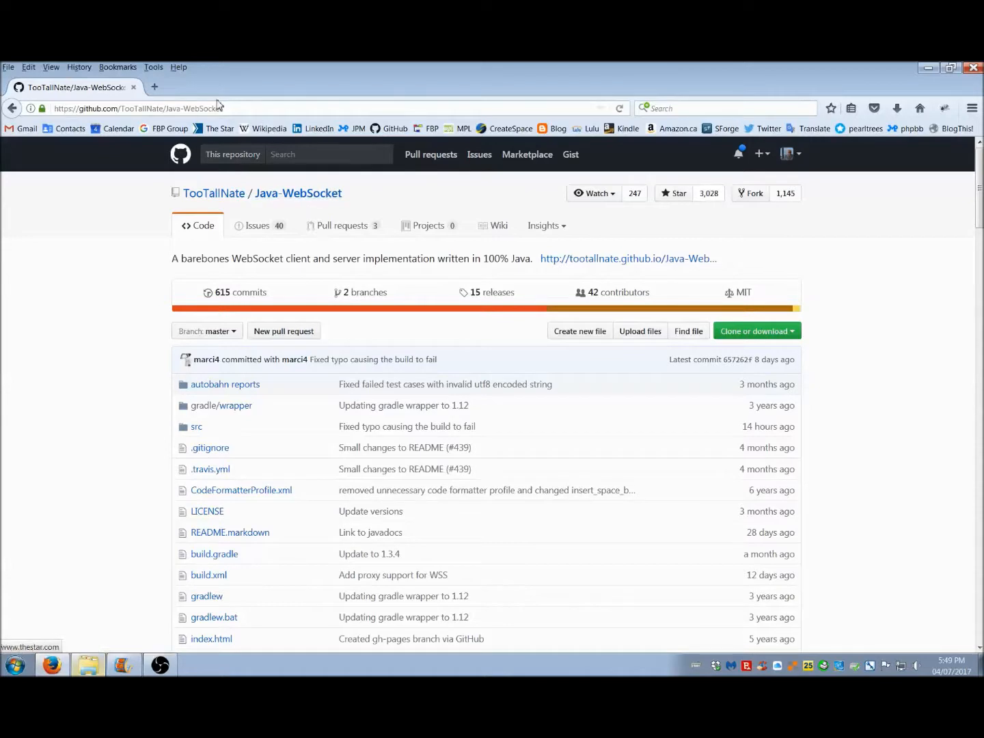
pyautogui.moveTo(298, 193)
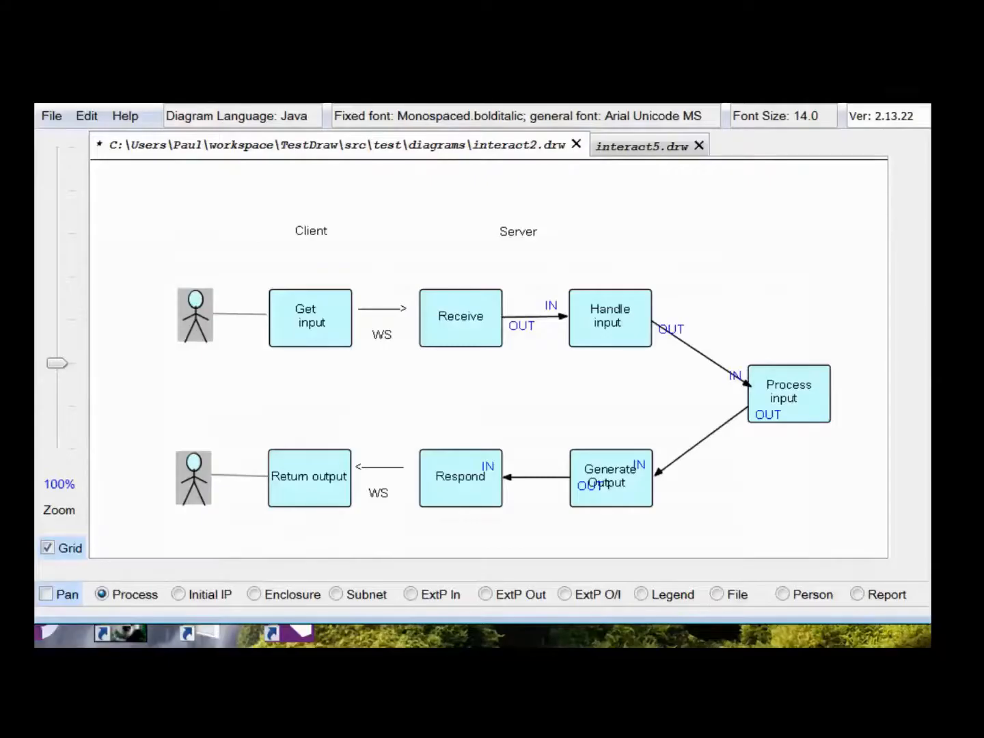
pyautogui.moveTo(854, 325)
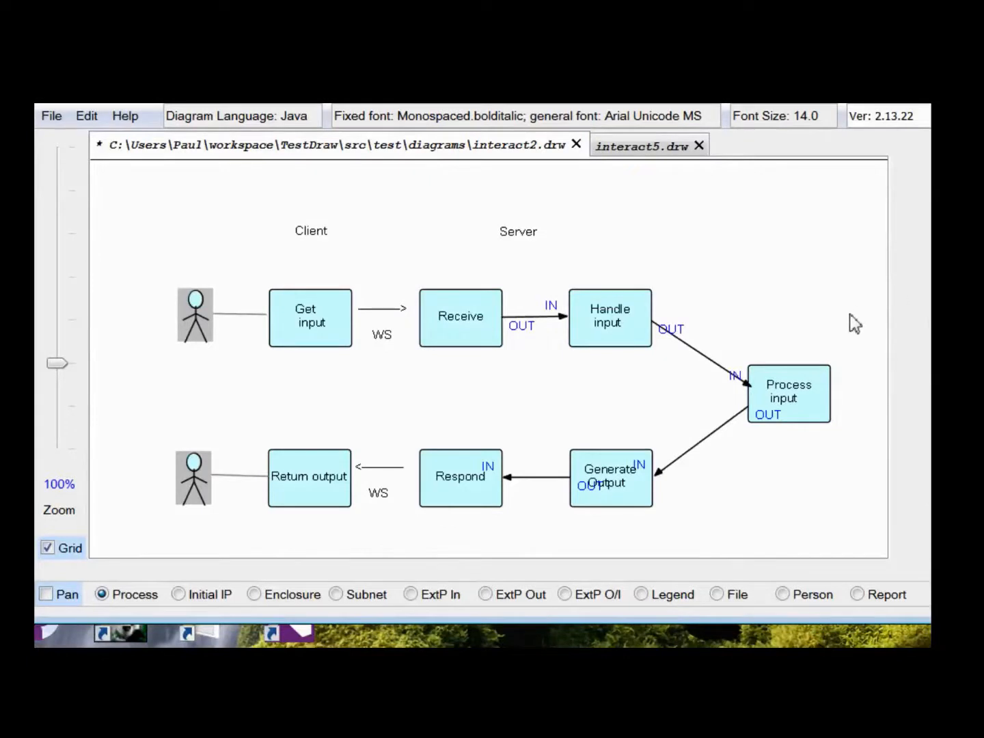
pyautogui.moveTo(524, 396)
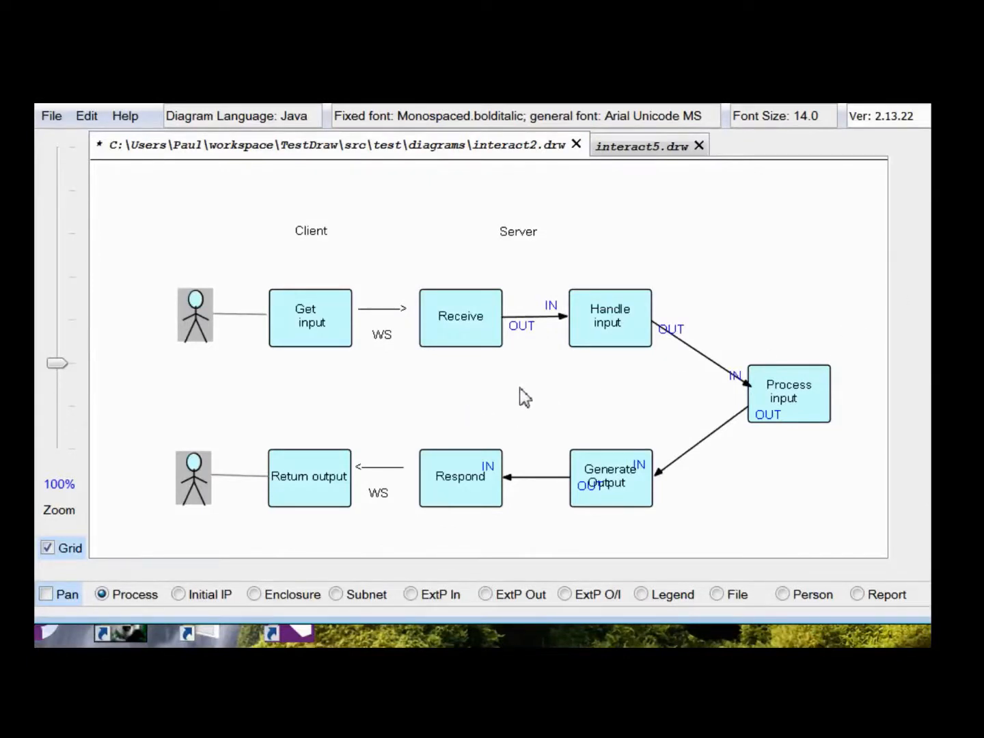
pyautogui.moveTo(476, 367)
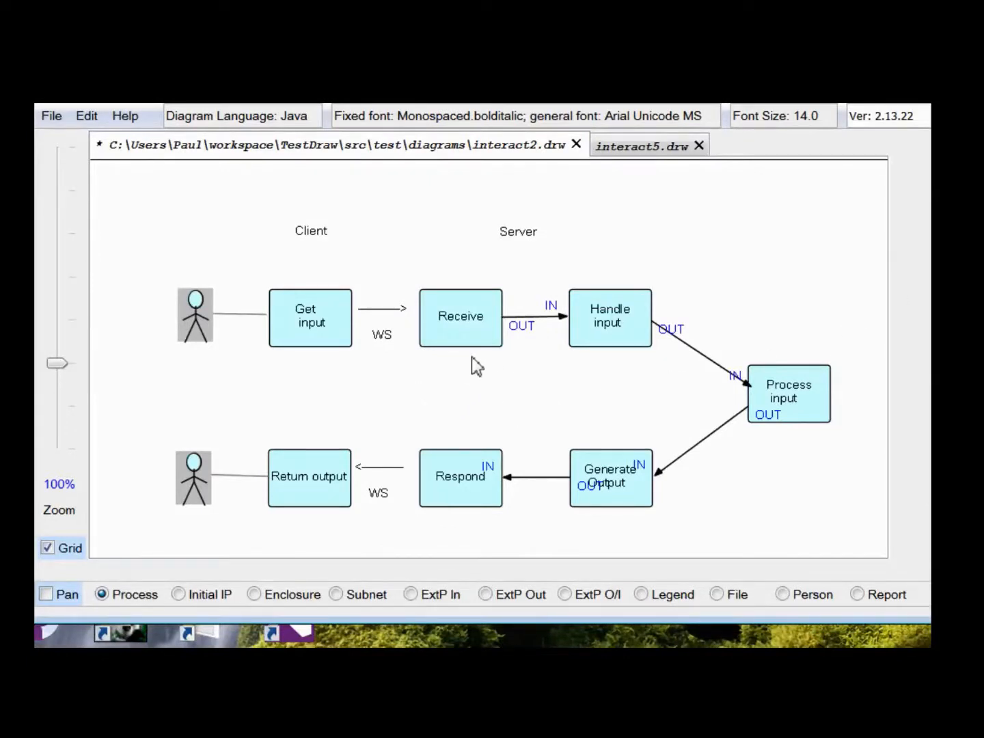
pyautogui.moveTo(607, 399)
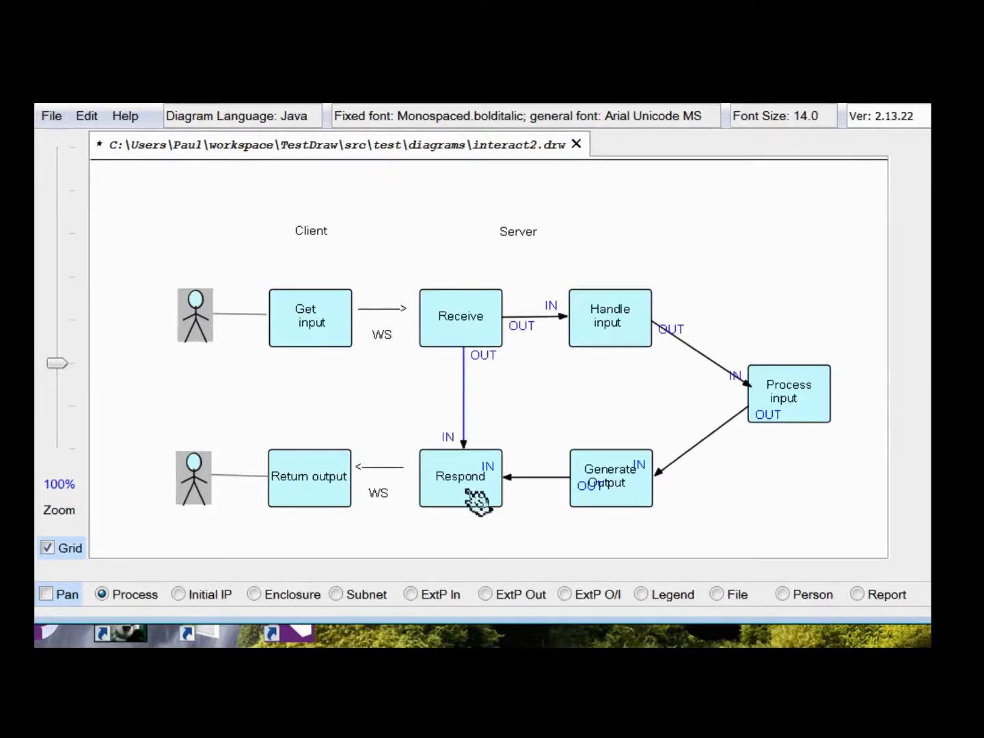
pyautogui.moveTo(166, 451)
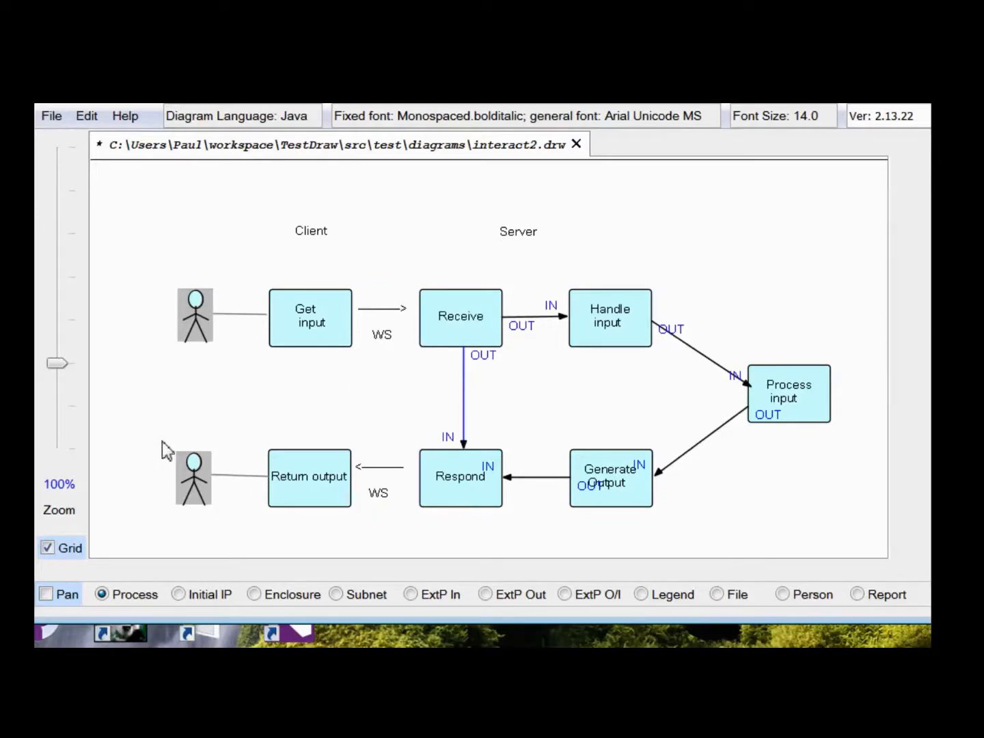
pyautogui.moveTo(488, 388)
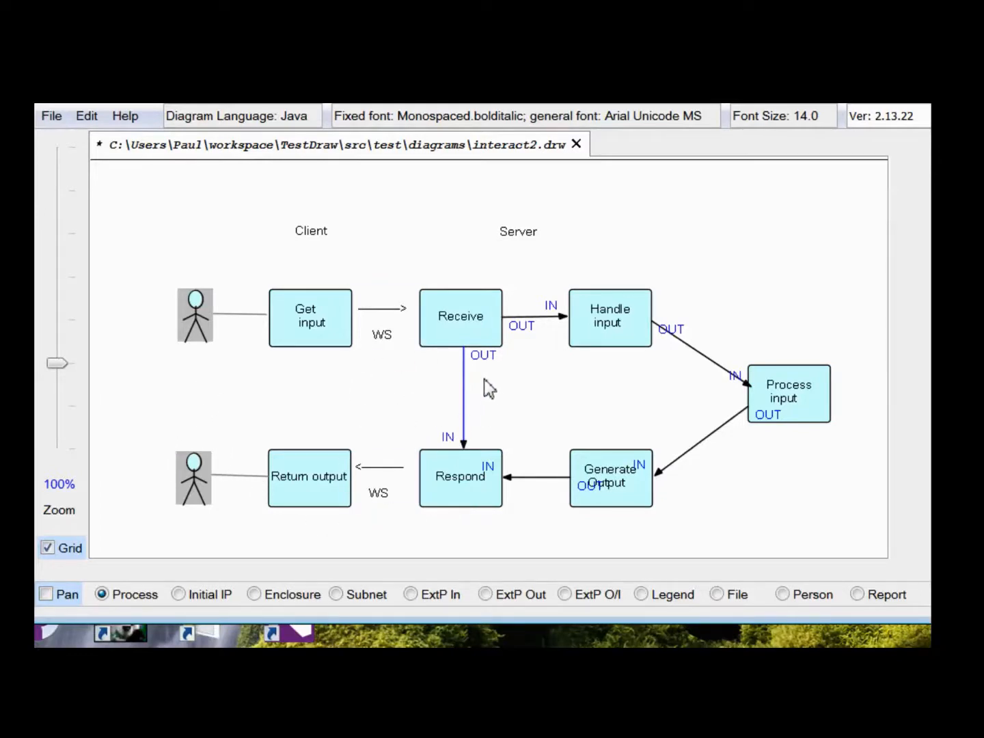
pyautogui.moveTo(485, 369)
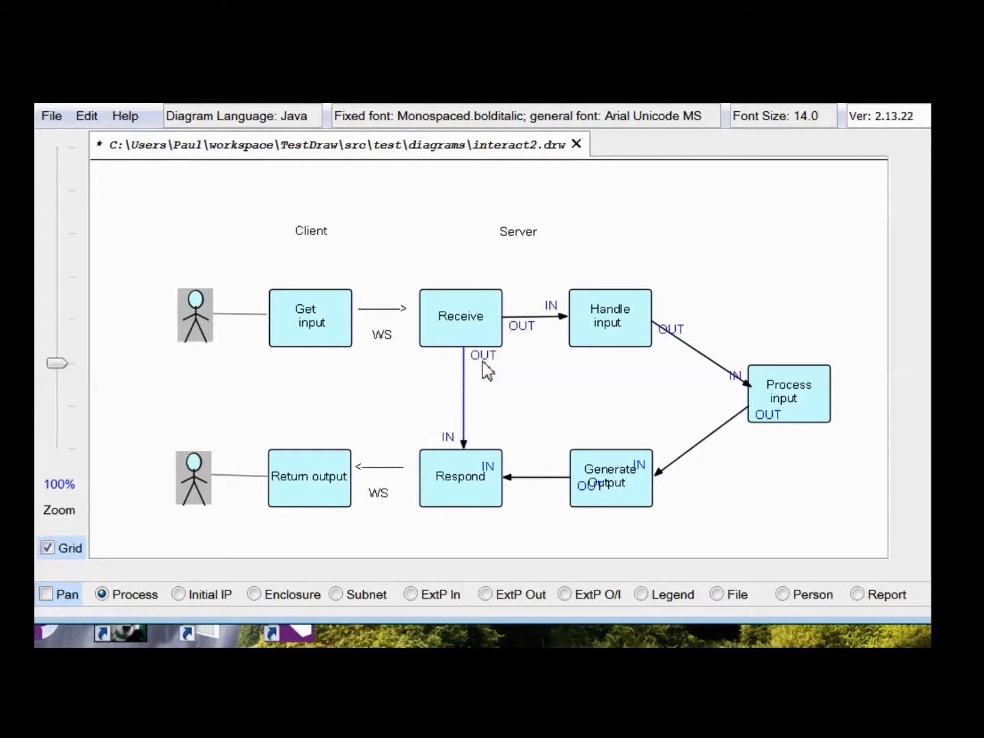
pyautogui.moveTo(502, 338)
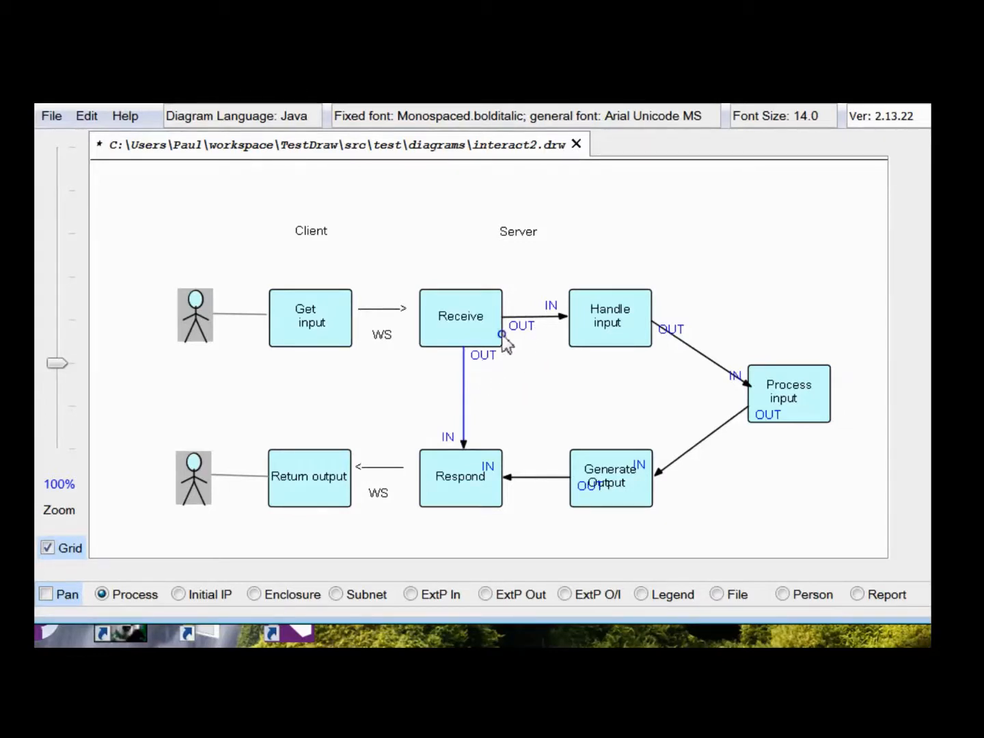
pyautogui.moveTo(526, 338)
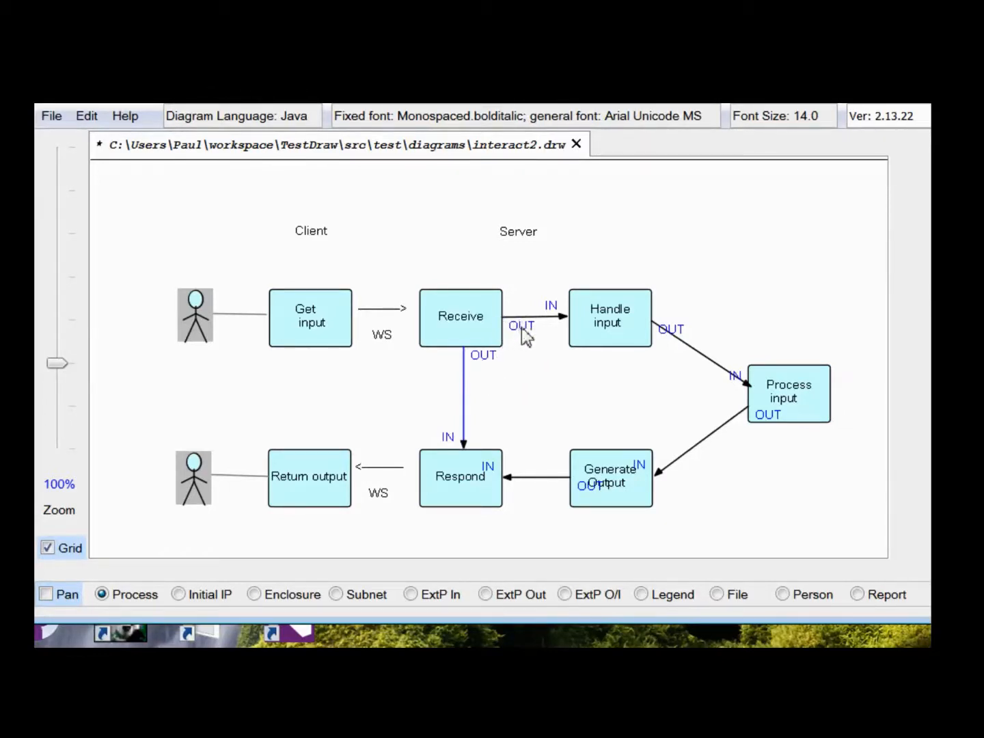
pyautogui.moveTo(470, 381)
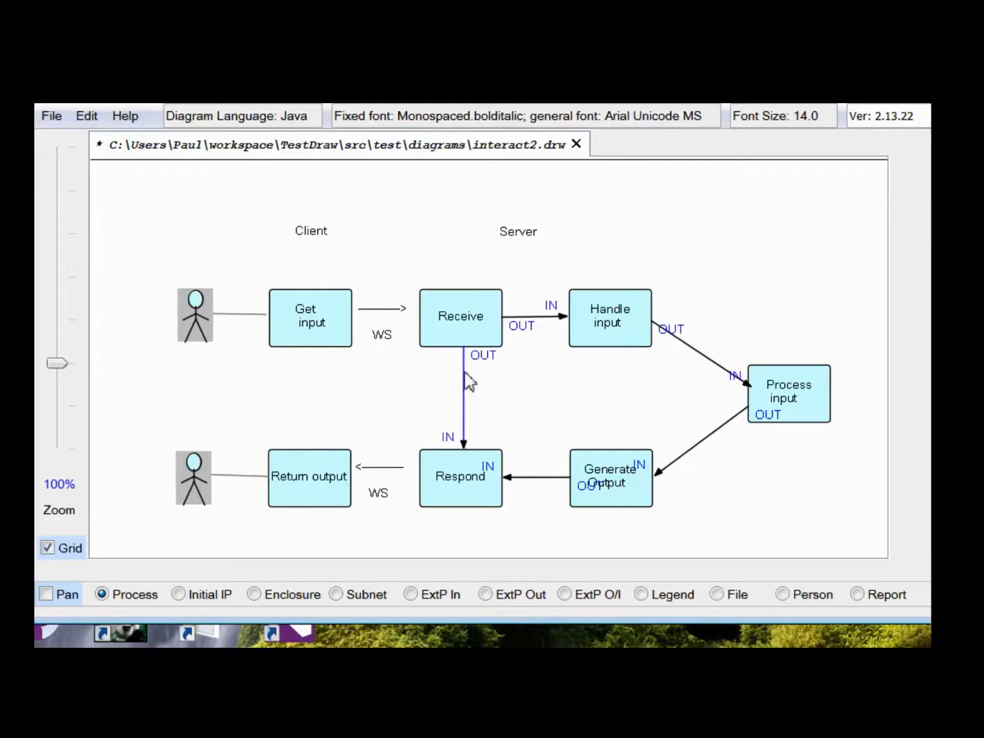
# Rename the Receive-to-Respond connection's upstream port to ERR
pyautogui.rightClick(465, 396)
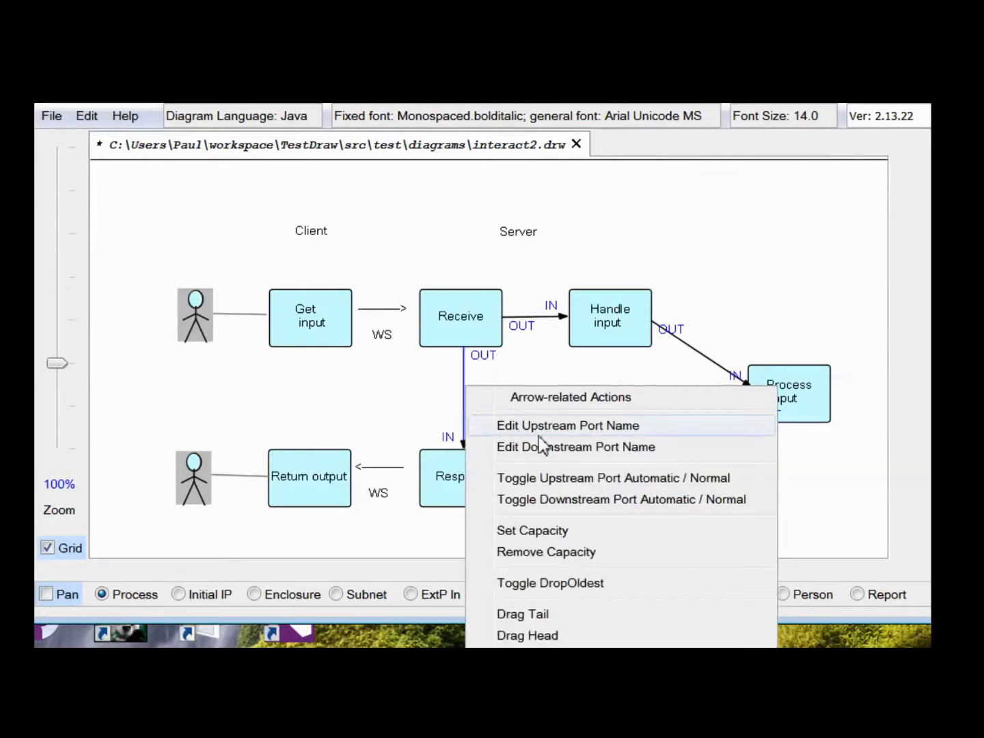
pyautogui.click(567, 425)
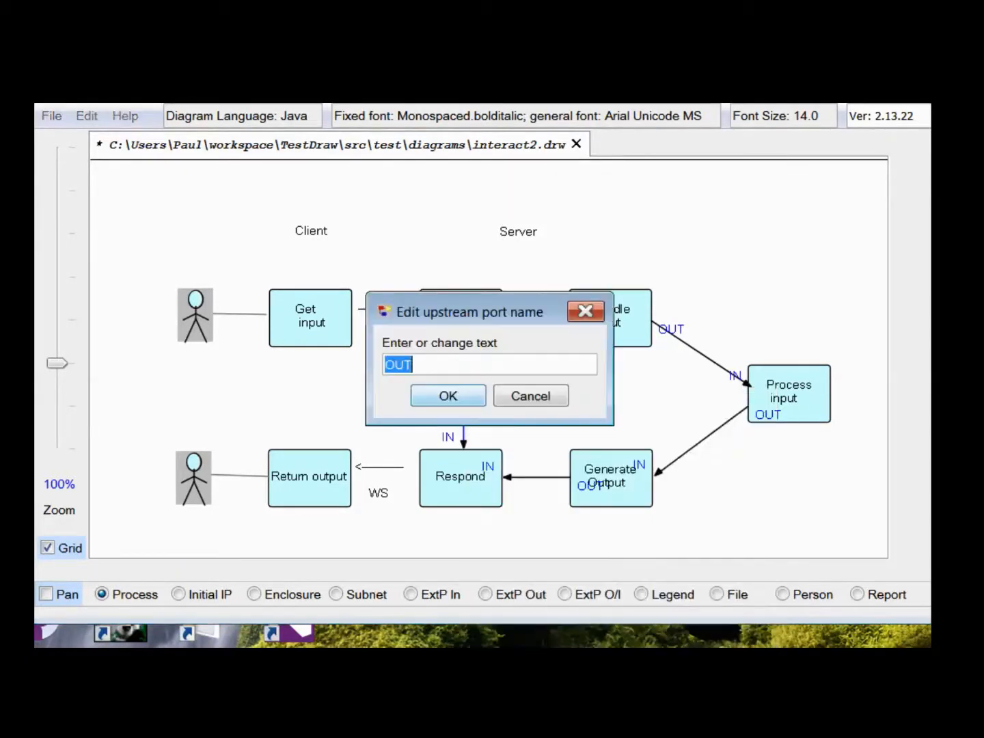
pyautogui.write('E')
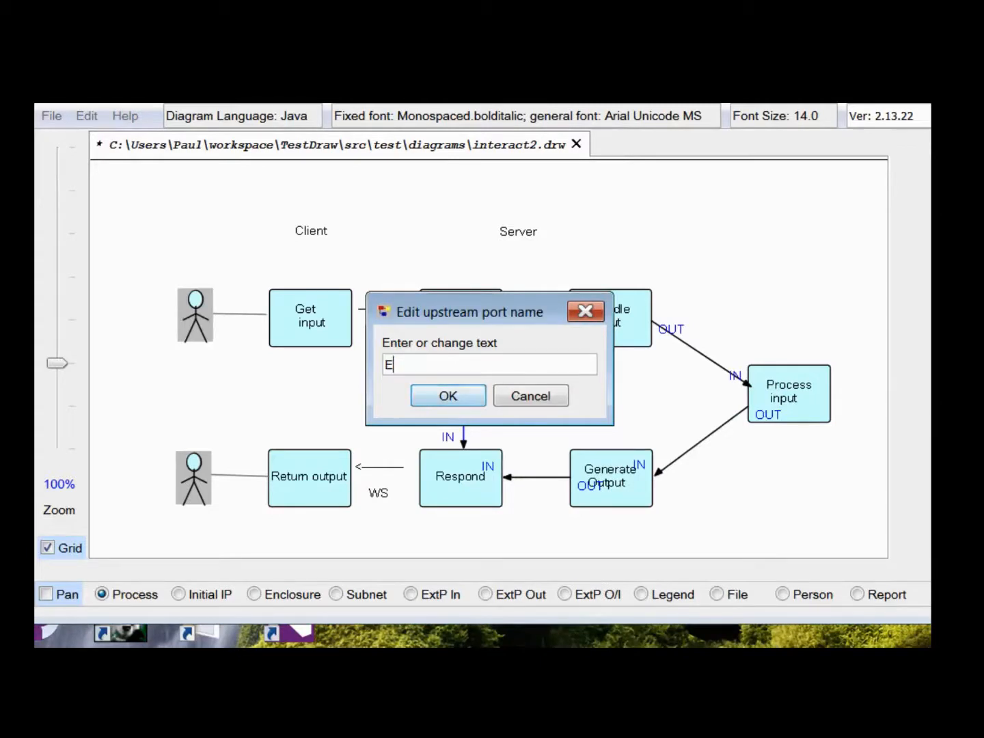
pyautogui.write('RR')
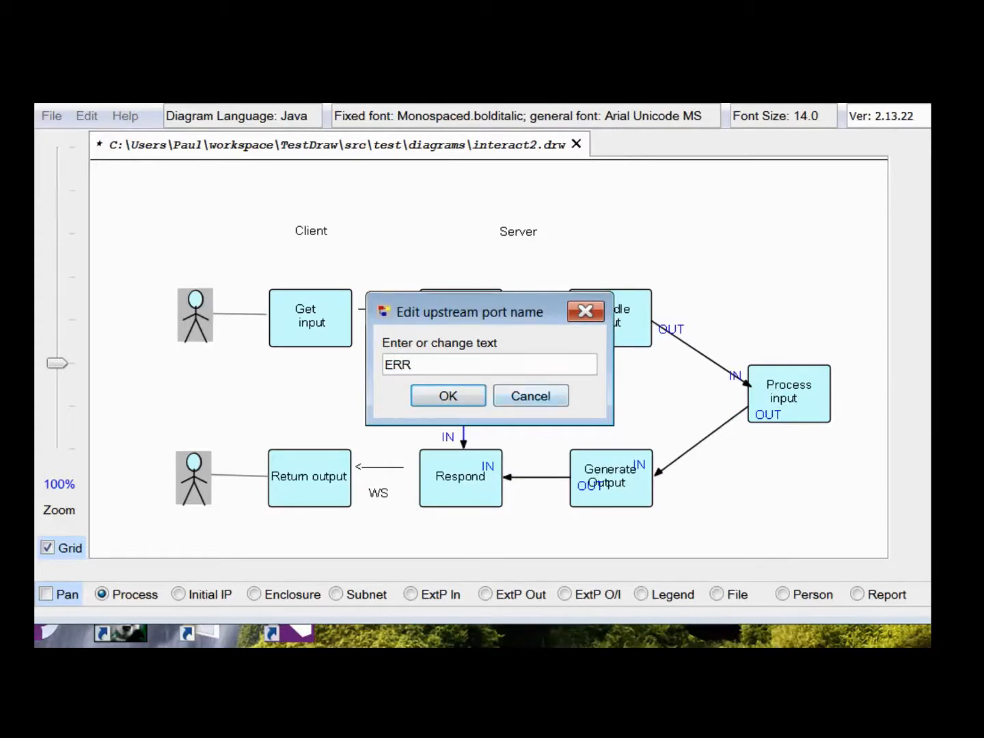
pyautogui.click(447, 395)
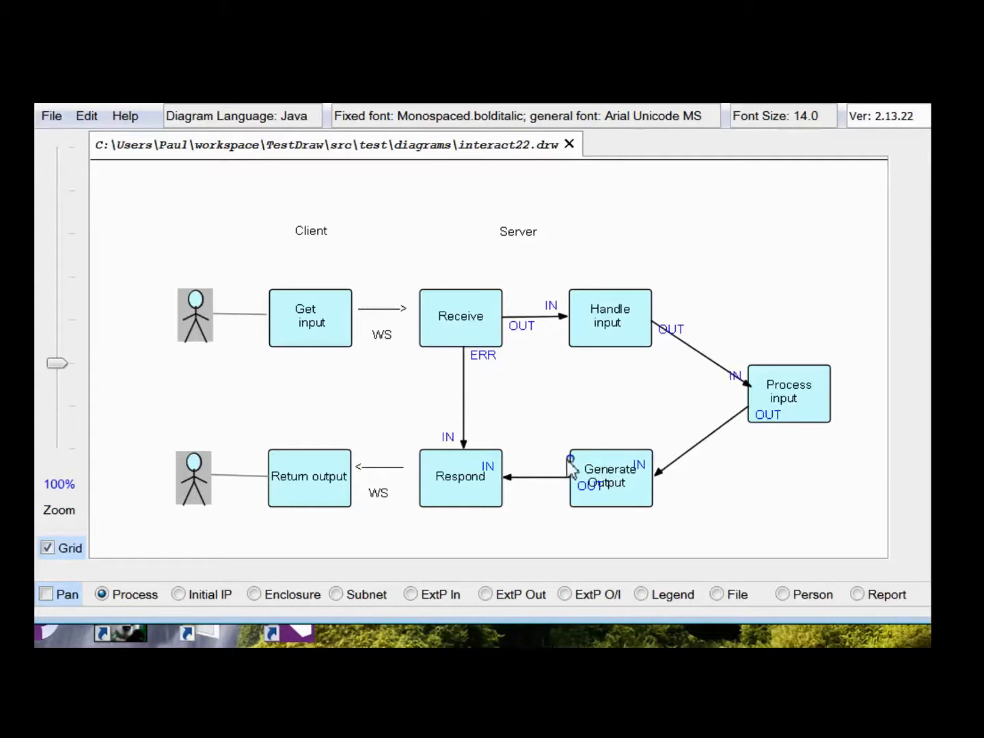
# Start a loopback connection from Generate output toward Handle input's IN port
pyautogui.click(555, 461)
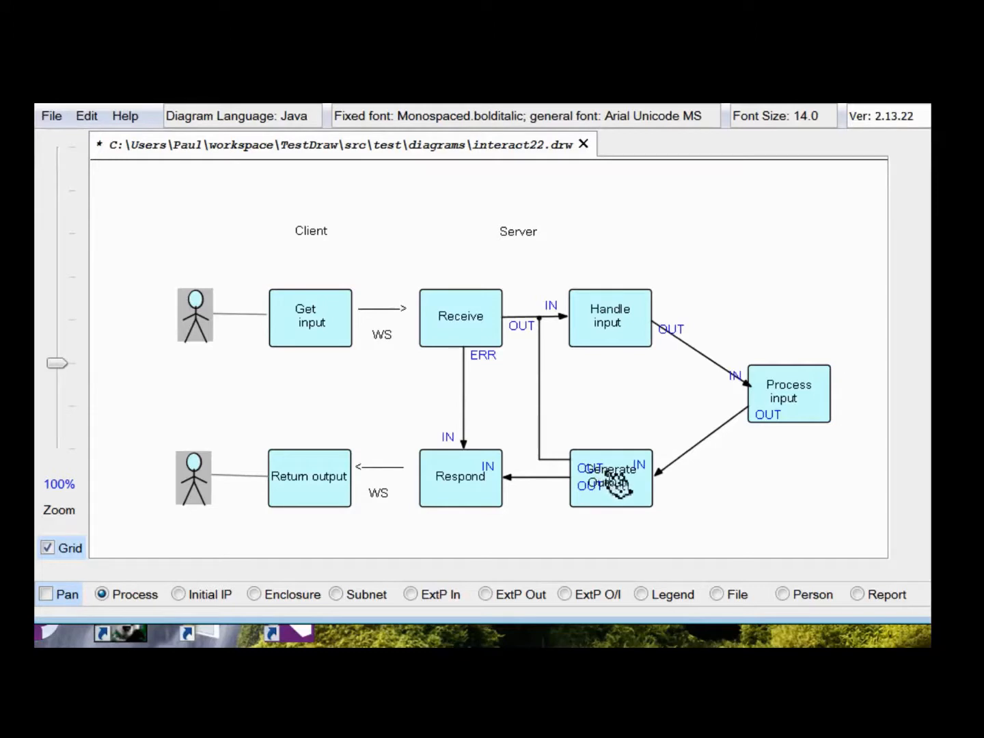
pyautogui.moveTo(607, 327)
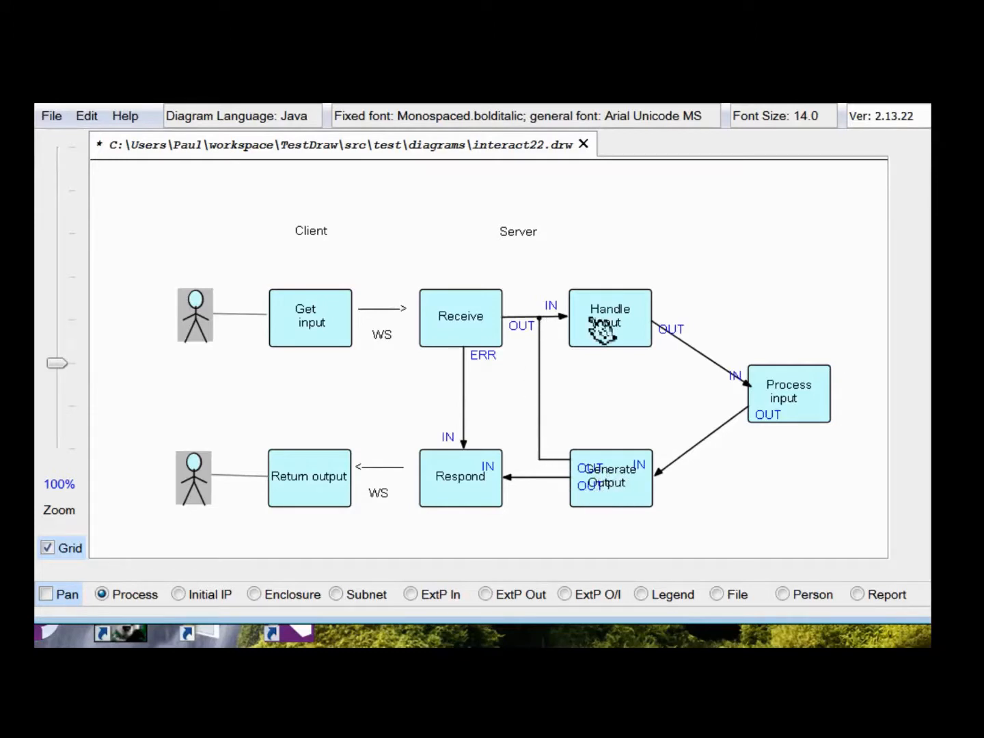
pyautogui.moveTo(594, 516)
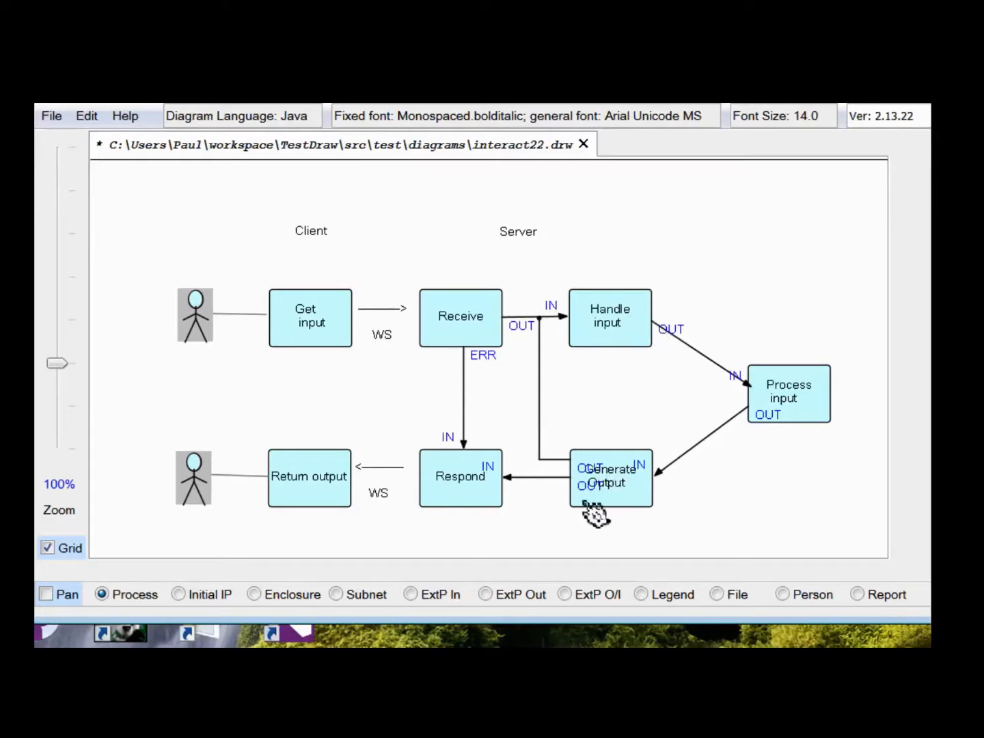
pyautogui.moveTo(610, 477)
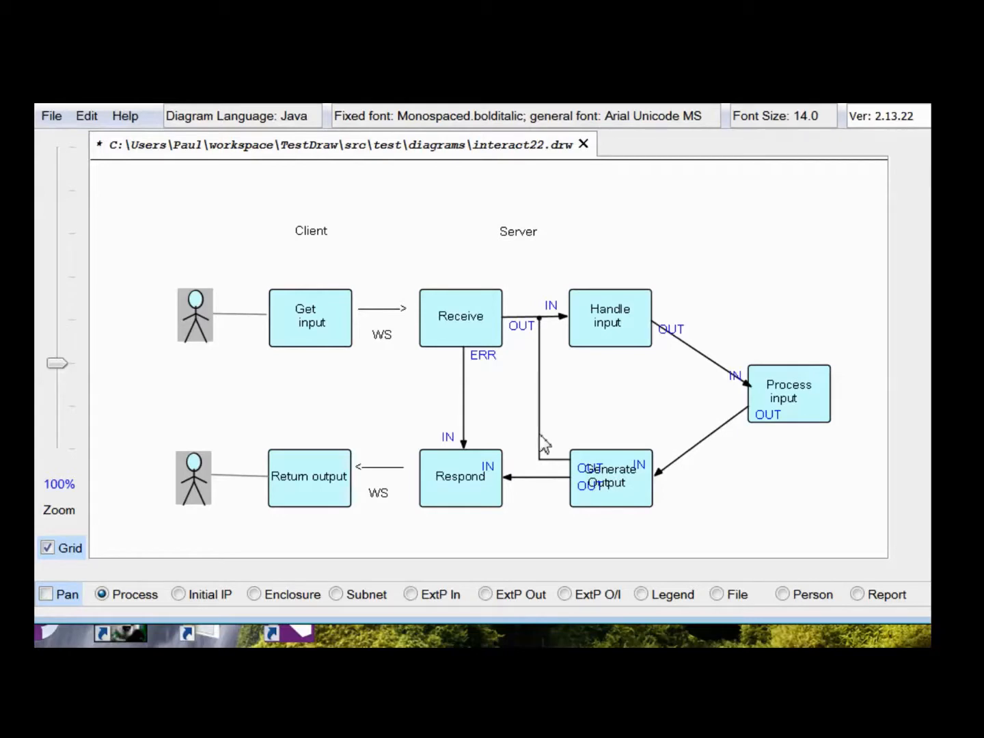
# Change the loopback connection's port name from OUT to OP
pyautogui.rightClick(542, 437)
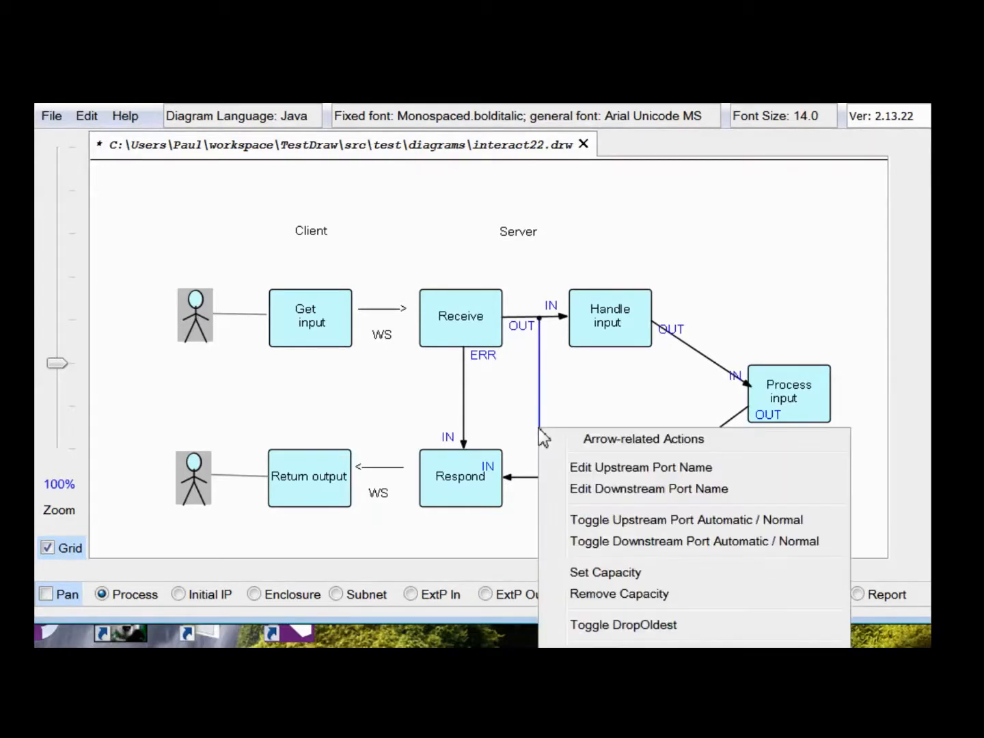
pyautogui.moveTo(603, 499)
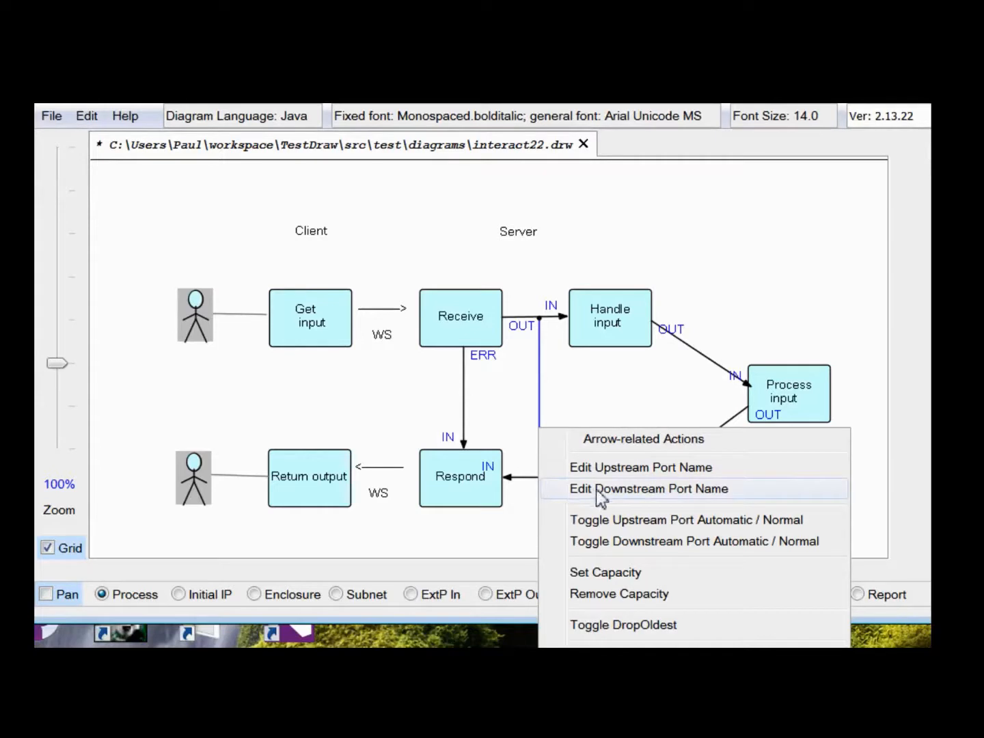
pyautogui.click(641, 467)
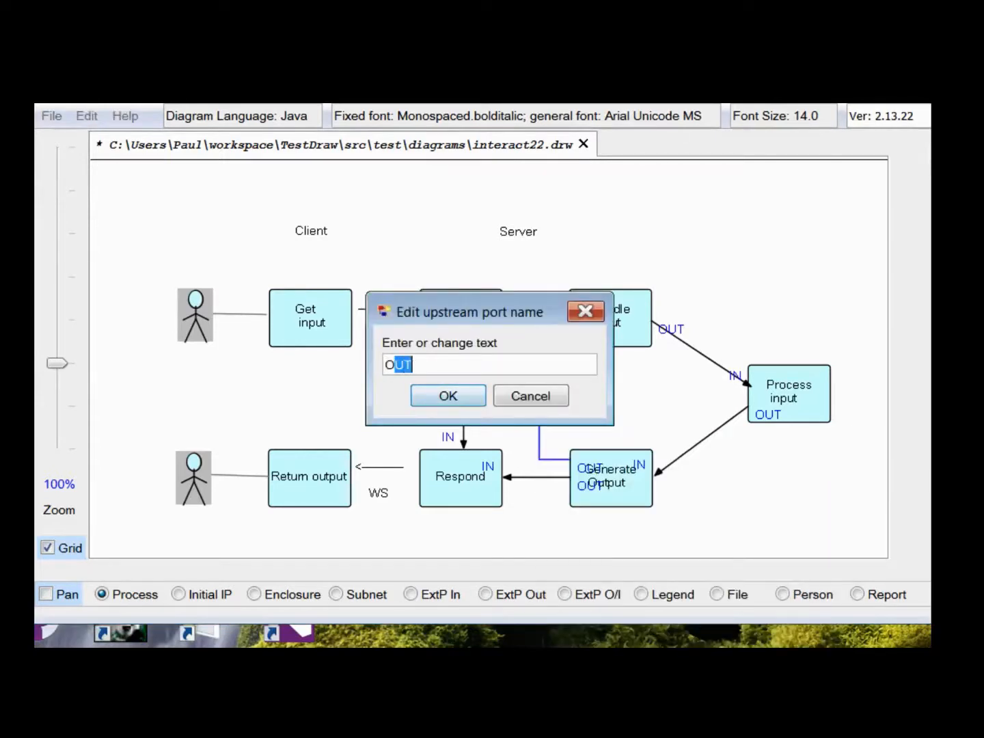
pyautogui.write('P')
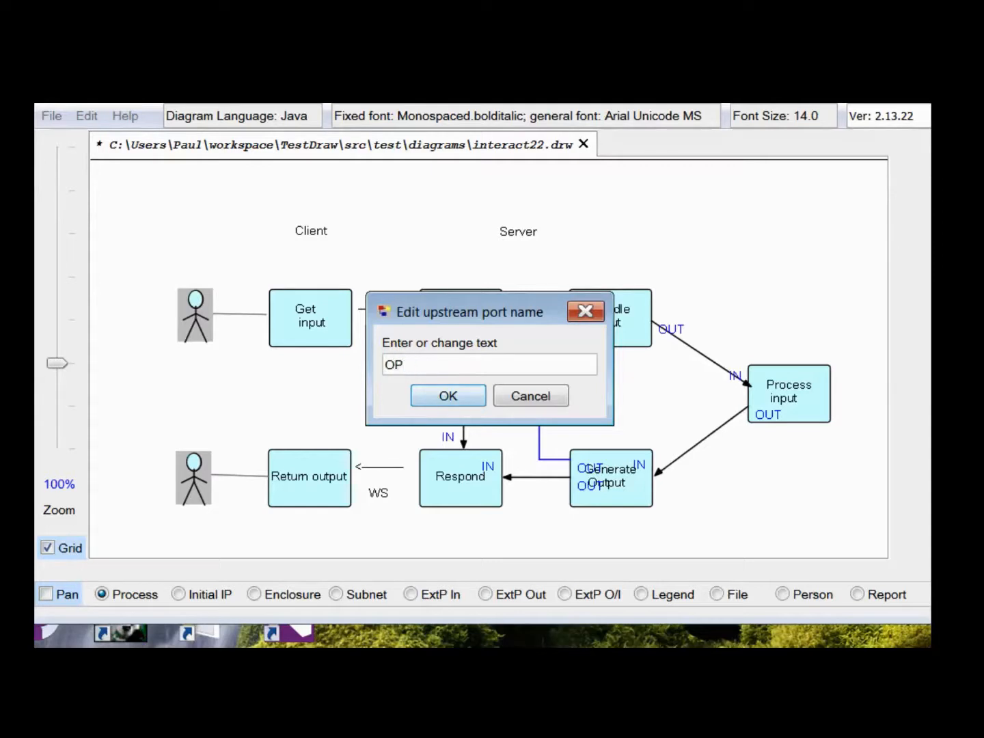
pyautogui.click(448, 396)
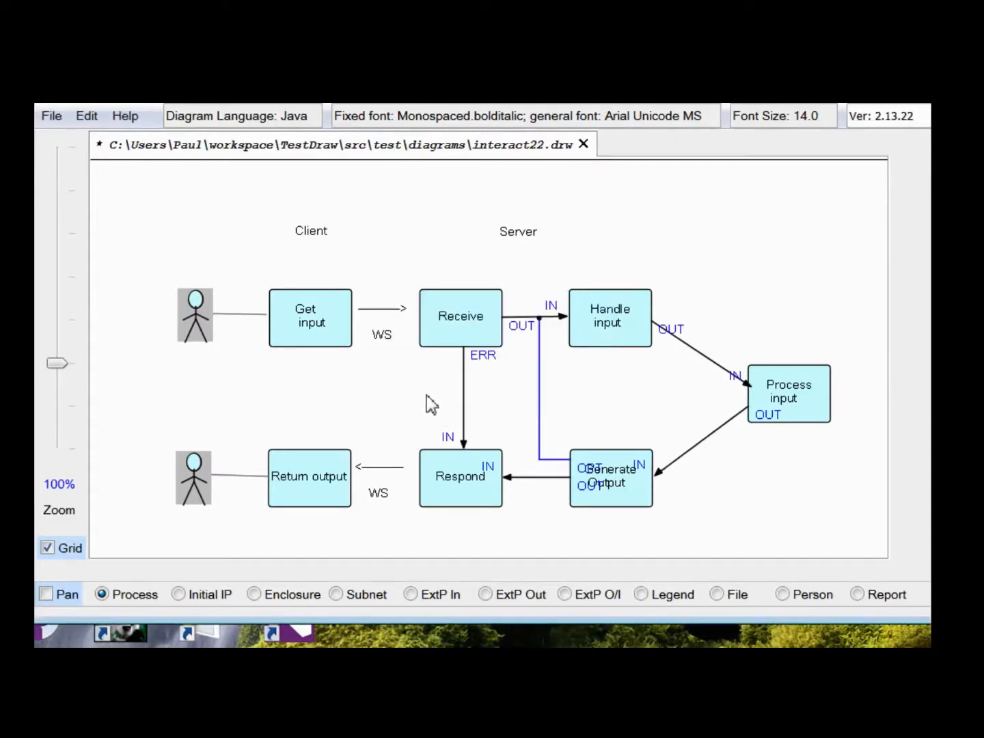
pyautogui.moveTo(771, 489)
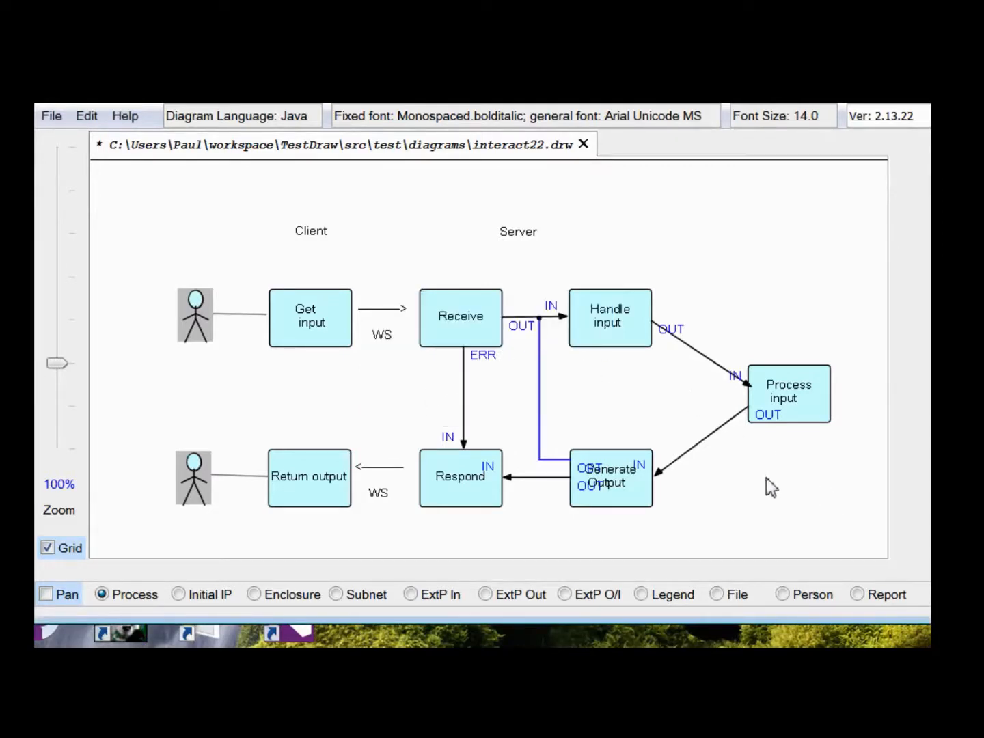
pyautogui.moveTo(768, 486)
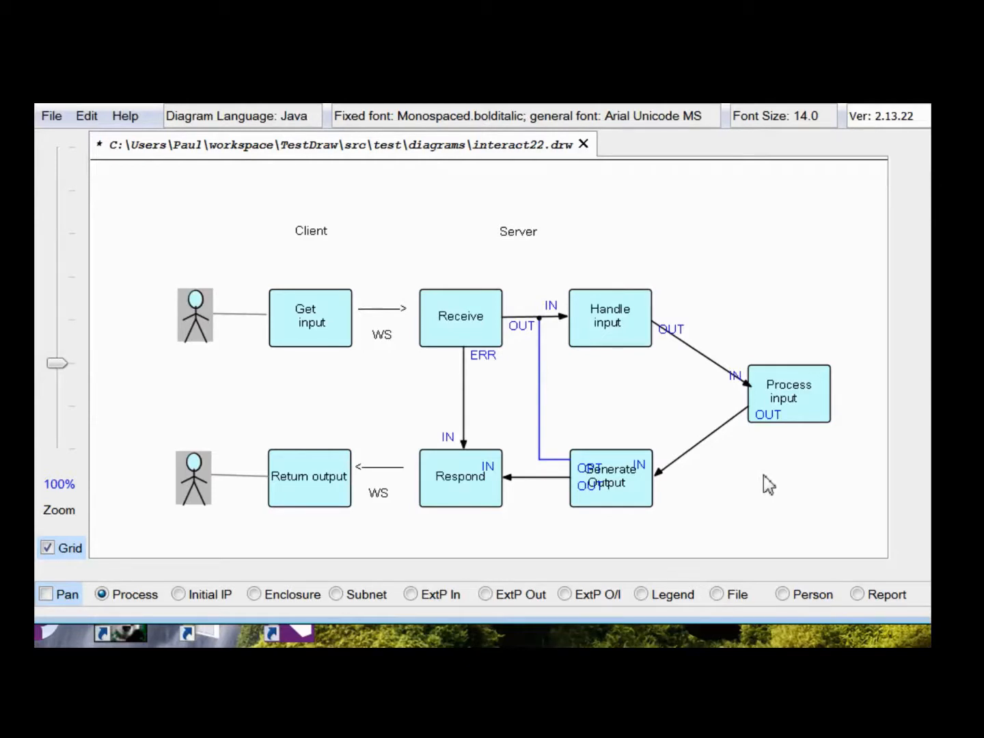
pyautogui.moveTo(779, 446)
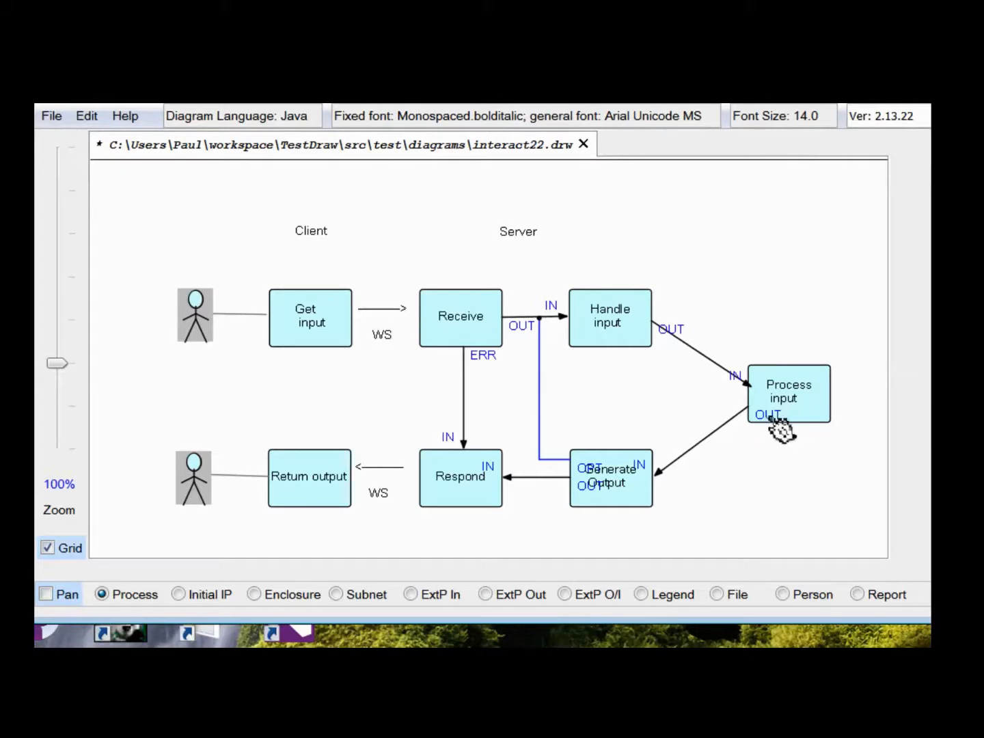
pyautogui.moveTo(799, 476)
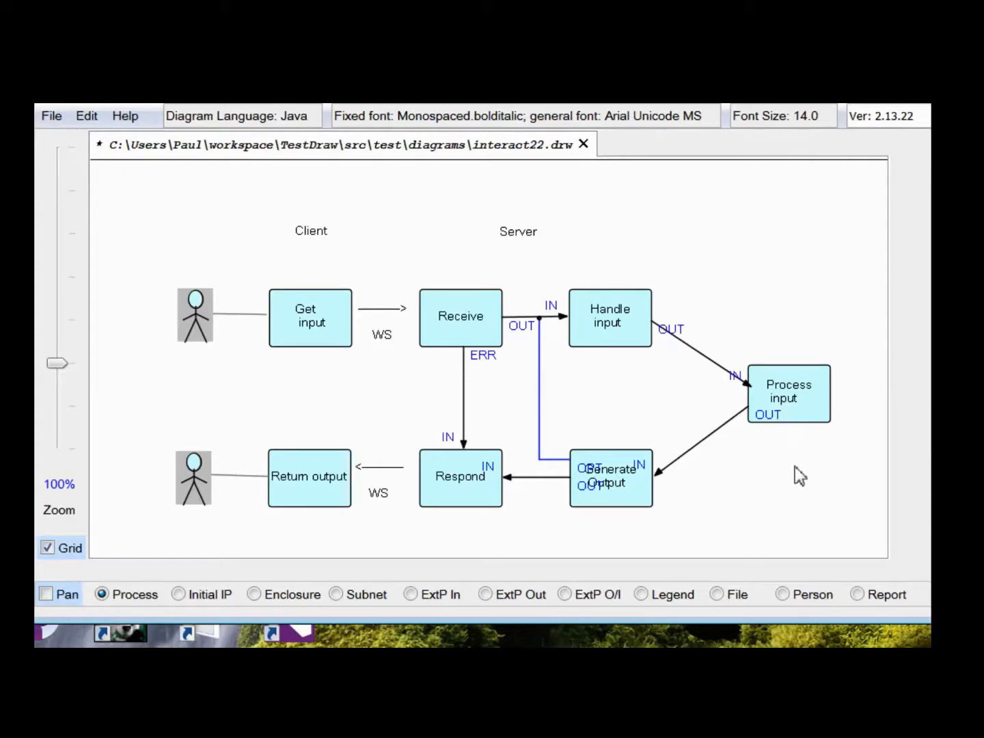
pyautogui.moveTo(771, 502)
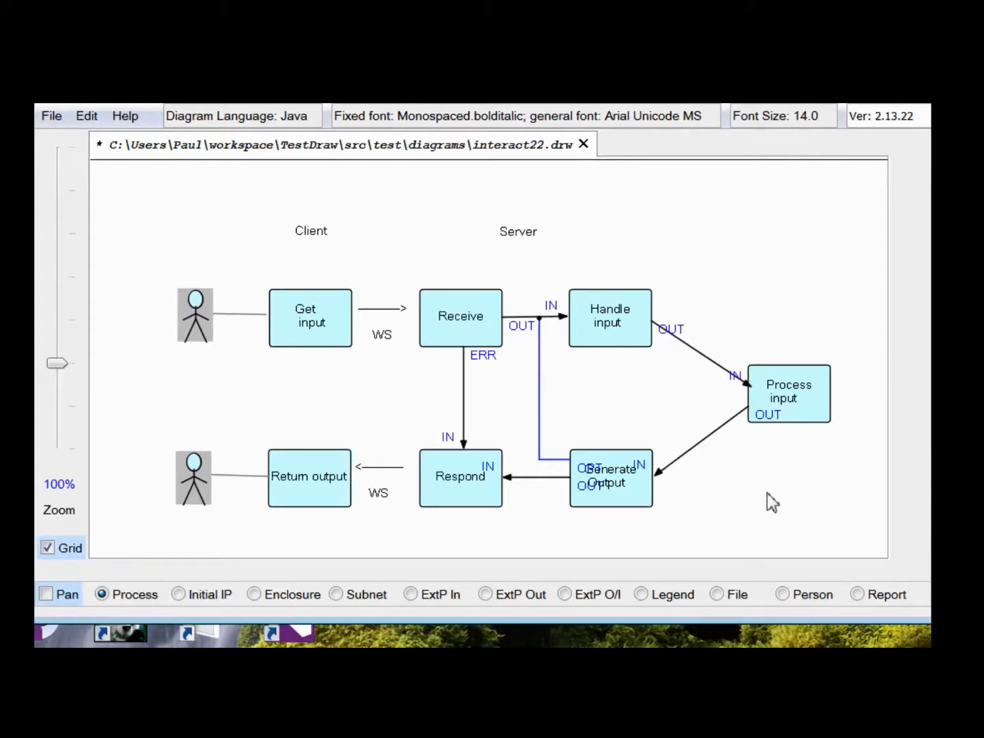
pyautogui.moveTo(791, 497)
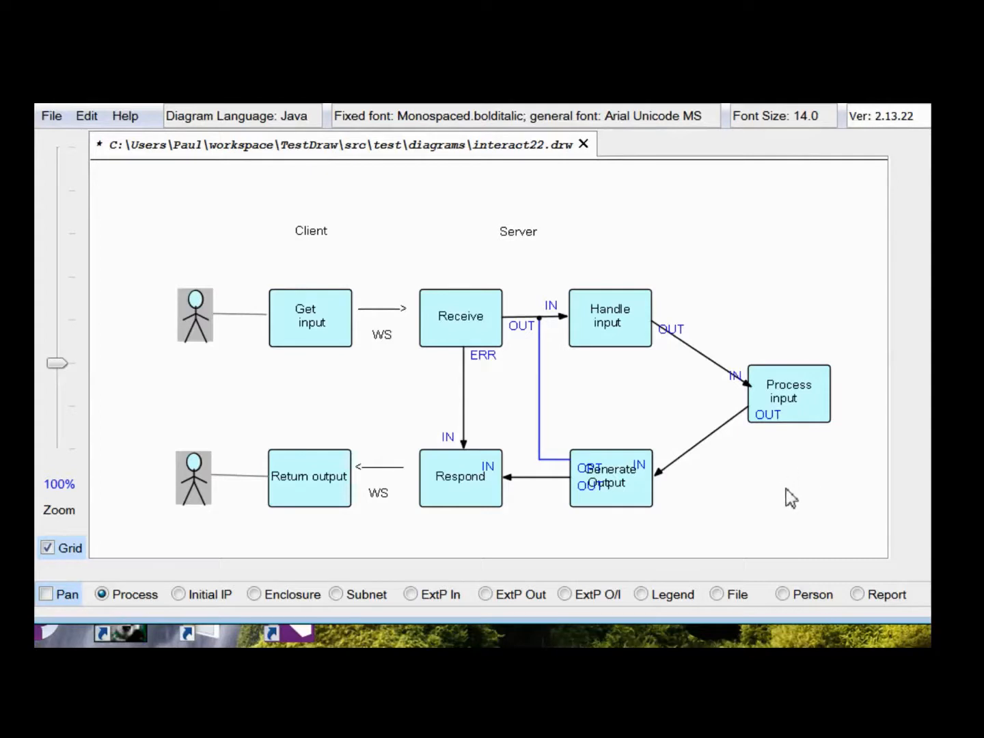
pyautogui.moveTo(784, 498)
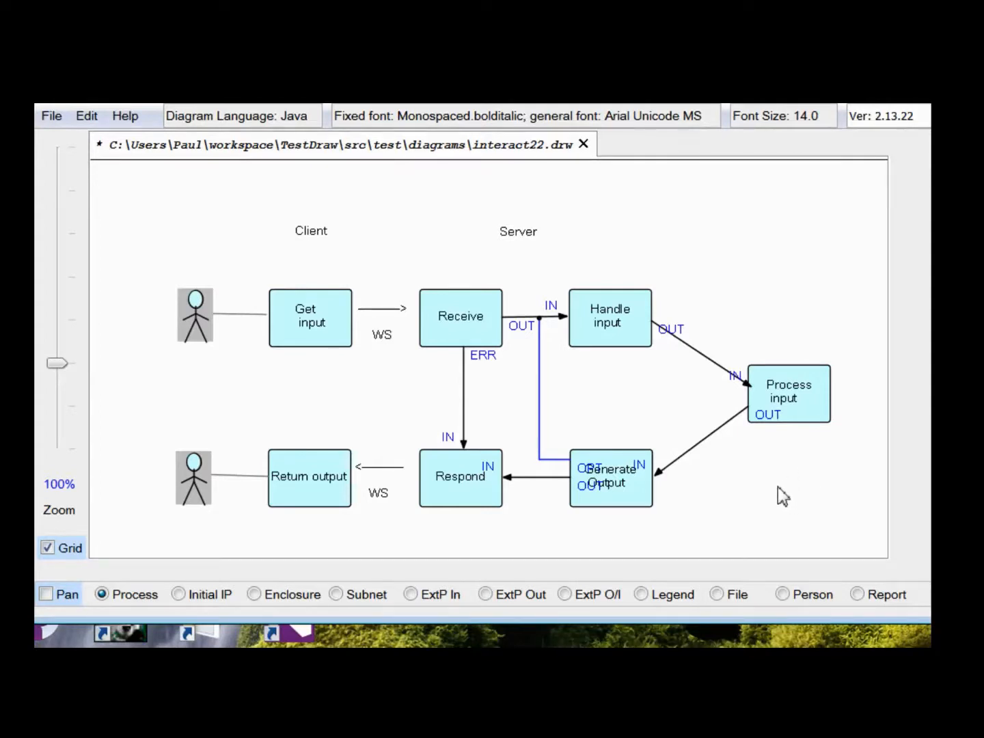
pyautogui.moveTo(781, 488)
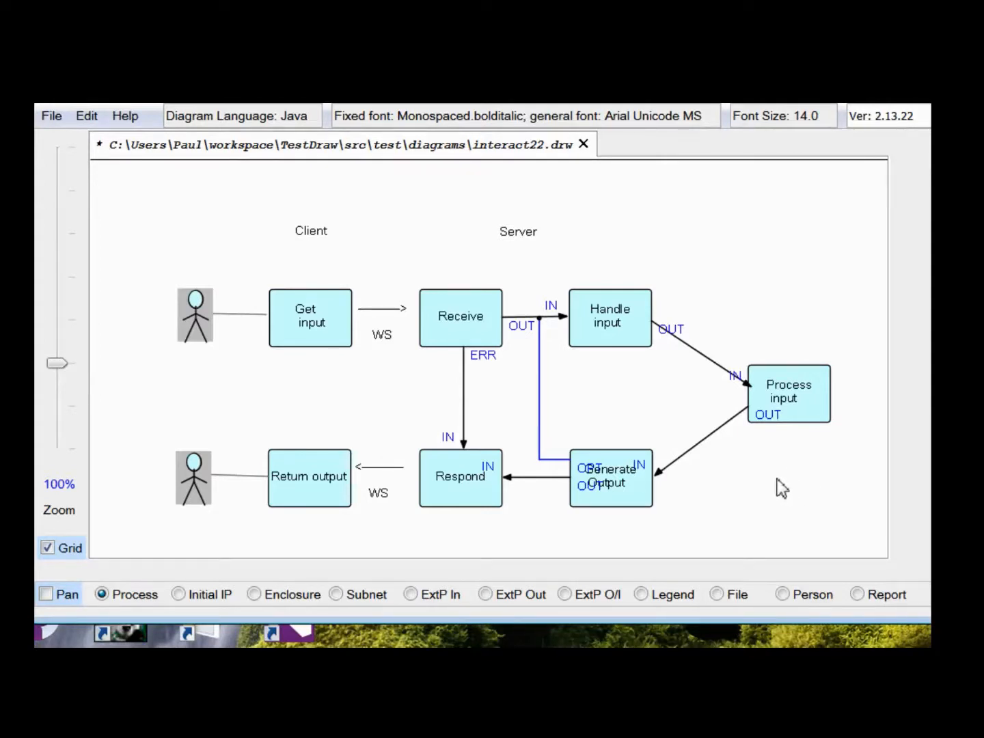
pyautogui.moveTo(725, 248)
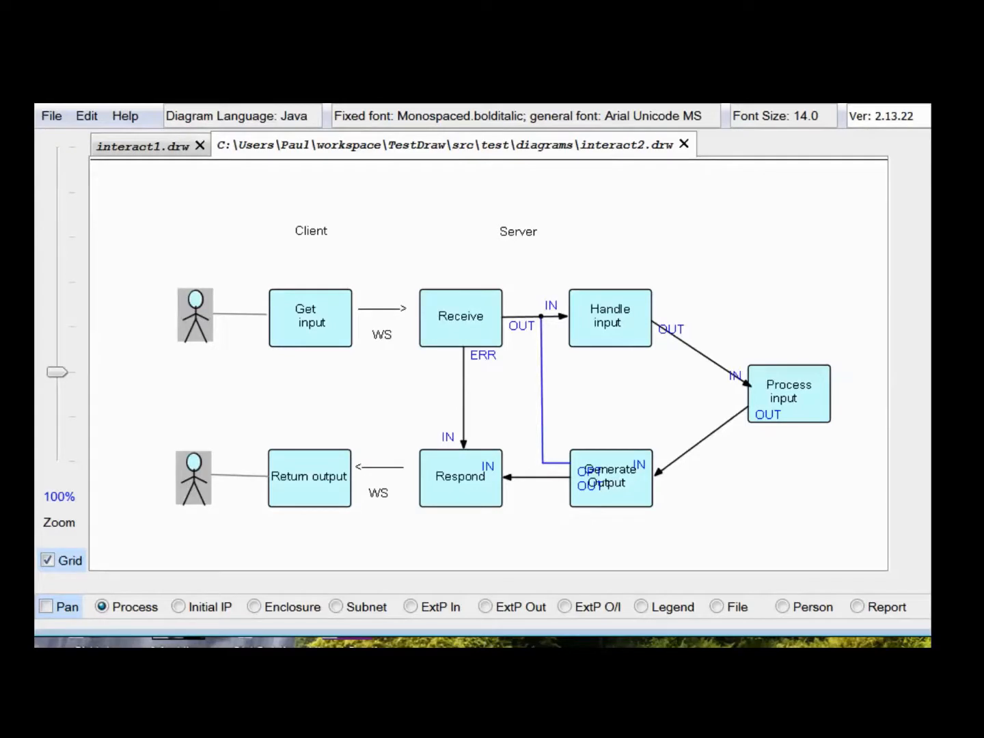
pyautogui.moveTo(663, 372)
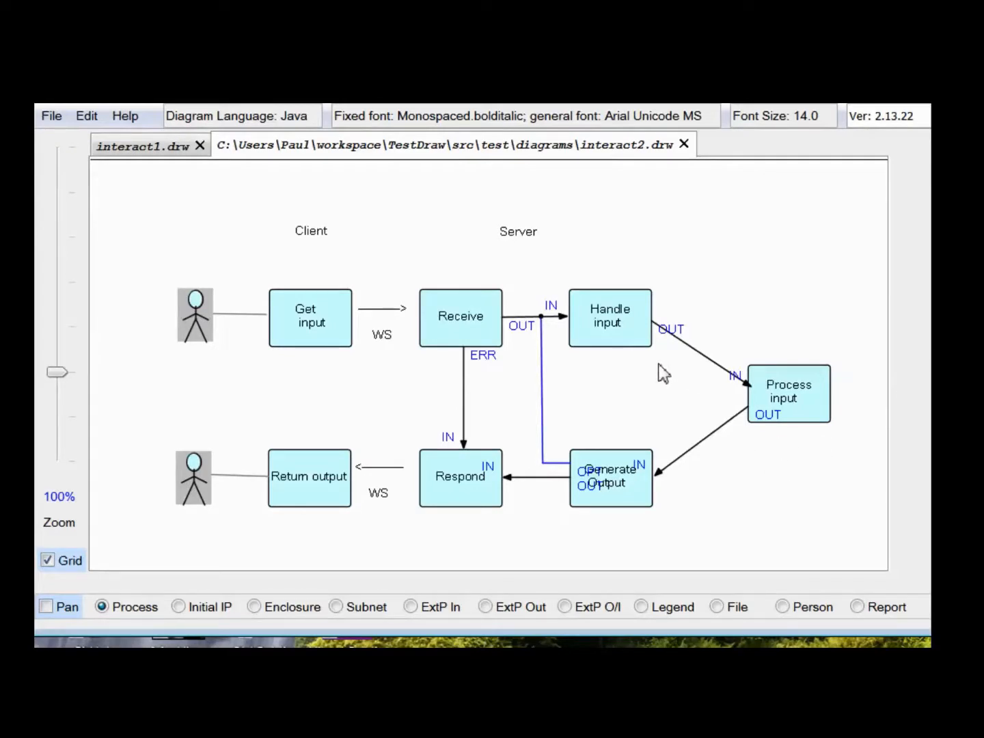
pyautogui.moveTo(806, 416)
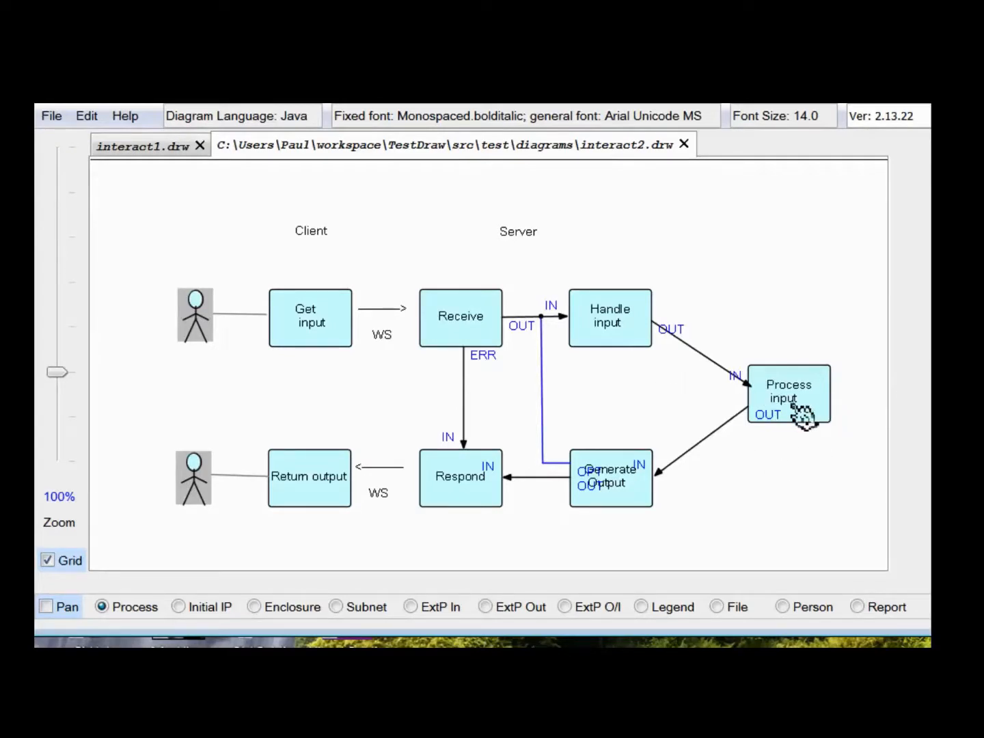
pyautogui.moveTo(795, 410)
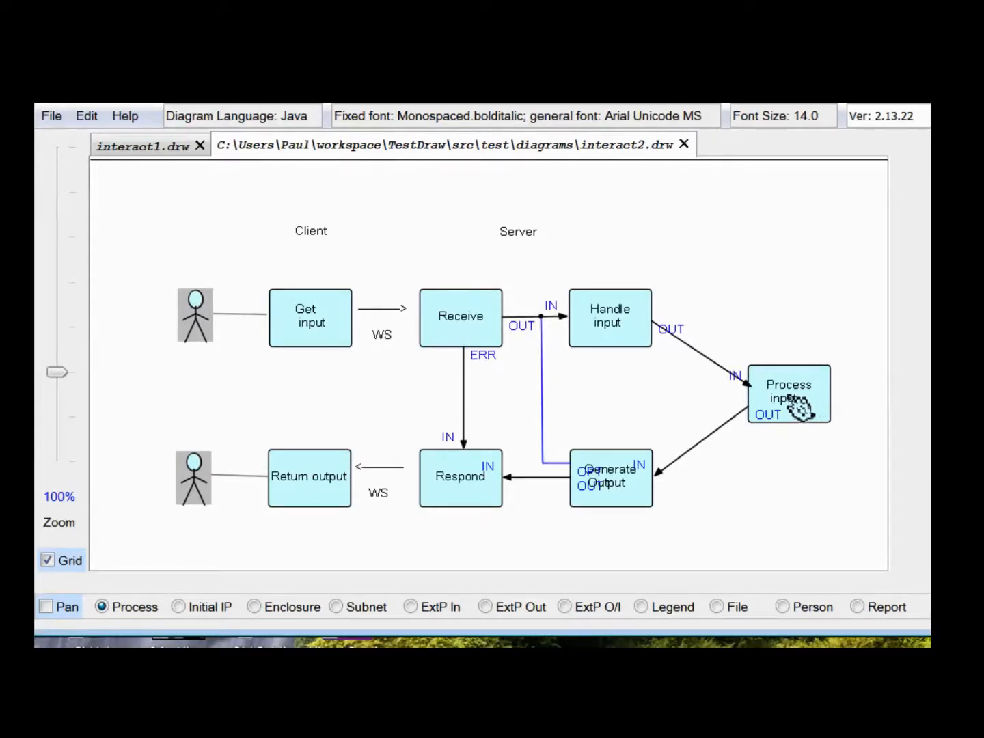
pyautogui.moveTo(796, 403)
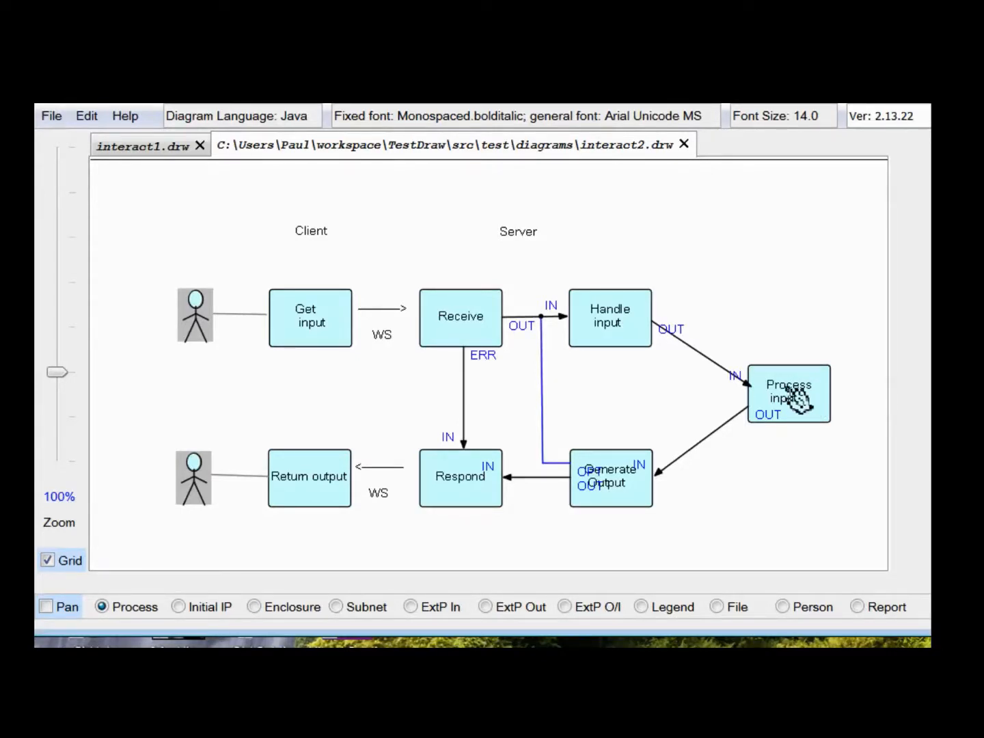
pyautogui.moveTo(639, 505)
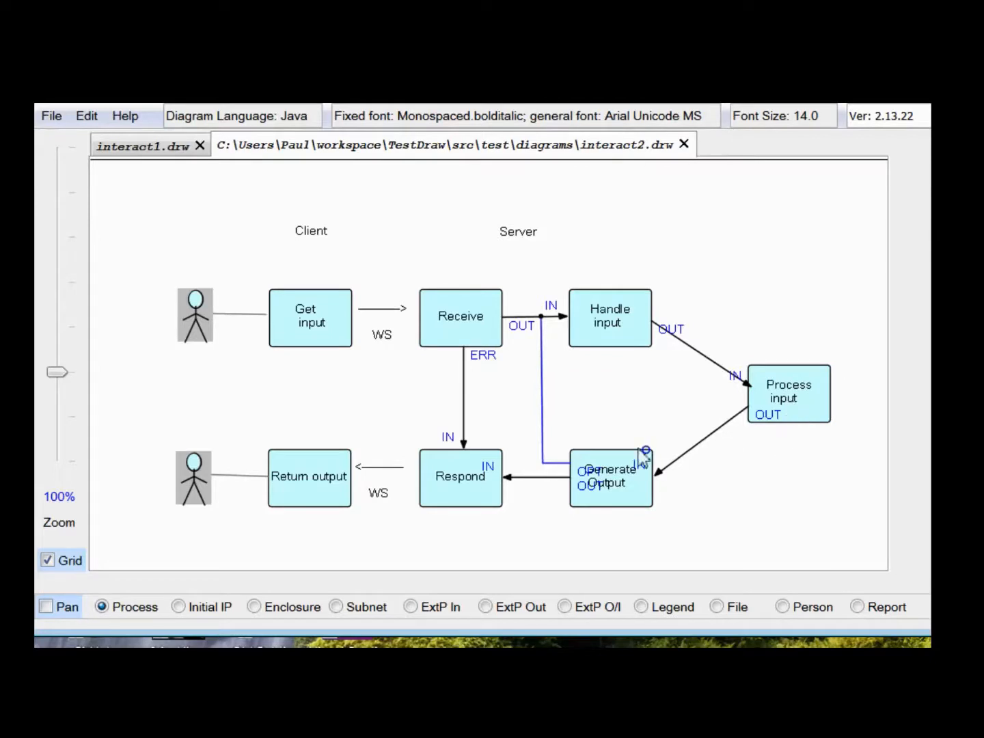
pyautogui.moveTo(628, 342)
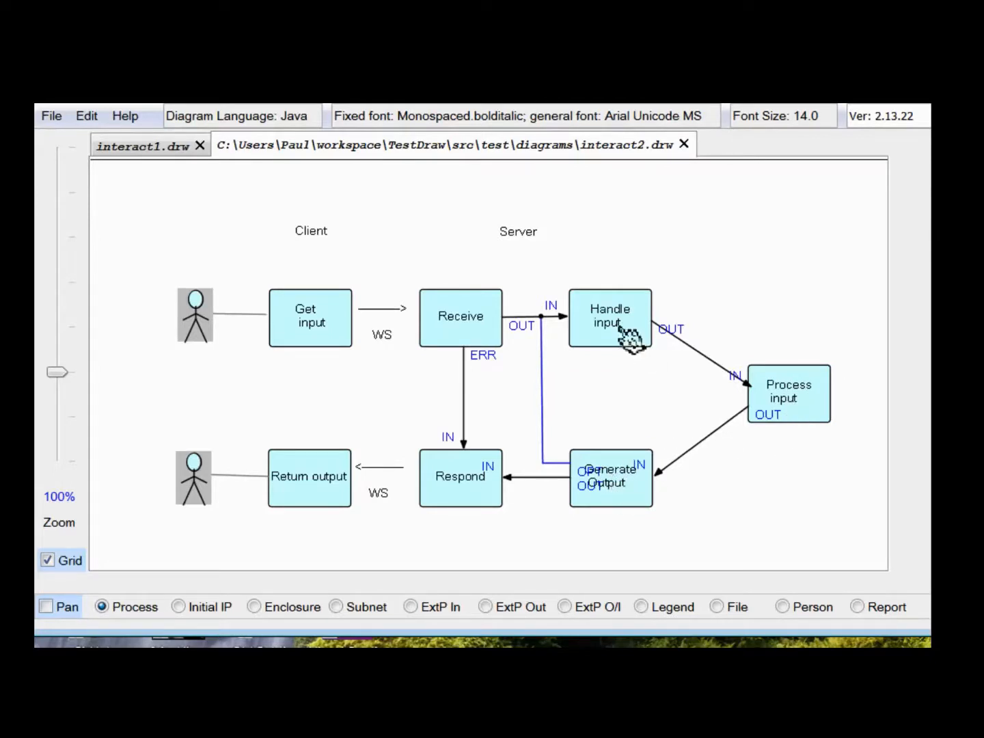
pyautogui.moveTo(772, 400)
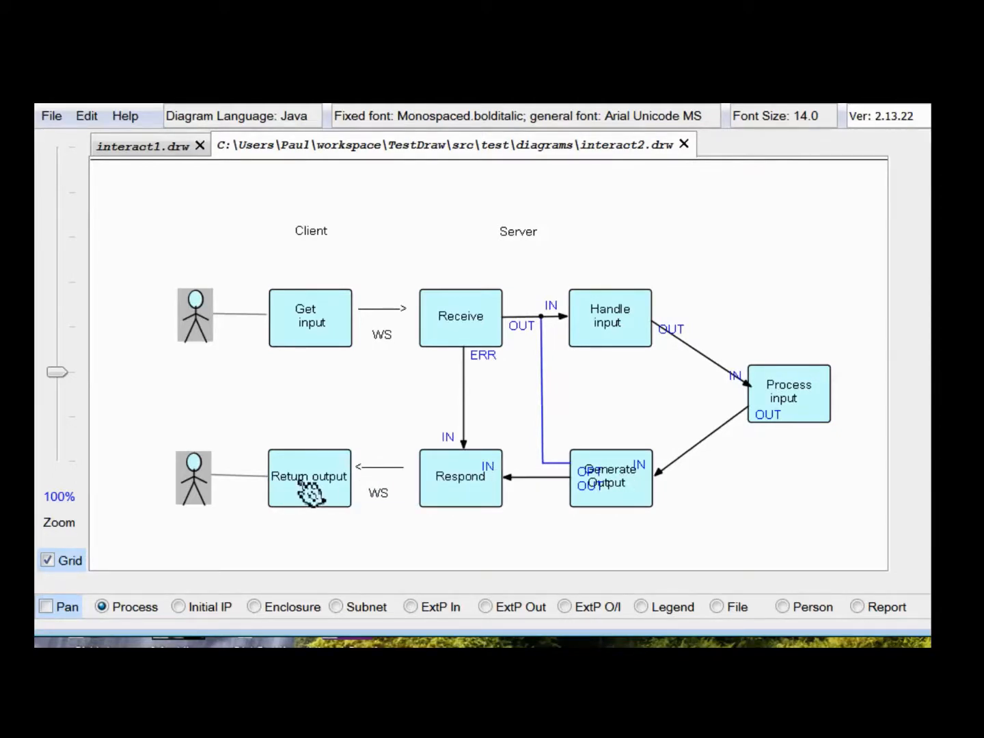
pyautogui.moveTo(615, 485)
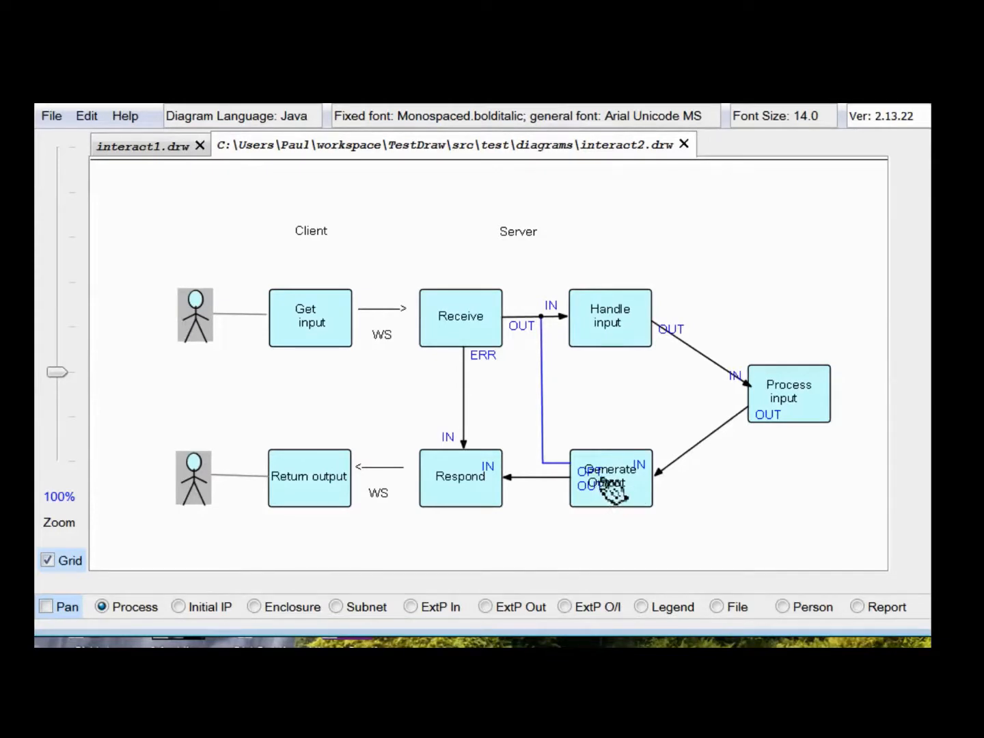
pyautogui.moveTo(803, 420)
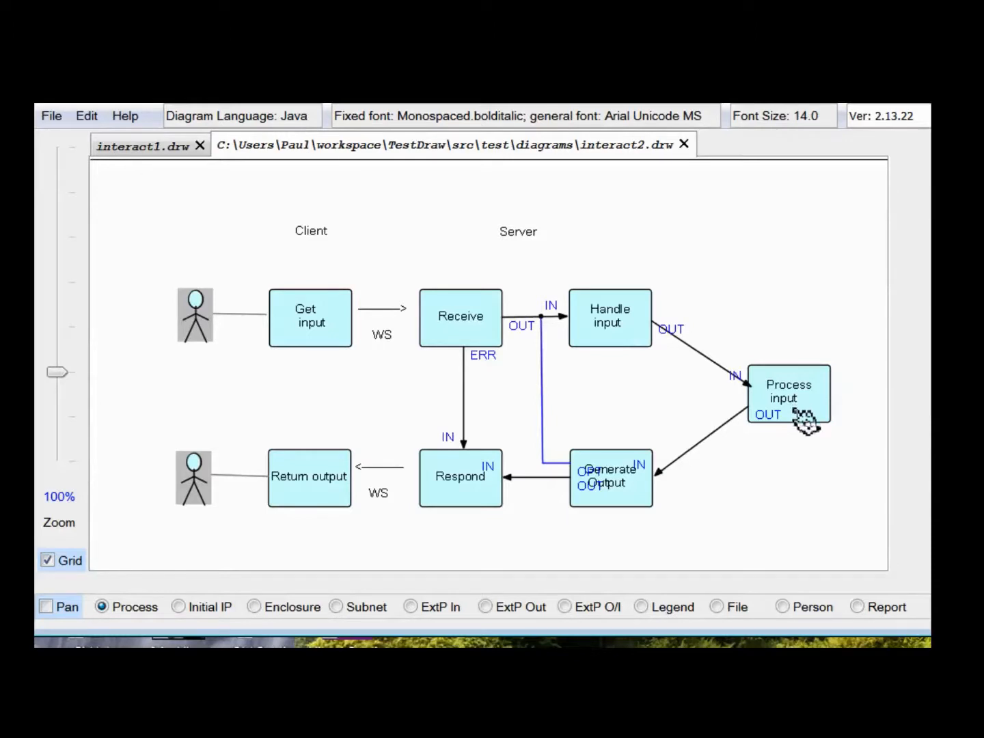
pyautogui.moveTo(642, 512)
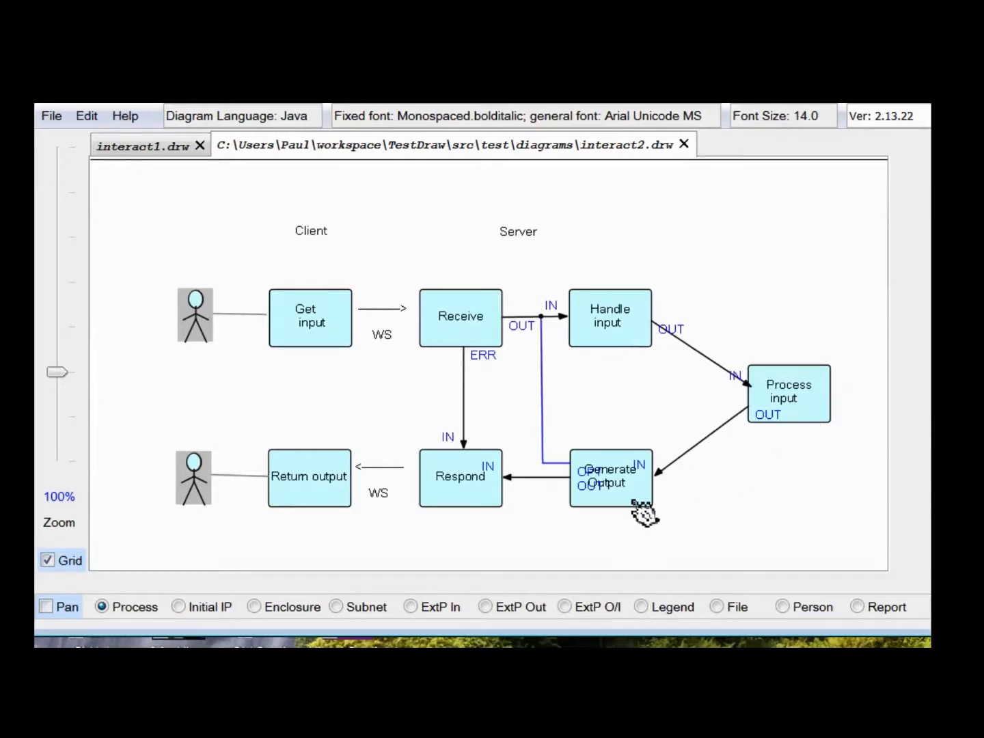
pyautogui.moveTo(615, 492)
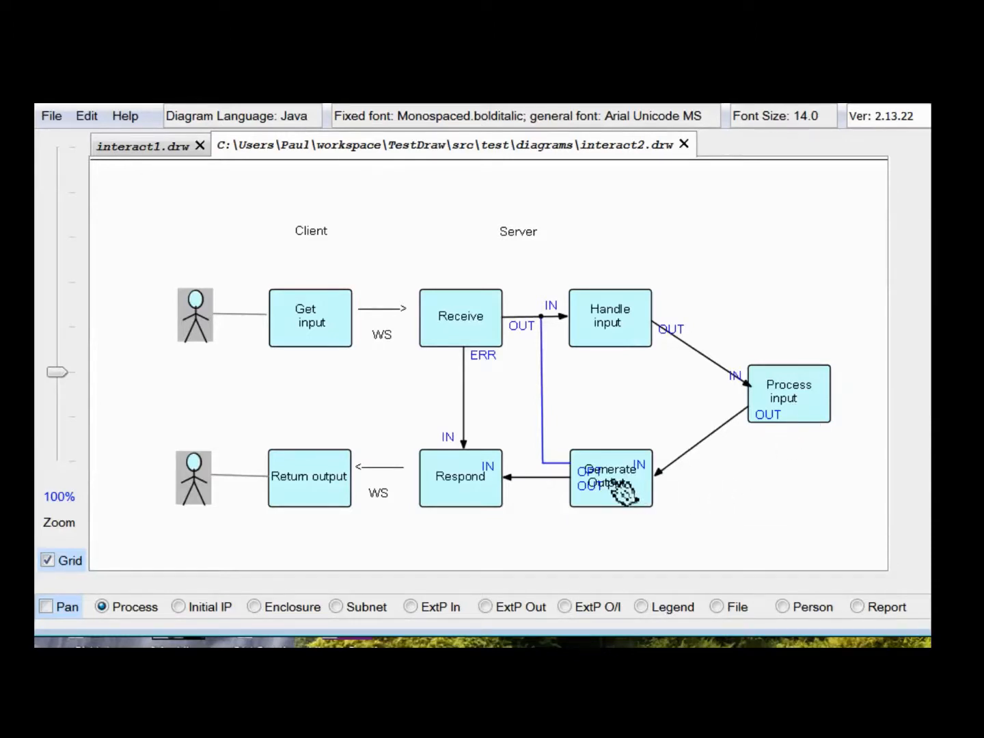
pyautogui.moveTo(309, 499)
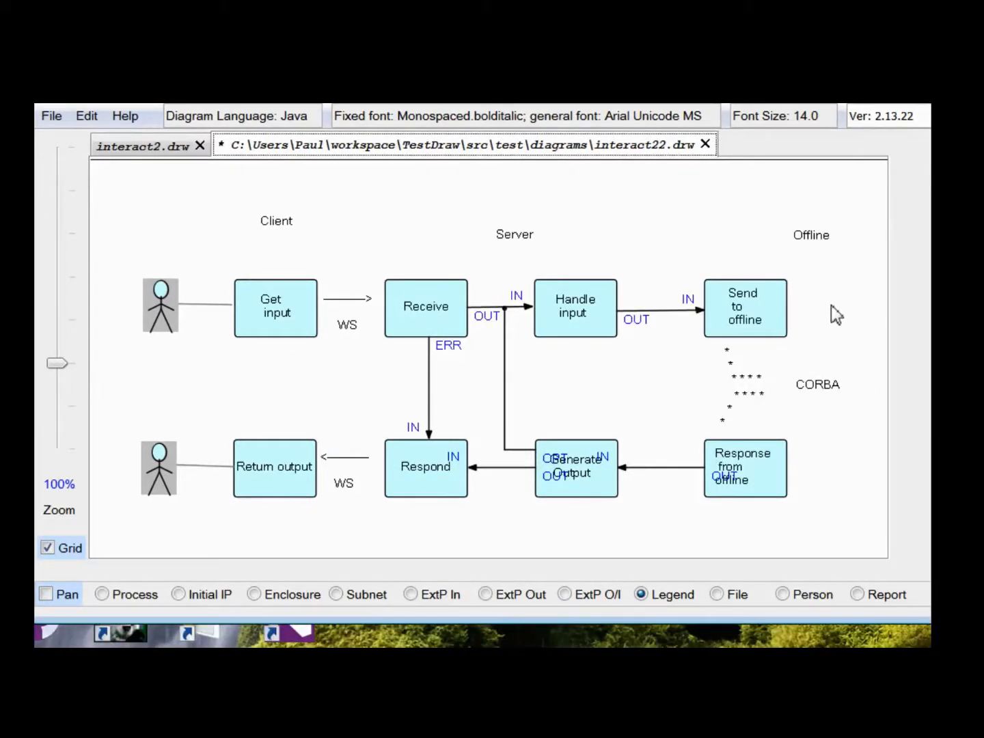
pyautogui.moveTo(826, 298)
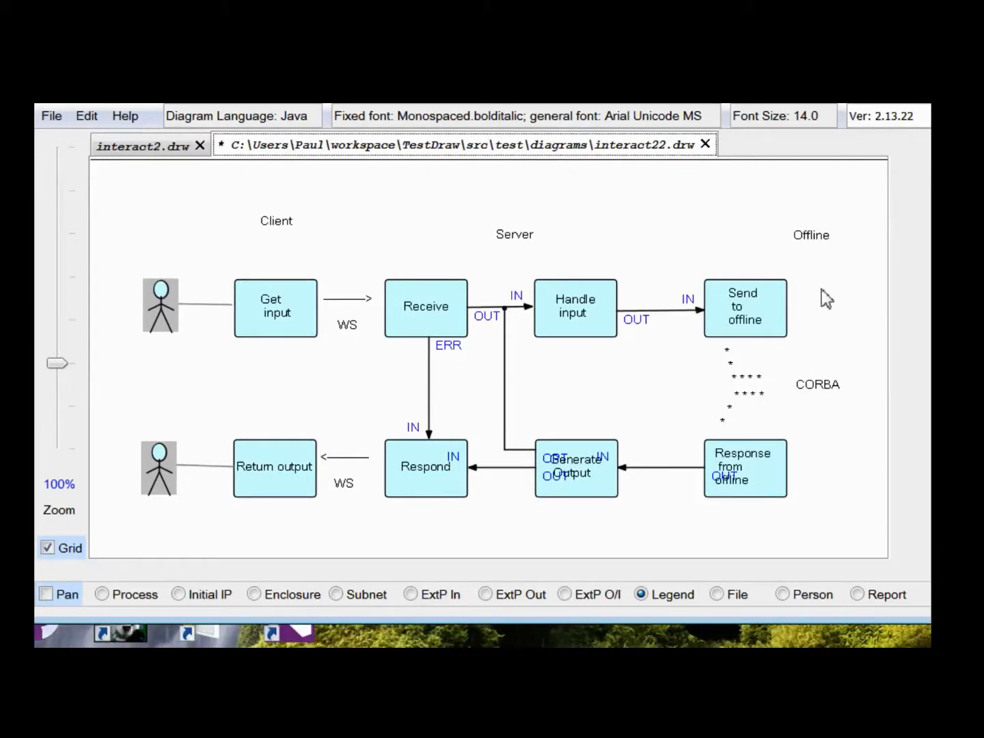
pyautogui.moveTo(832, 434)
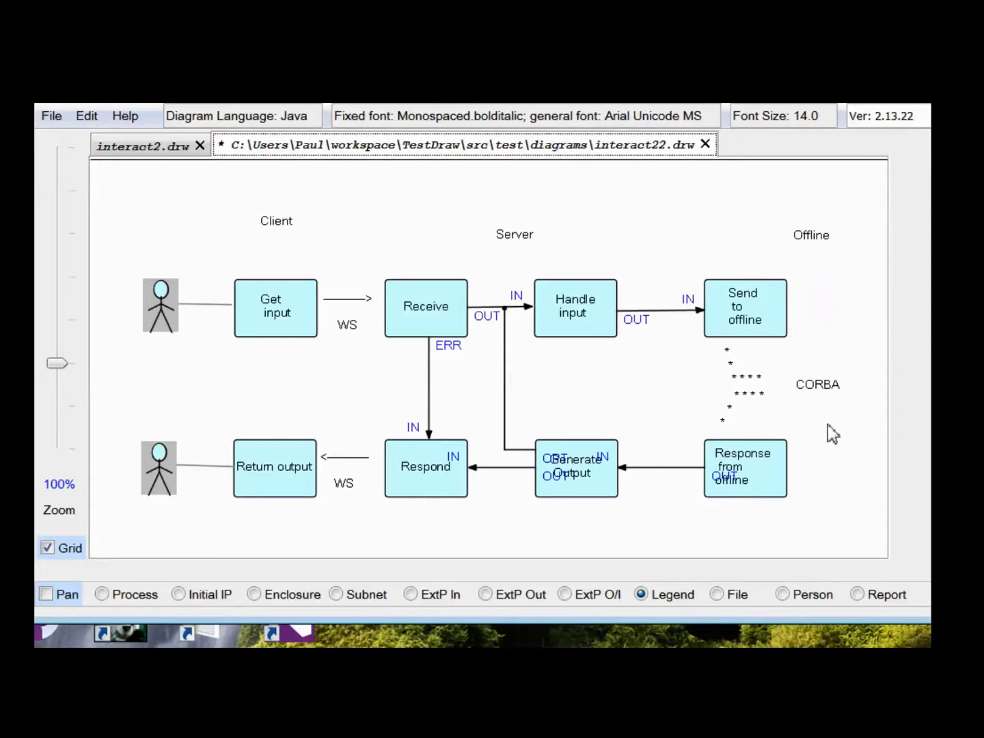
pyautogui.moveTo(829, 463)
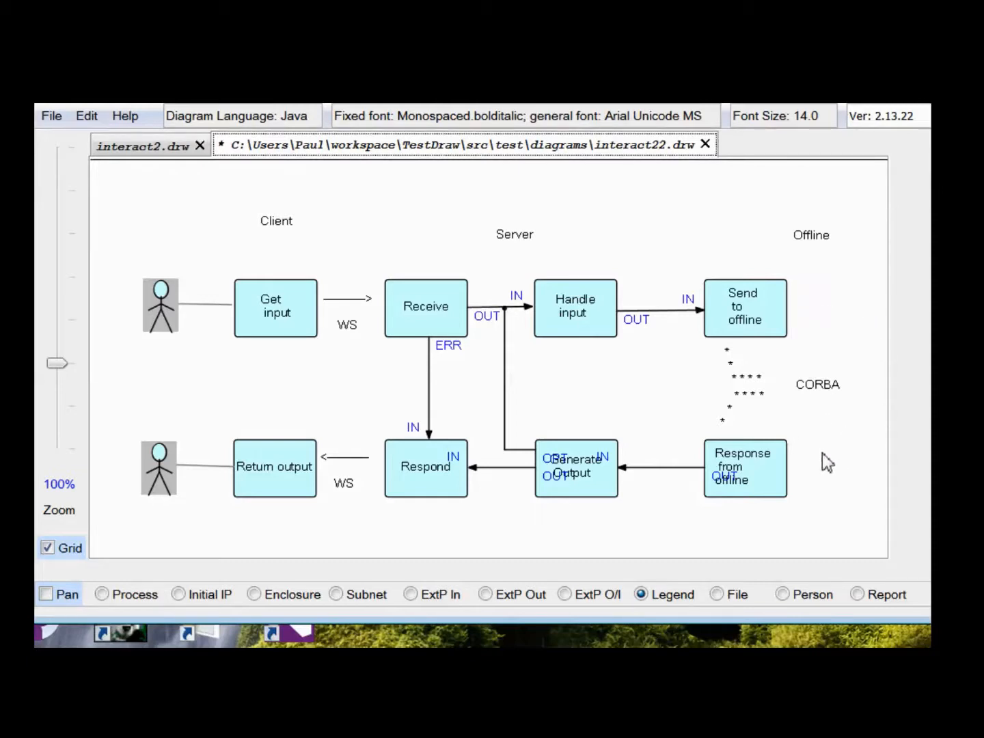
pyautogui.moveTo(840, 315)
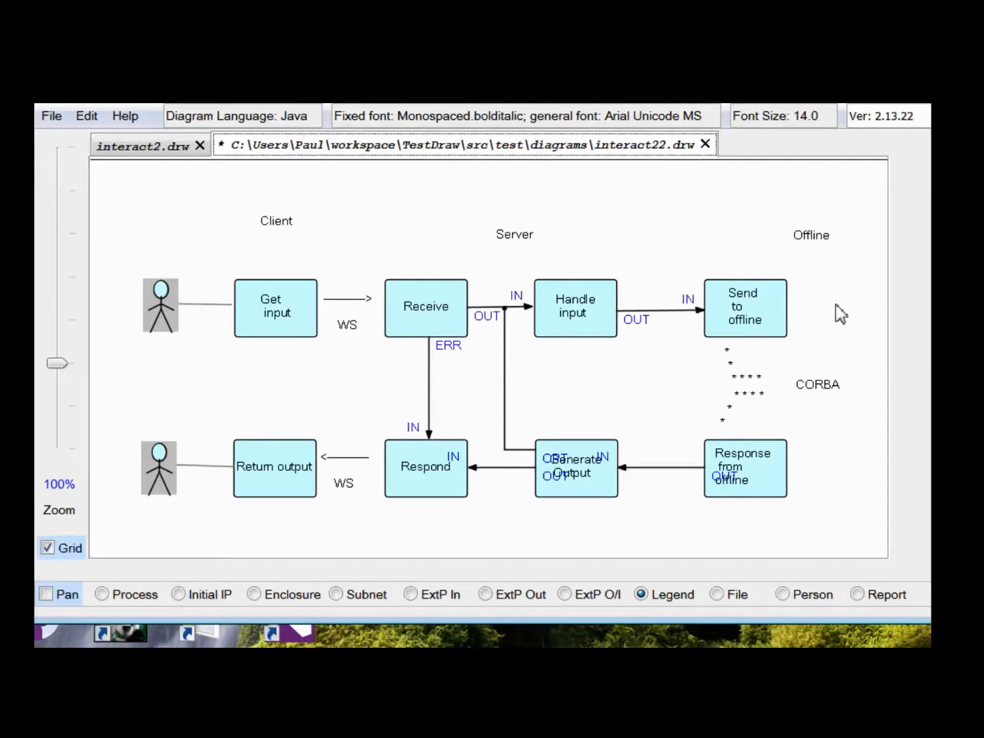
pyautogui.moveTo(745, 321)
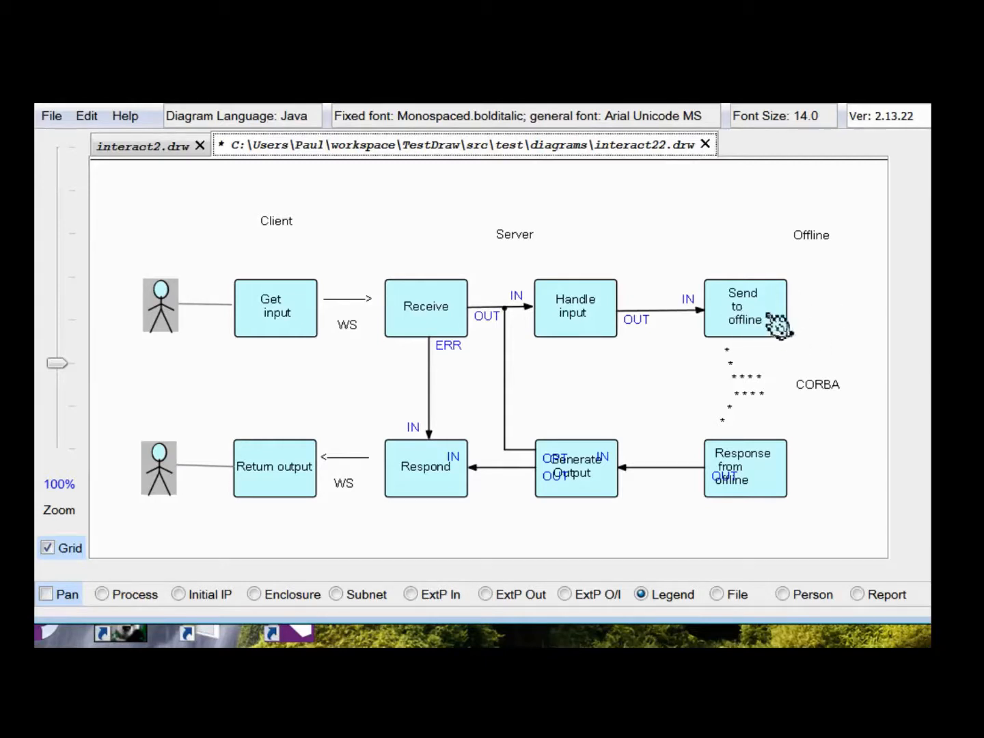
pyautogui.moveTo(772, 492)
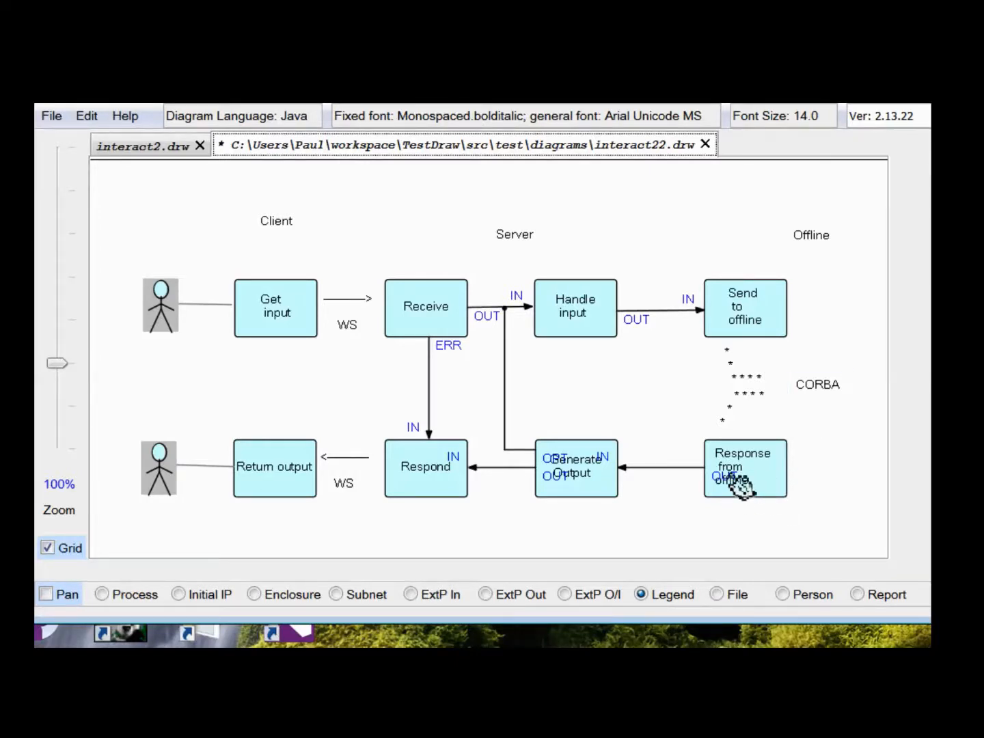
pyautogui.moveTo(584, 492)
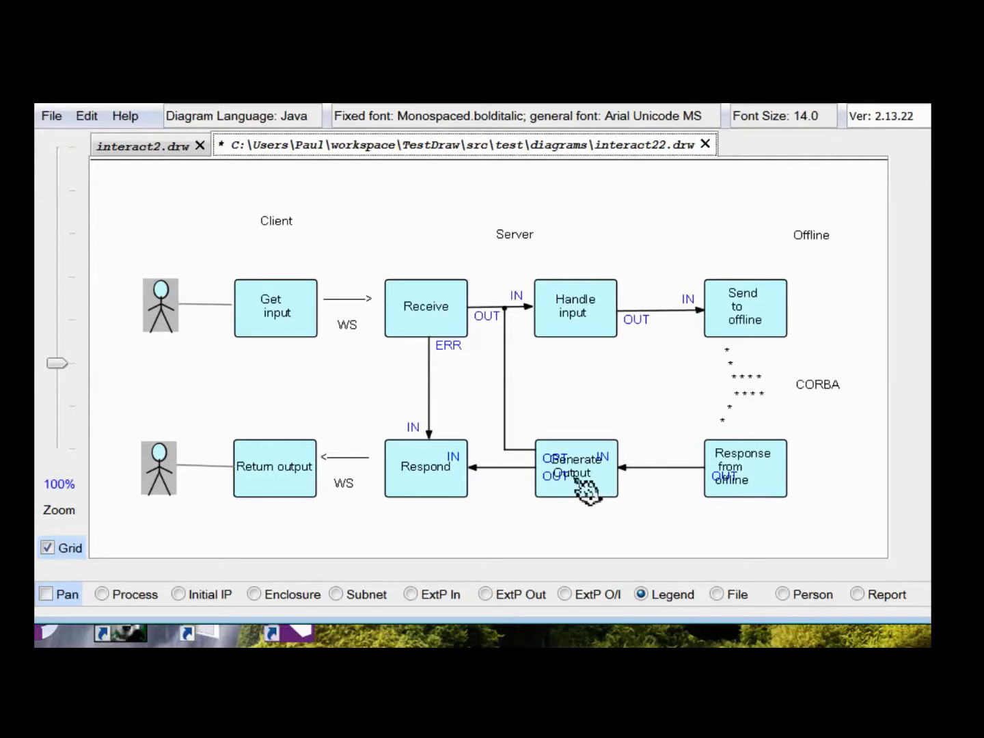
pyautogui.moveTo(393, 547)
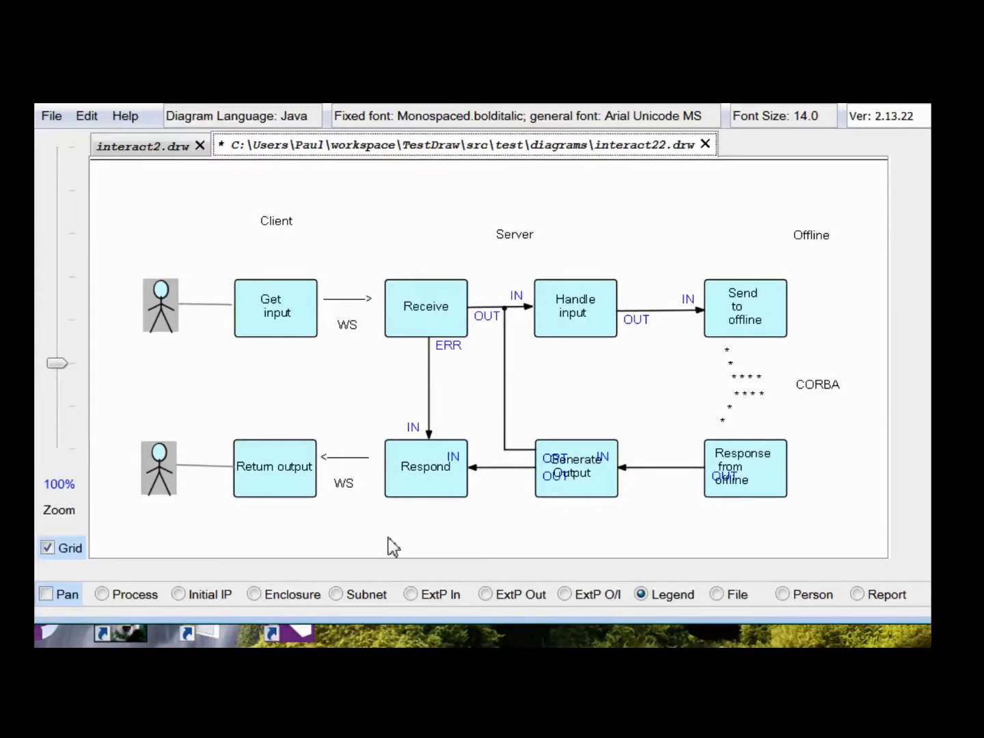
pyautogui.moveTo(654, 401)
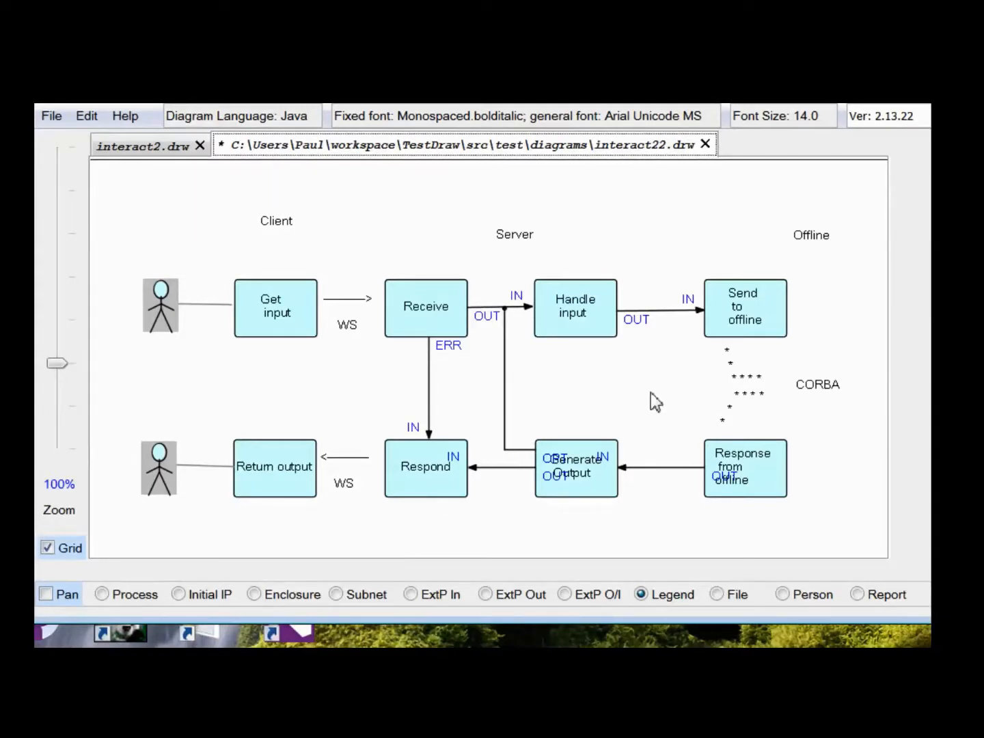
pyautogui.moveTo(635, 407)
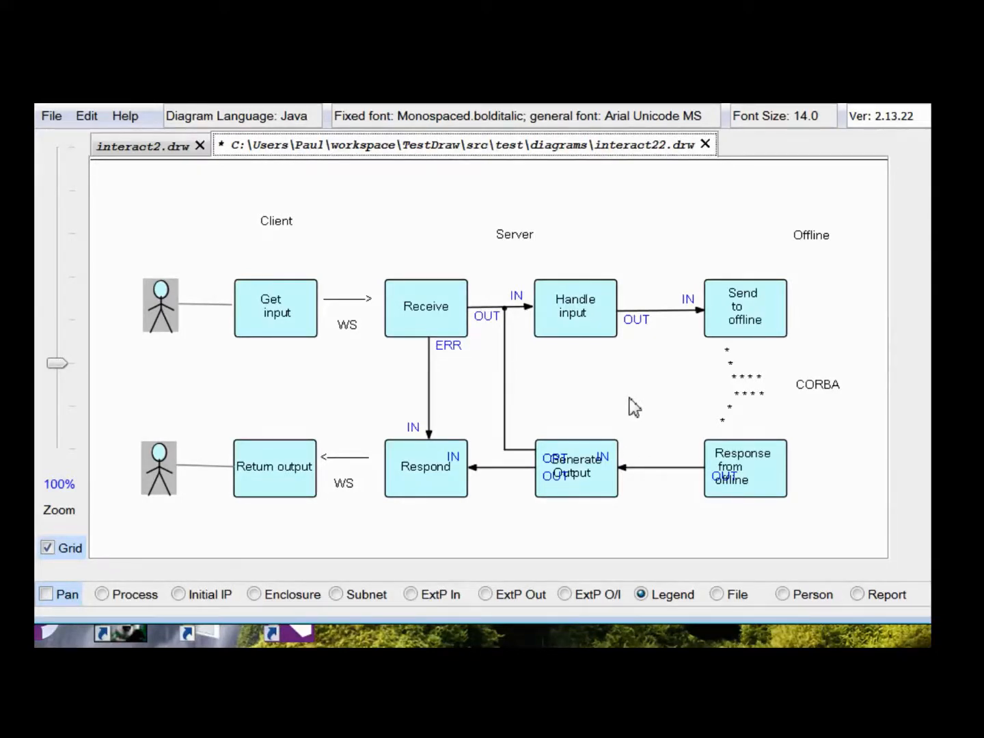
# Bring the interact6.drw diagram with its two-row client/server layout to the front
pyautogui.click(157, 145)
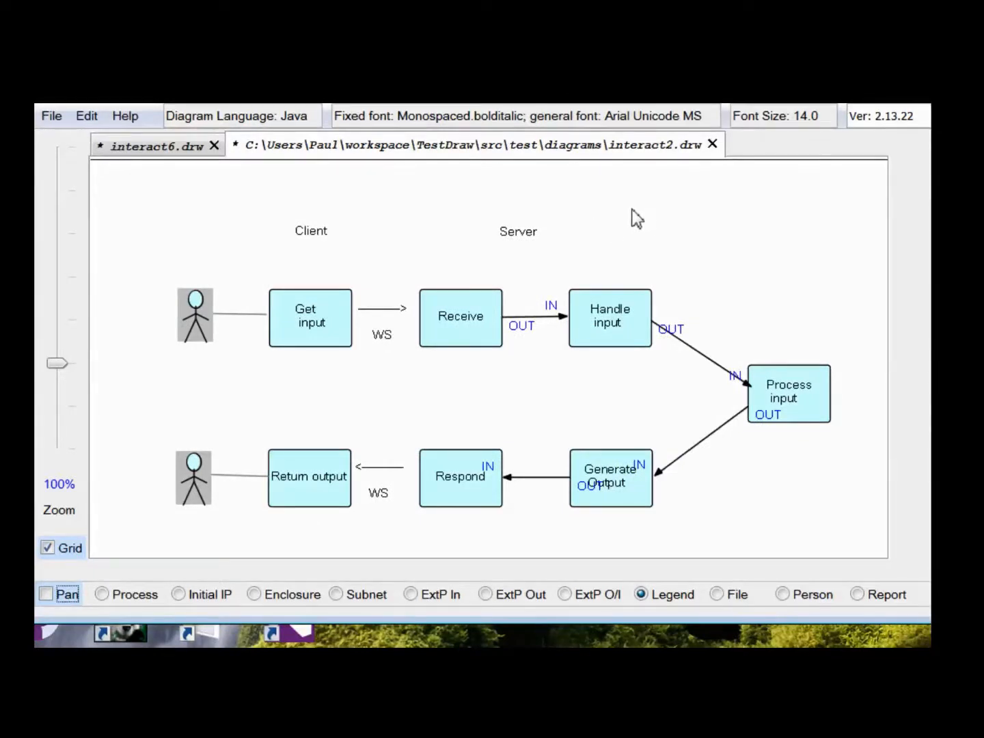
pyautogui.moveTo(680, 239)
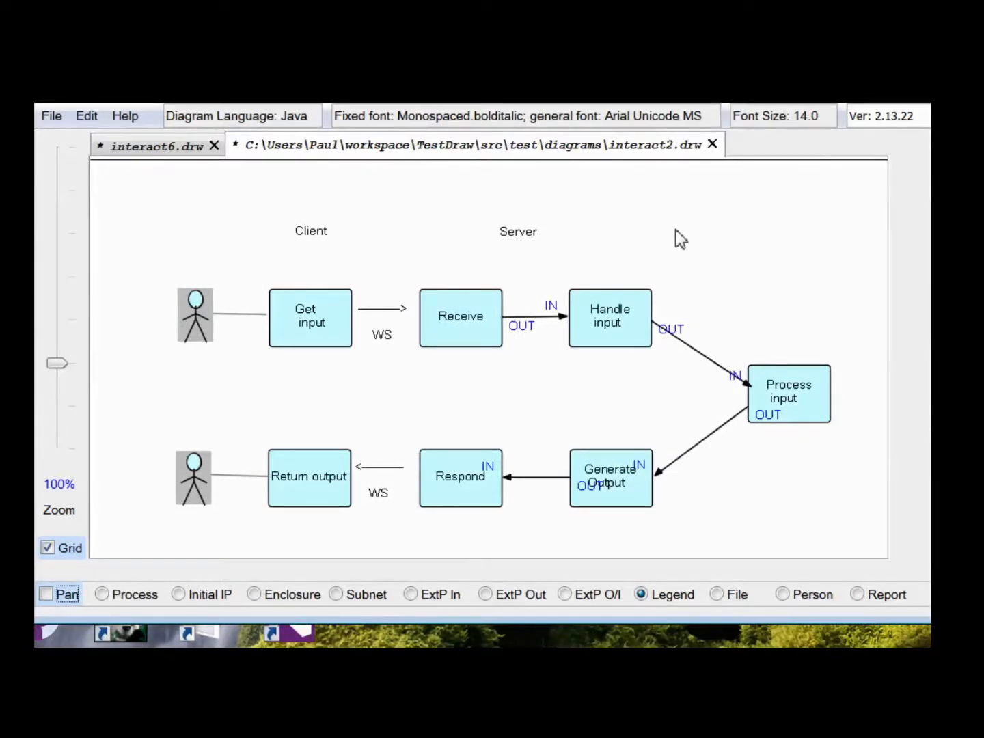
pyautogui.moveTo(499, 401)
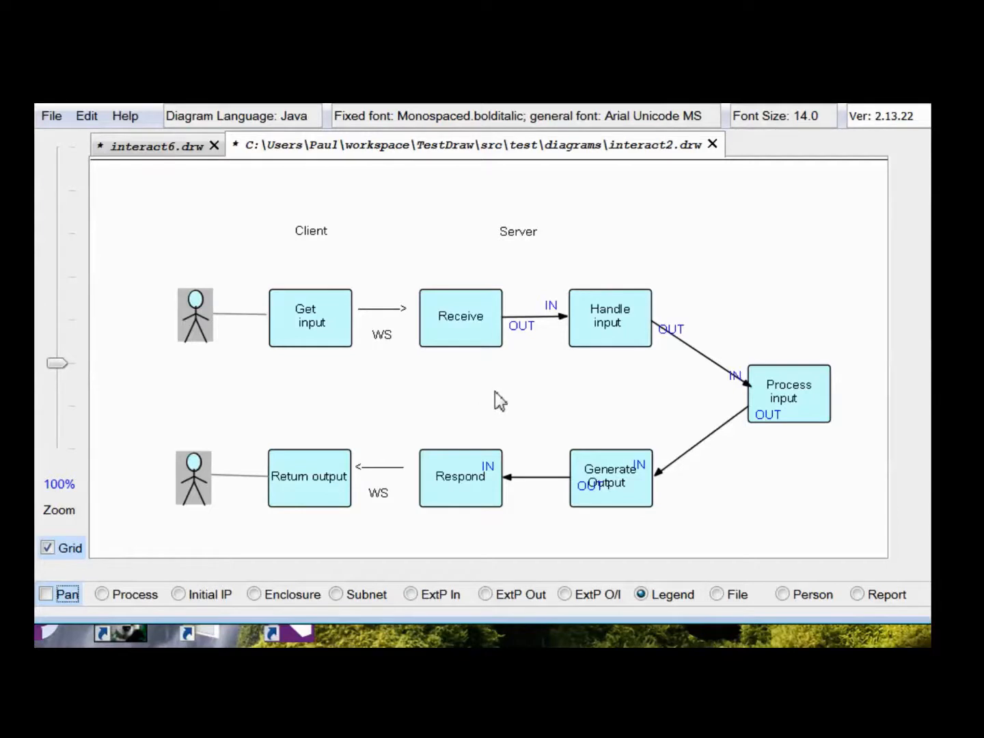
pyautogui.moveTo(489, 499)
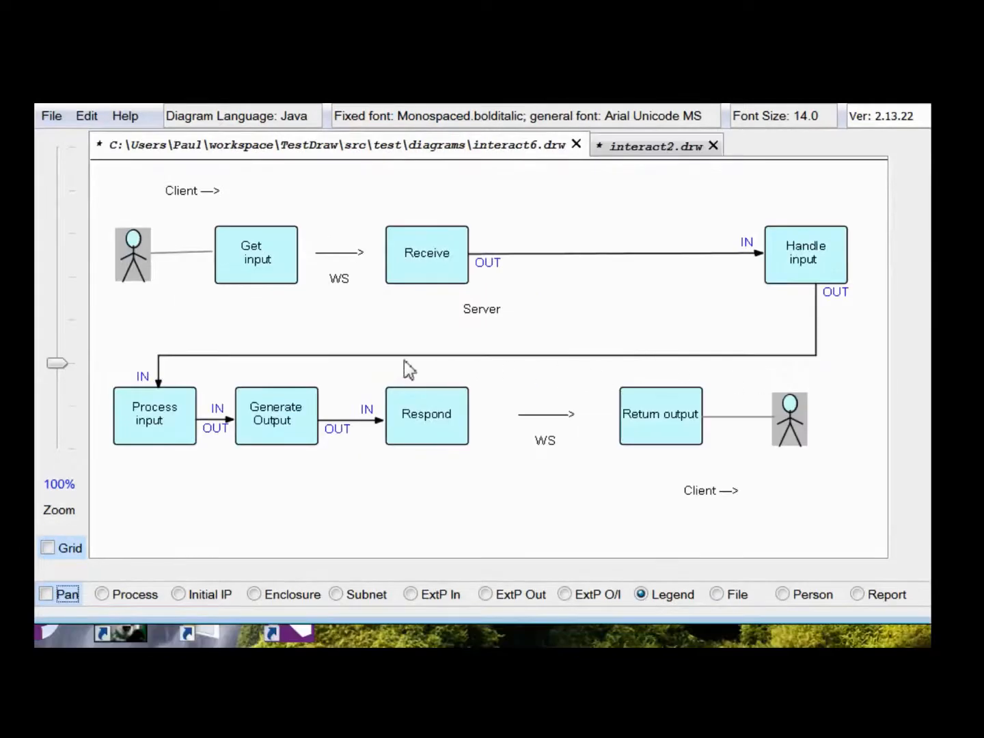
pyautogui.moveTo(204, 526)
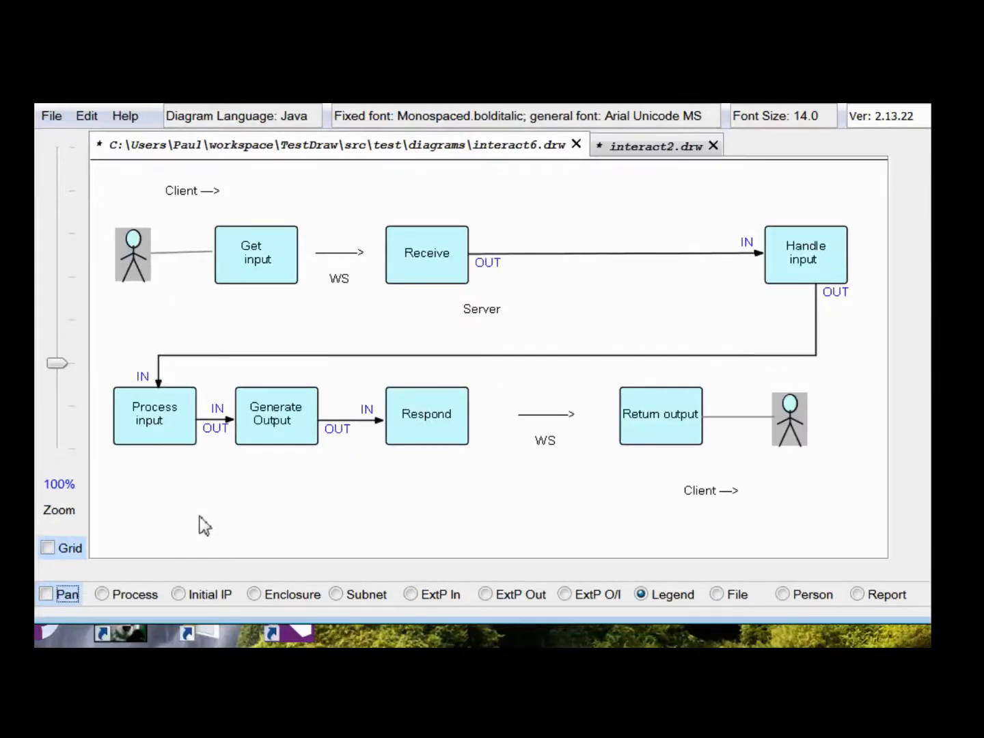
pyautogui.moveTo(539, 463)
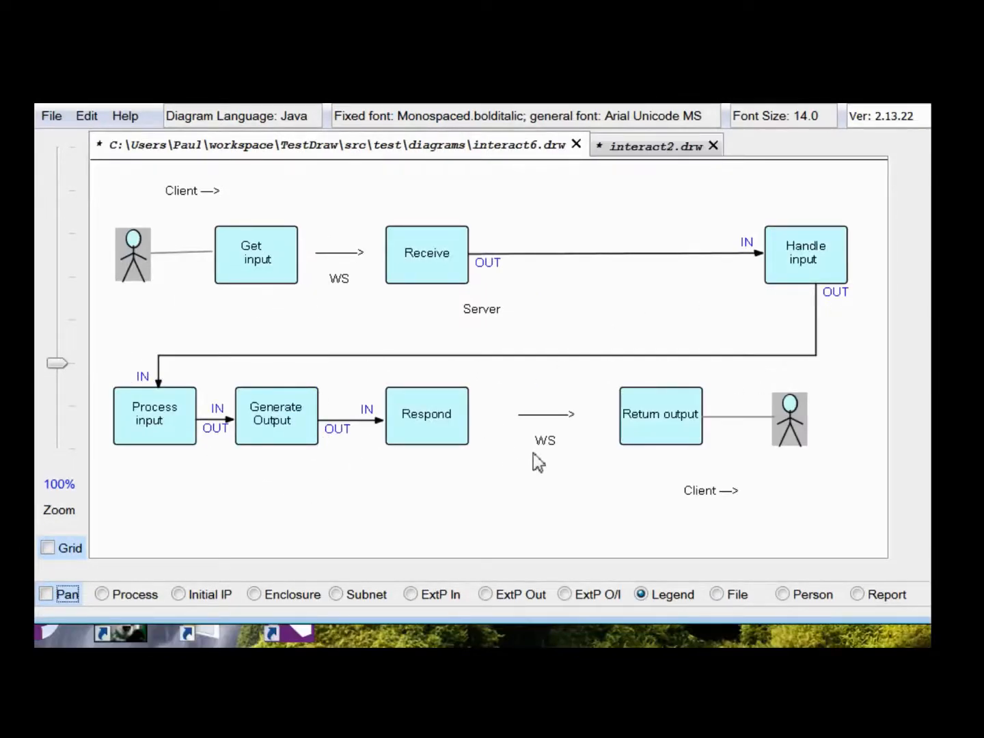
pyautogui.moveTo(362, 373)
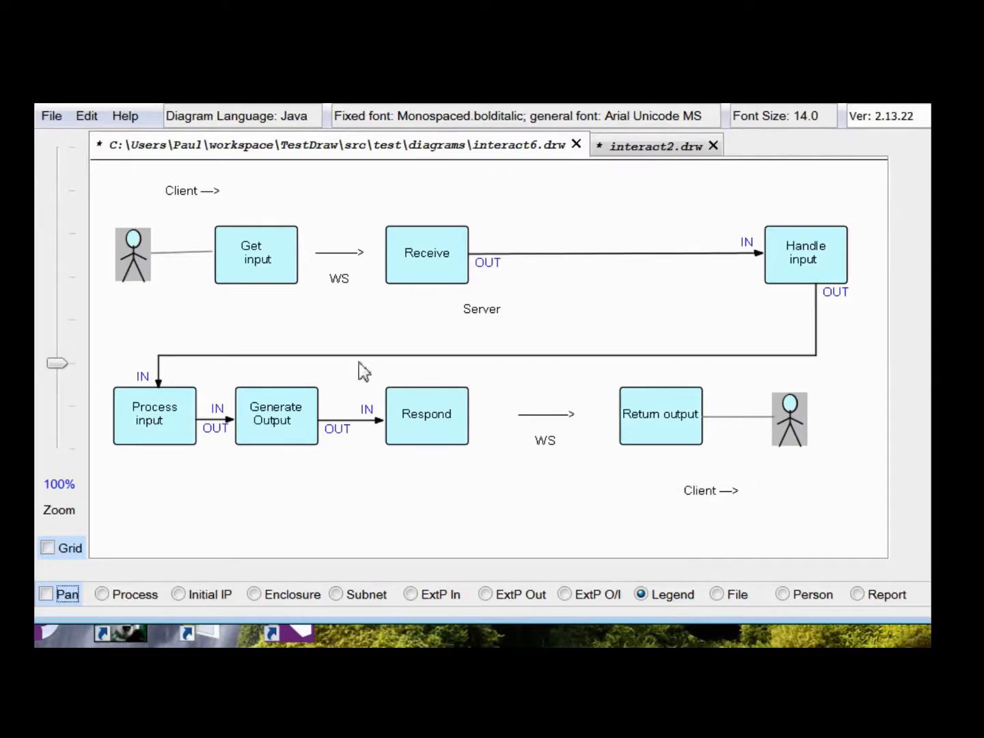
pyautogui.click(547, 422)
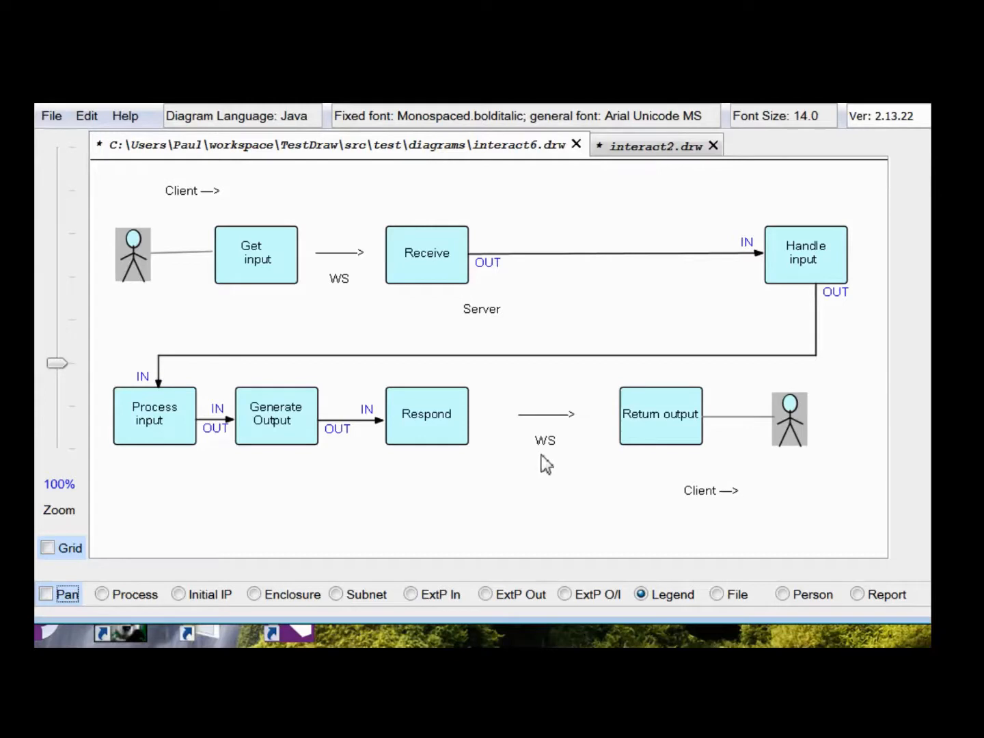
pyautogui.moveTo(560, 468)
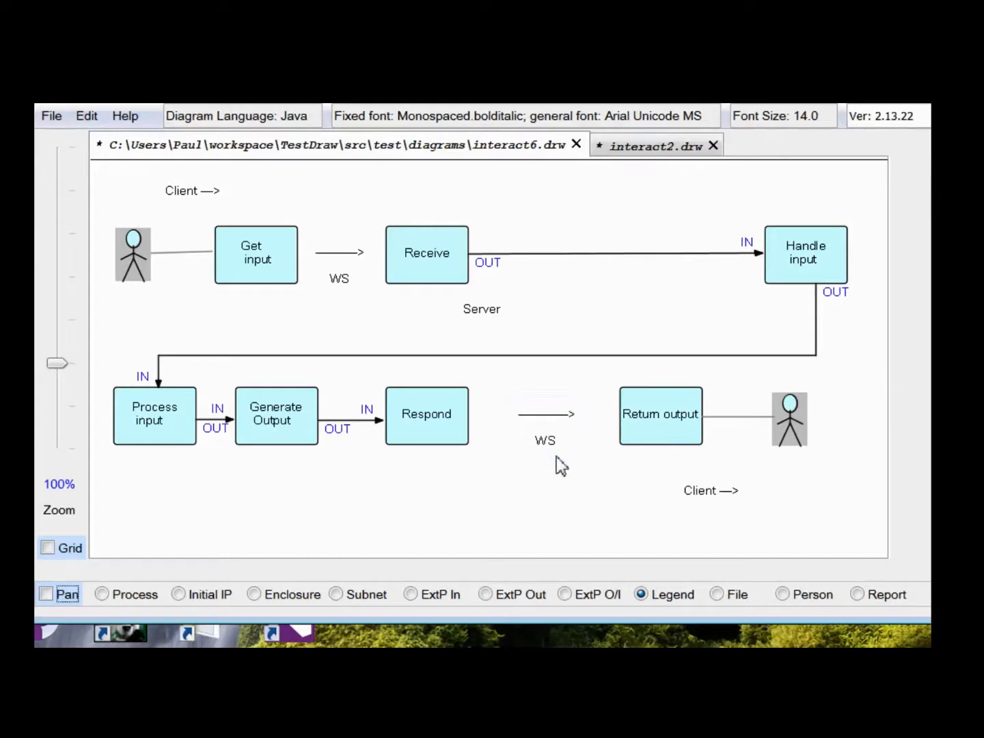
pyautogui.moveTo(571, 470)
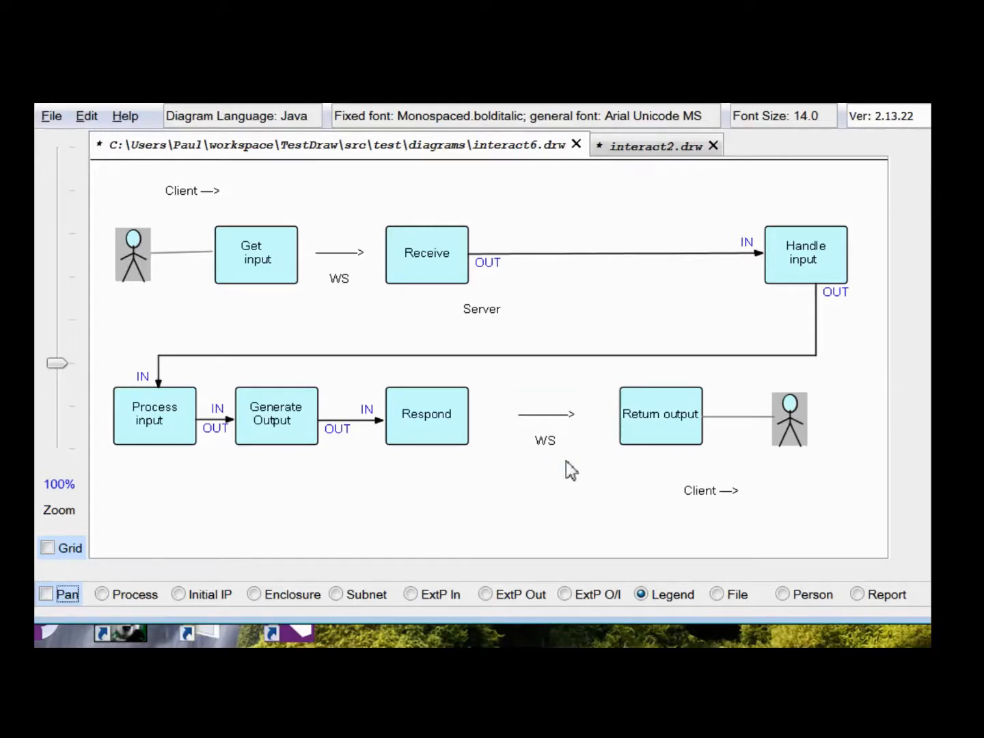
# Close the interact2.drw tab, leaving only interact6.drw open
pyautogui.click(714, 145)
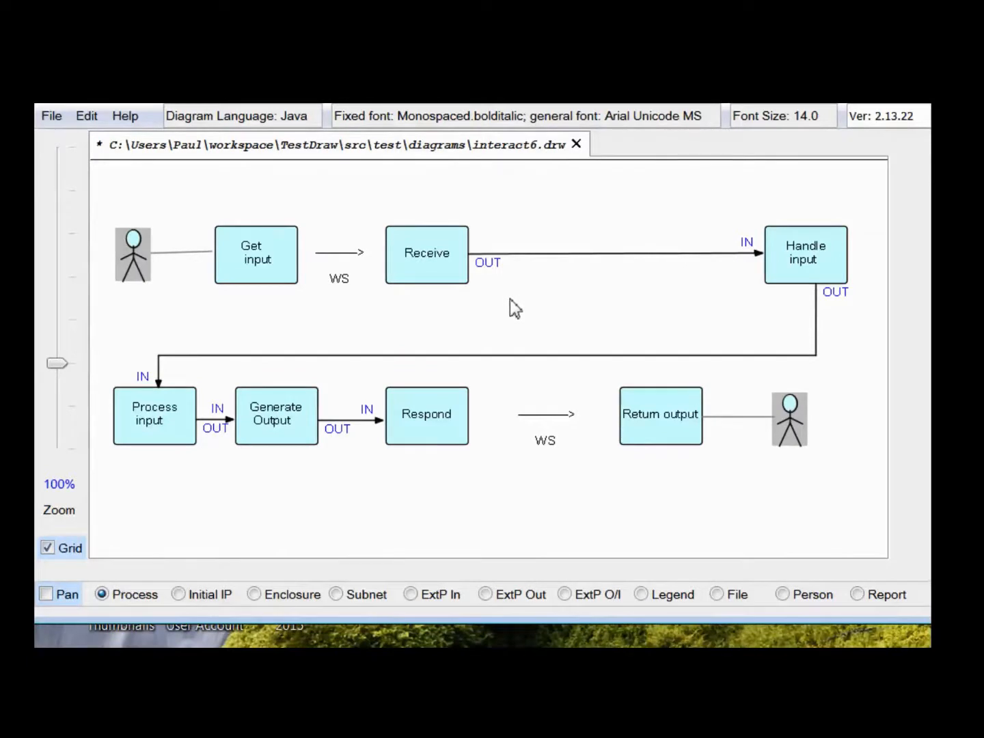
pyautogui.moveTo(526, 220)
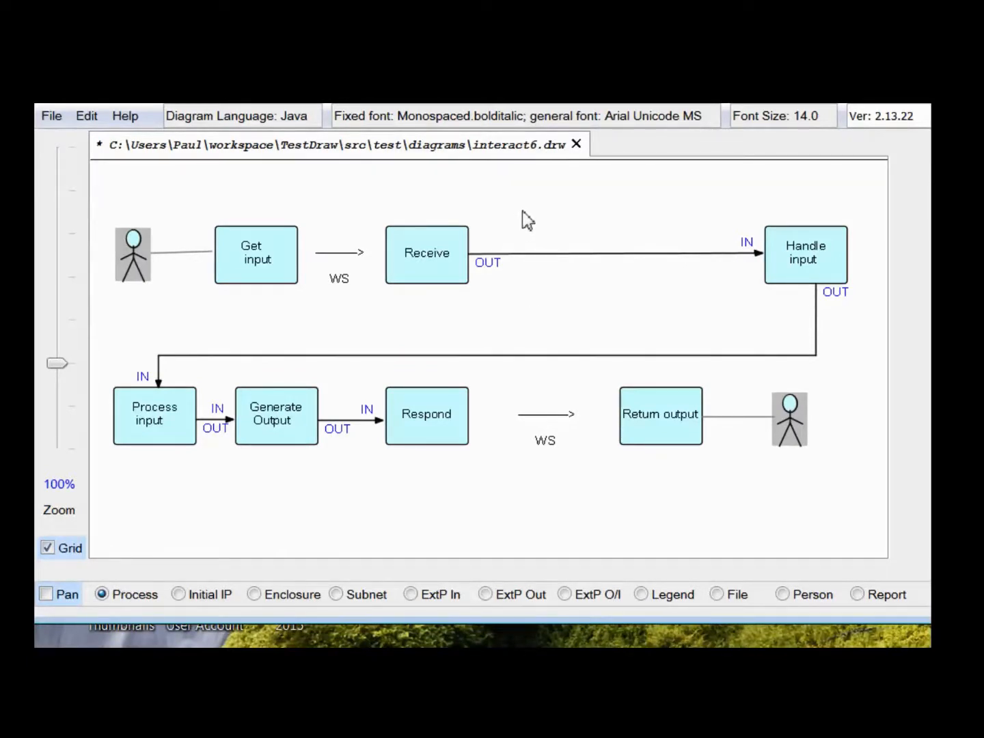
pyautogui.moveTo(559, 288)
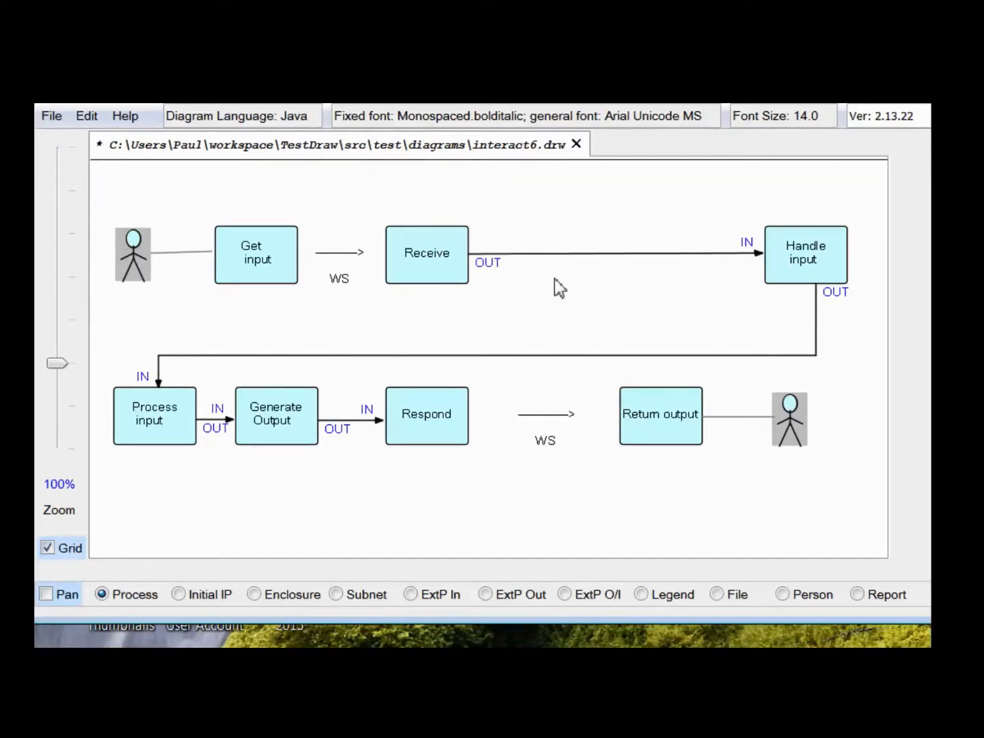
pyautogui.moveTo(530, 246)
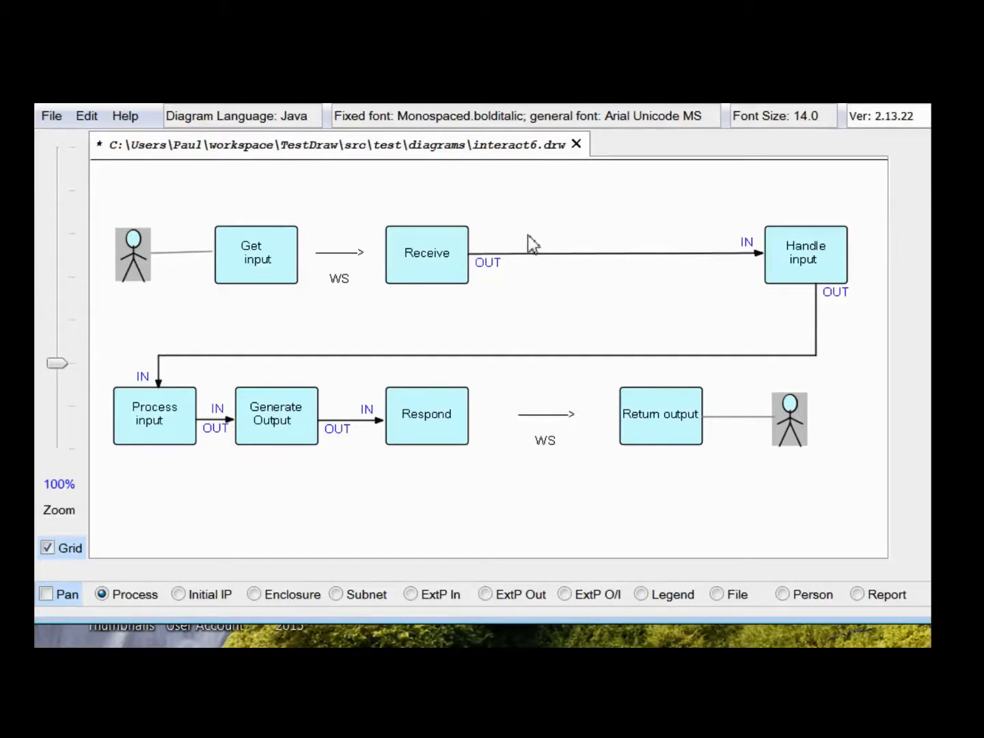
pyautogui.moveTo(538, 236)
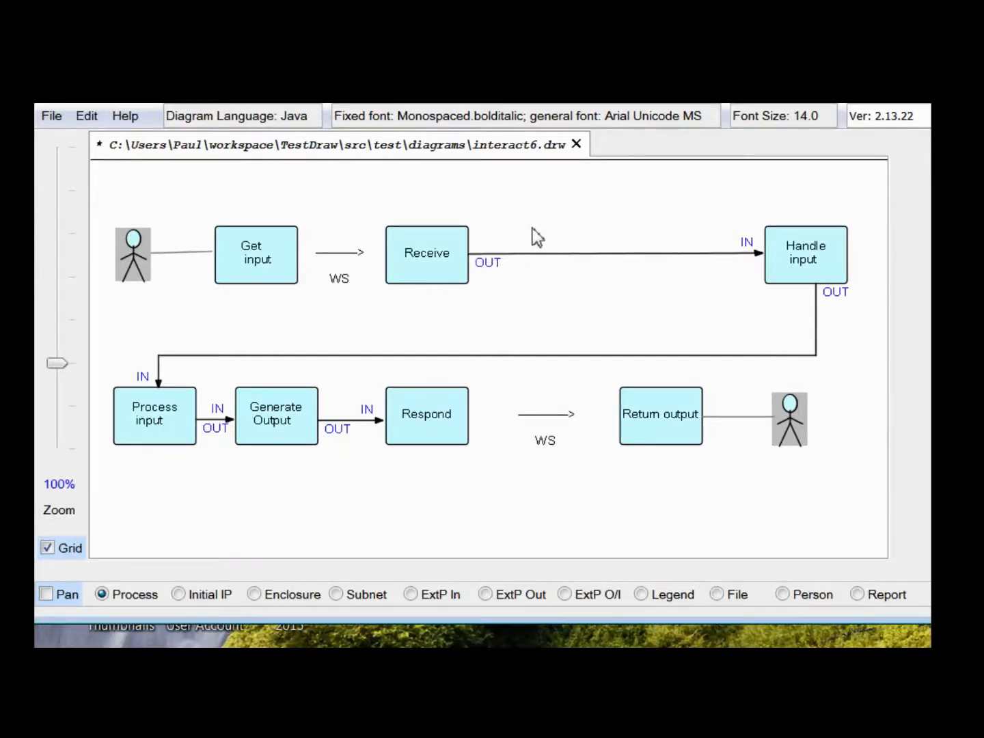
pyautogui.moveTo(533, 233)
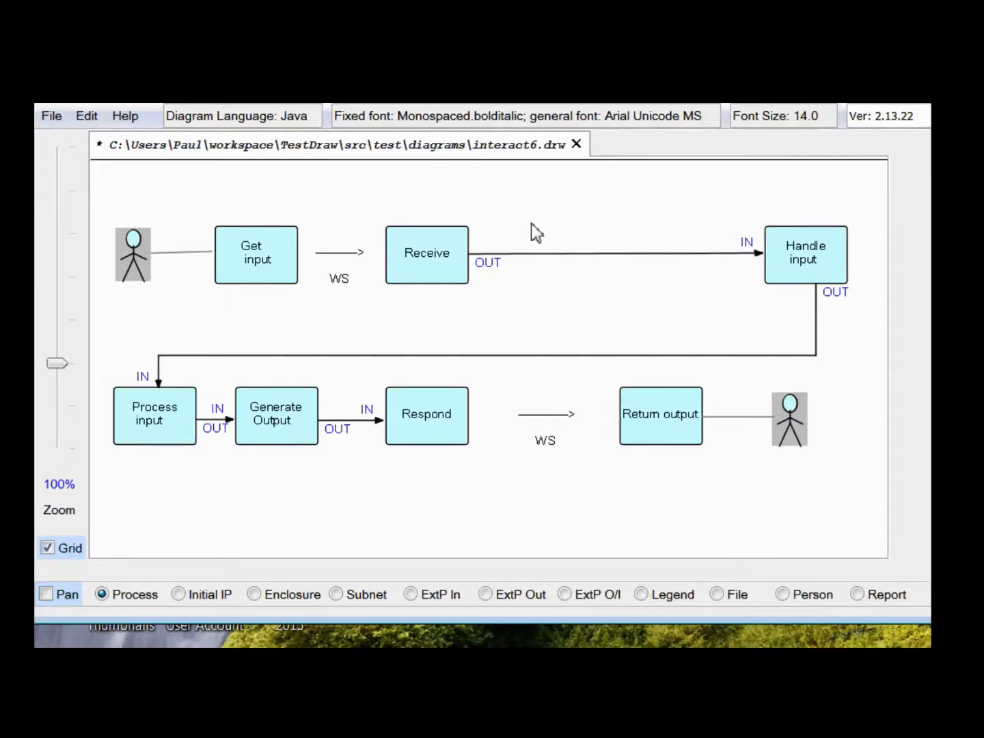
pyautogui.moveTo(579, 225)
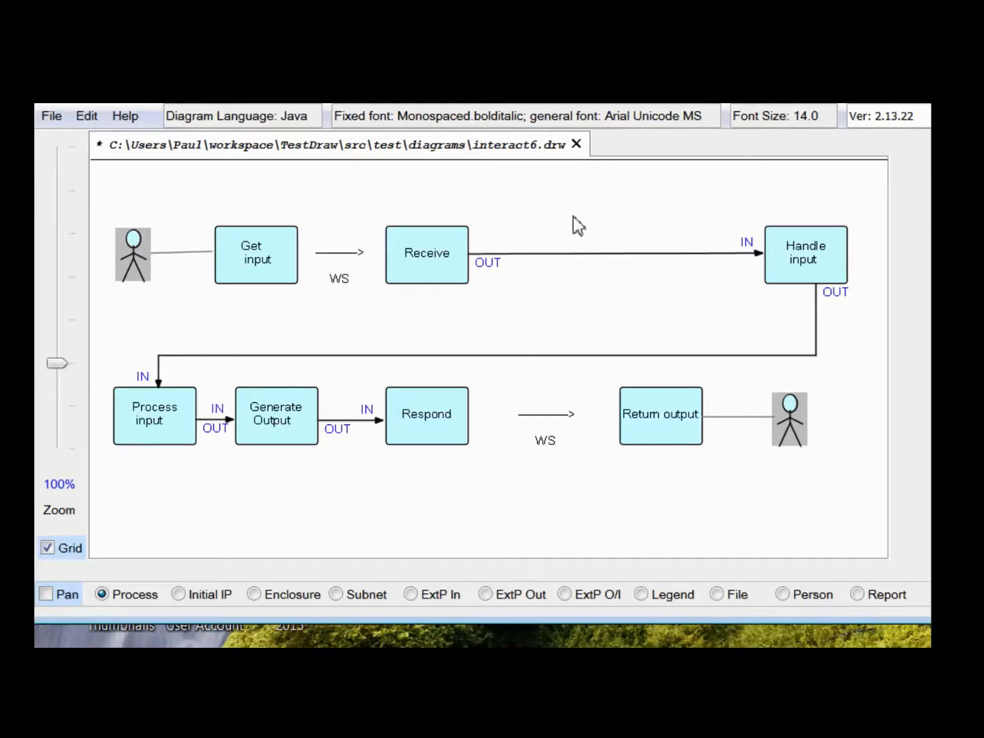
pyautogui.moveTo(513, 269)
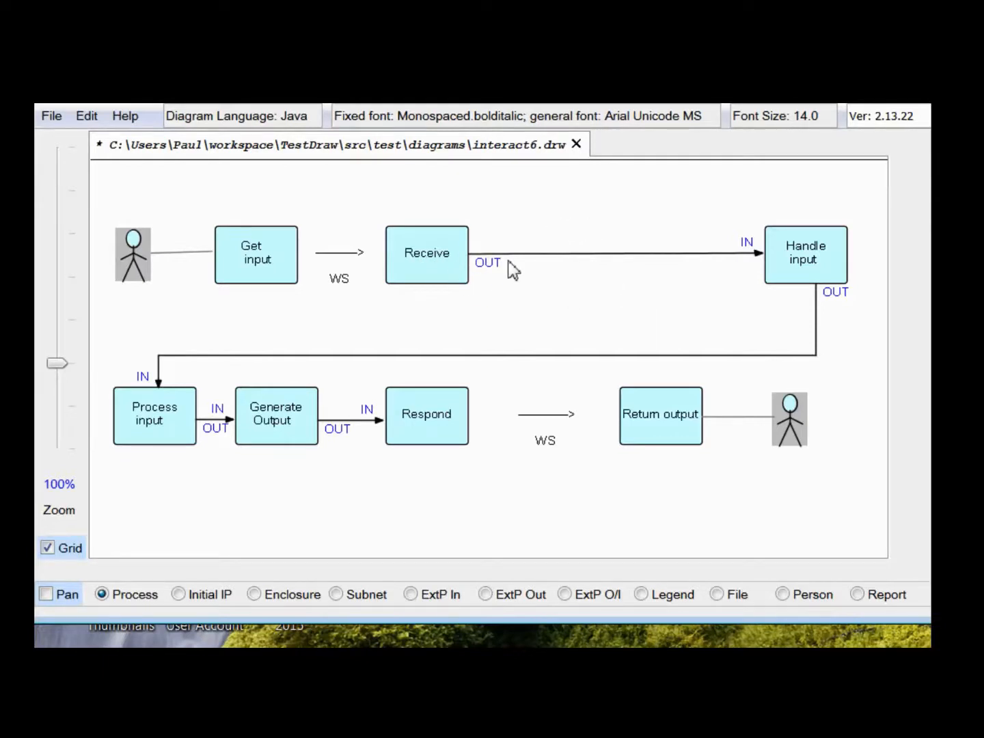
pyautogui.moveTo(734, 267)
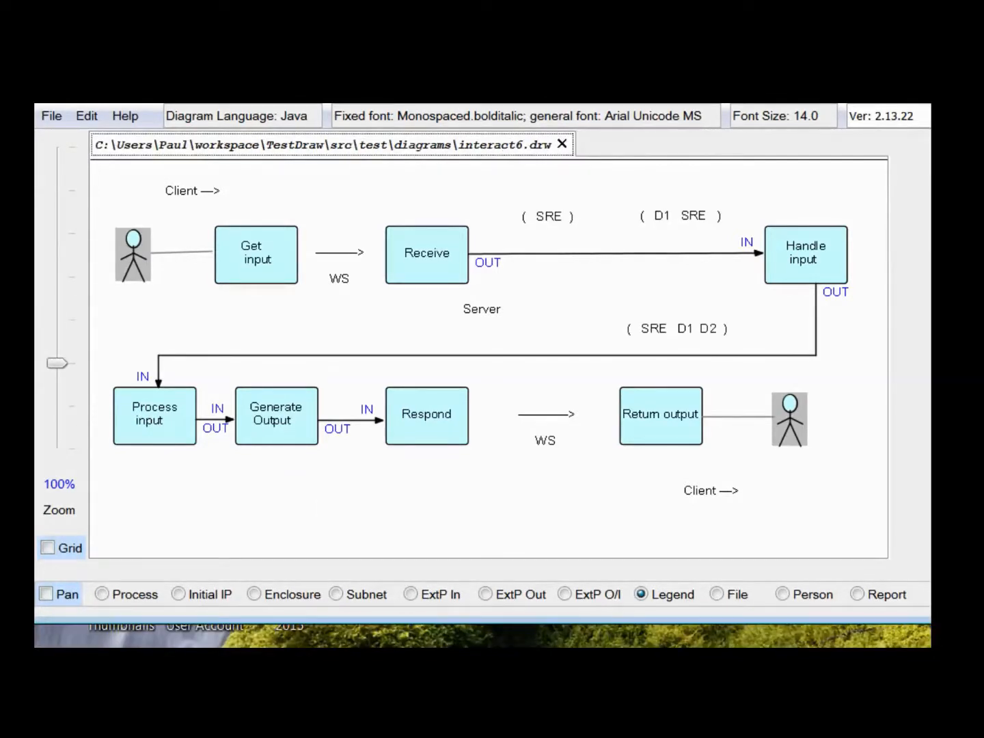
pyautogui.moveTo(603, 554)
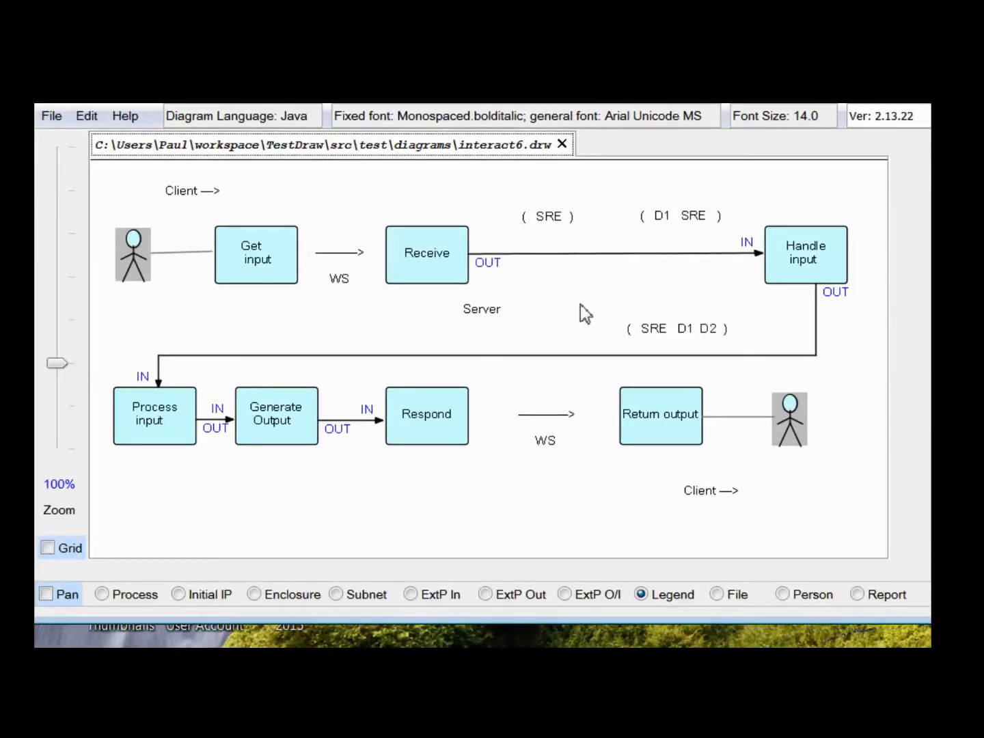
pyautogui.moveTo(593, 302)
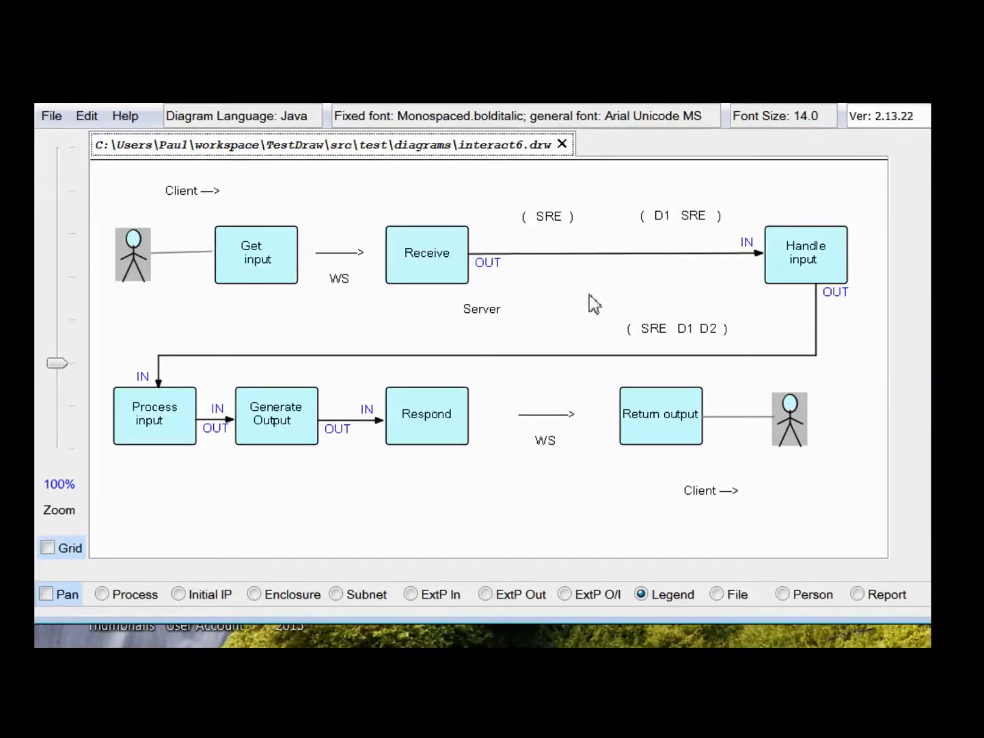
pyautogui.moveTo(560, 301)
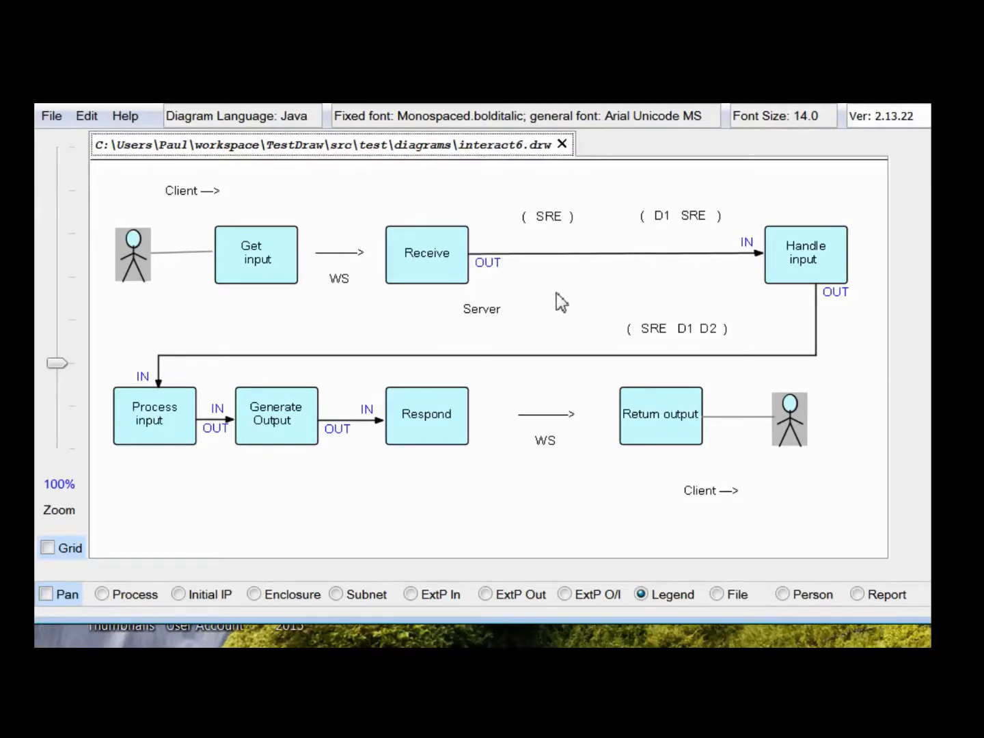
pyautogui.moveTo(596, 247)
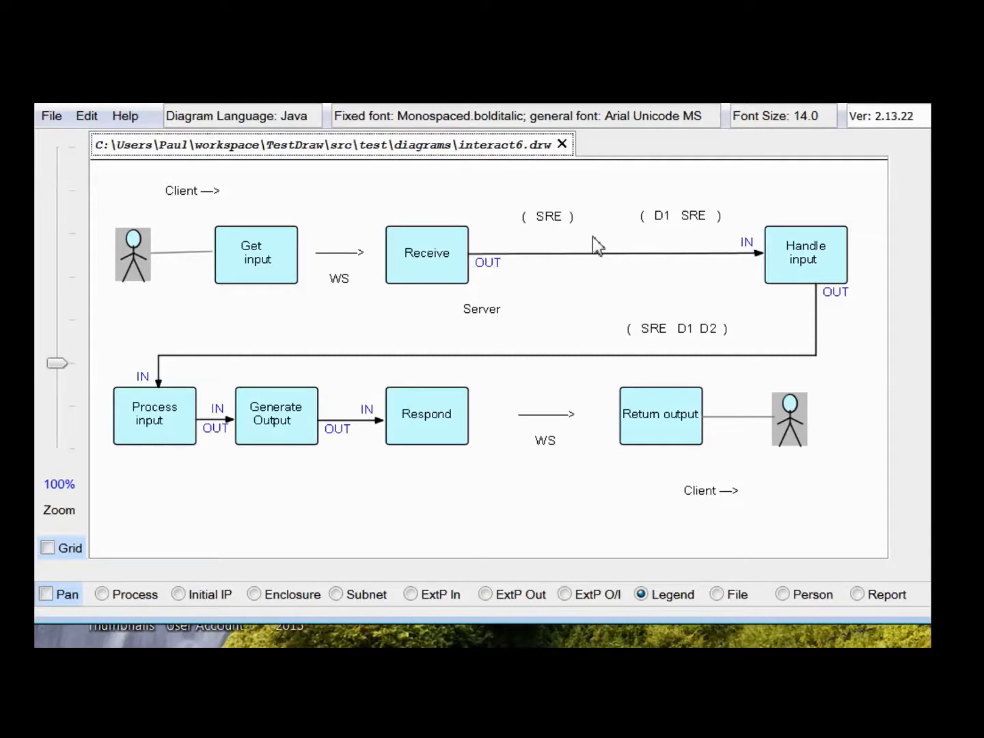
pyautogui.moveTo(621, 242)
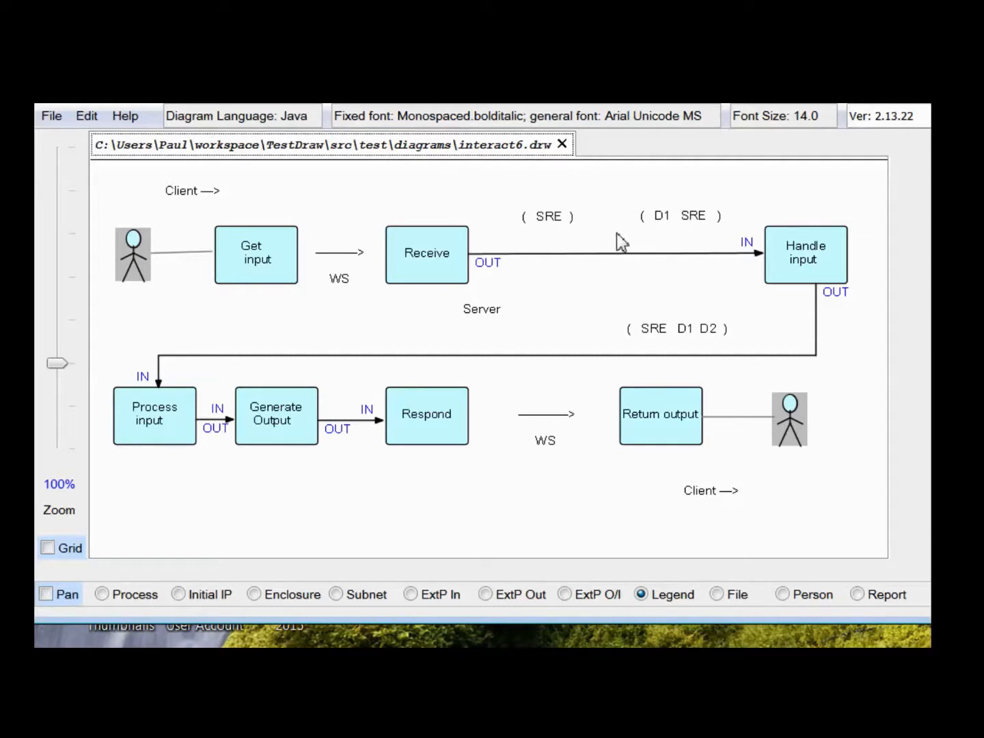
pyautogui.moveTo(602, 255)
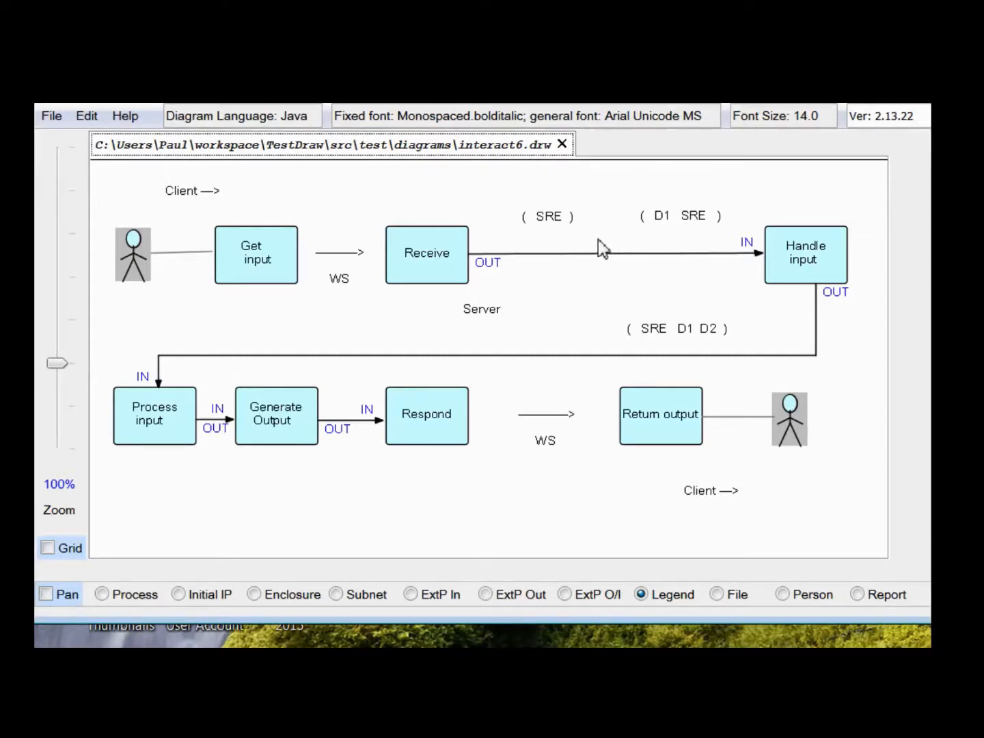
pyautogui.moveTo(591, 249)
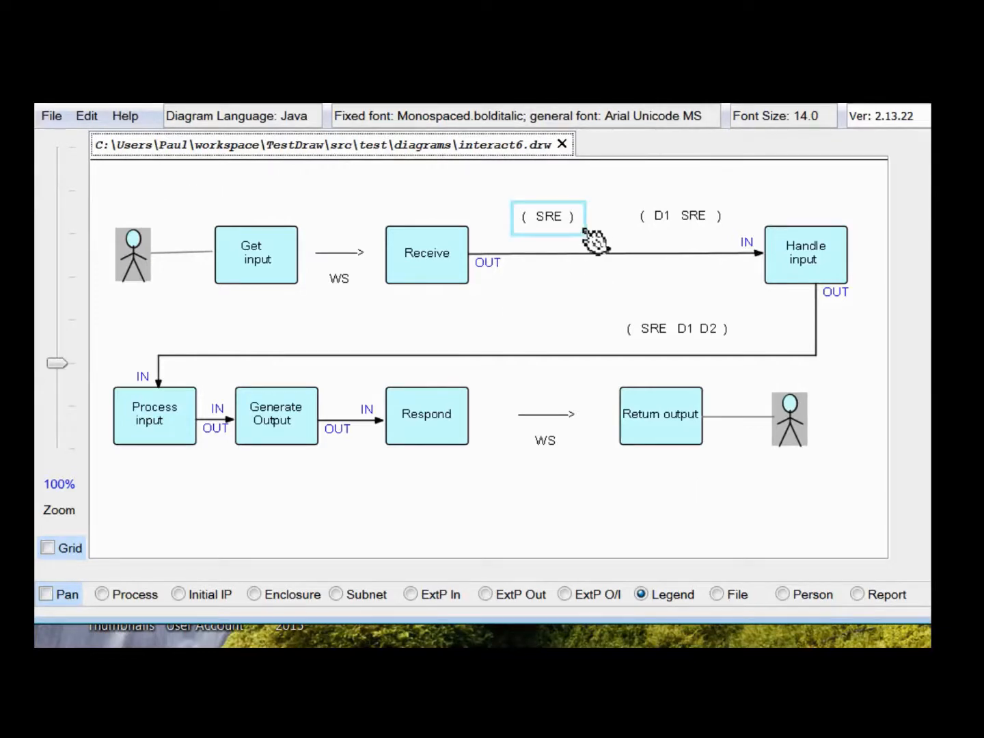
# Place legends ( SRE ), ( D1 SRE ) and ( SRE D1 D2 ) by the server connections
pyautogui.click(611, 233)
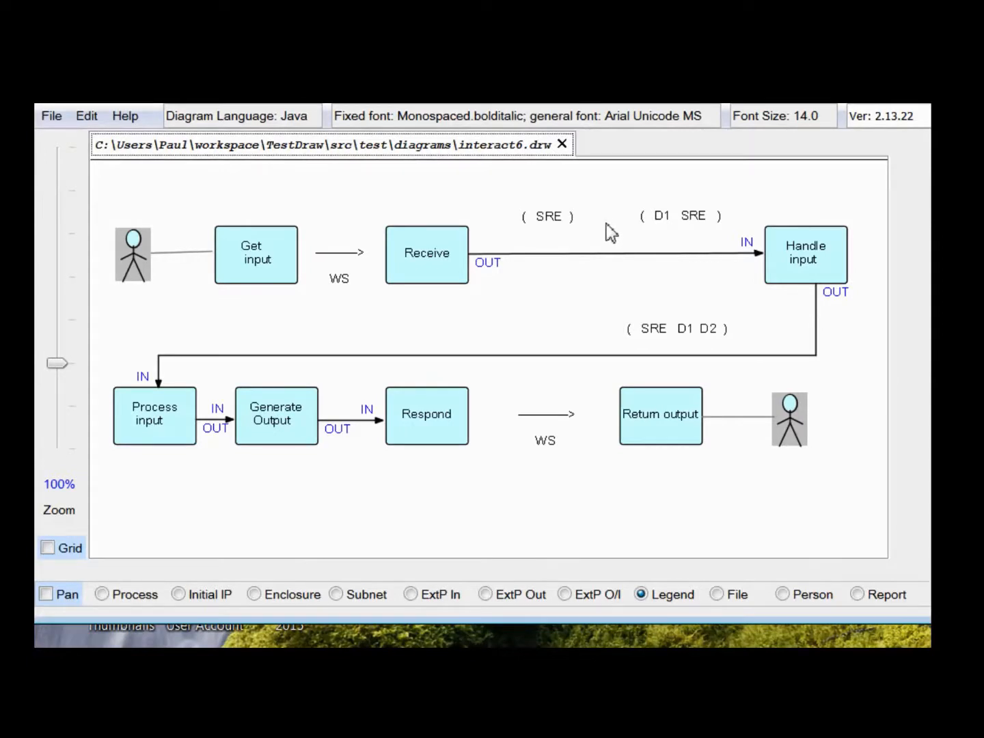
pyautogui.moveTo(605, 227)
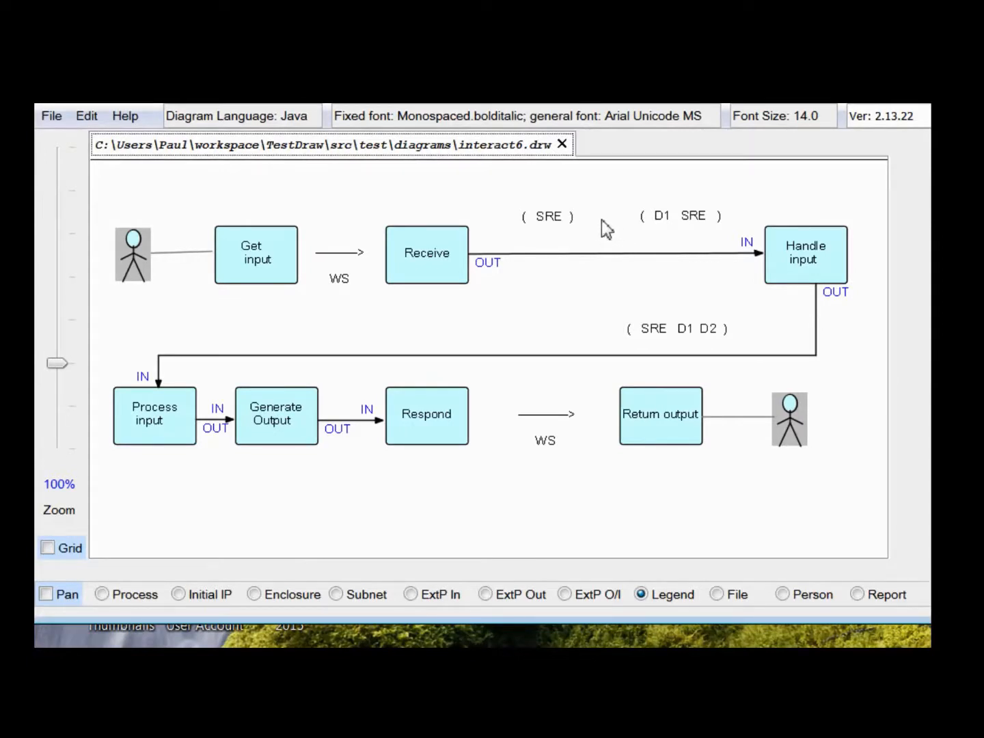
pyautogui.moveTo(603, 231)
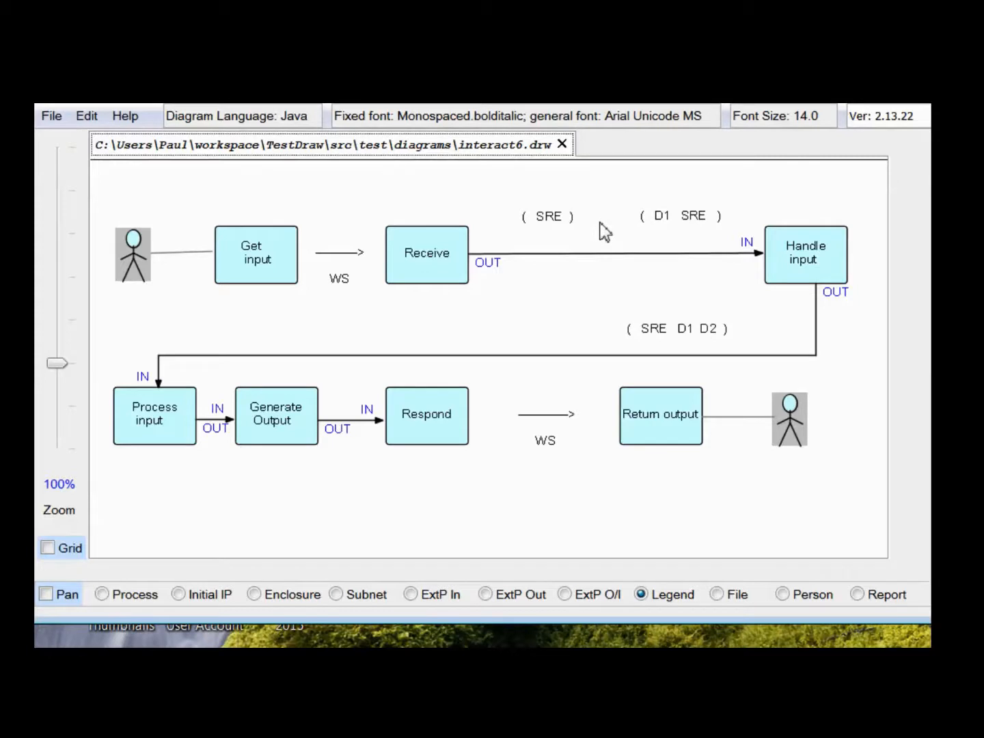
pyautogui.moveTo(597, 243)
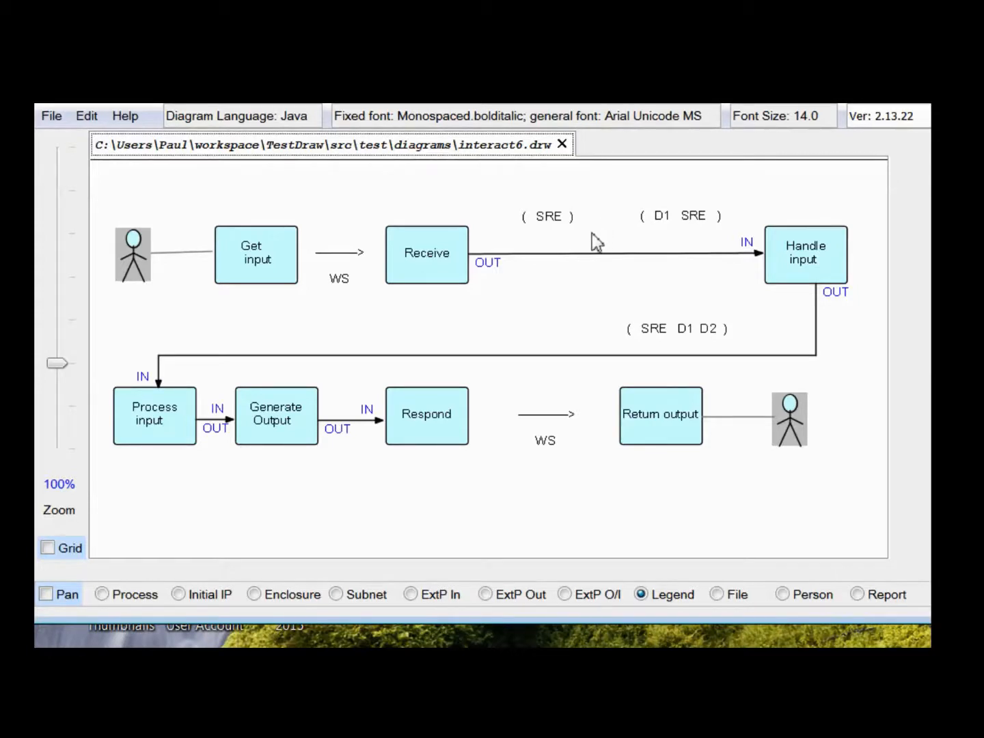
pyautogui.click(547, 216)
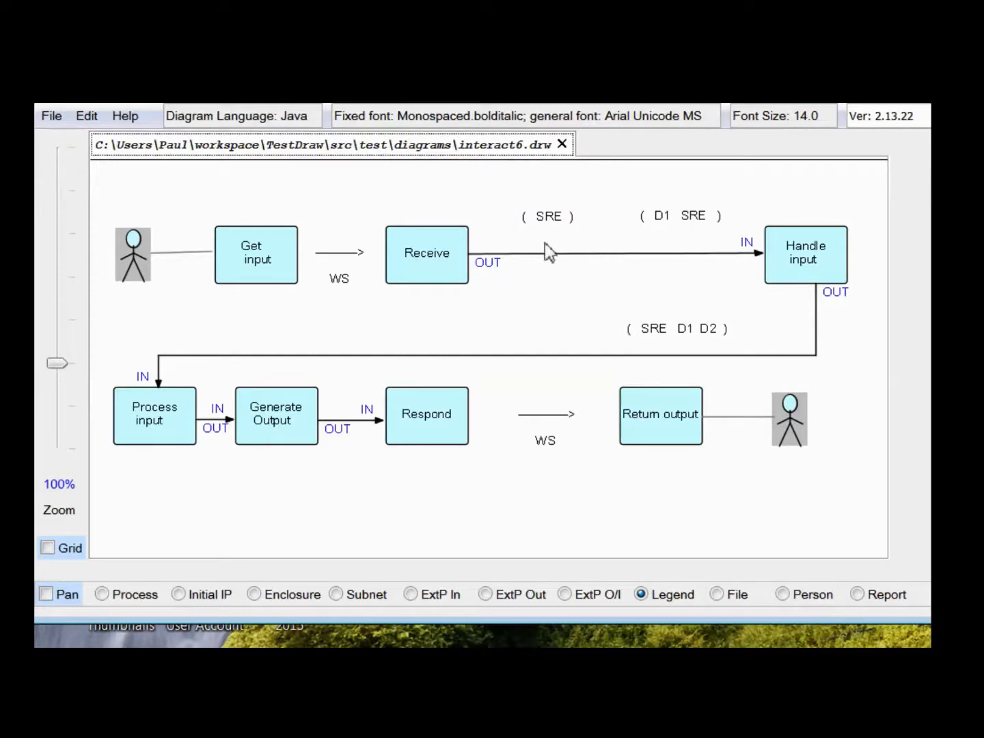
pyautogui.click(548, 216)
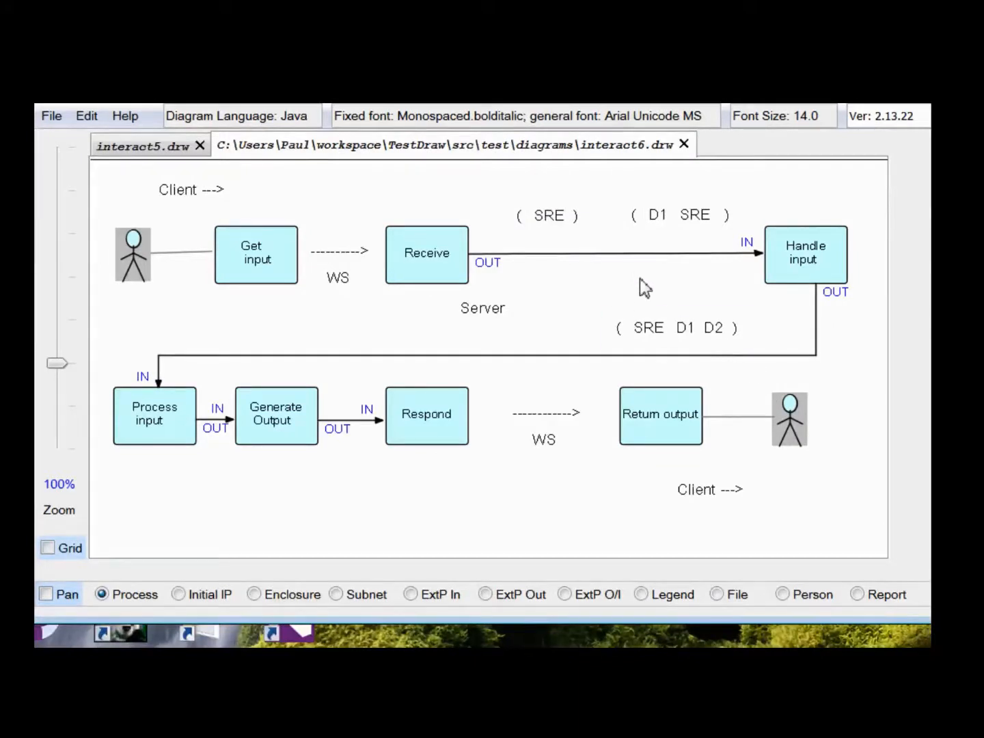
pyautogui.click(679, 215)
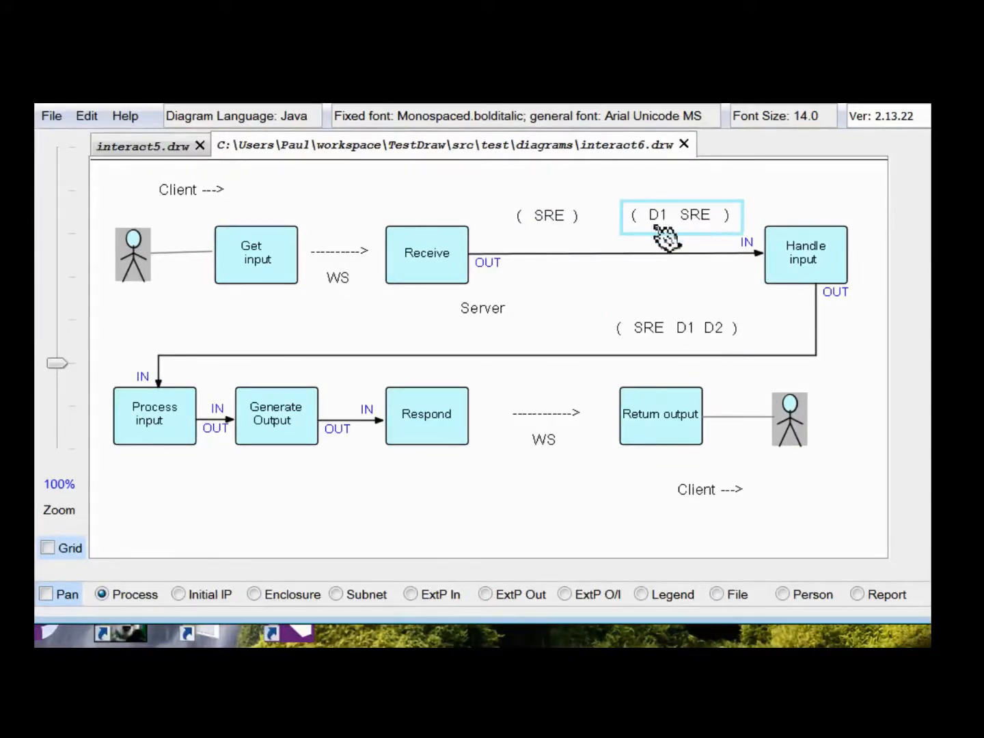
pyautogui.moveTo(666, 229)
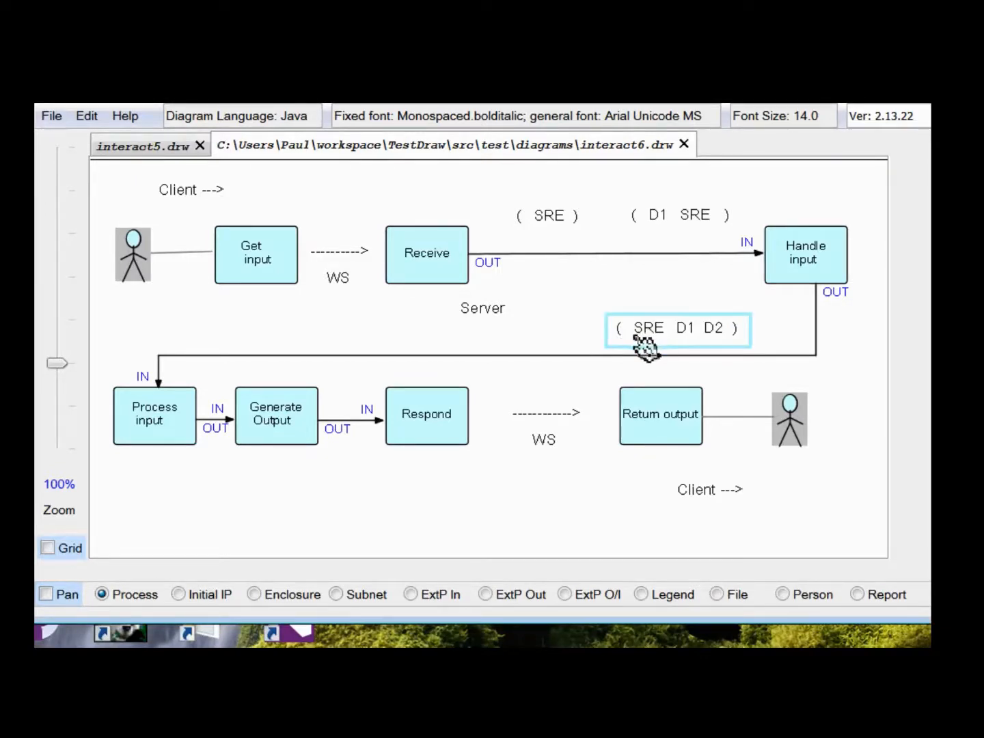
pyautogui.moveTo(663, 342)
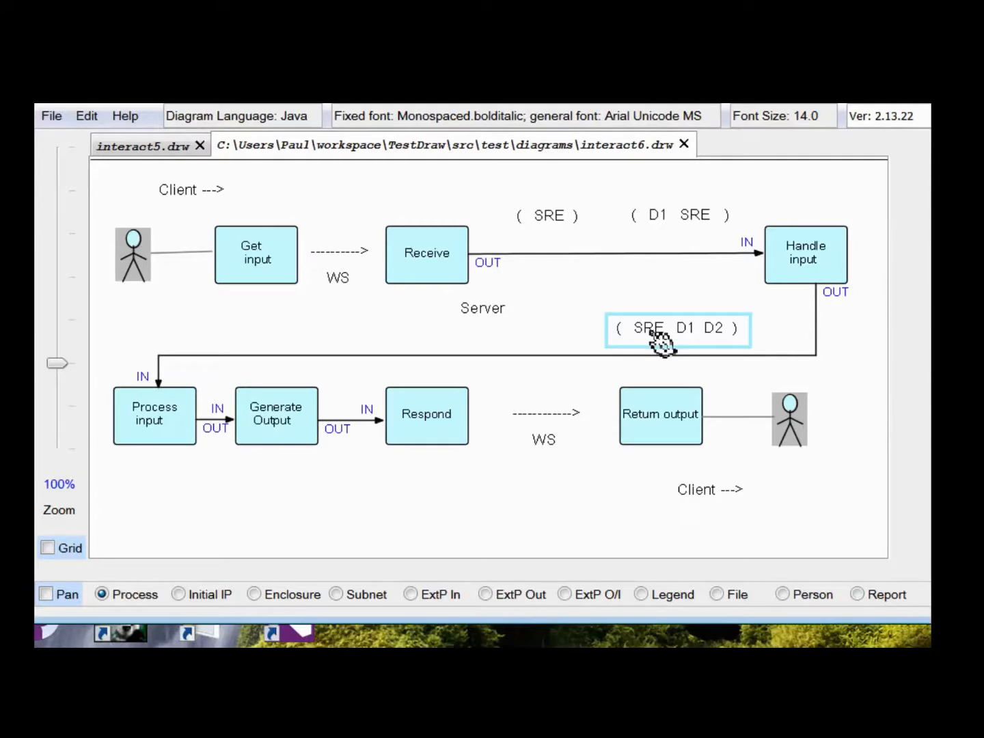
pyautogui.moveTo(683, 338)
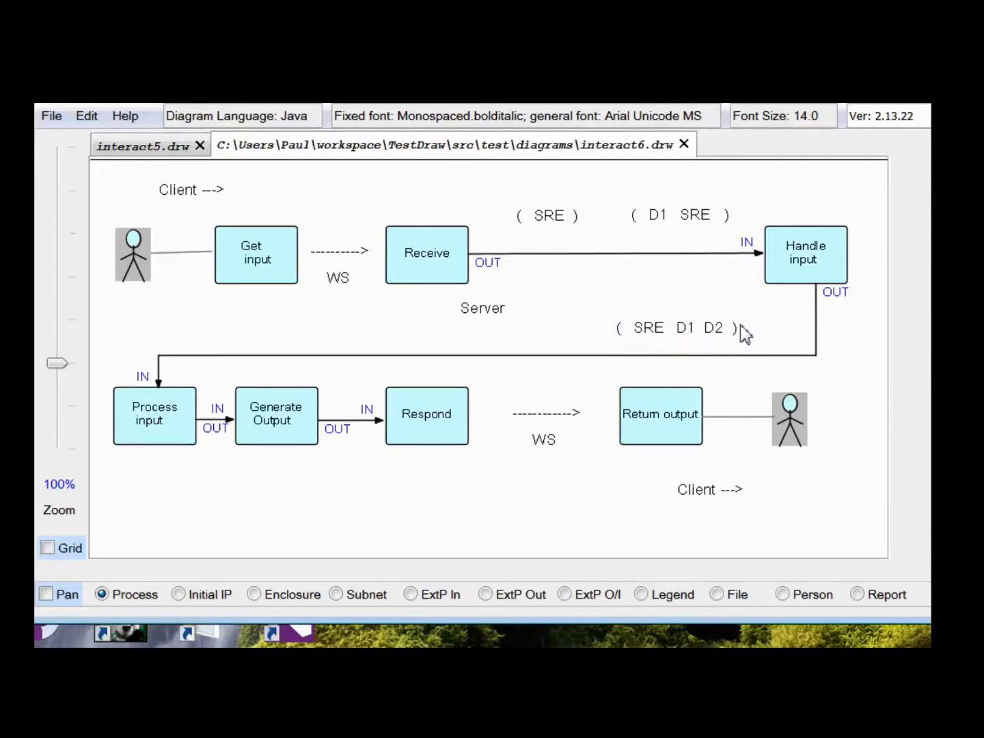
# Close interact5.drw and remove the 'Client --->' labels beside interact6's two client figures
pyautogui.click(200, 145)
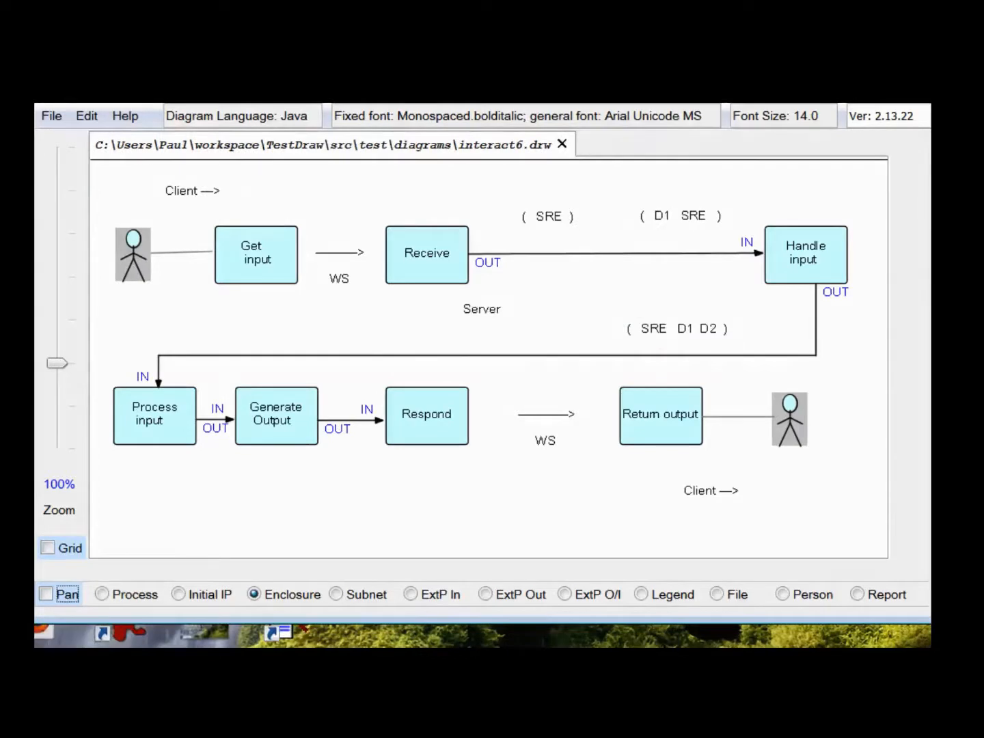
pyautogui.click(641, 594)
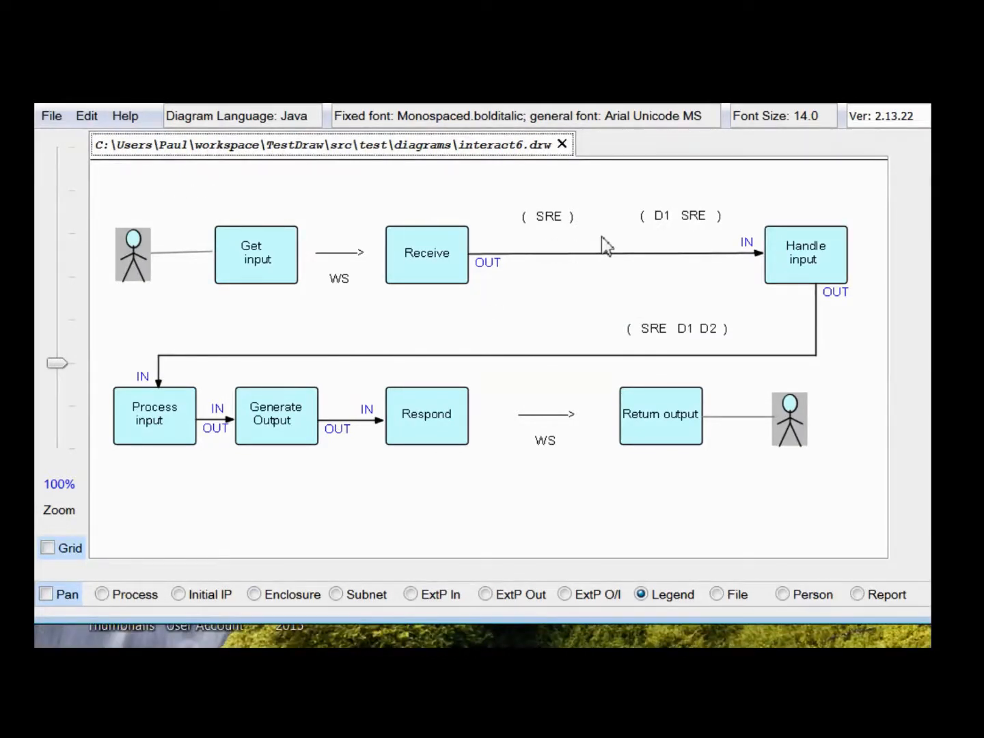
pyautogui.moveTo(600, 238)
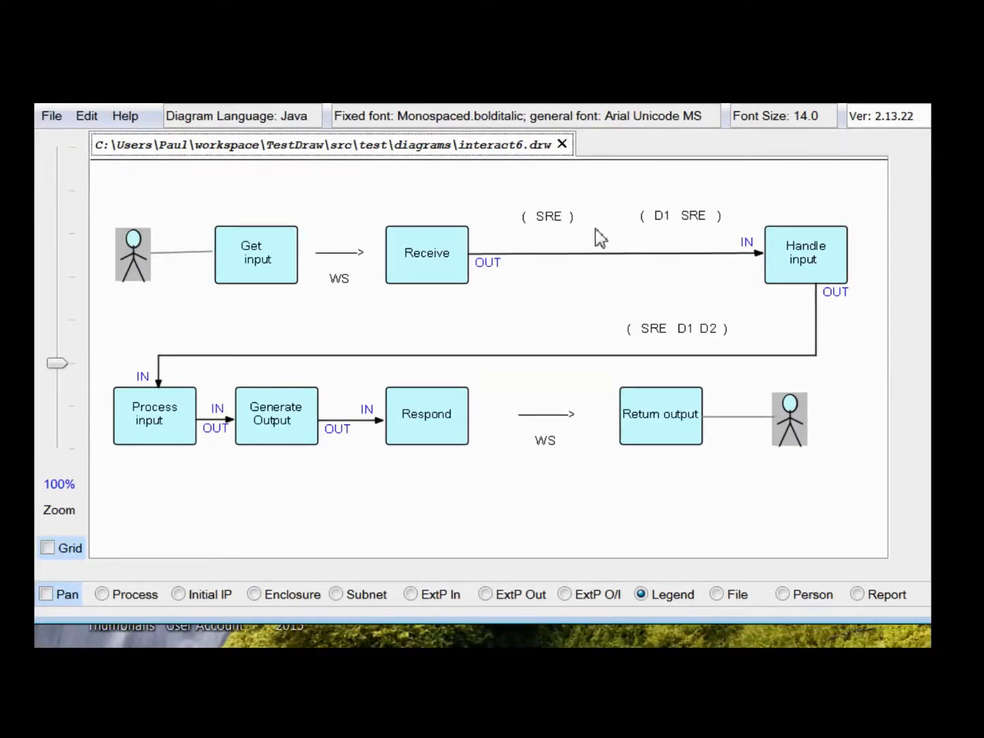
pyautogui.moveTo(600, 243)
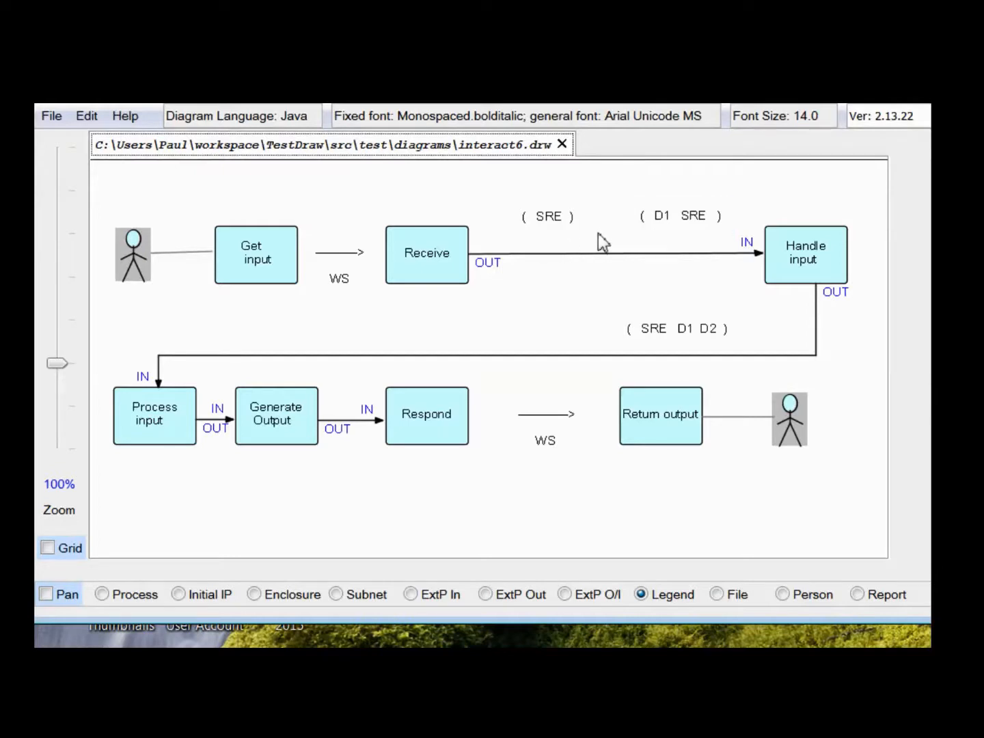
pyautogui.moveTo(608, 238)
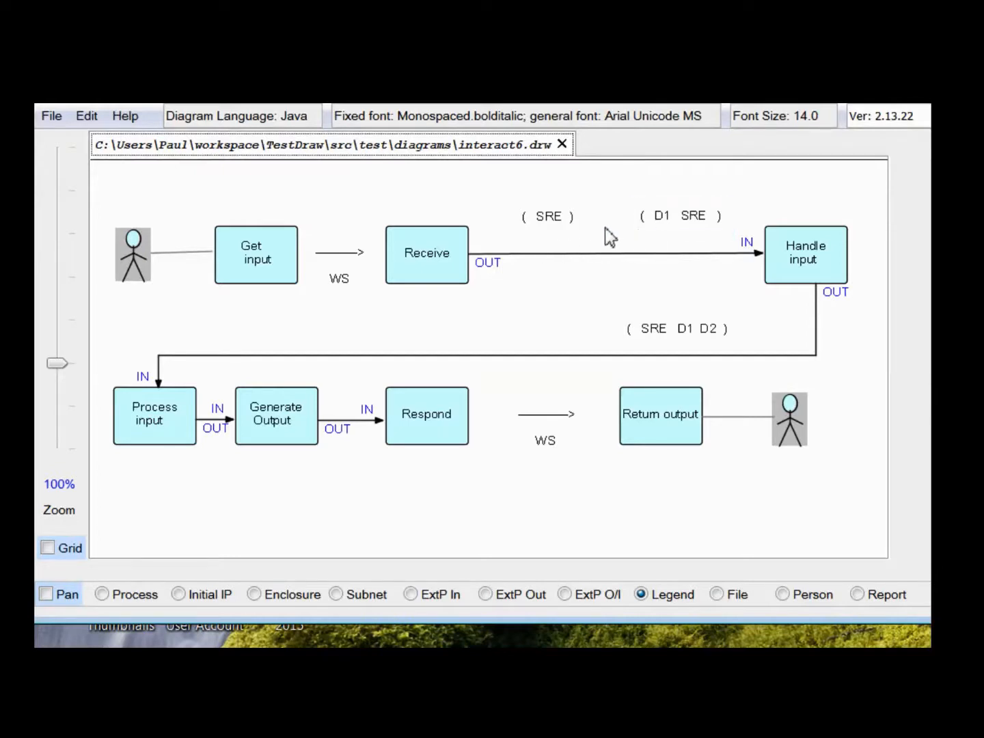
pyautogui.moveTo(819, 349)
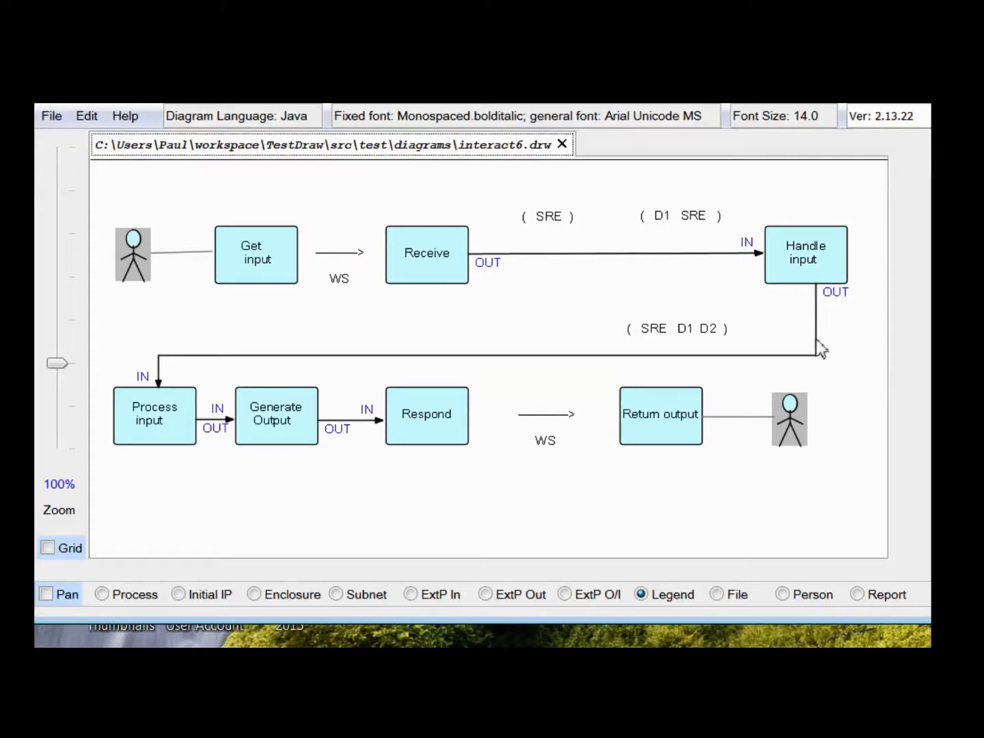
pyautogui.click(677, 327)
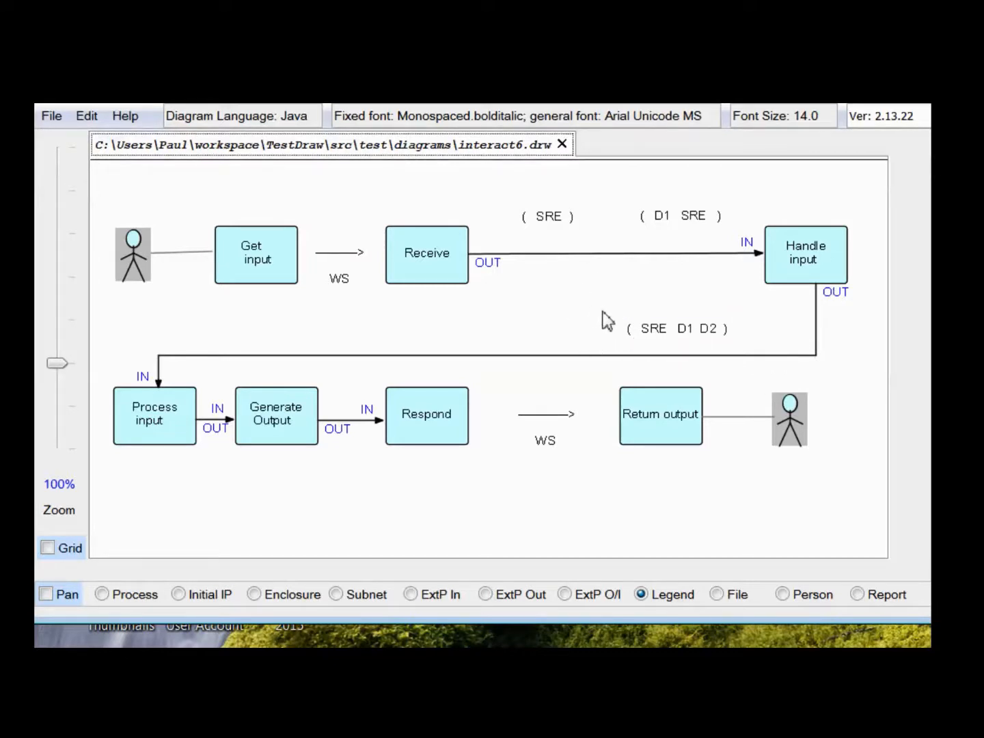
pyautogui.click(680, 216)
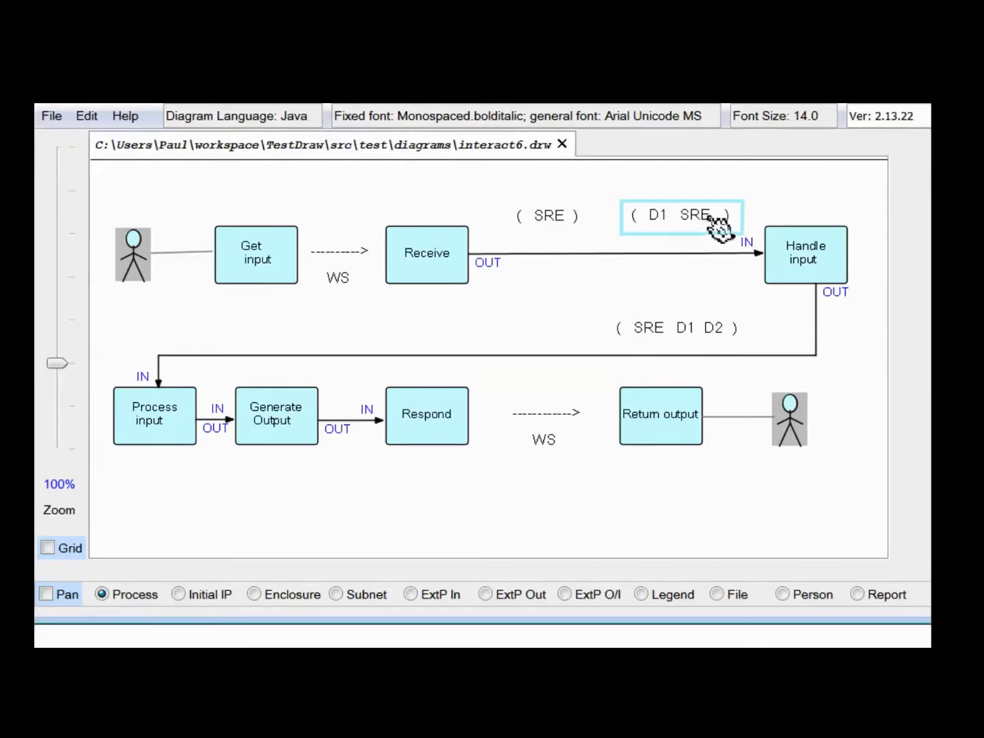
pyautogui.moveTo(714, 236)
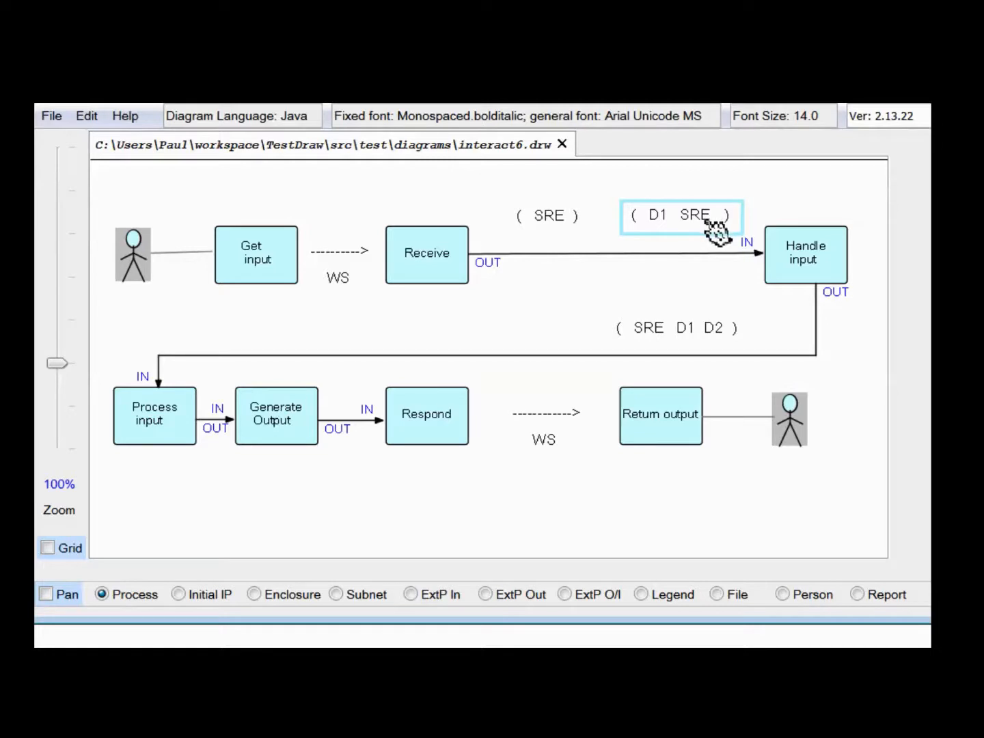
pyautogui.moveTo(714, 229)
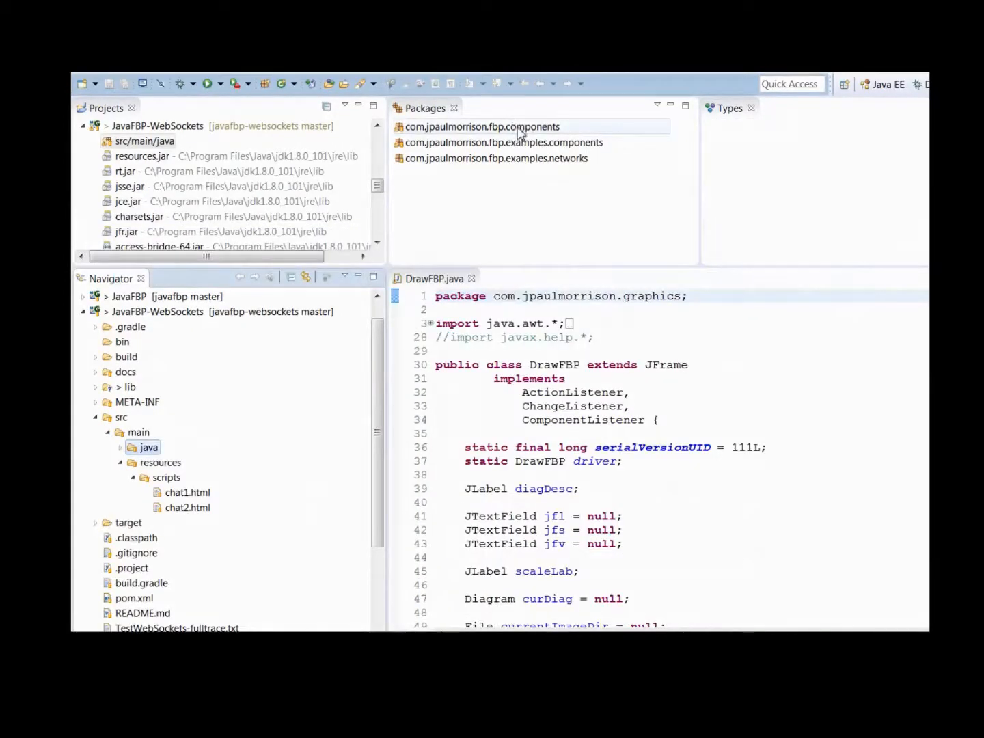
# Open TestWebSockets.java from the com.jpaulmorrison.fbp.examples.networks package
pyautogui.click(482, 127)
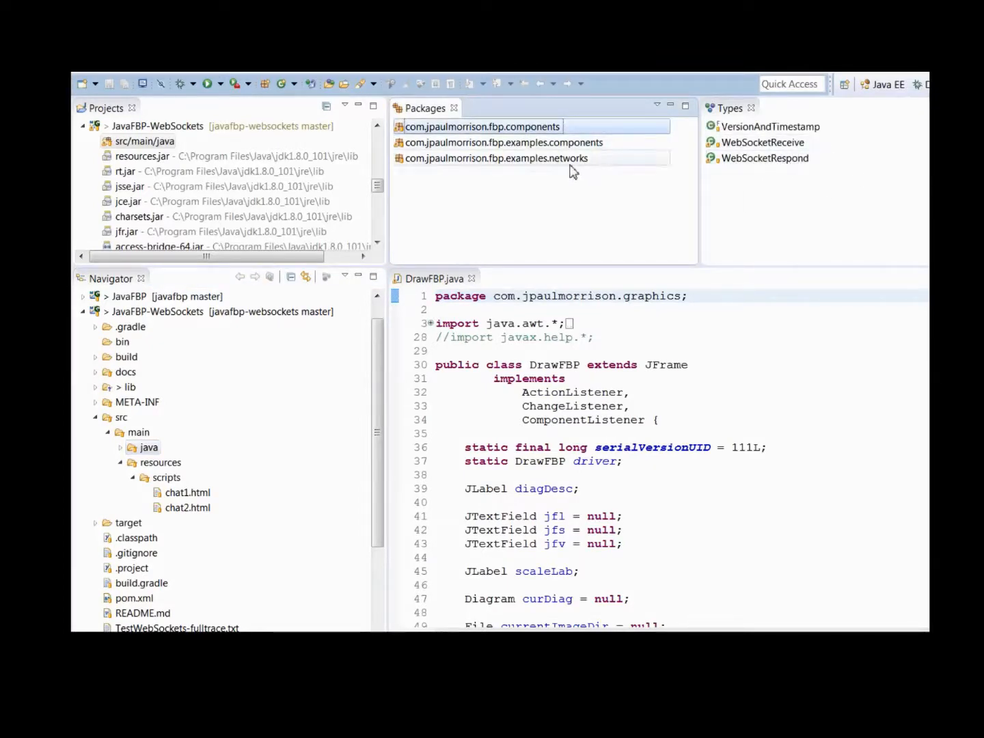
pyautogui.click(496, 158)
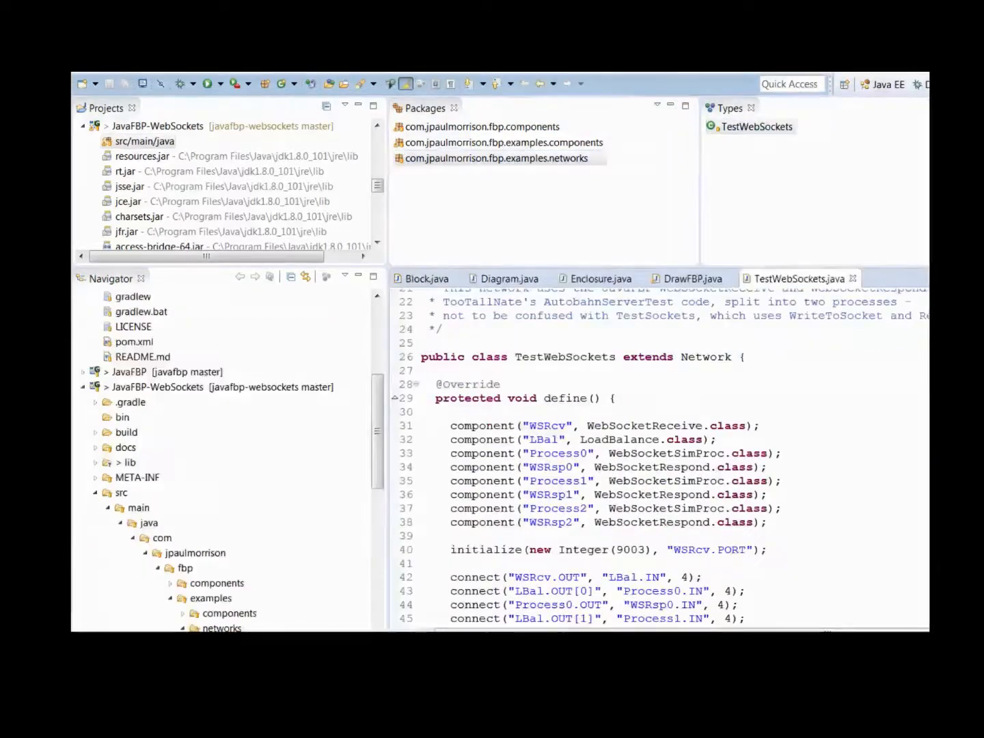
pyautogui.moveTo(827, 478)
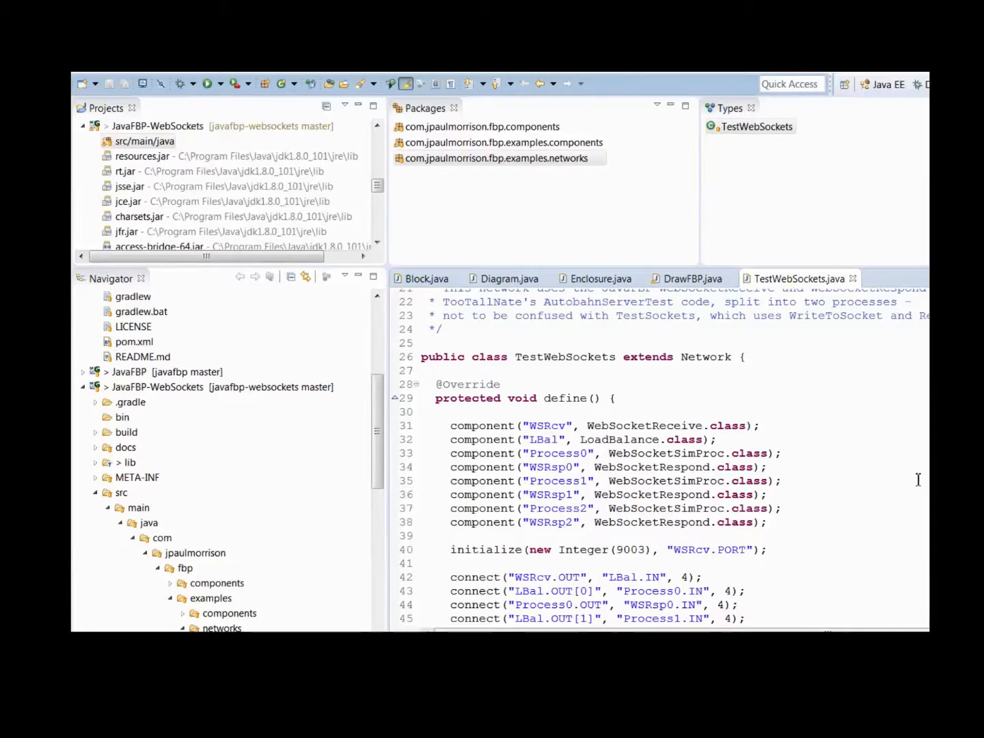
pyautogui.moveTo(673, 443)
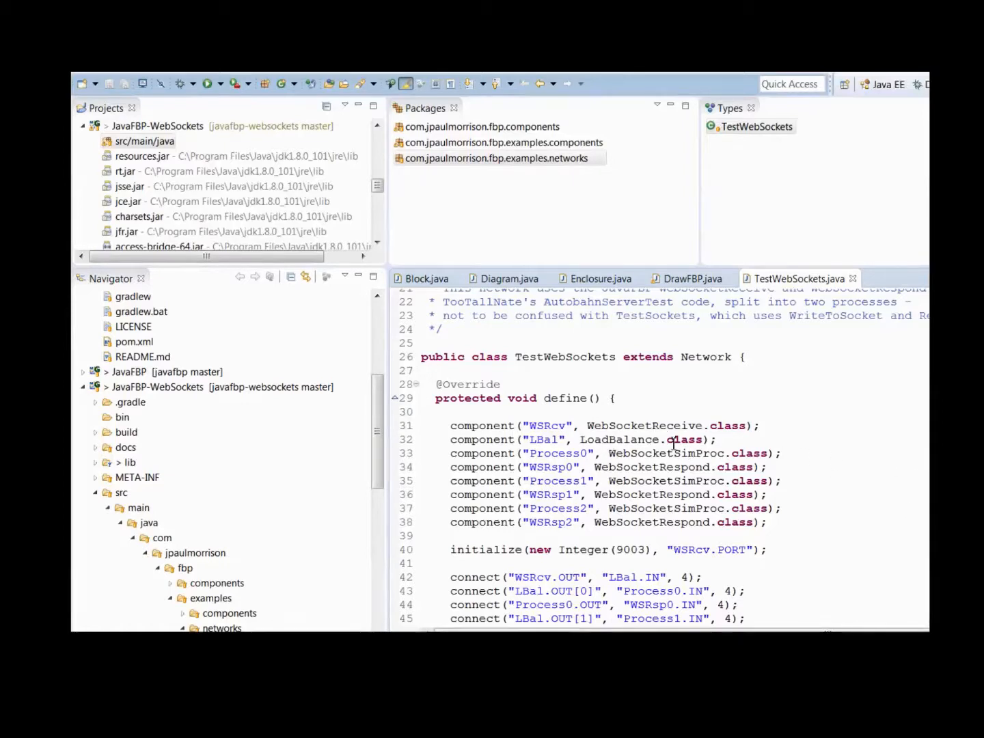
pyautogui.moveTo(647, 472)
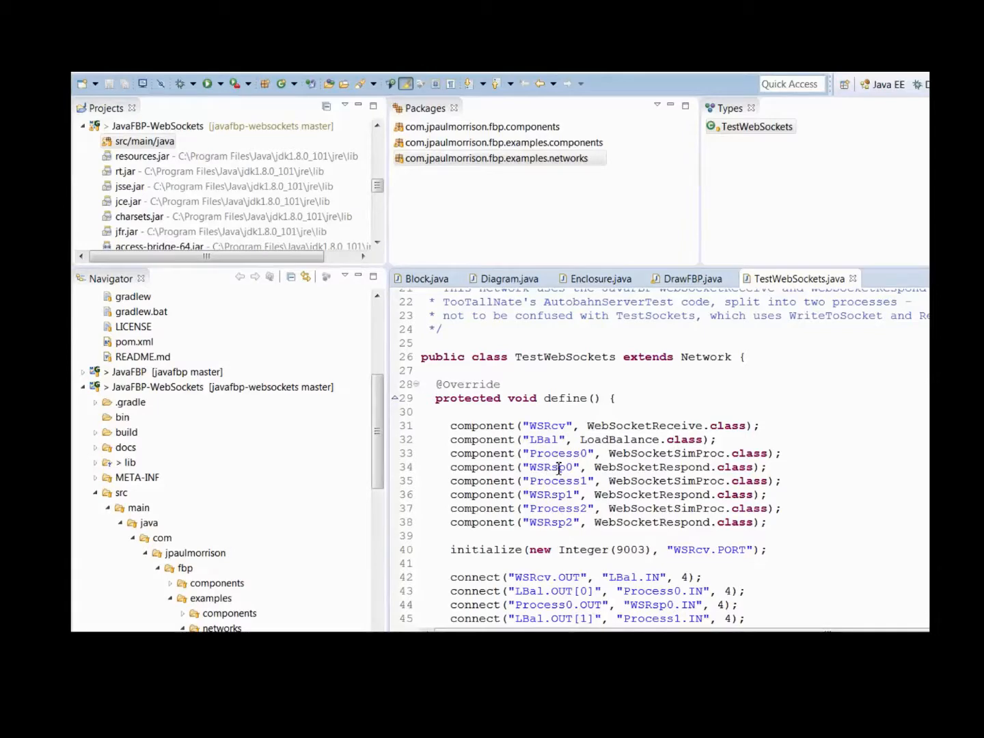
pyautogui.doubleClick(564, 357)
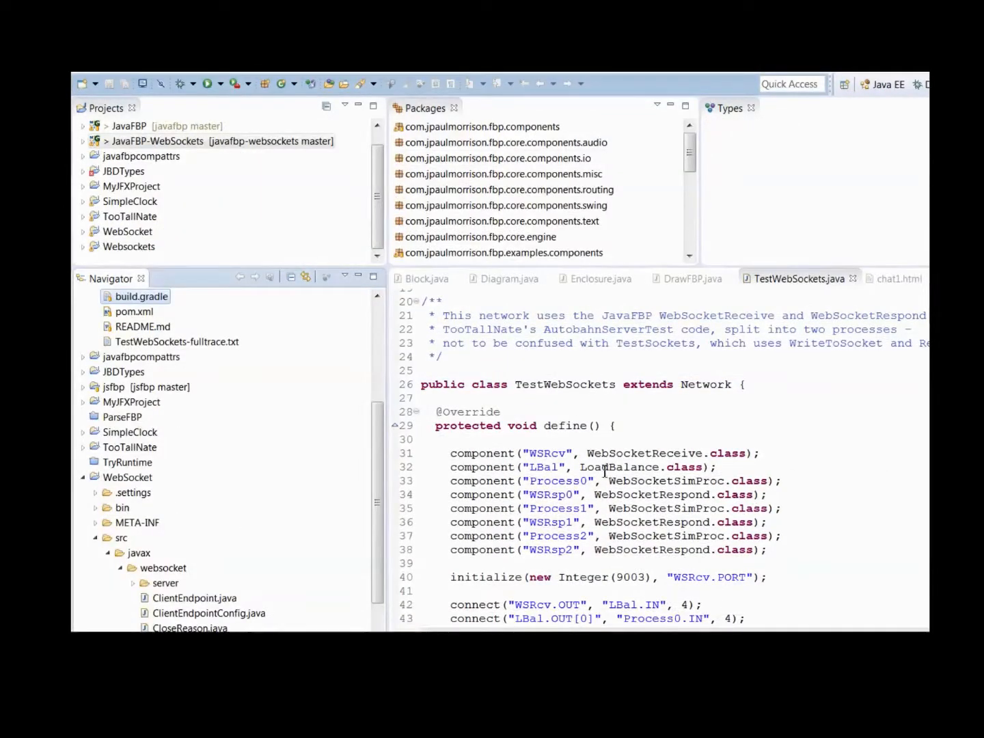
pyautogui.moveTo(584, 472)
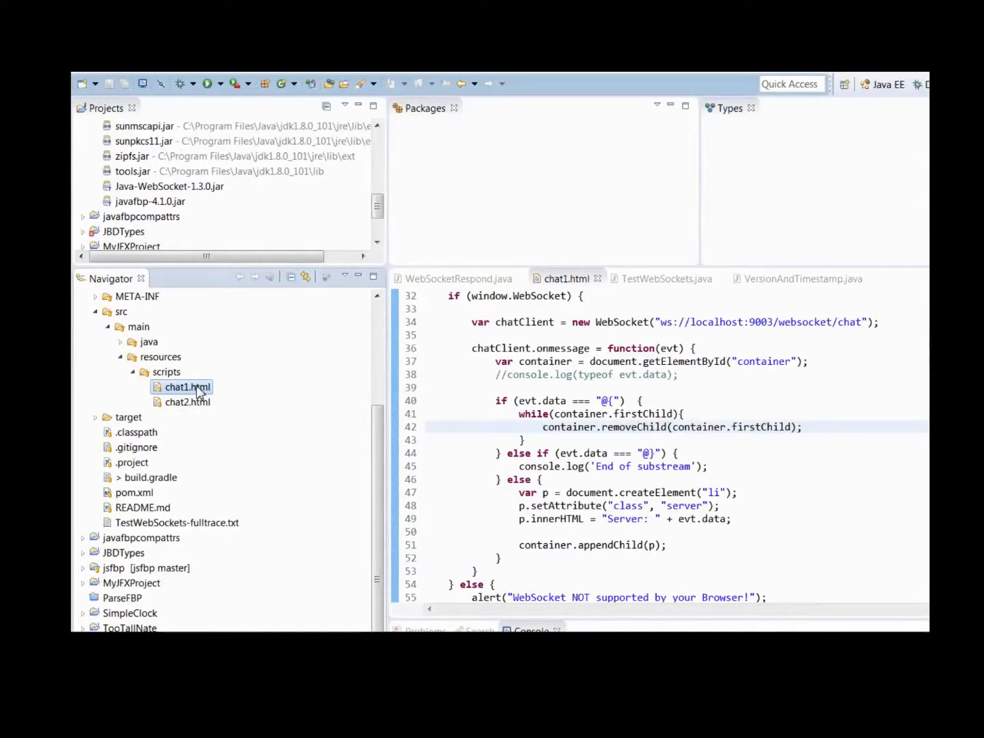
pyautogui.moveTo(267, 398)
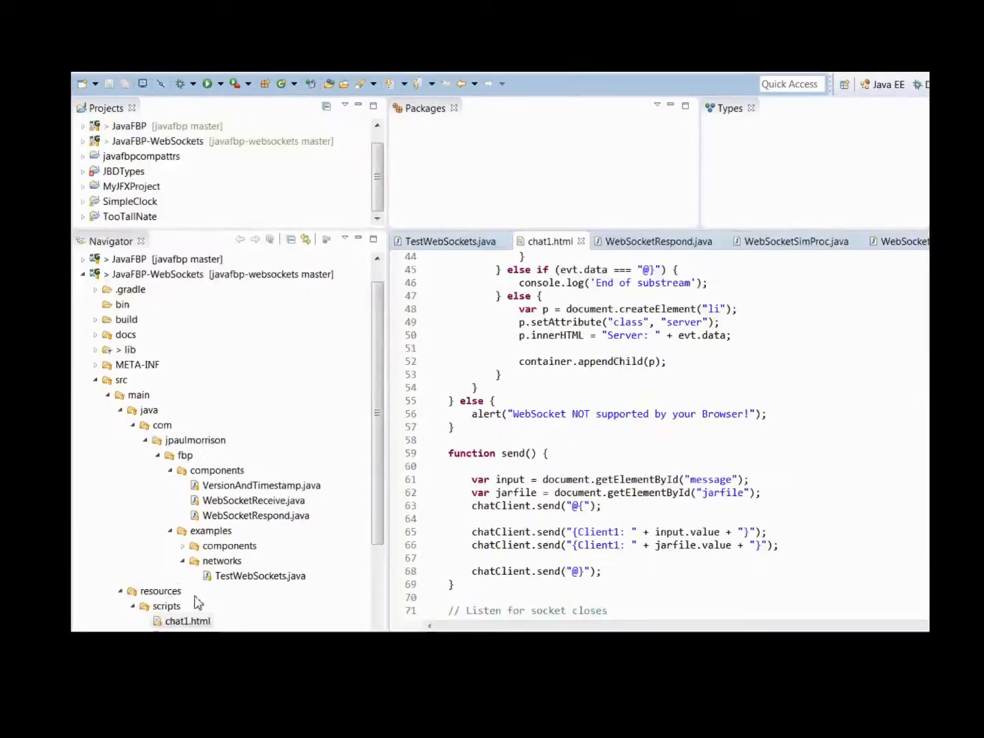
# Open chat1.html and read its WebSocket script down to the Command and Data body
pyautogui.click(187, 620)
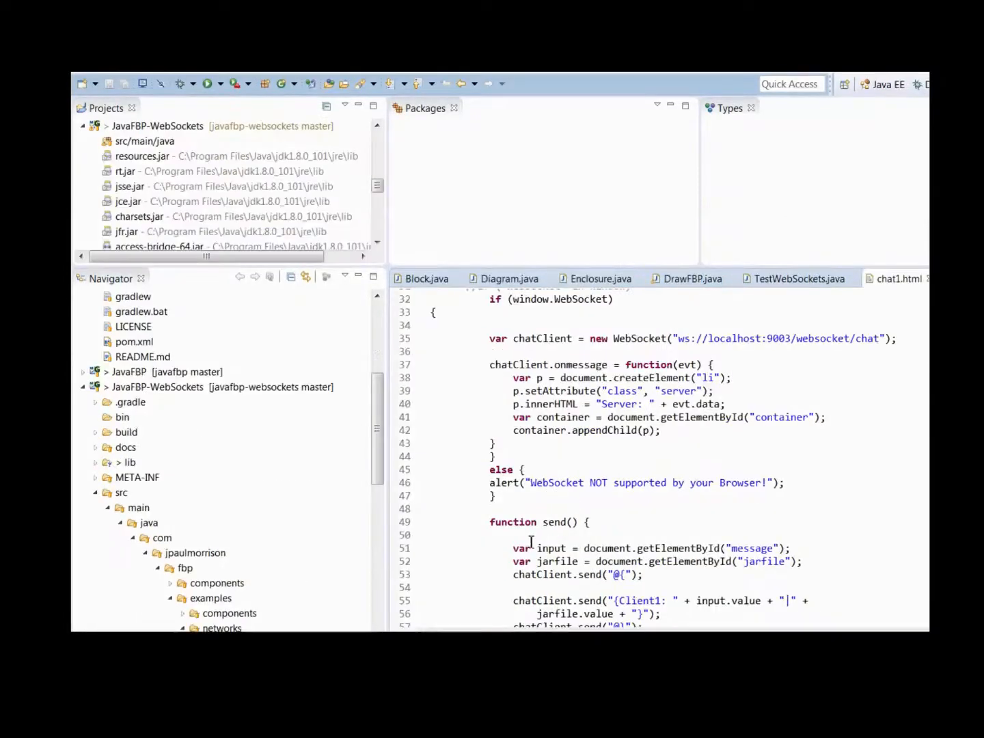
pyautogui.scroll(-3)
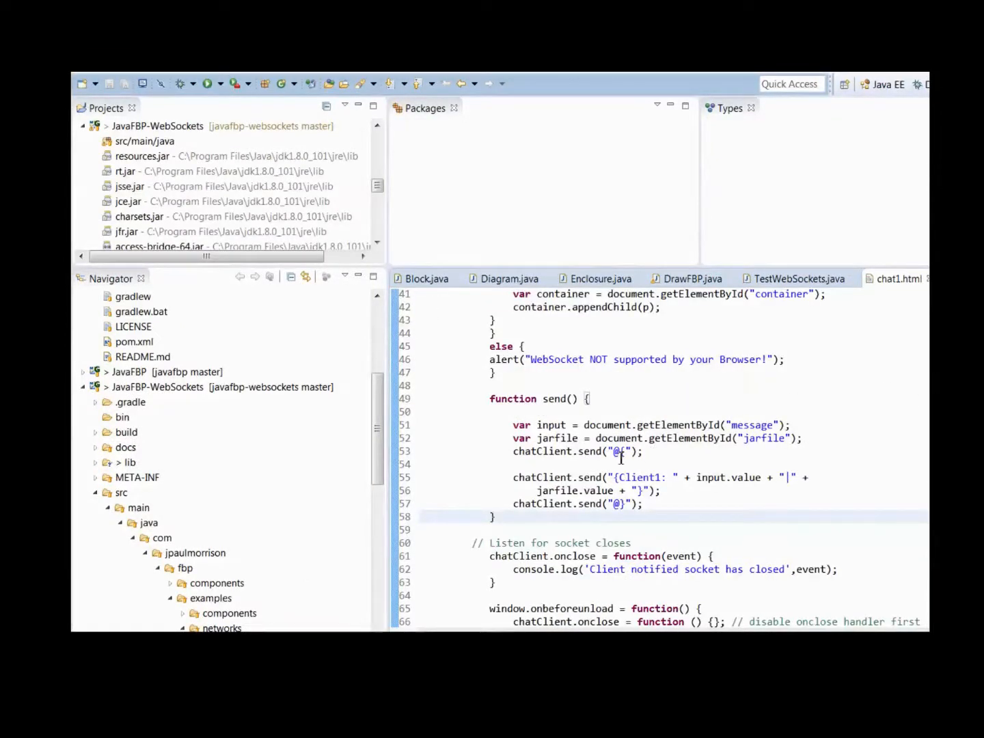
pyautogui.write('{")  {')
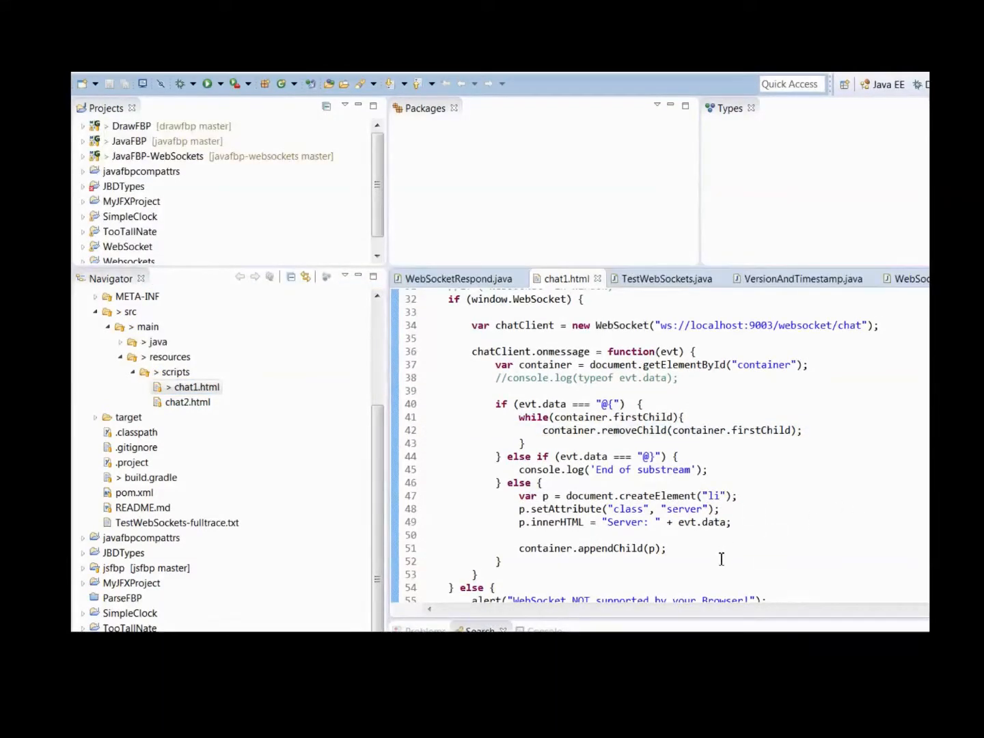
pyautogui.scroll(-3)
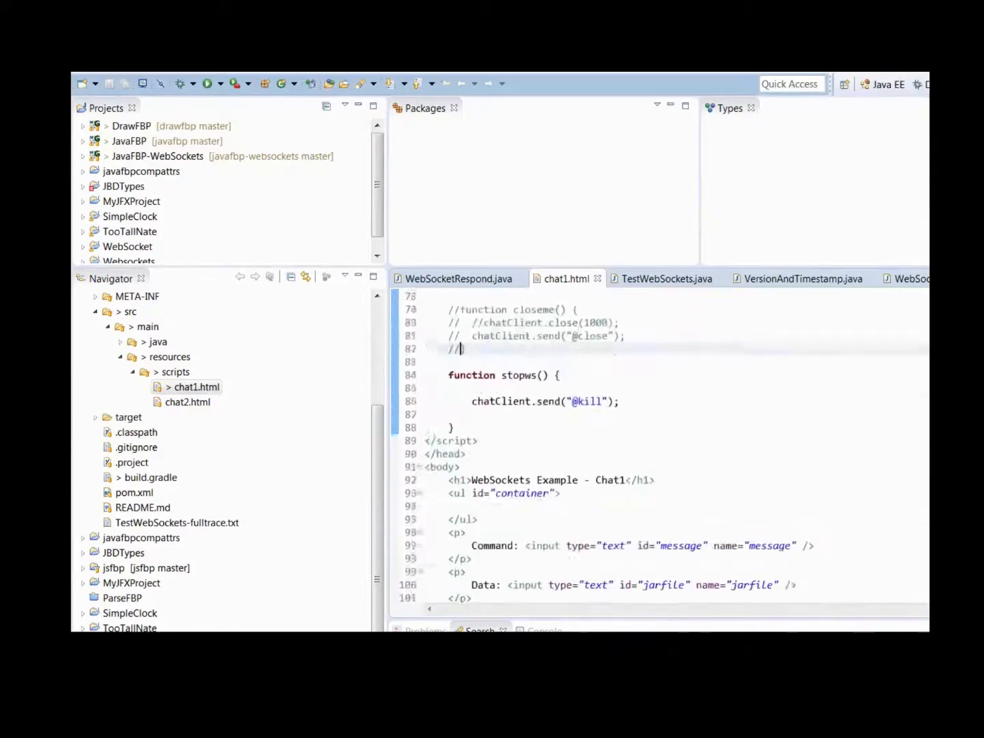
pyautogui.scroll(-3)
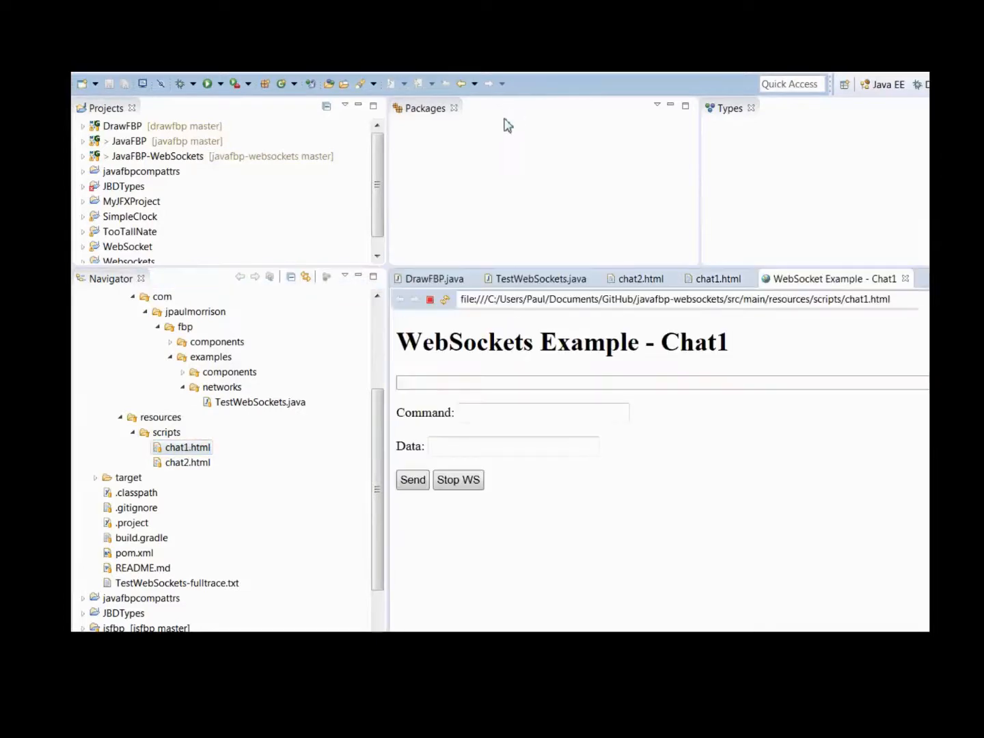
pyautogui.moveTo(679, 460)
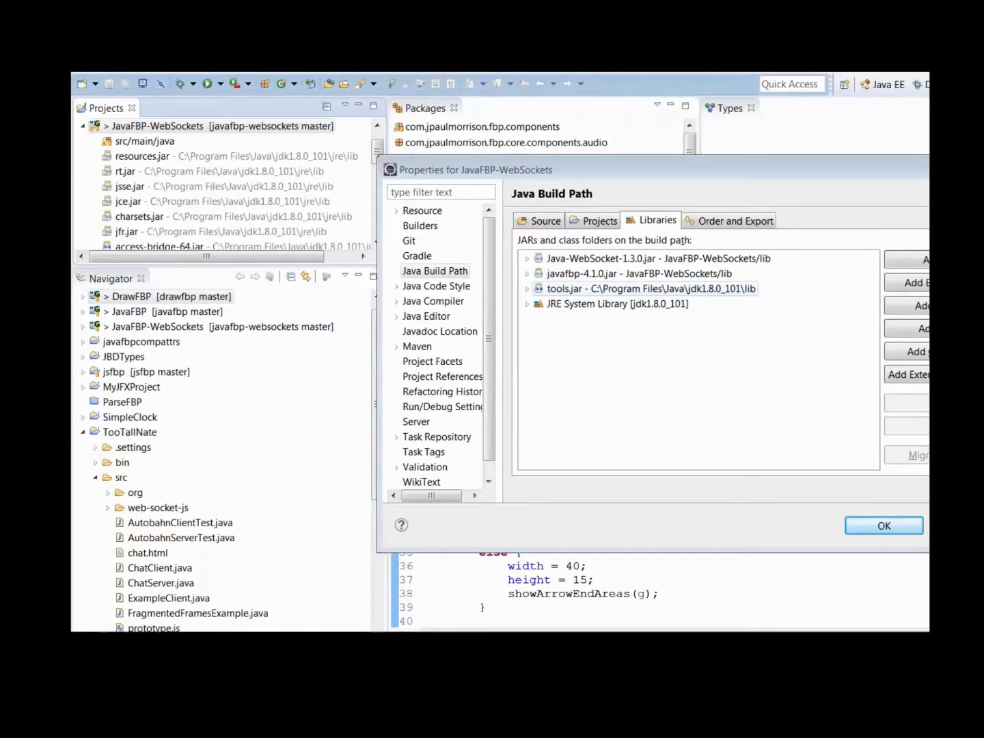
# Close the project properties after checking Java-WebSocket-1.3.0.jar and javafbp-4.1.0.jar
pyautogui.click(883, 525)
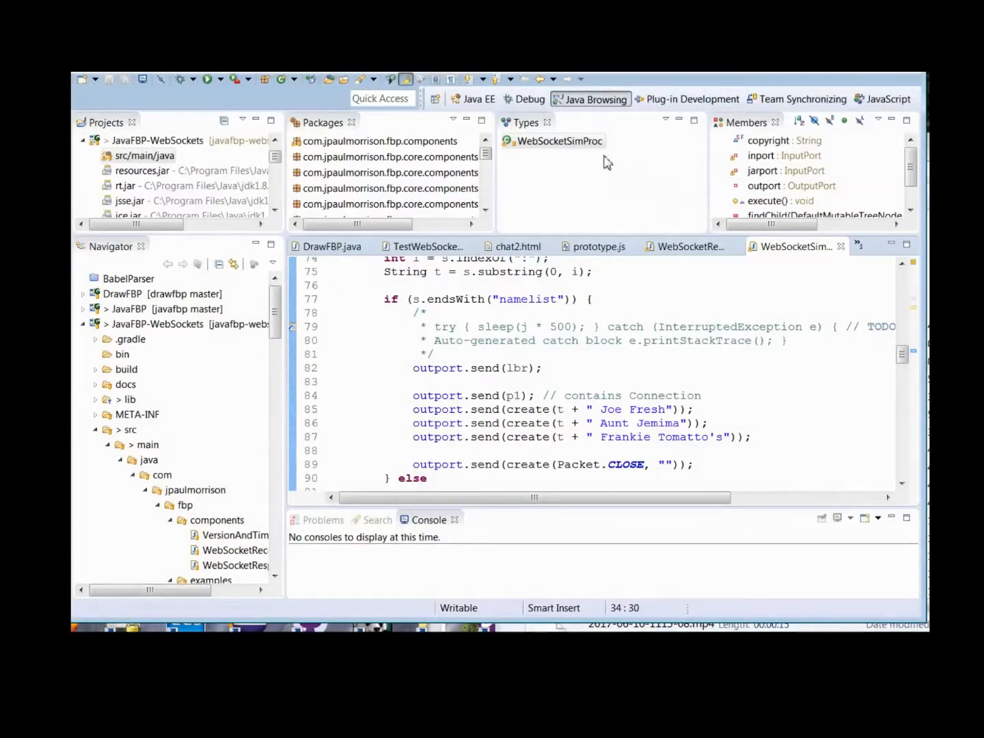
pyautogui.moveTo(777, 302)
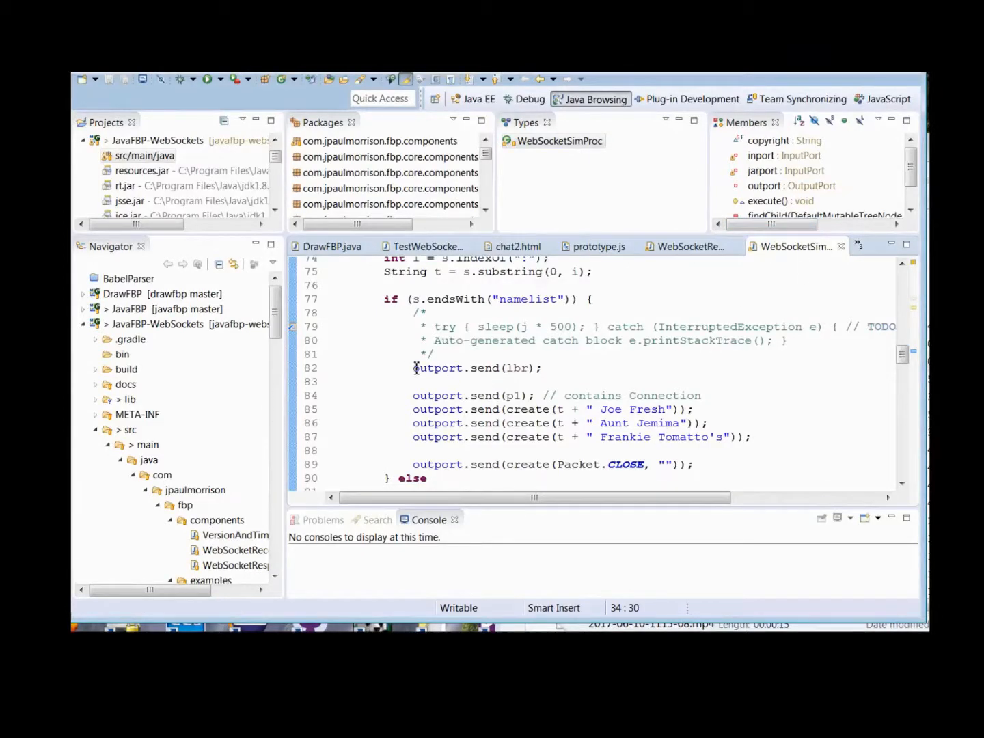
pyautogui.moveTo(425, 376)
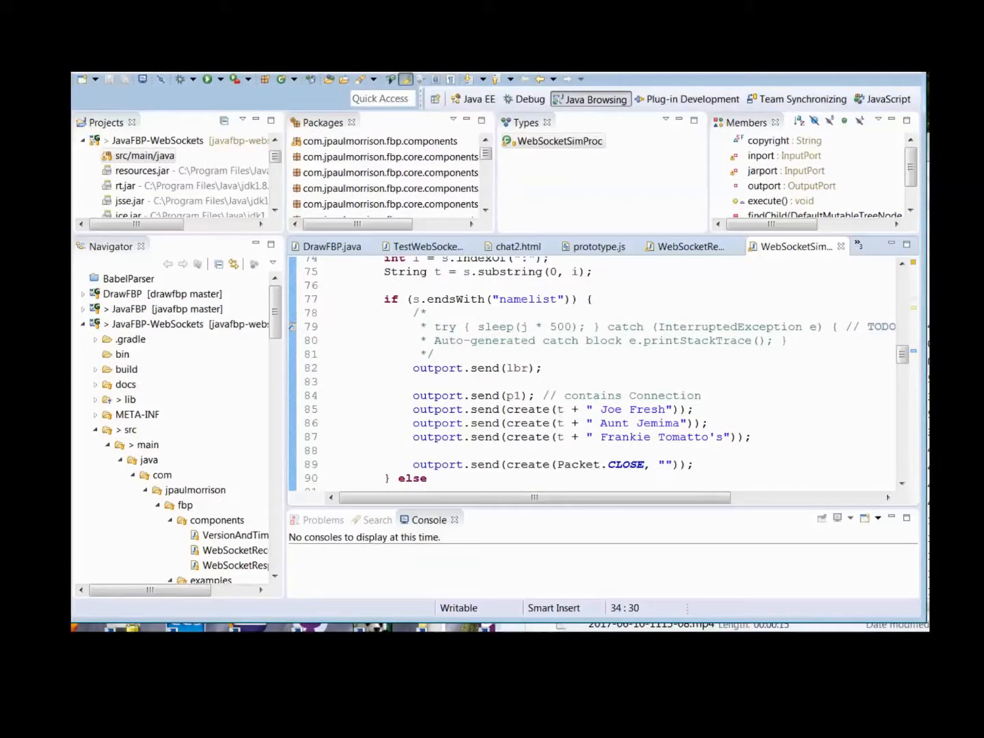
# Read WebSocketSimProc's namelist and complist branches, then bring up the Chat1 page tab
pyautogui.scroll(-3)
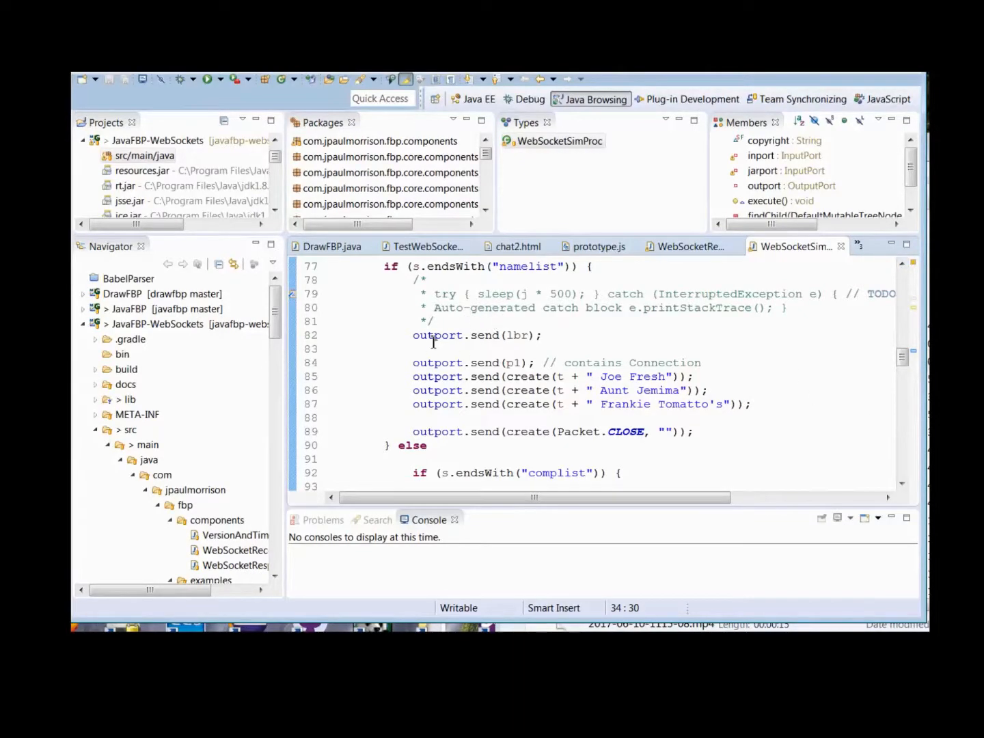
pyautogui.moveTo(523, 363)
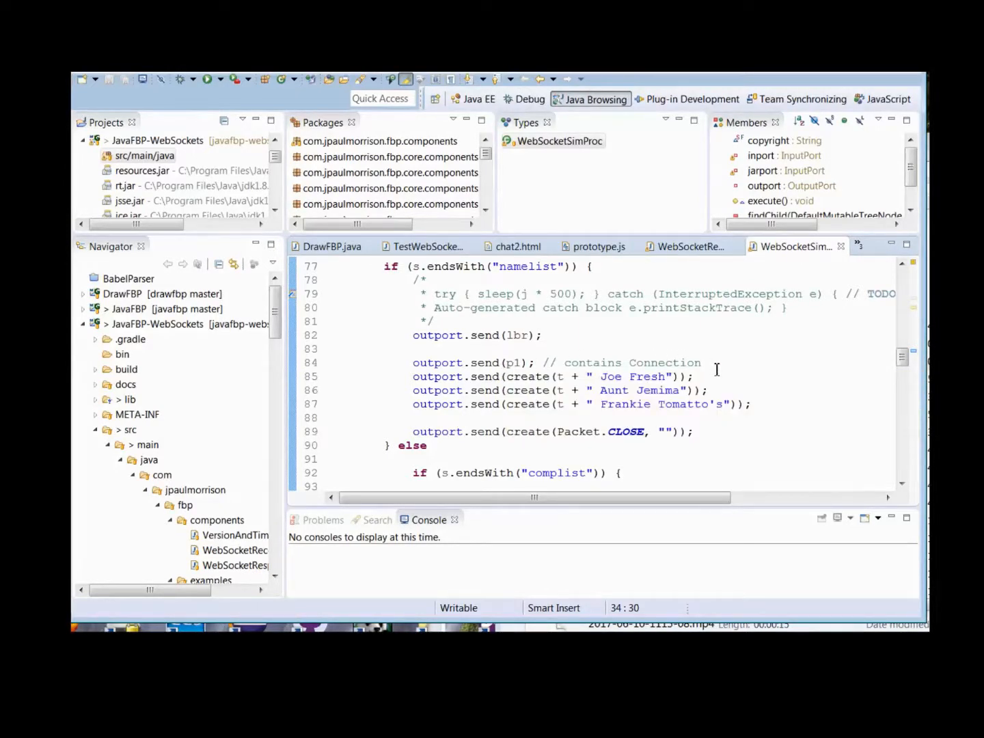
pyautogui.moveTo(536, 376)
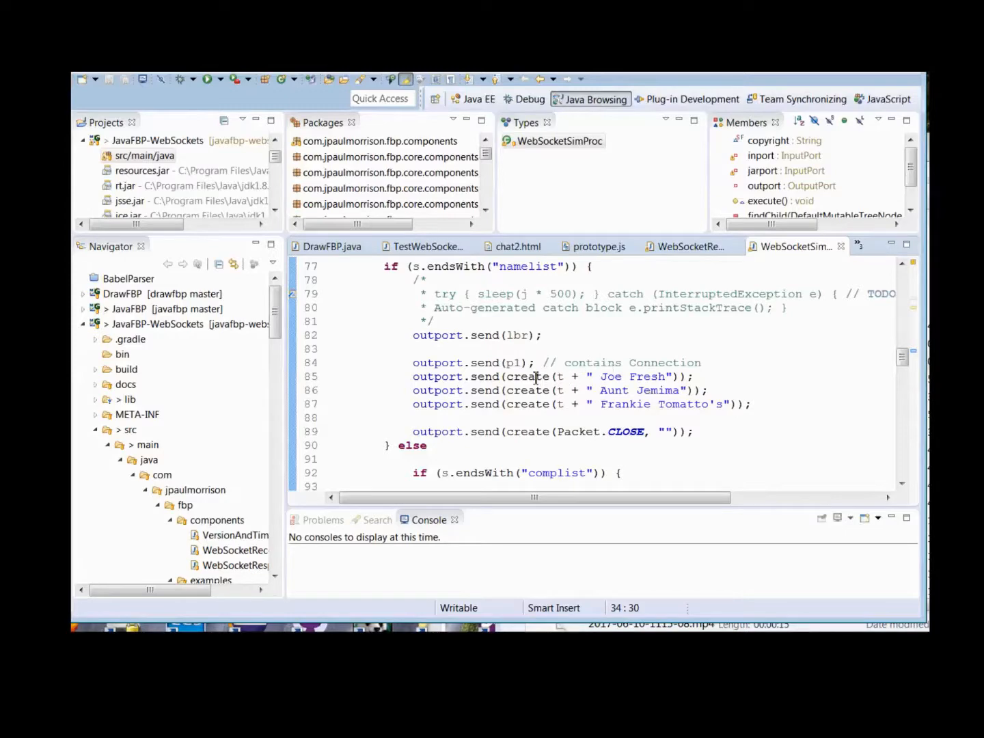
pyautogui.moveTo(526, 415)
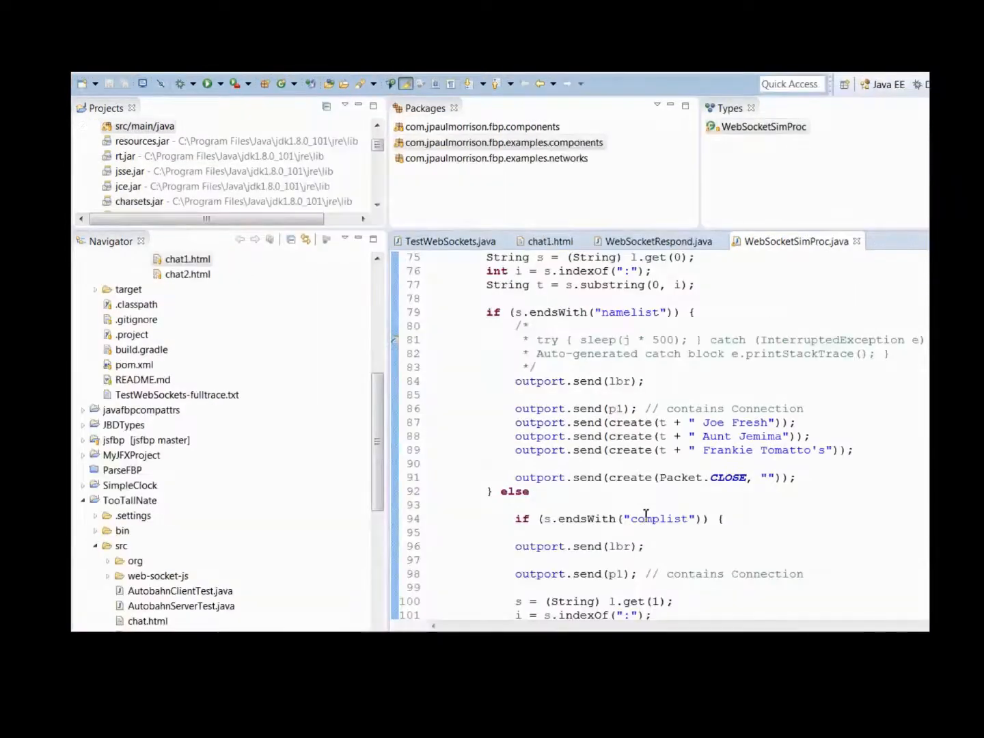
pyautogui.moveTo(645, 513)
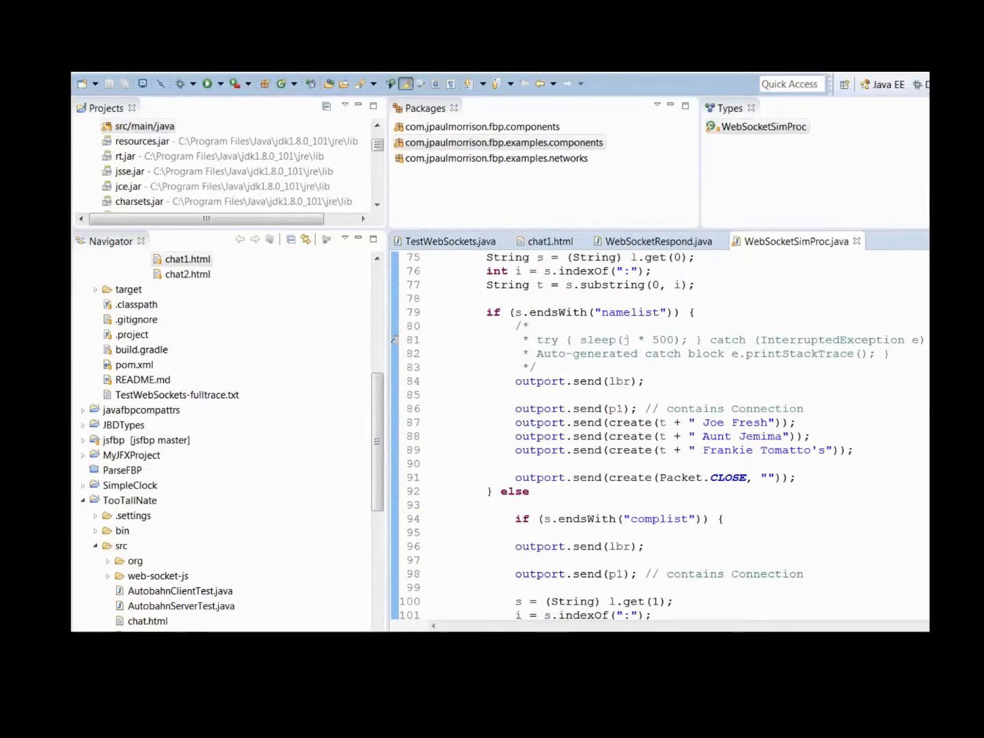
pyautogui.scroll(-3)
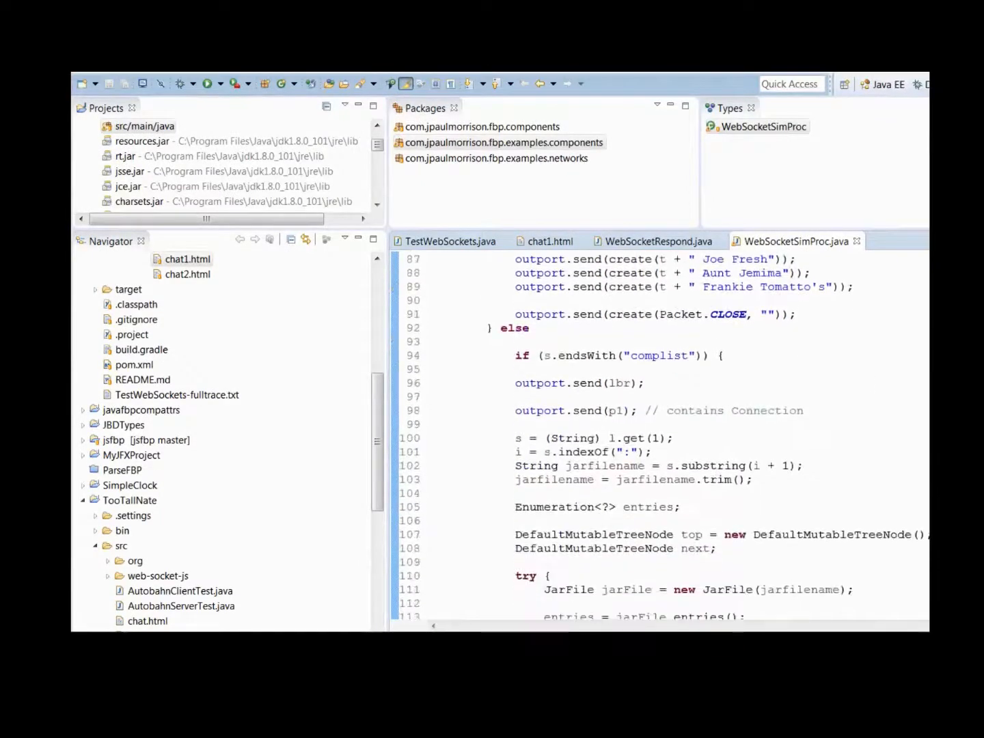
pyautogui.scroll(-3)
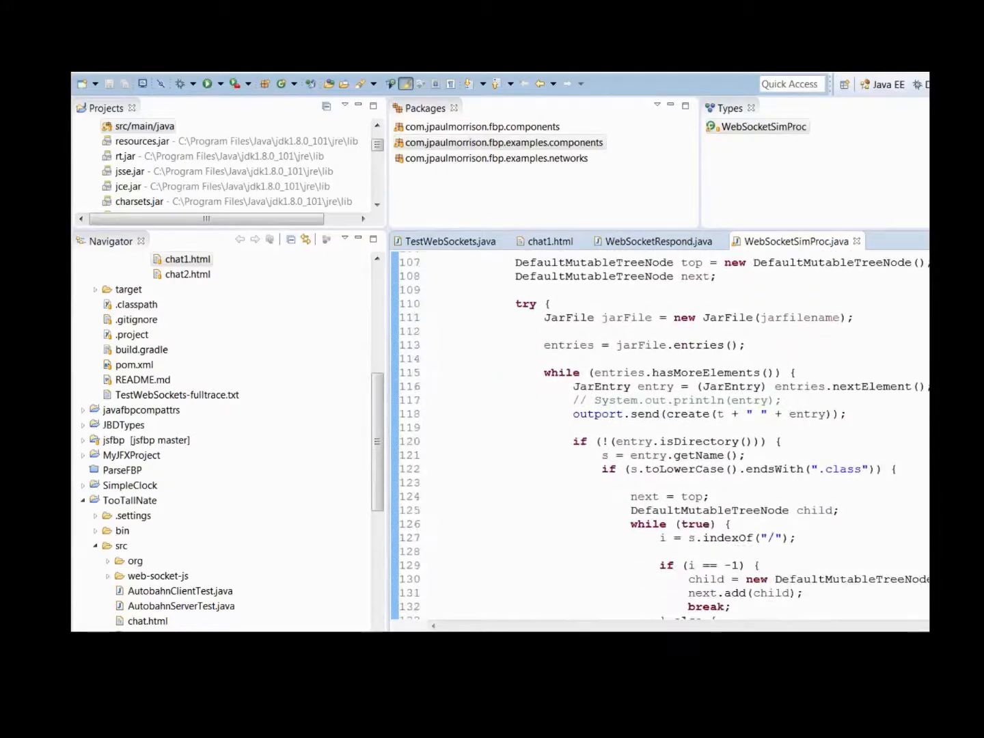
pyautogui.scroll(-3)
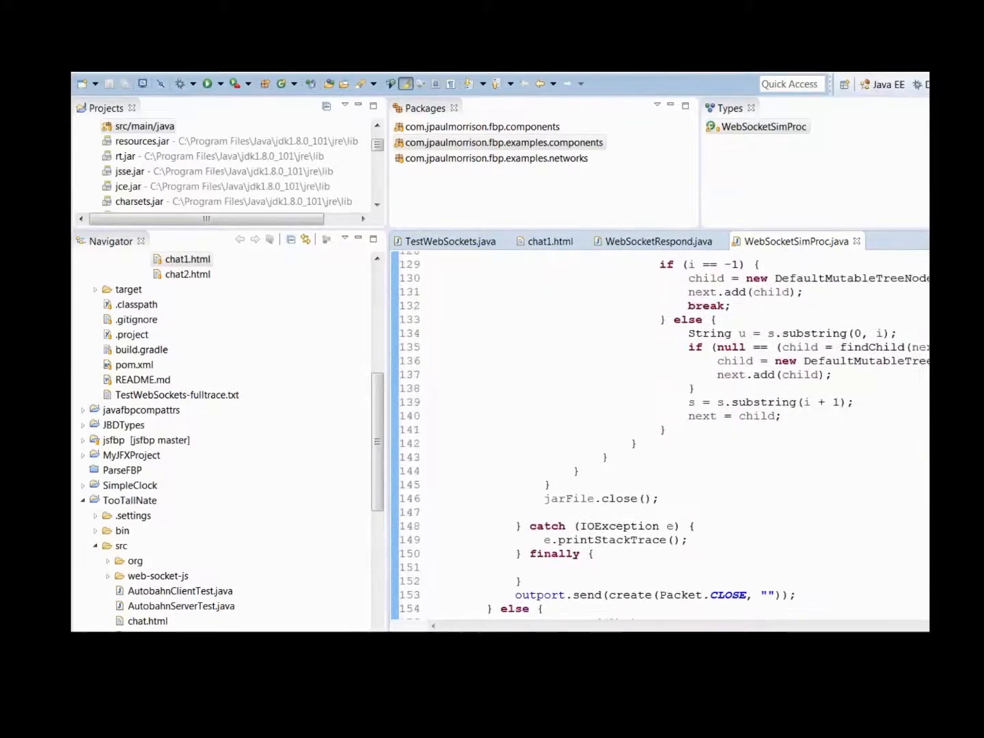
pyautogui.scroll(3)
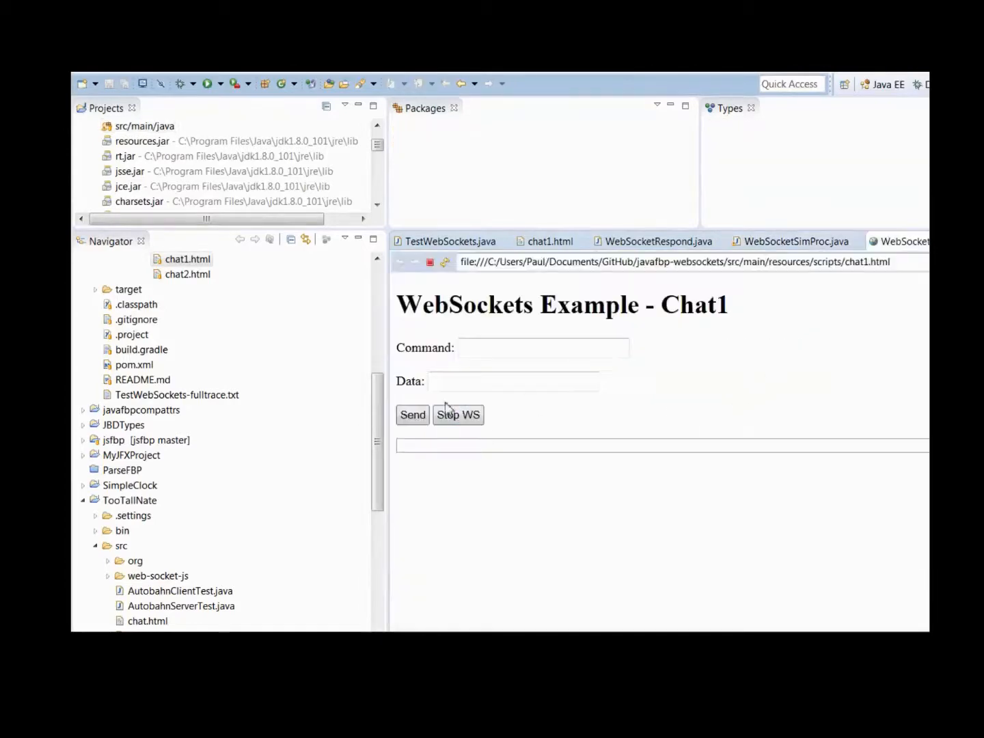
pyautogui.click(512, 381)
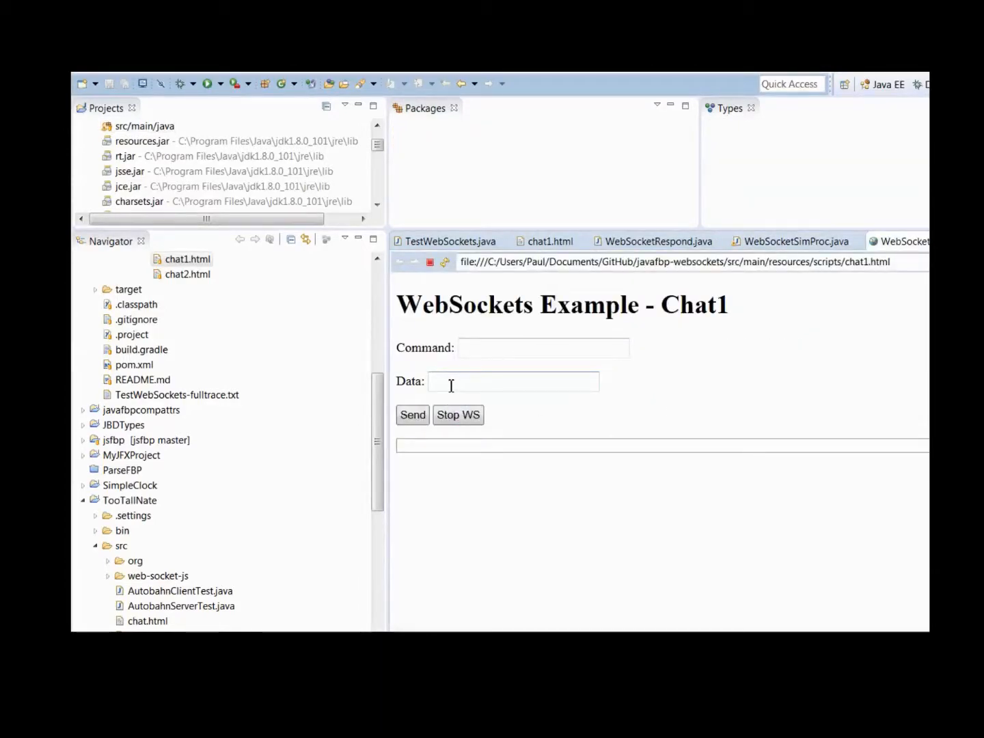
pyautogui.click(589, 99)
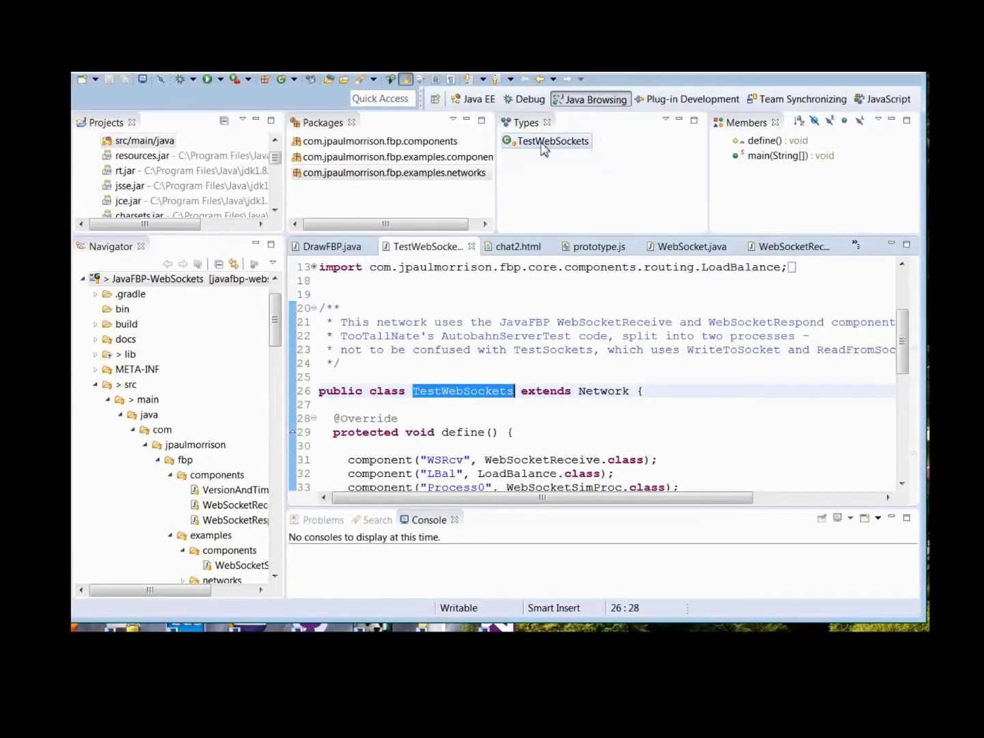
# Launch TestWebSockets with Debug As > Java Application to start the WebSocket server
pyautogui.click(552, 141)
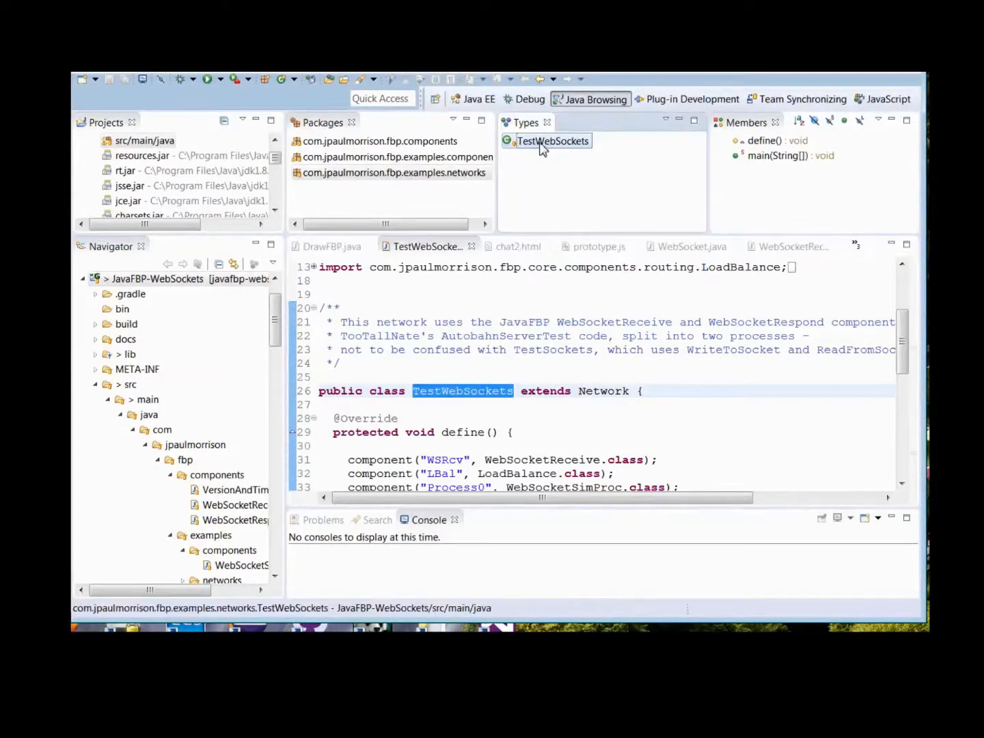
pyautogui.rightClick(552, 141)
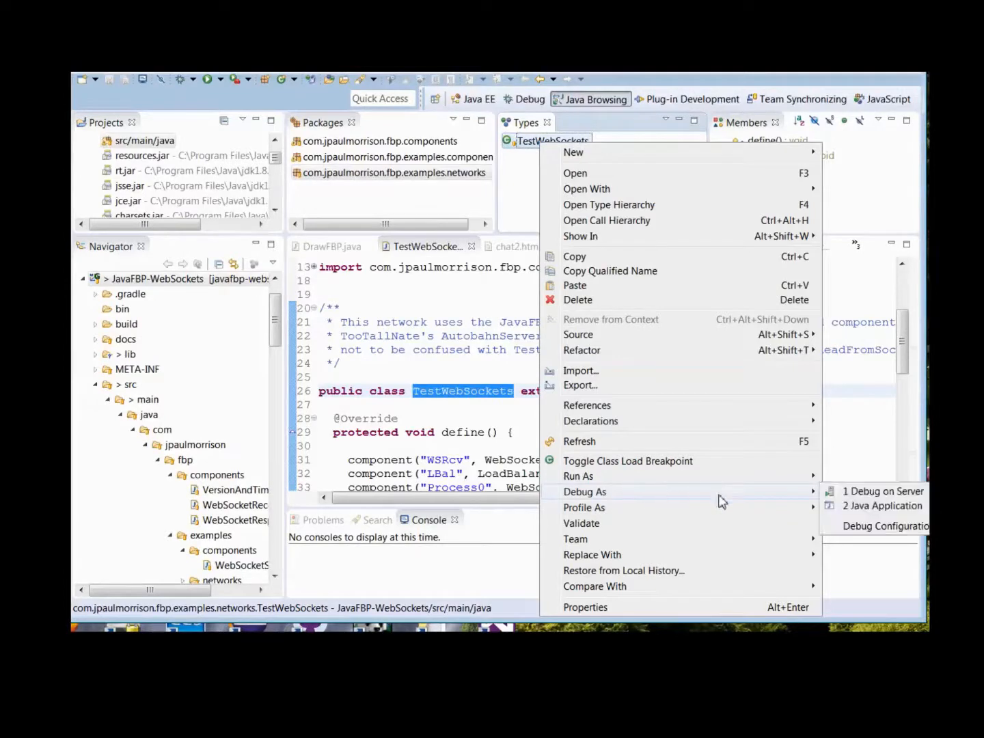
pyautogui.click(882, 506)
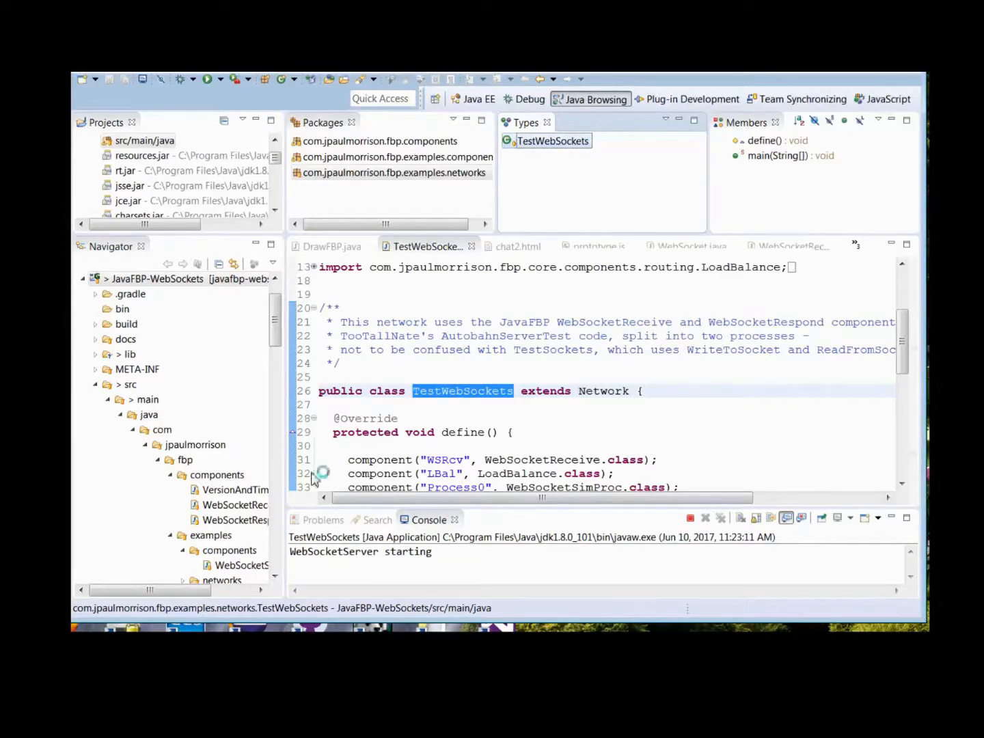
# Scroll the Navigator to chat1.html and show its open-with choices
pyautogui.scroll(-3)
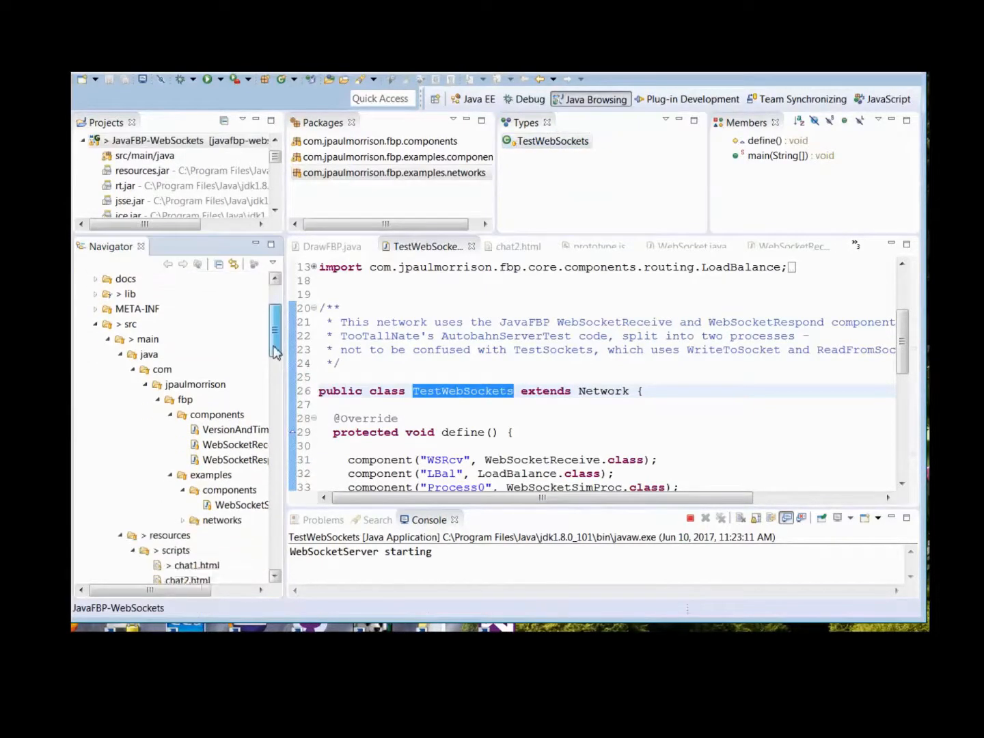
pyautogui.scroll(-3)
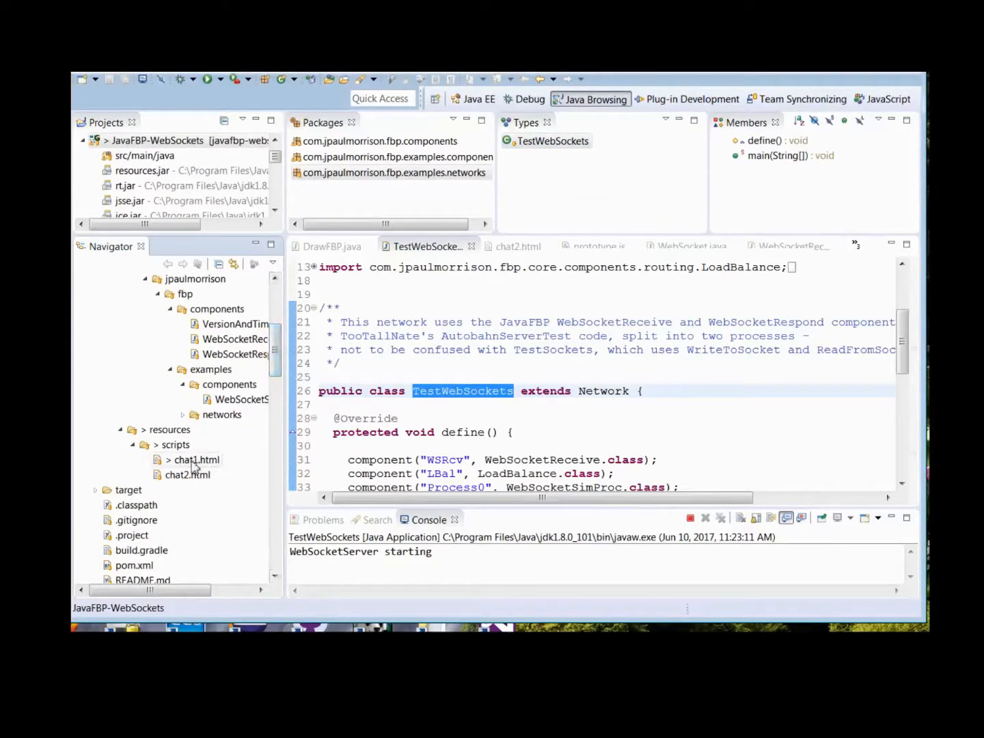
pyautogui.rightClick(197, 459)
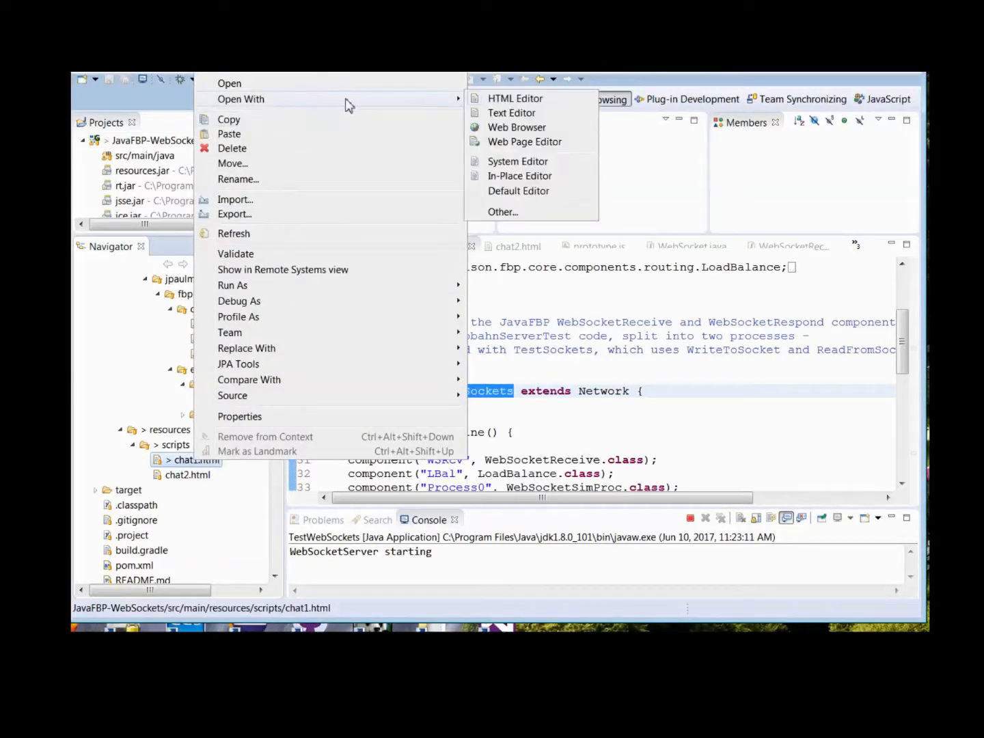
# Open chat1.html in the Web Browser and enter 'complist' in the Command field
pyautogui.click(516, 127)
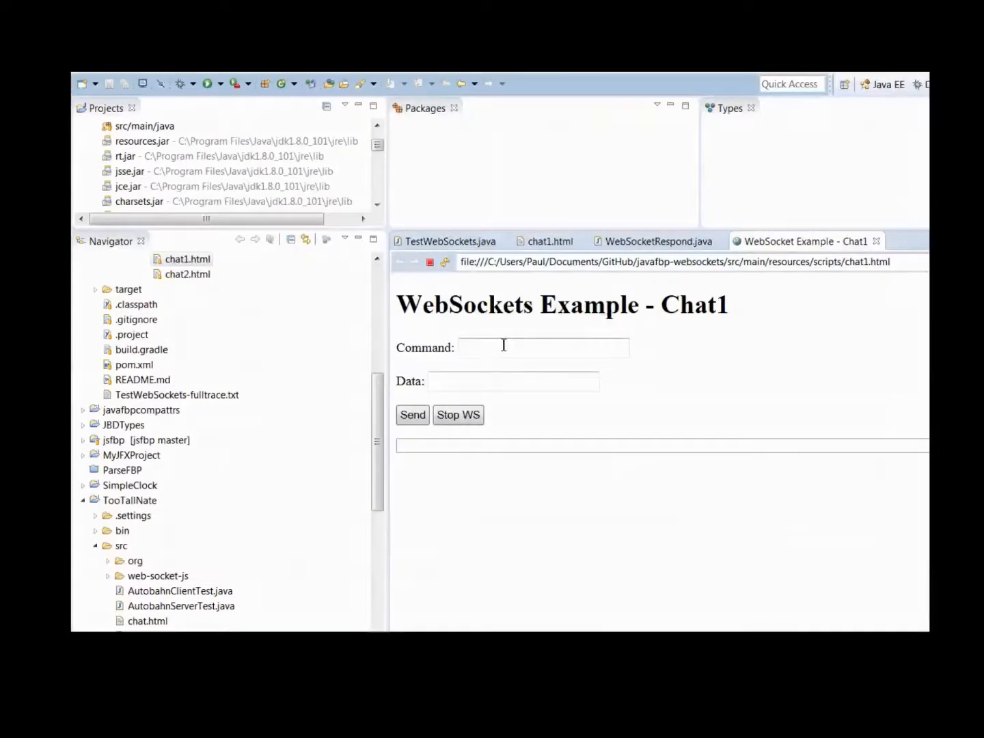
pyautogui.click(543, 347)
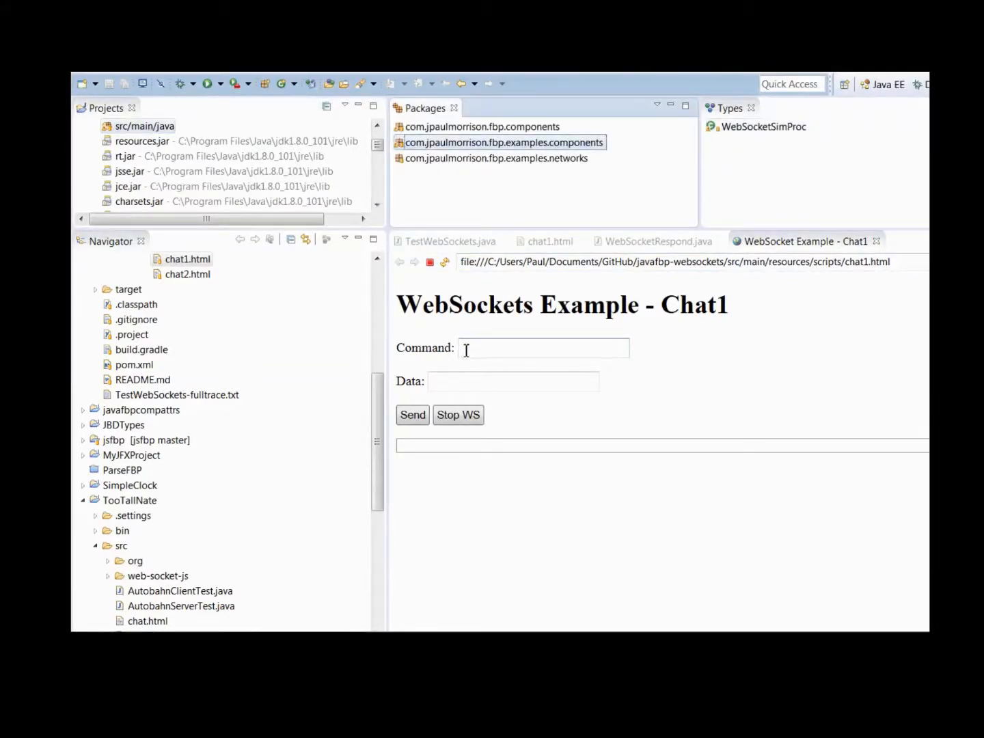
pyautogui.write('complist')
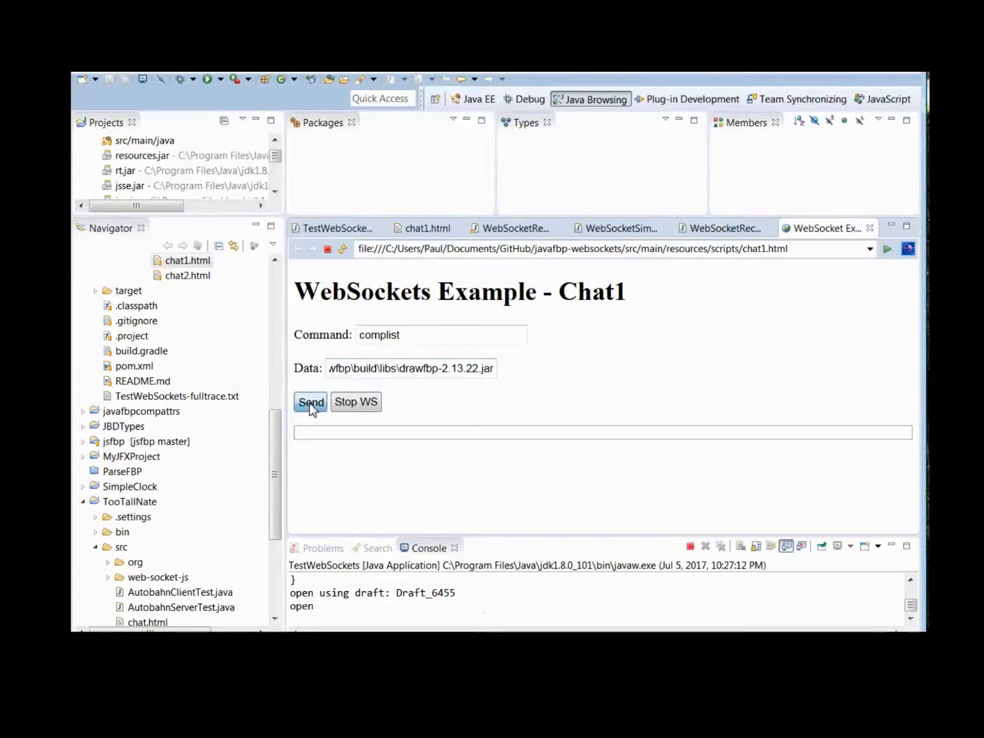
# Send complist, review the returned drawfbp JAR entries, then Stop WS to end the run
pyautogui.click(310, 402)
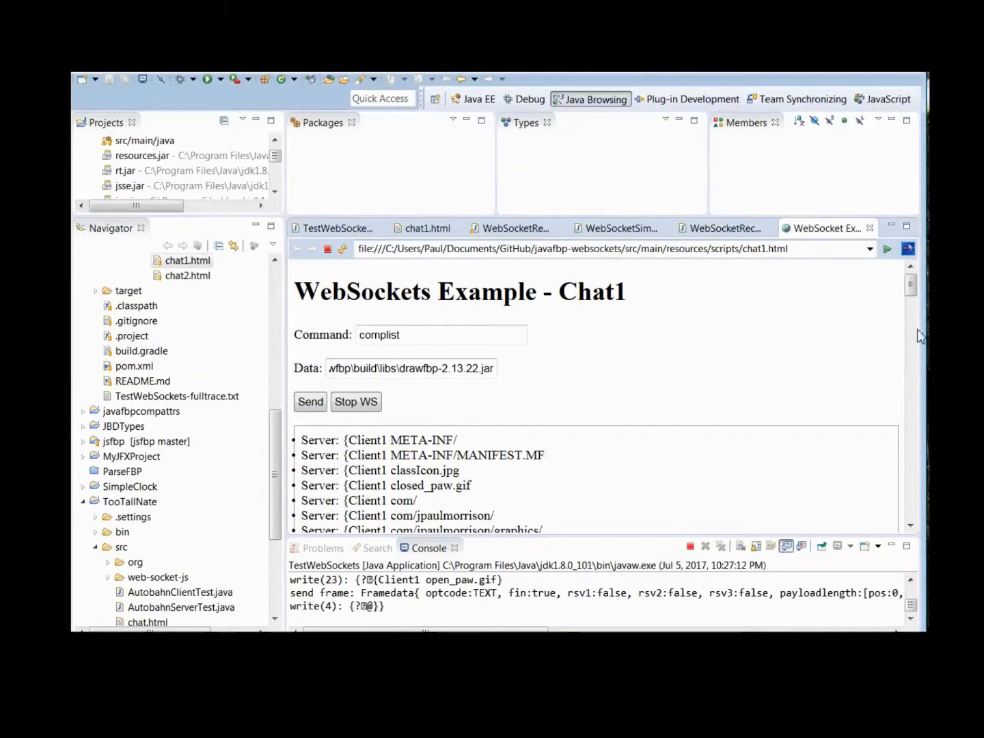
pyautogui.scroll(-3)
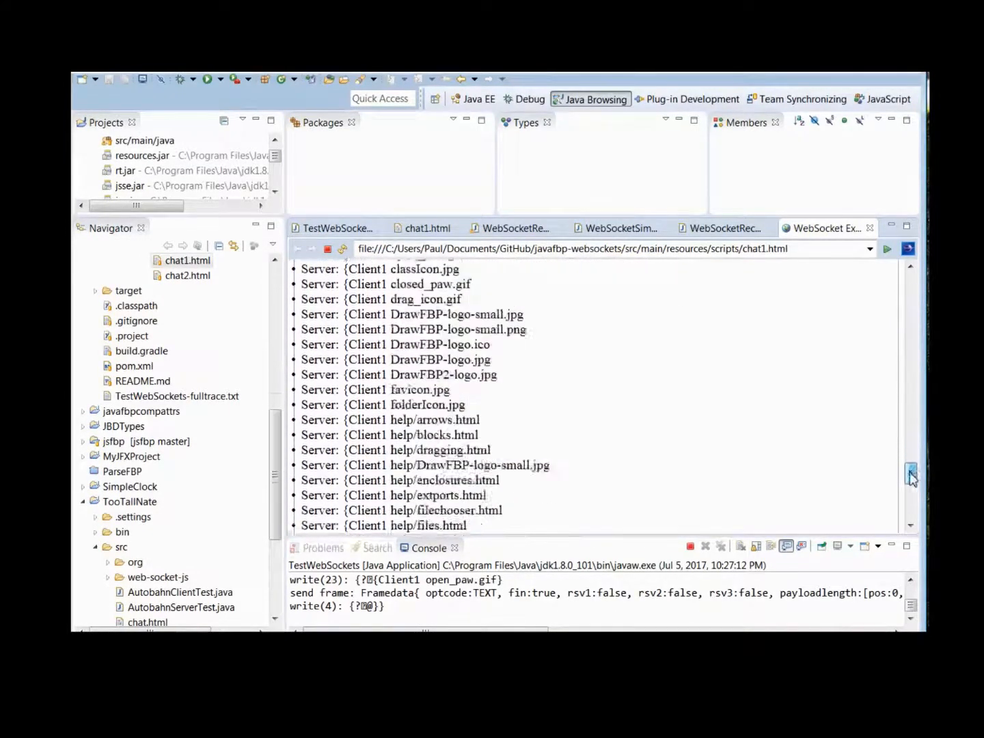
pyautogui.scroll(3)
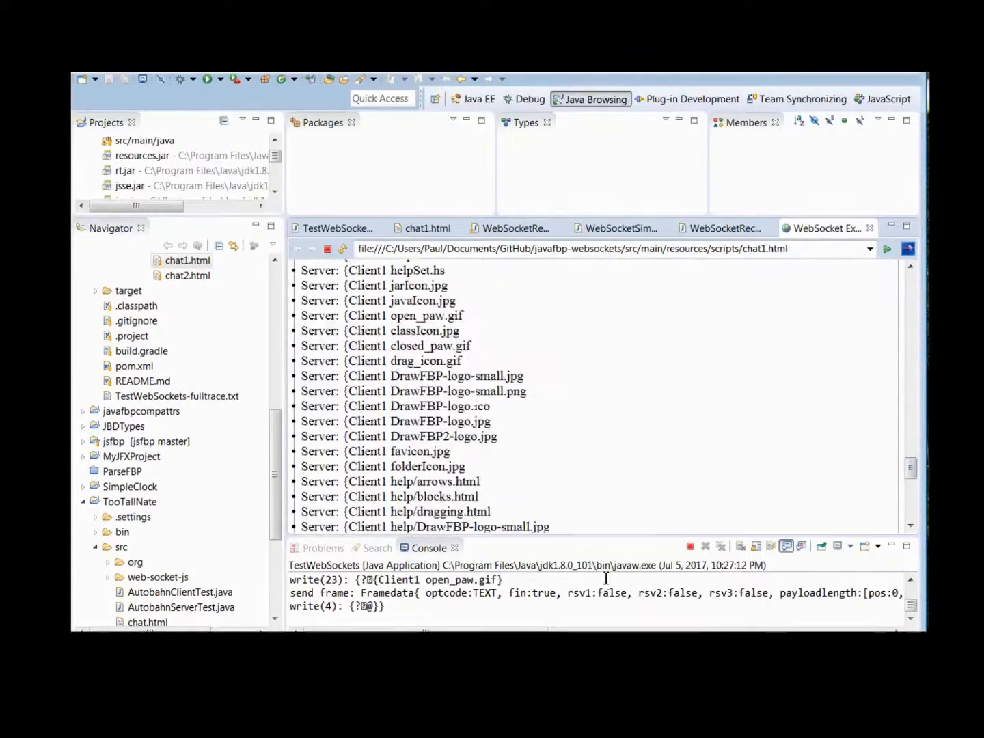
pyautogui.scroll(-3)
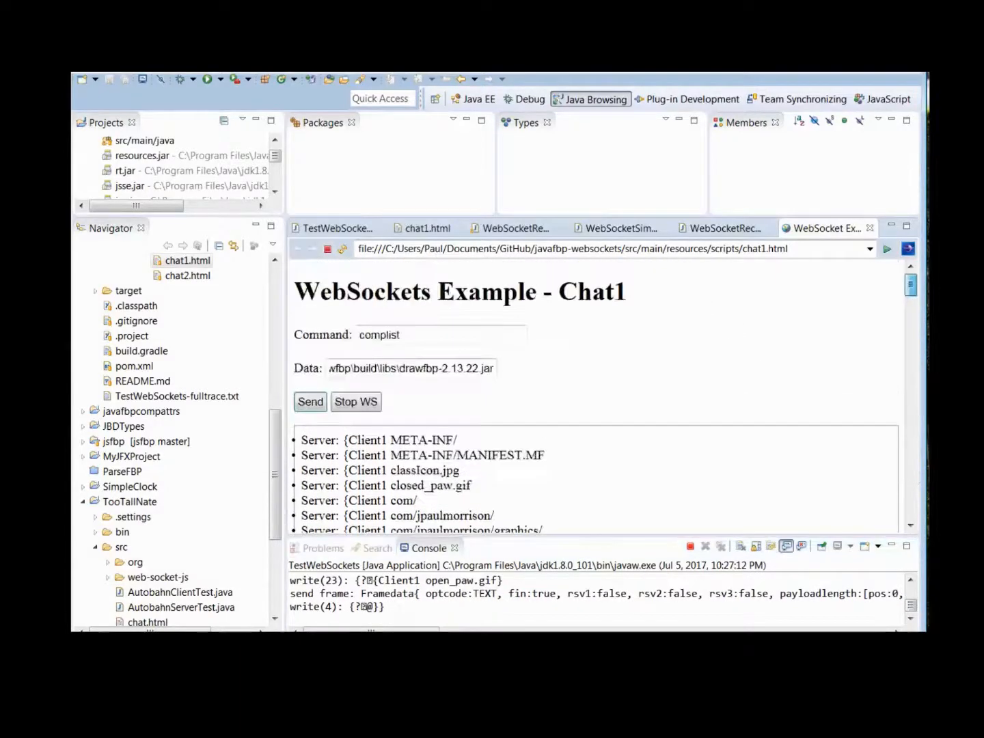
pyautogui.moveTo(356, 402)
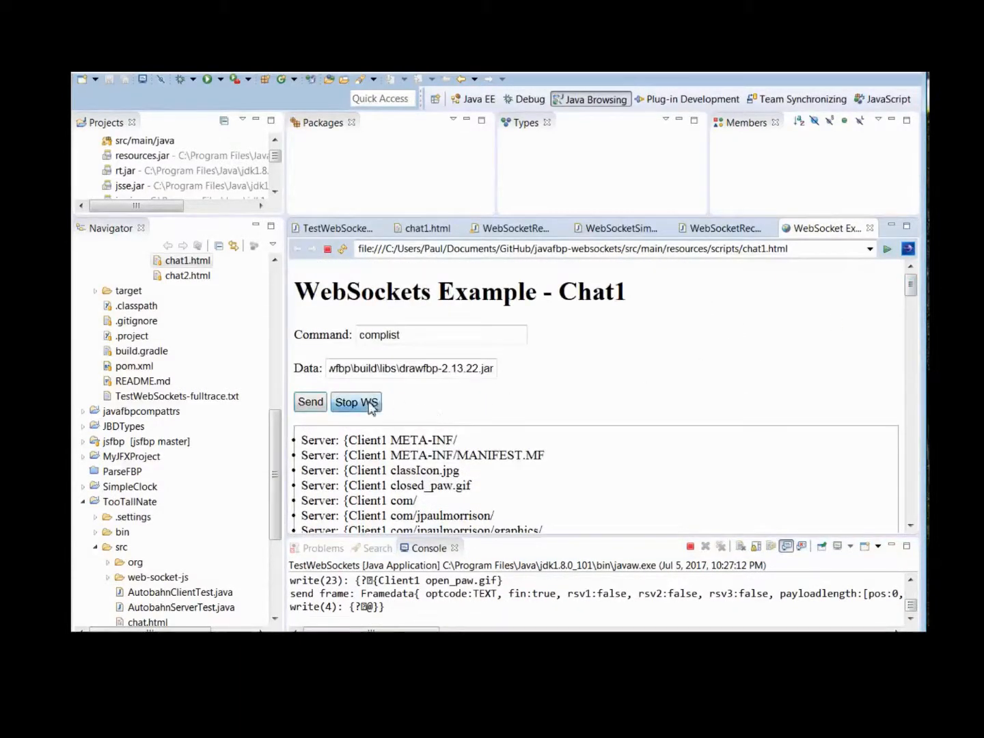
pyautogui.click(355, 401)
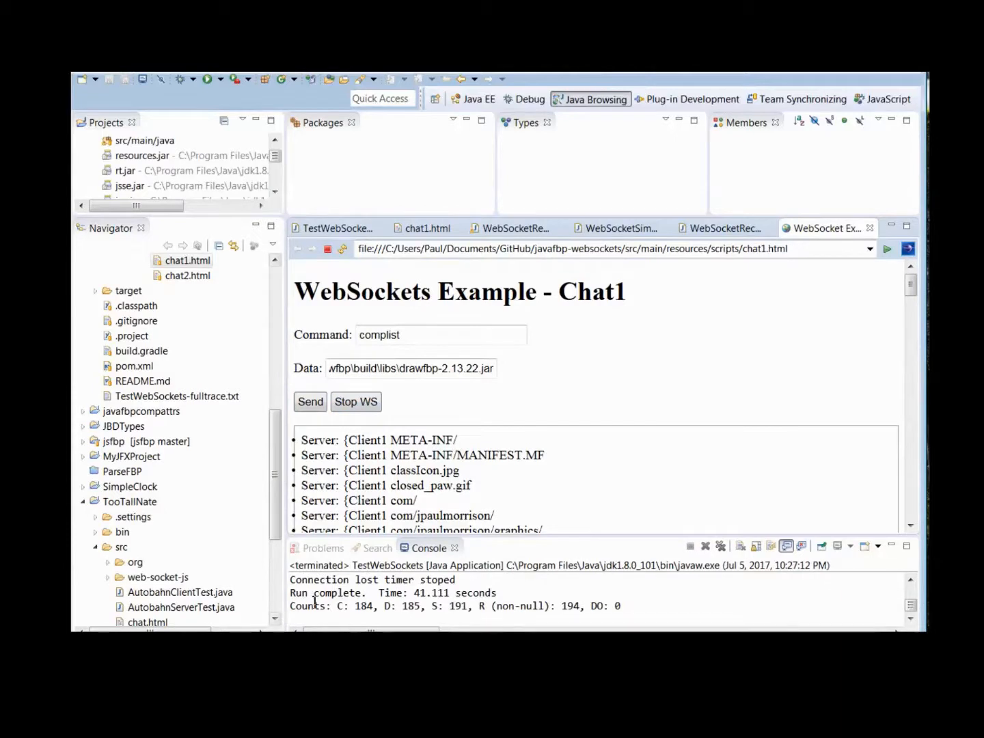